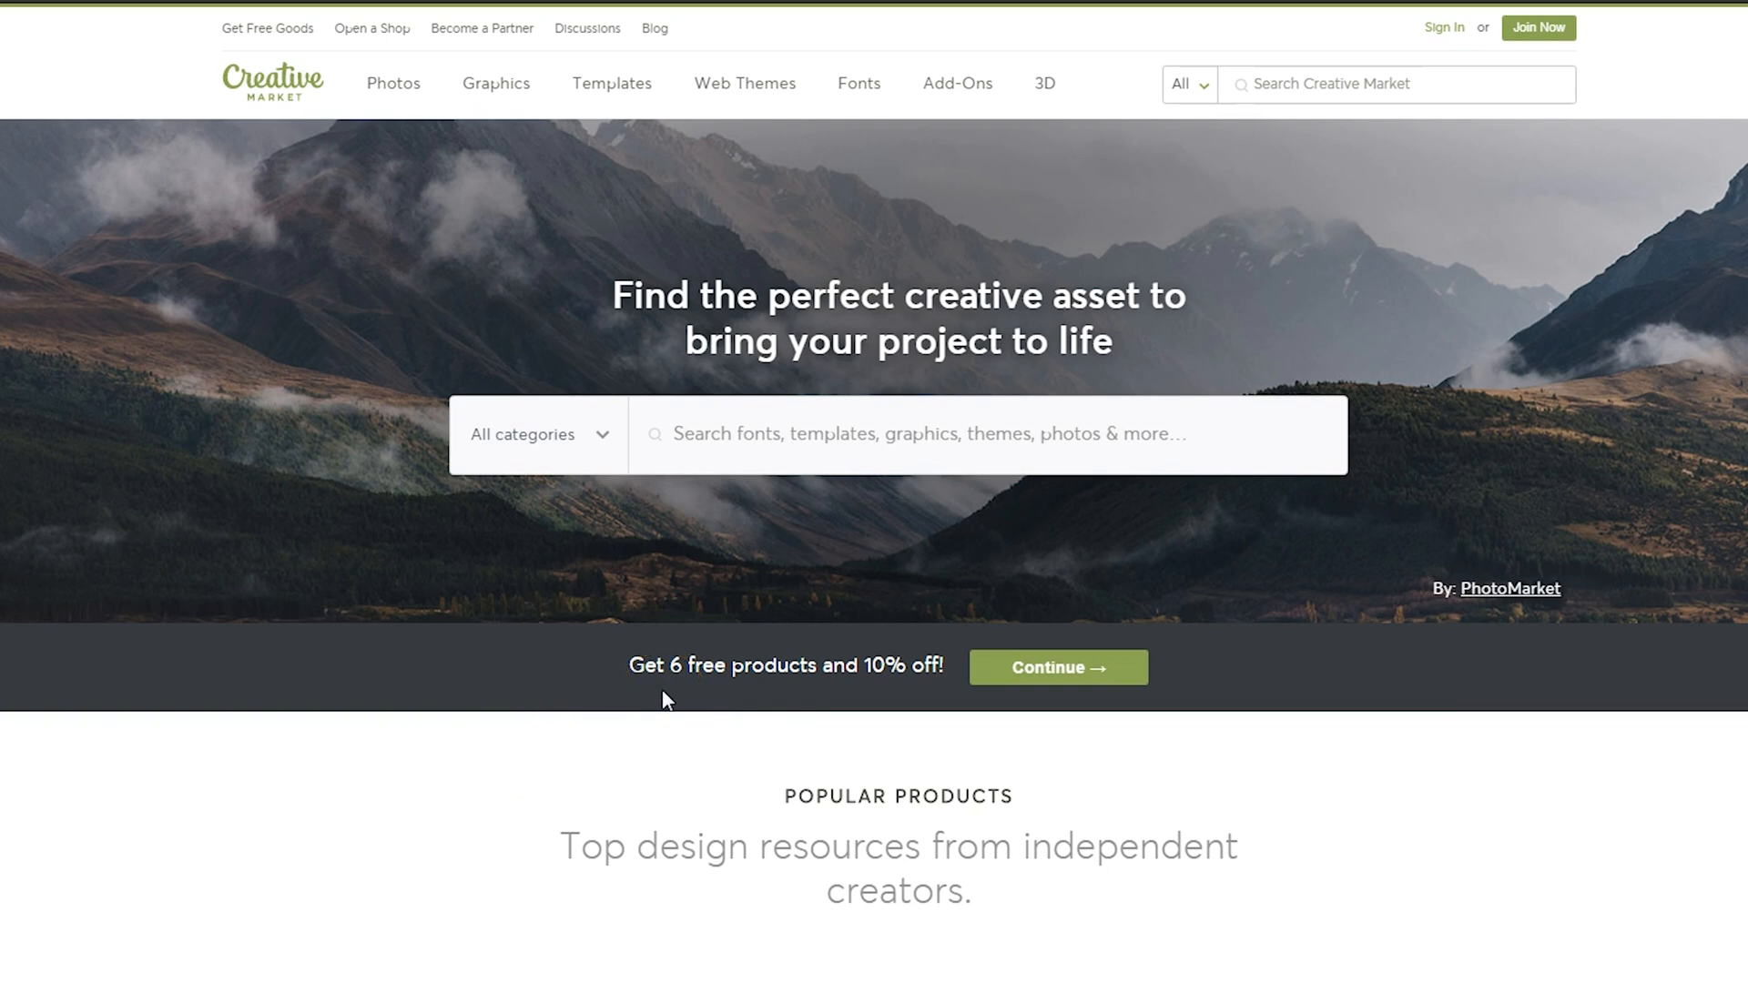
mouse_move(1058, 666)
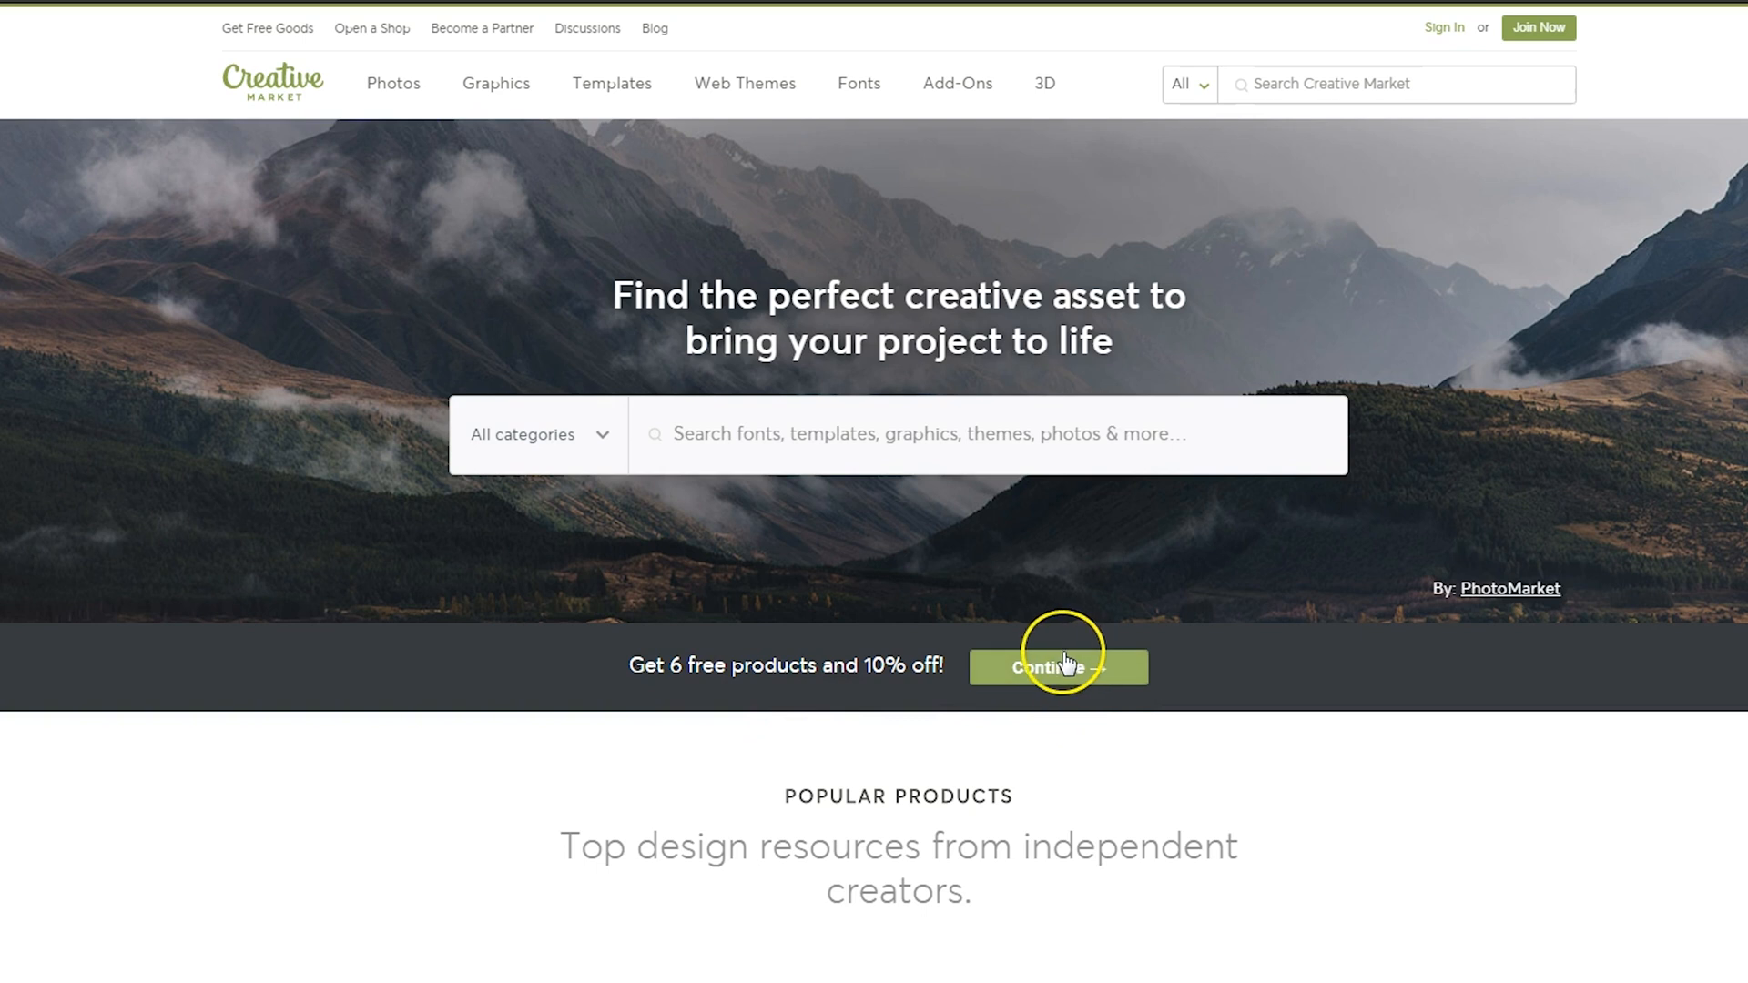
mouse_move(20, 89)
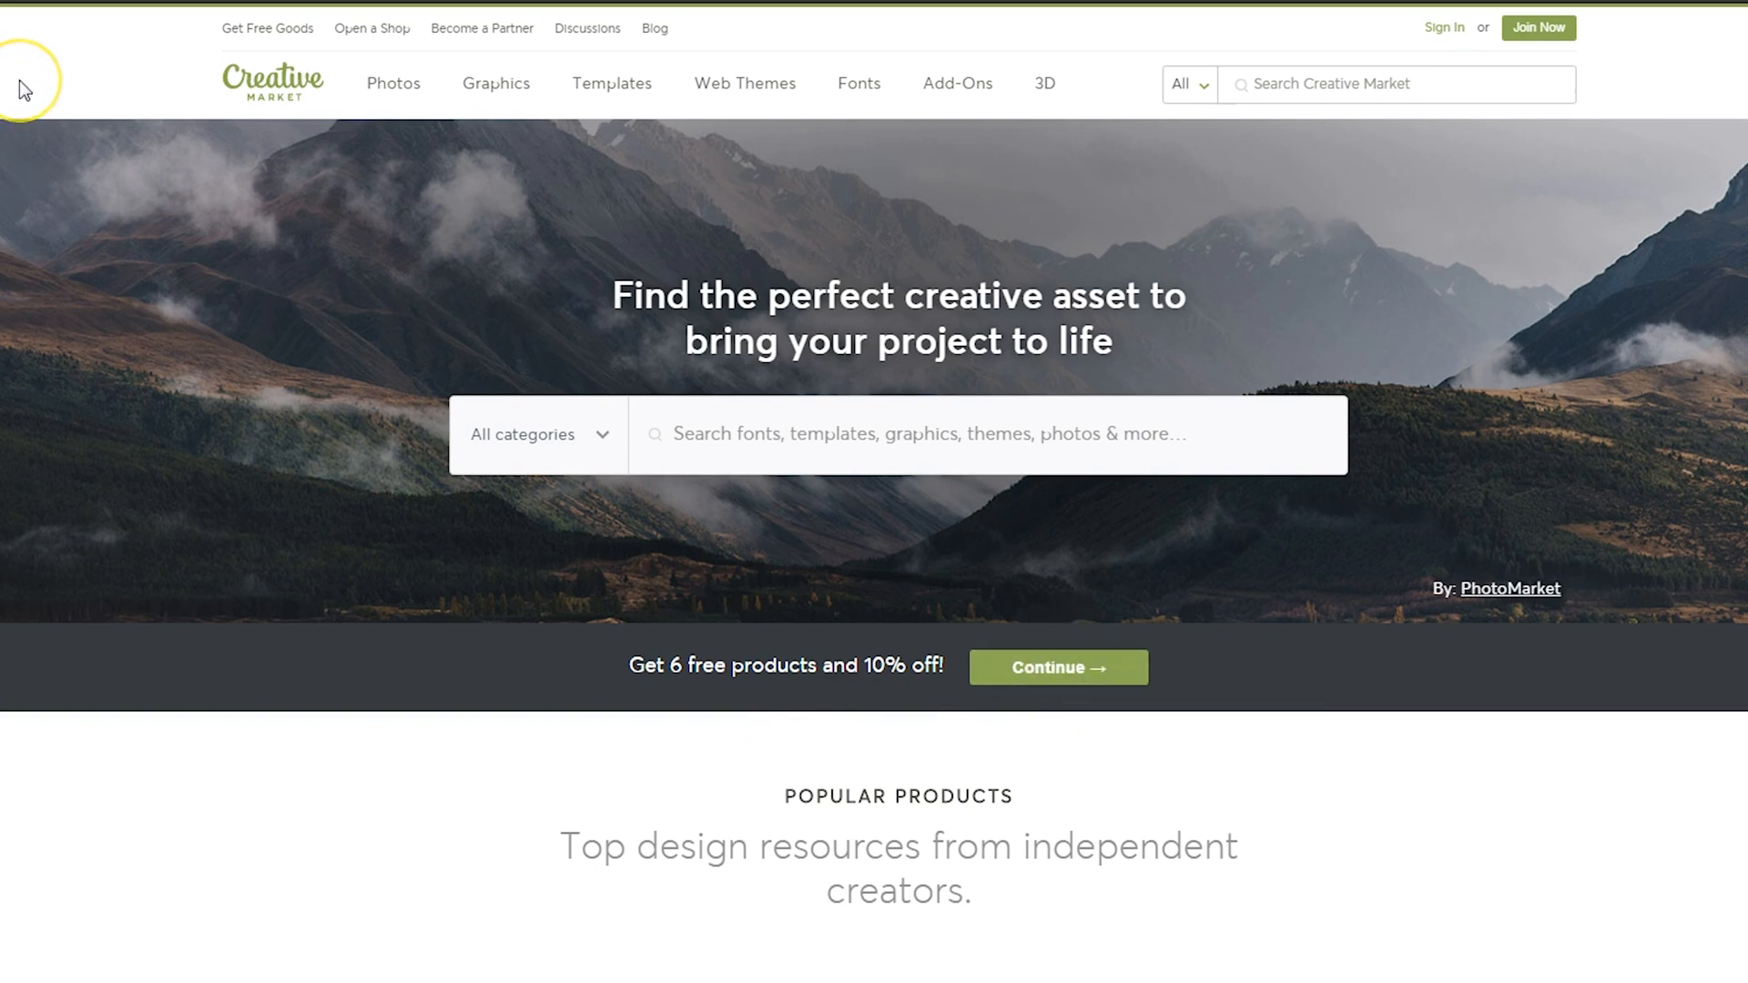
mouse_move(249, 44)
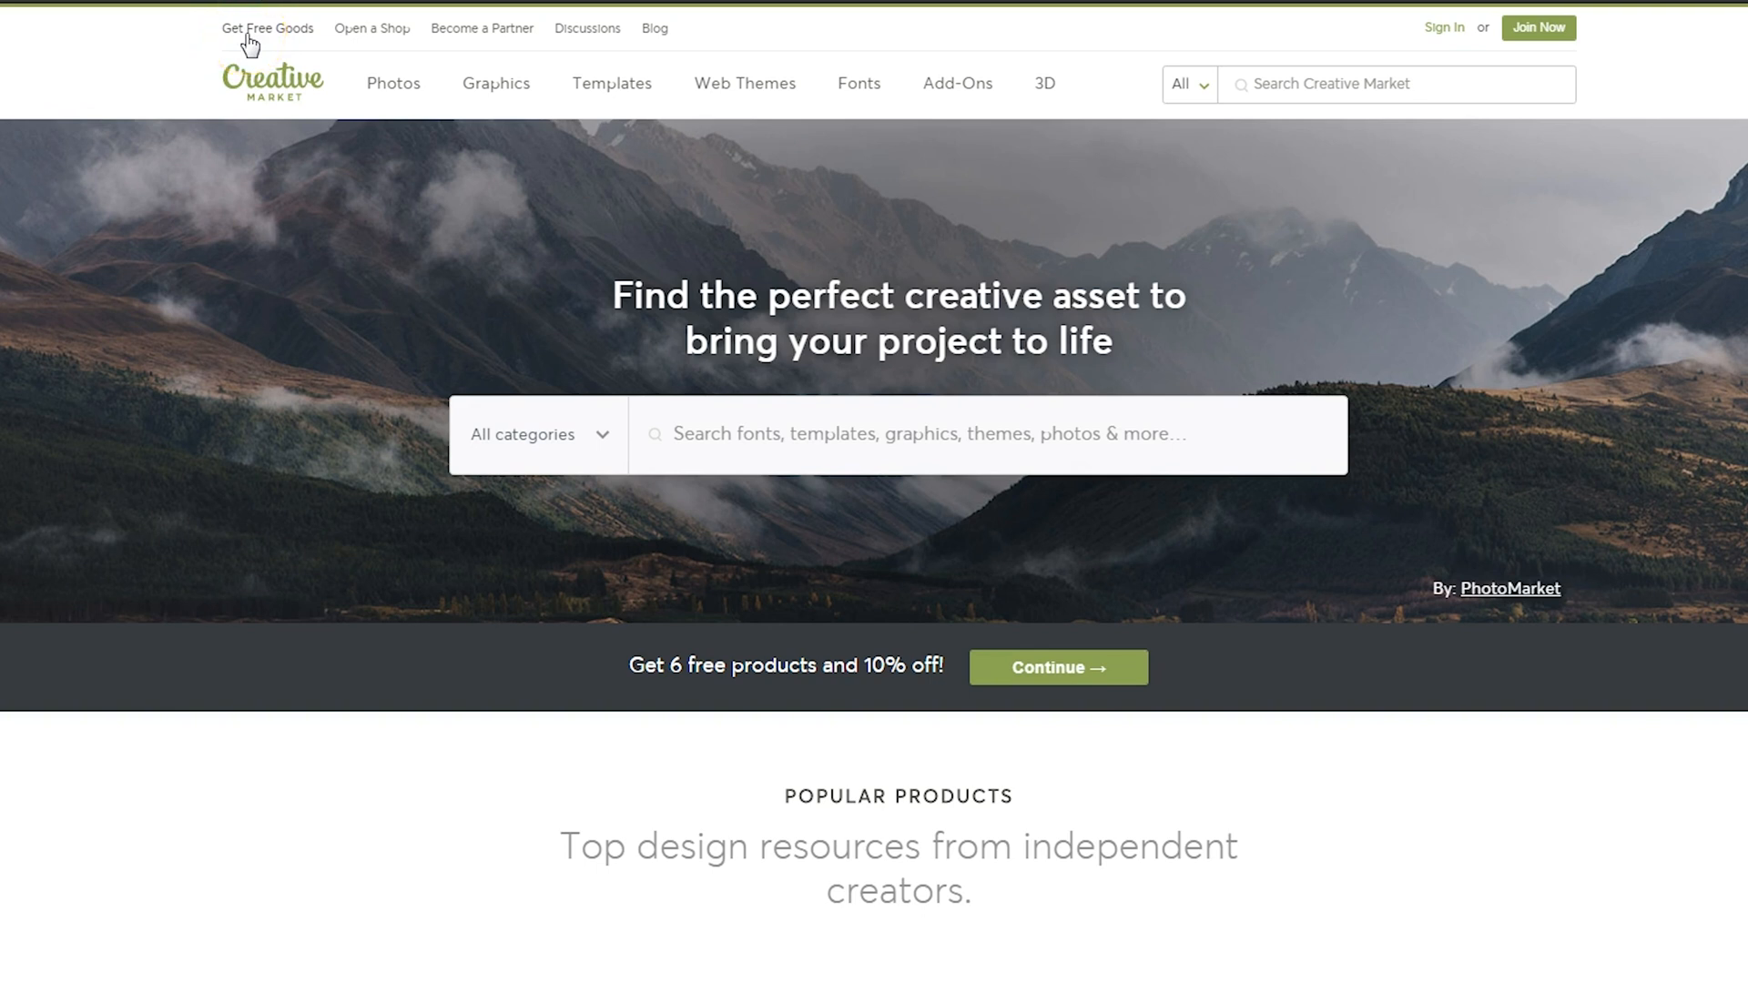
mouse_move(372, 28)
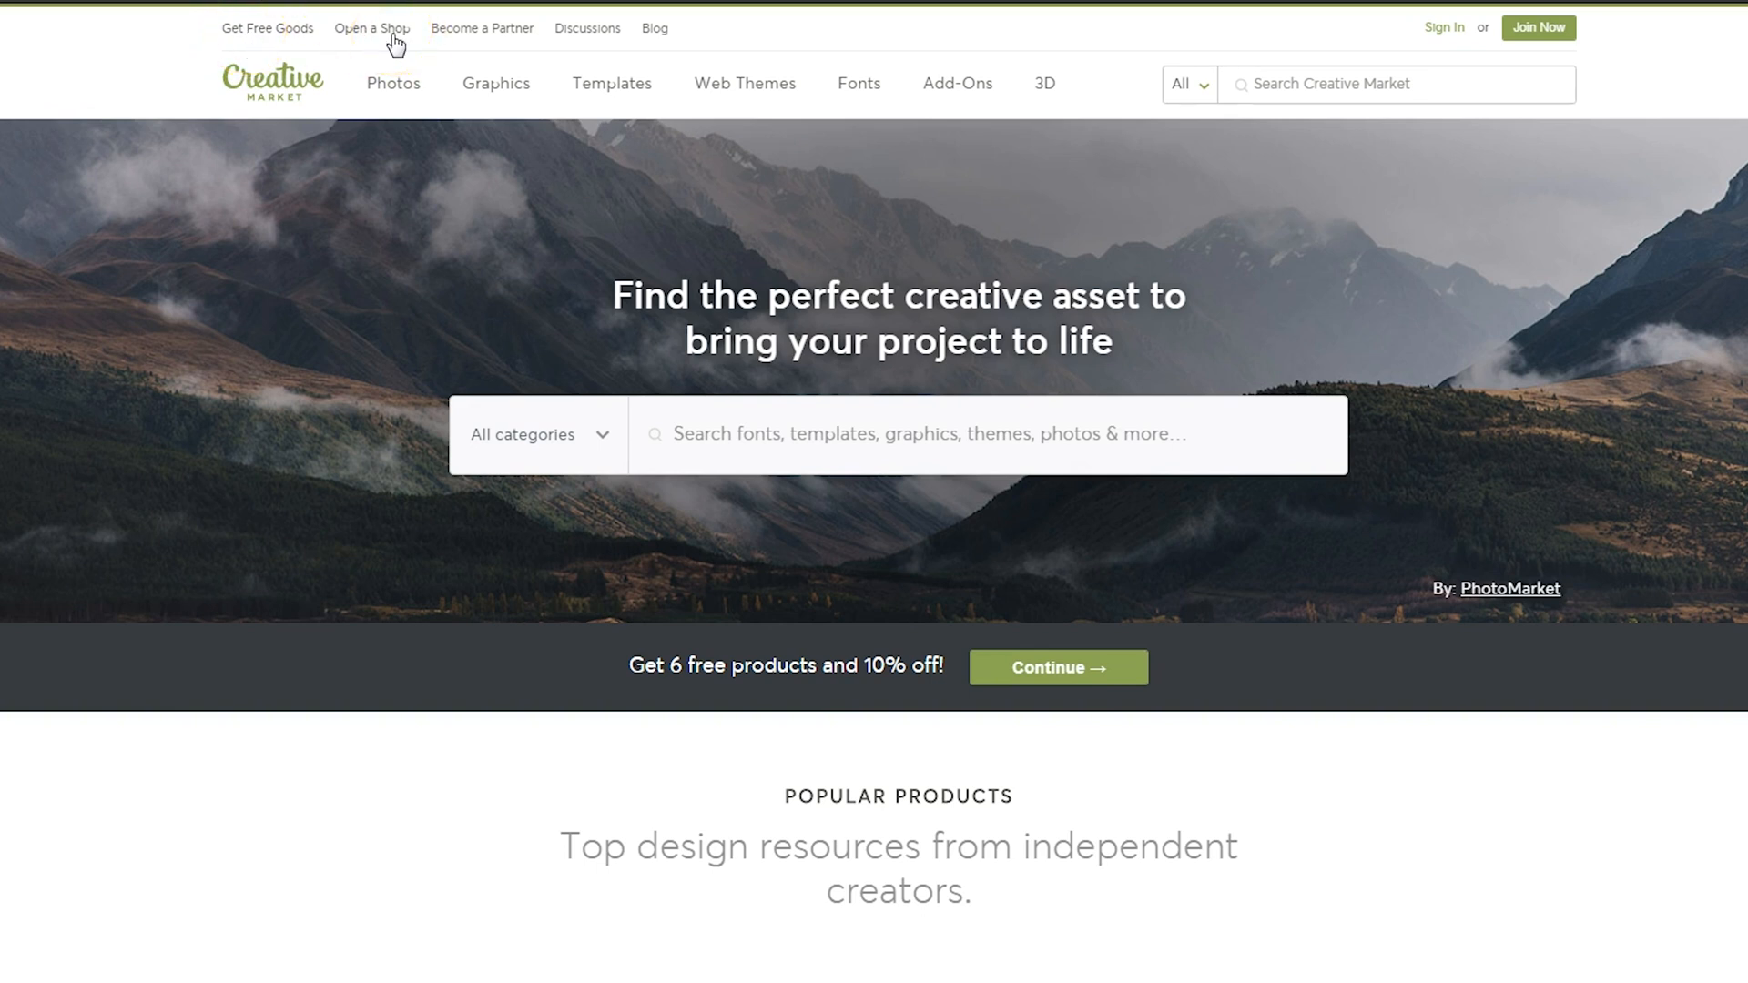
mouse_move(491, 30)
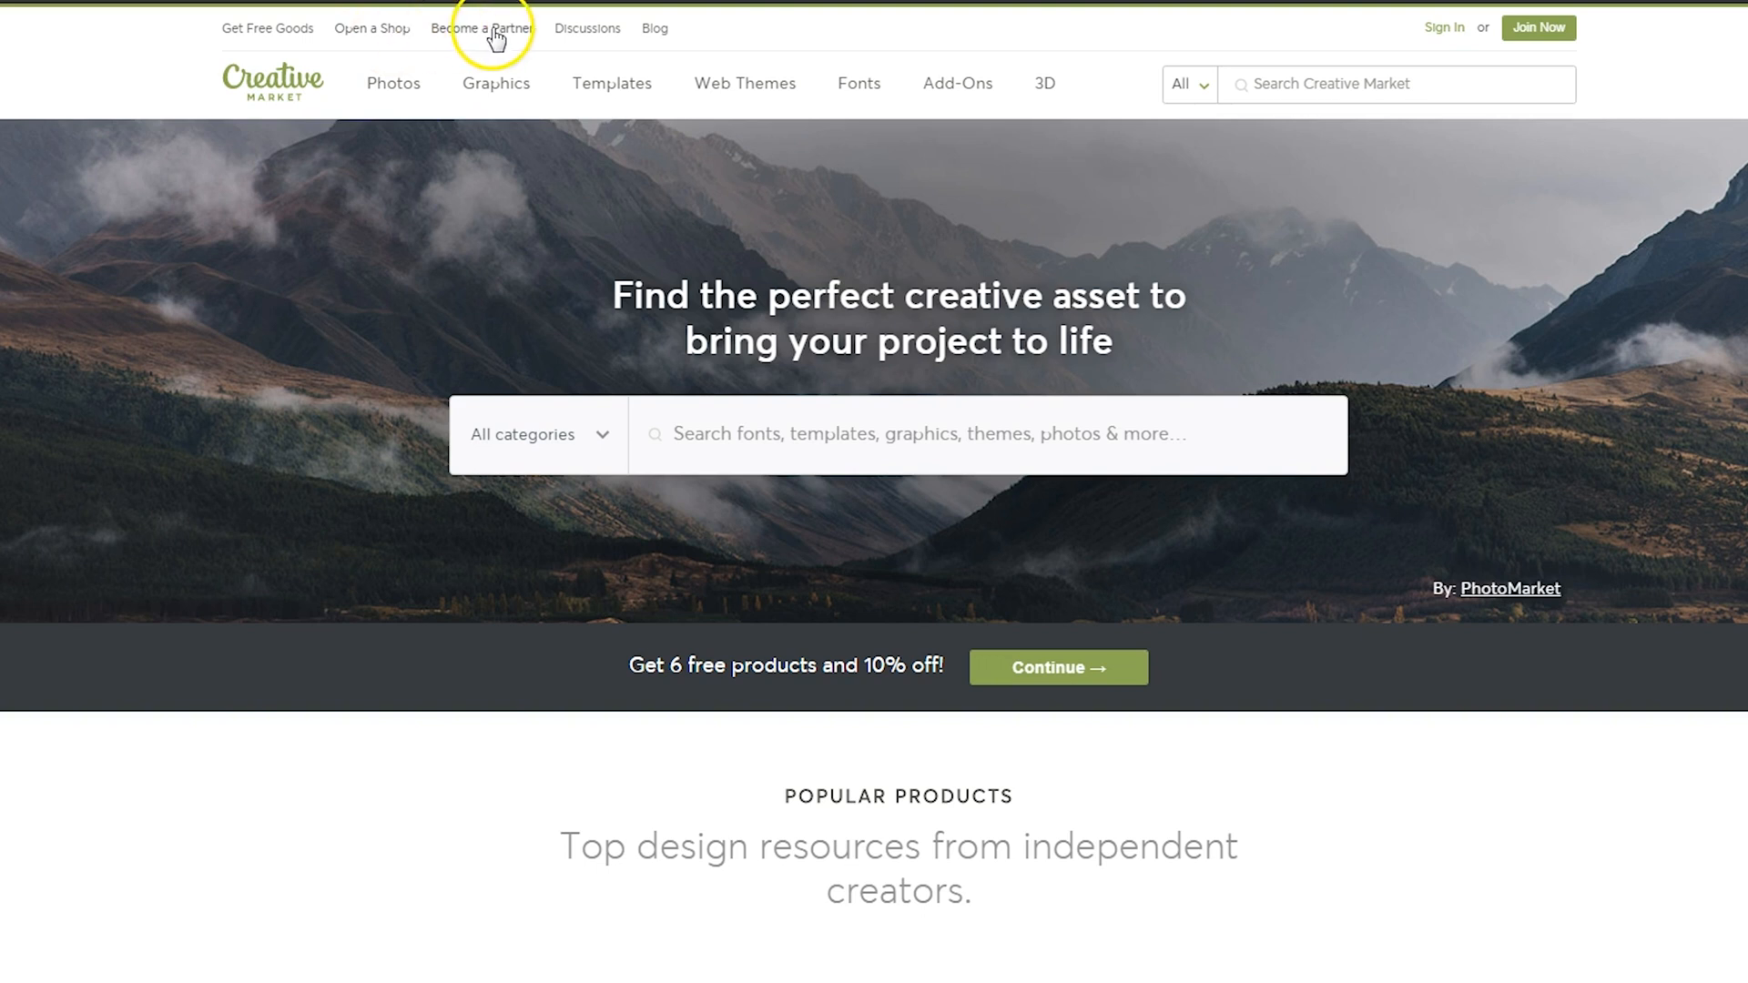
Step: Open Creative Market's 'Become a Partner' affiliate page about earning 10% per referral
left_click(482, 28)
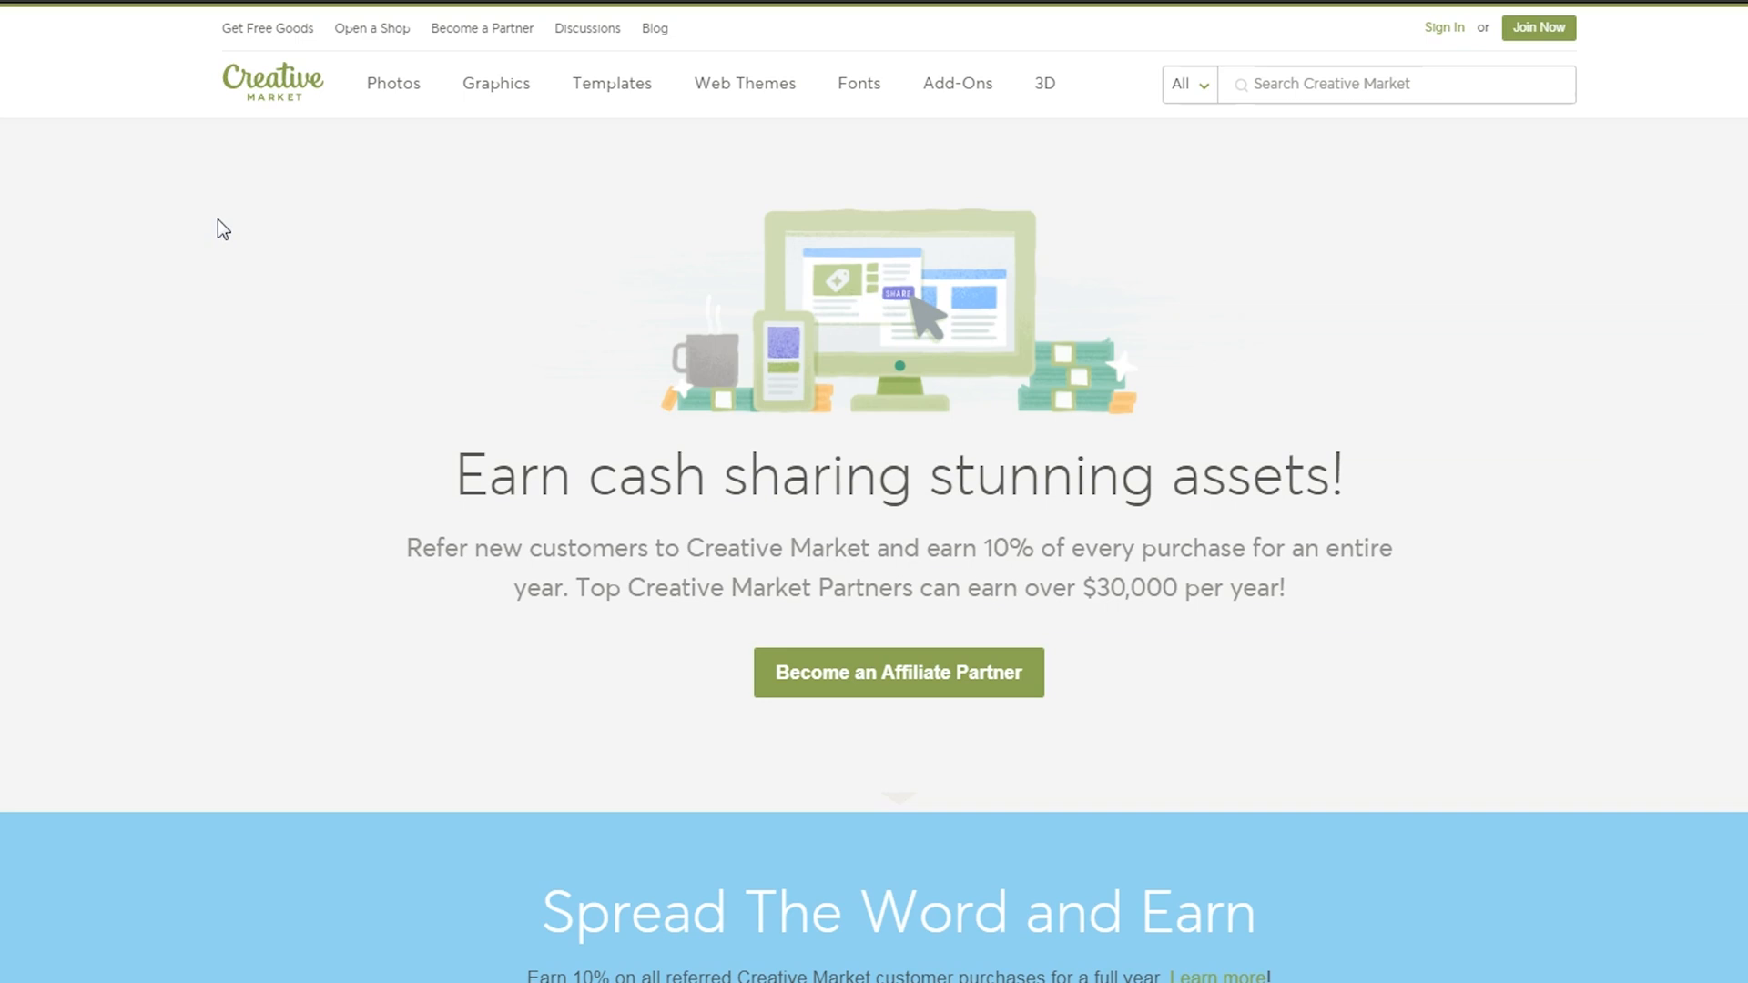
mouse_move(259, 33)
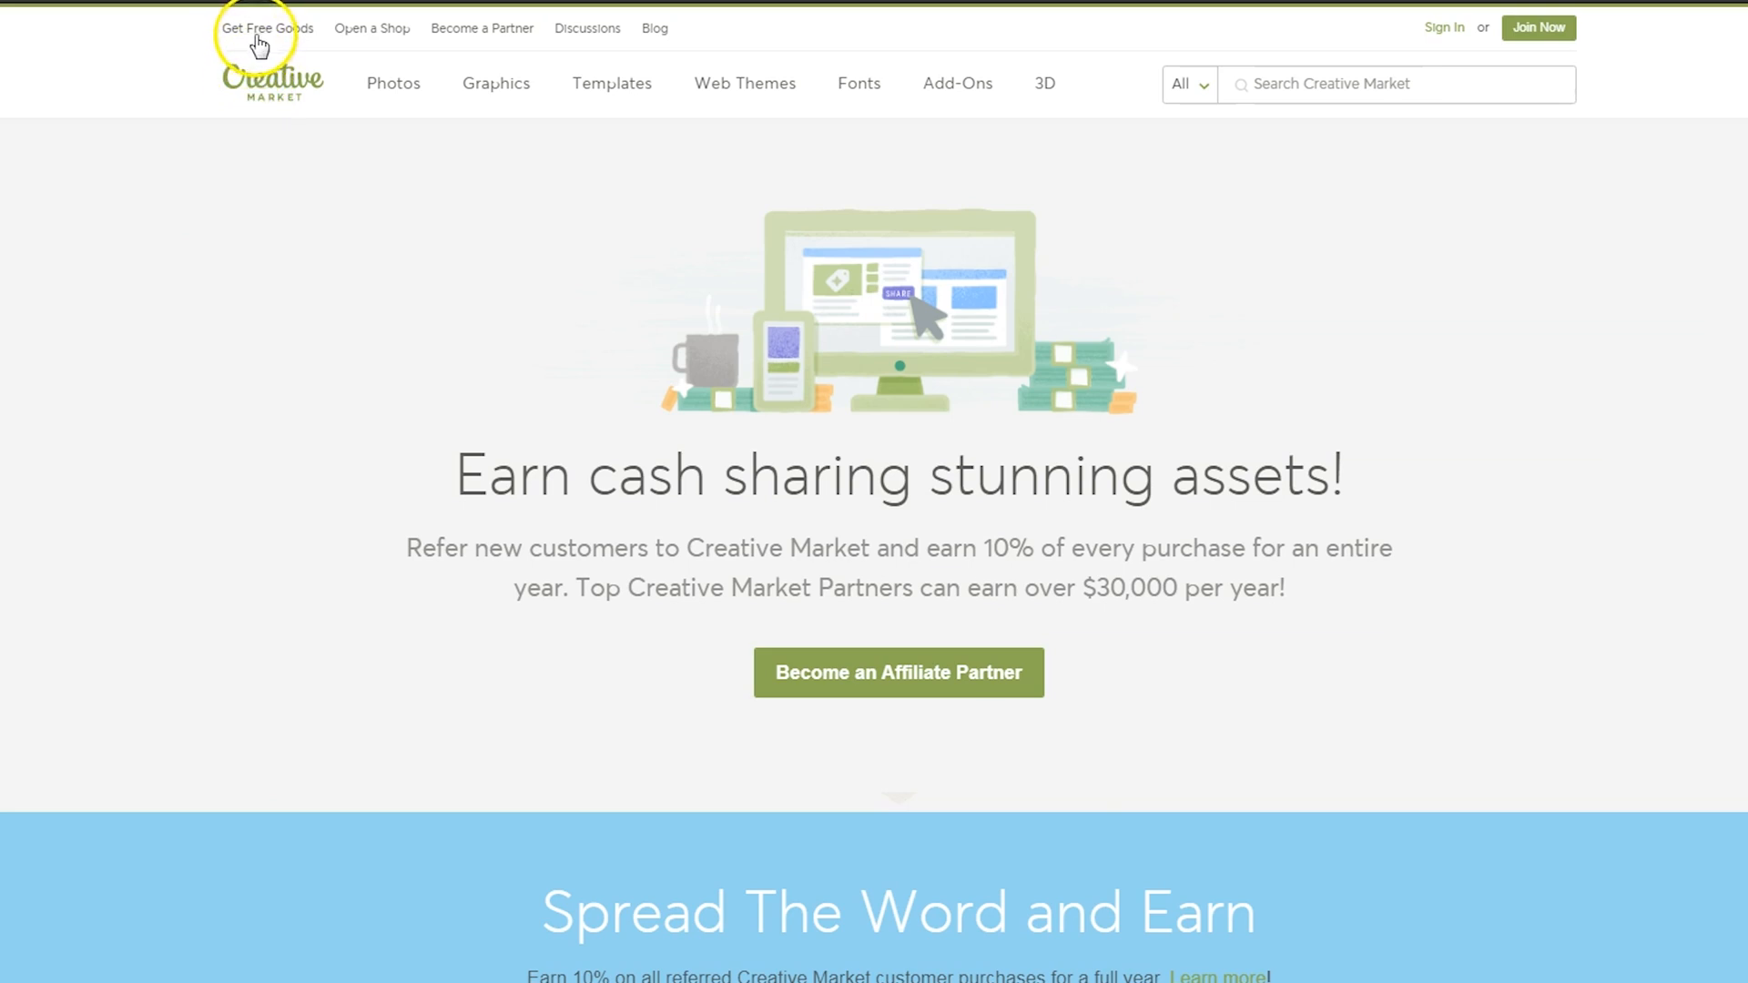
Step: Switch to Canva and show the 'invitation (portrait)' template results
left_click(265, 28)
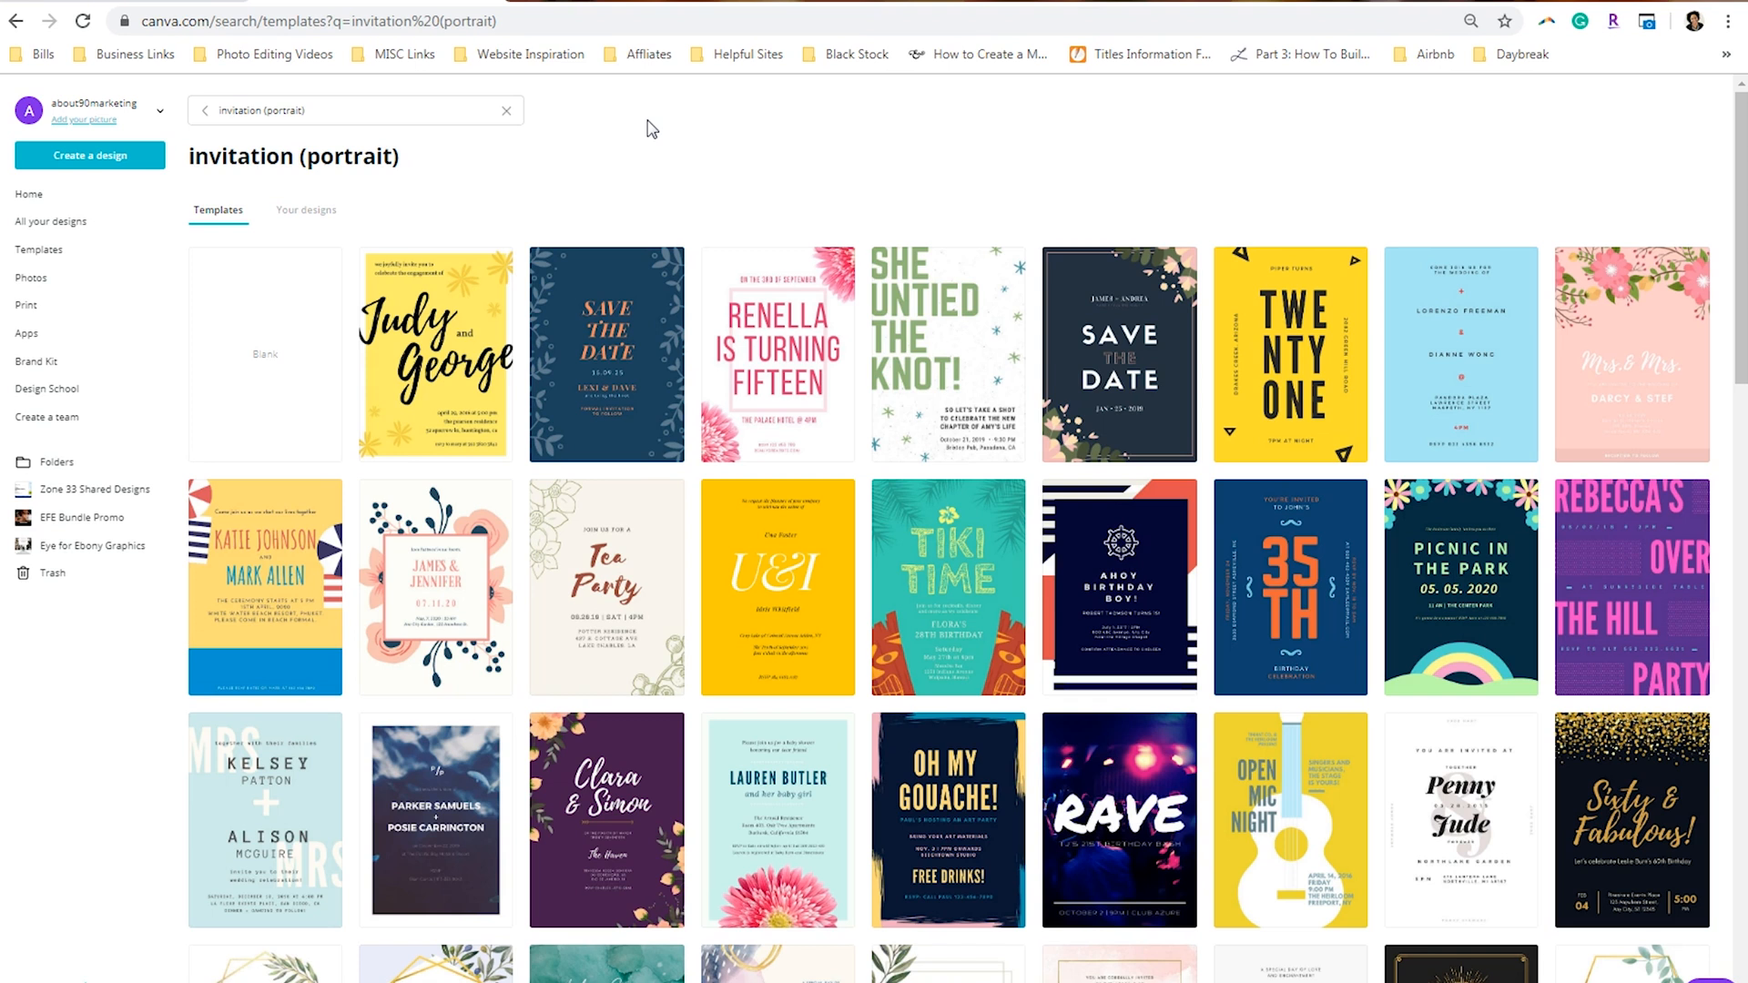
Step: Open a blank portrait invitation and scroll through the 'Wedding Invitation' template results
left_click(265, 354)
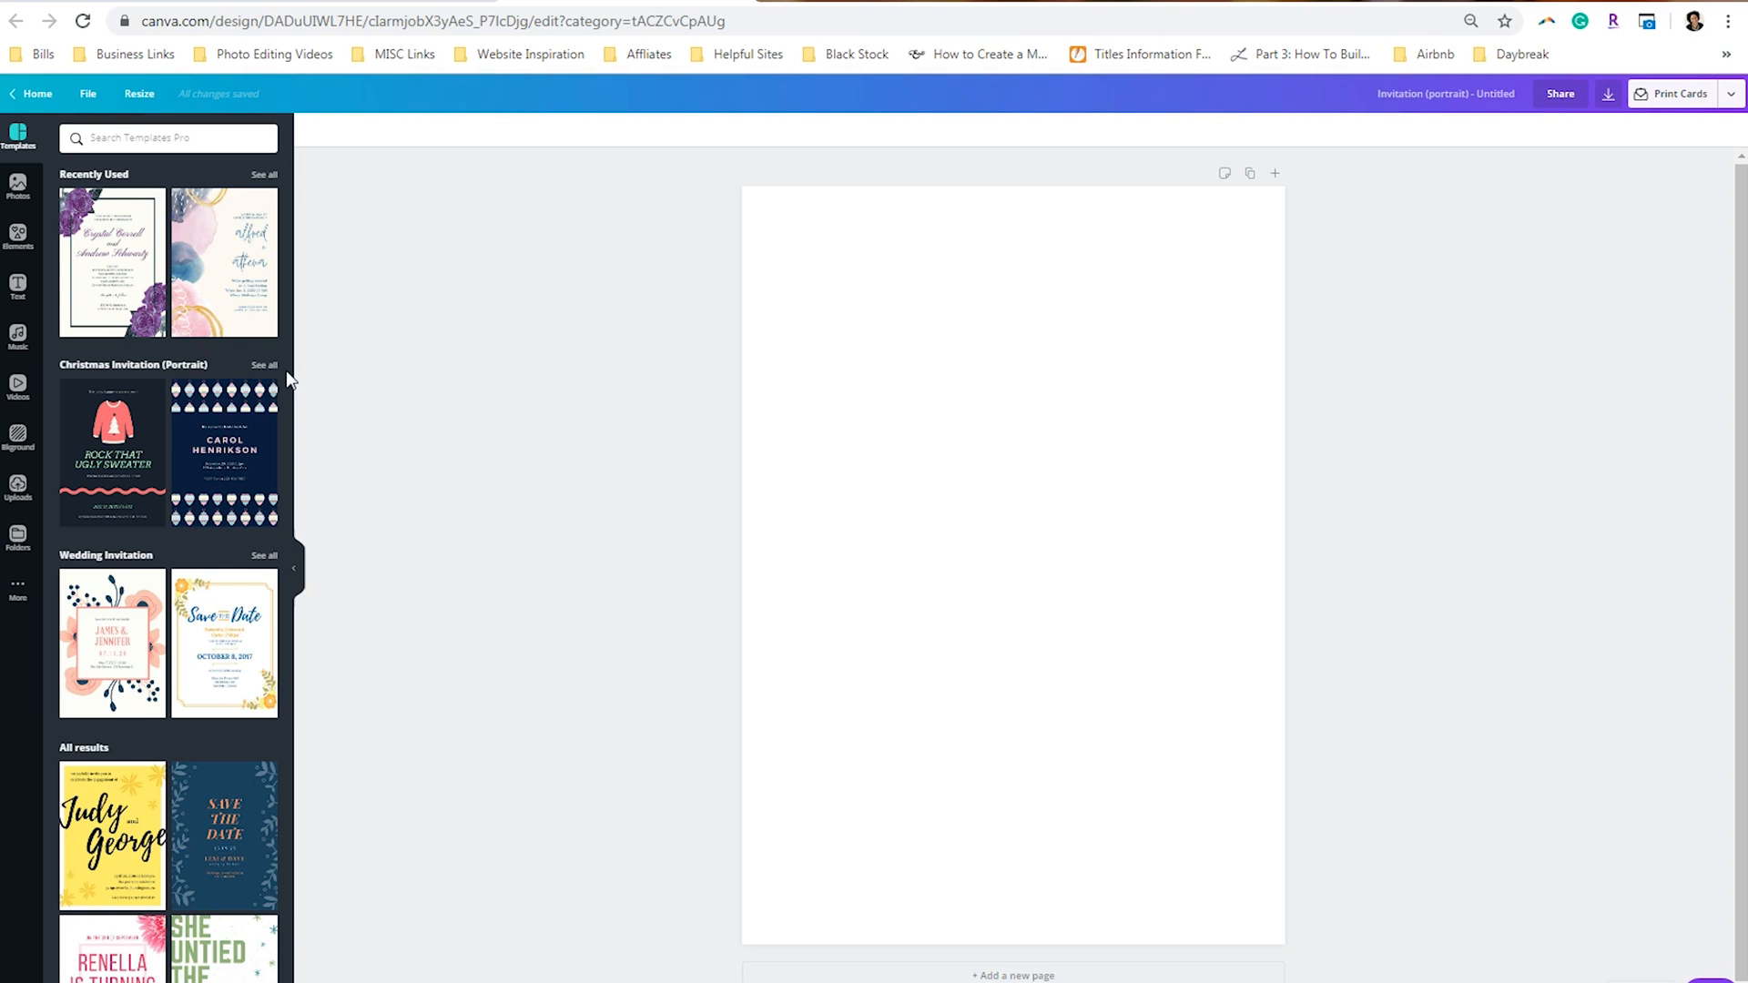
mouse_move(259, 568)
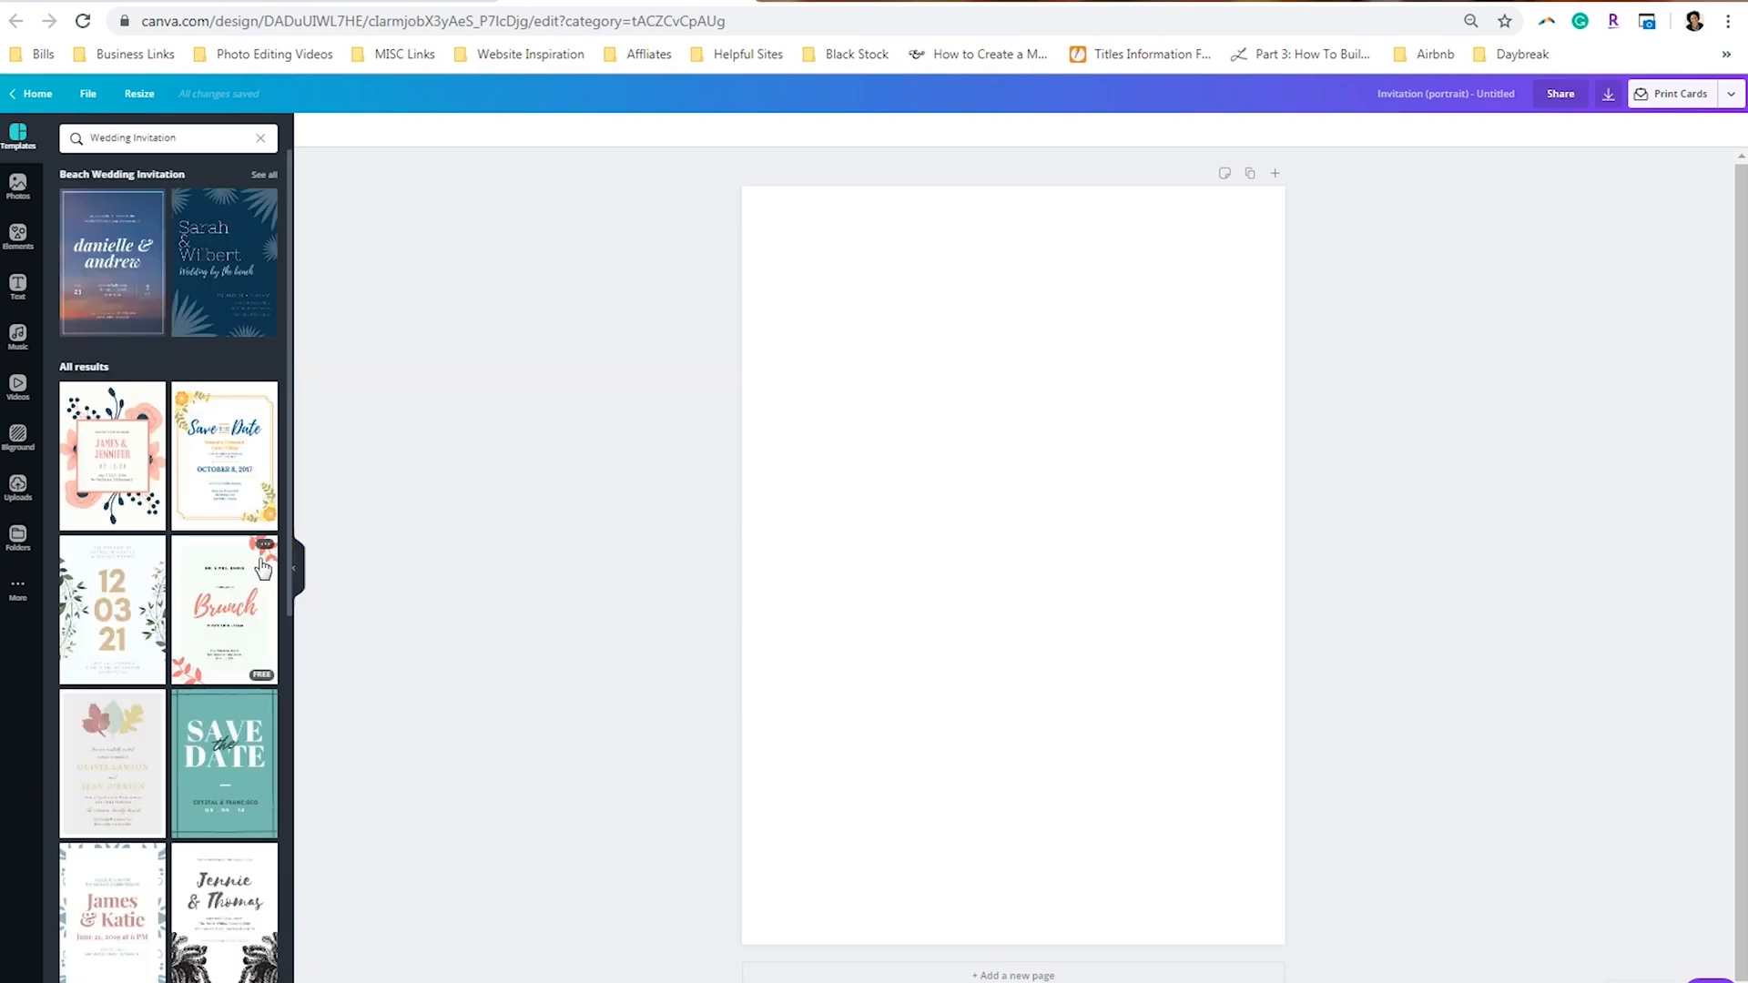
scroll("down", 3)
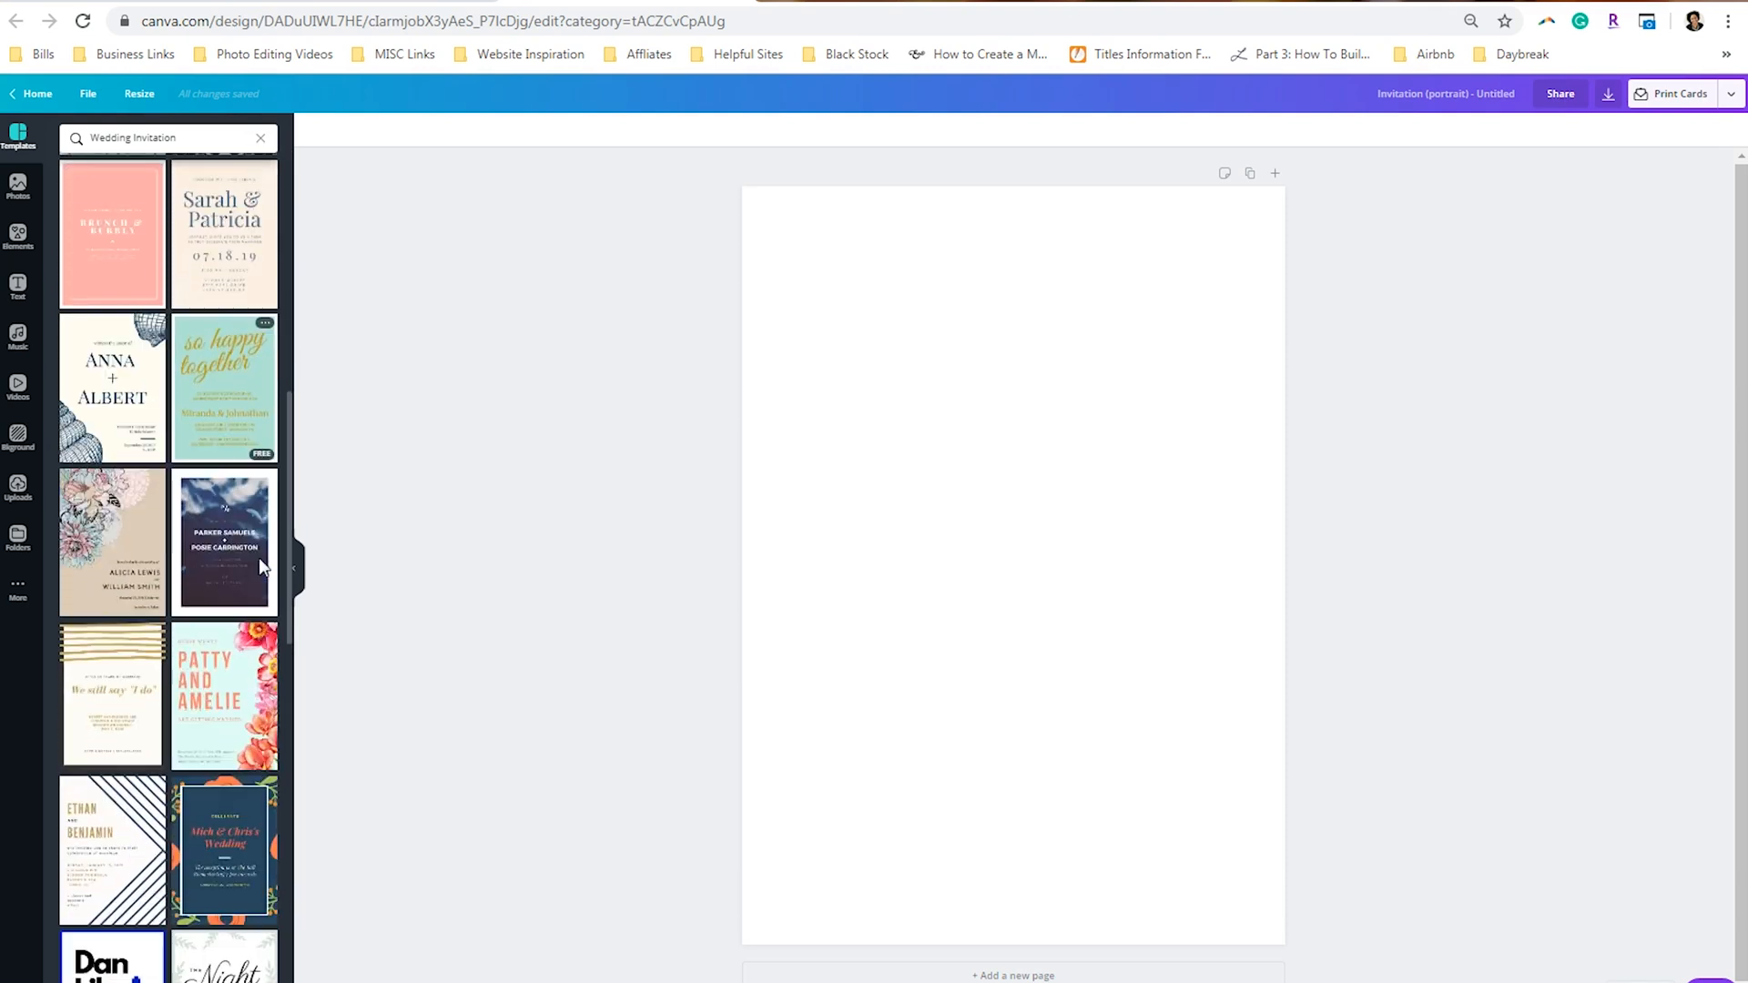
scroll("down", 3)
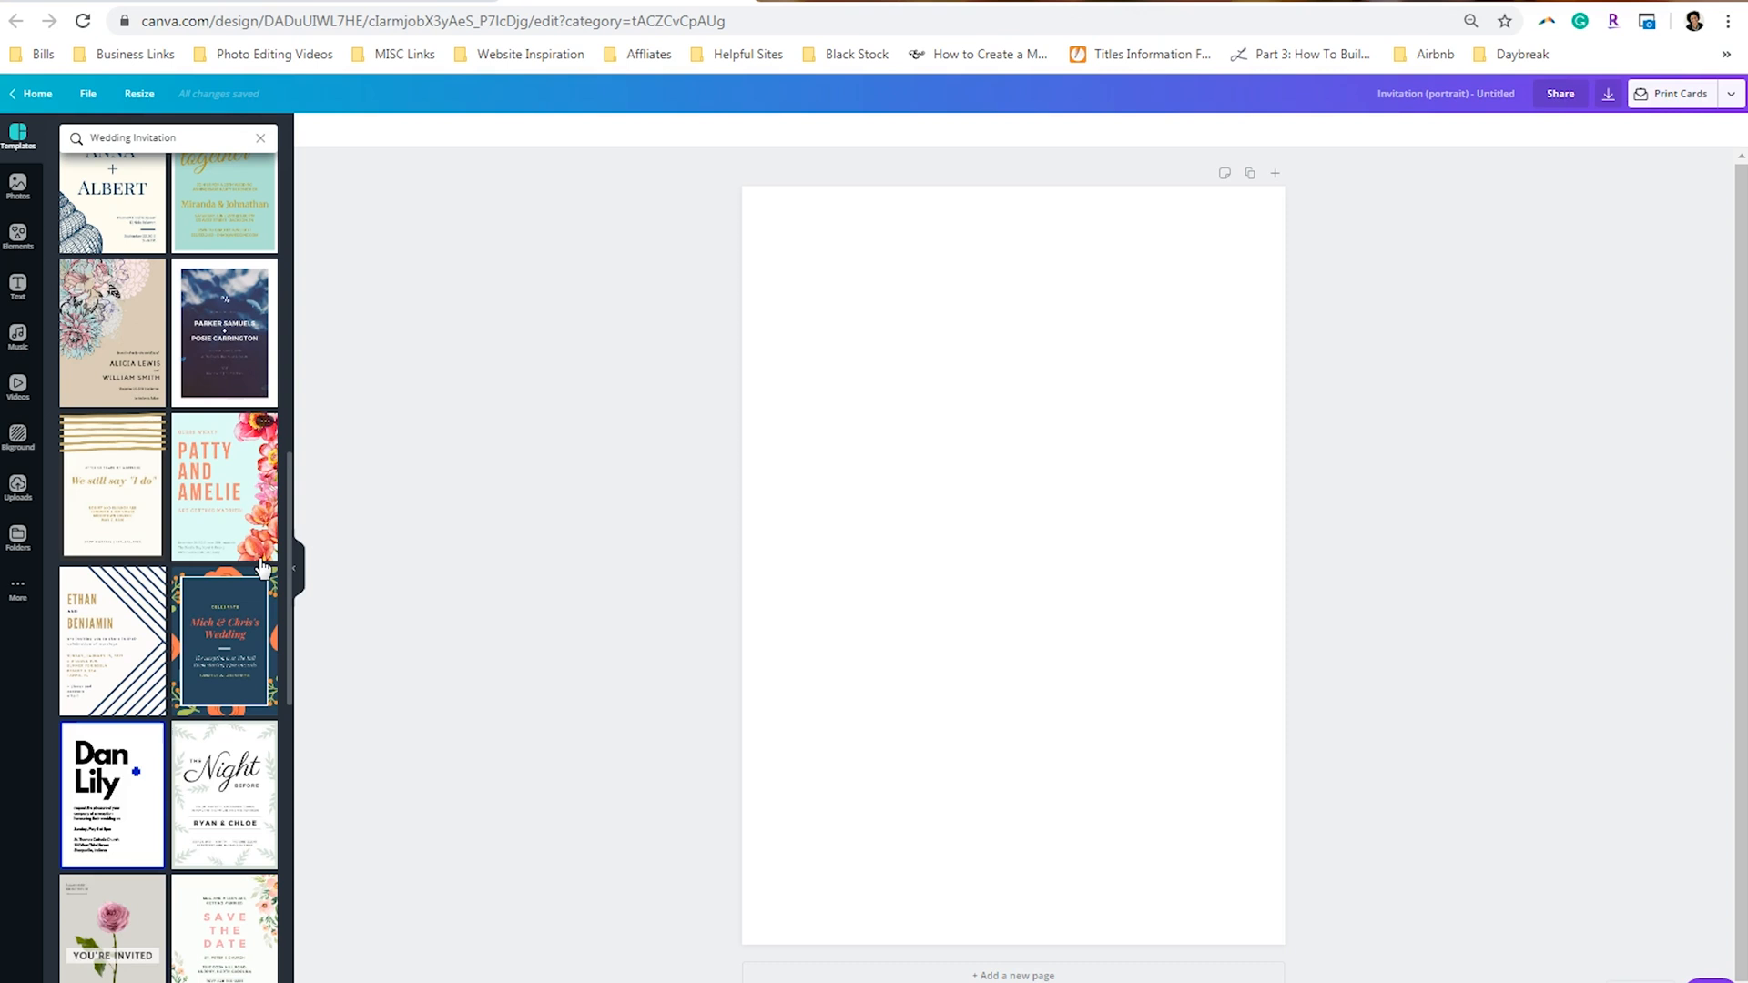
scroll("down", 3)
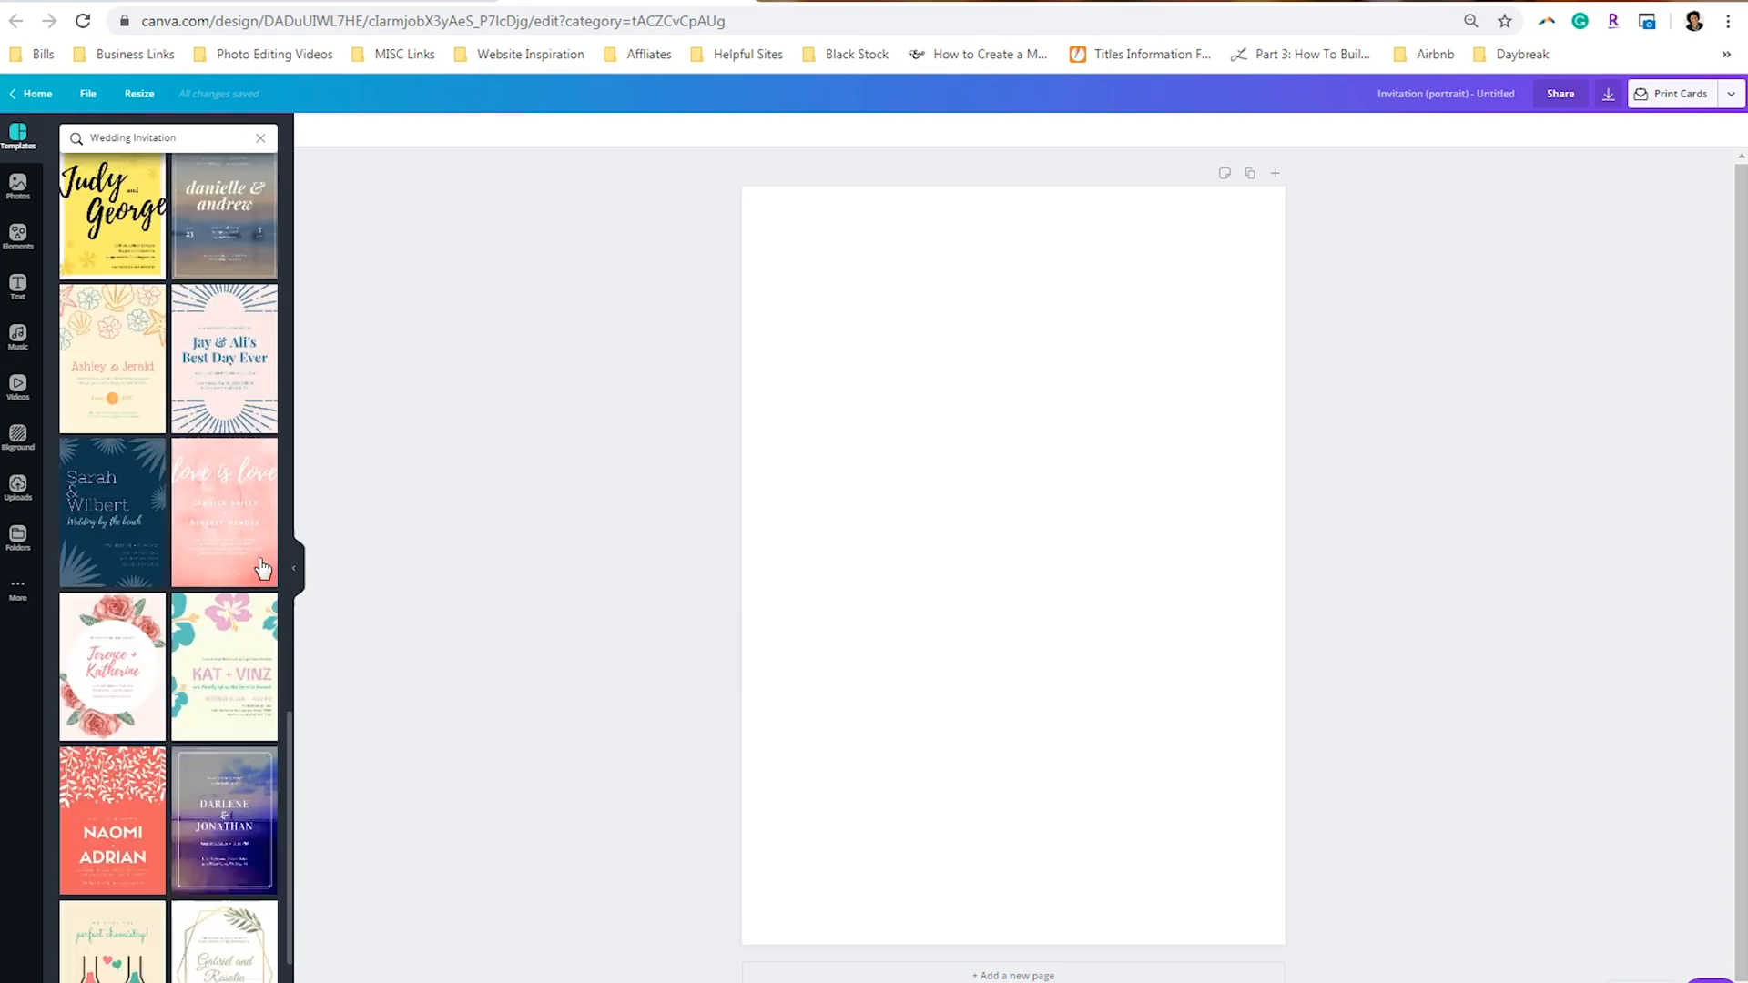
scroll("down", 3)
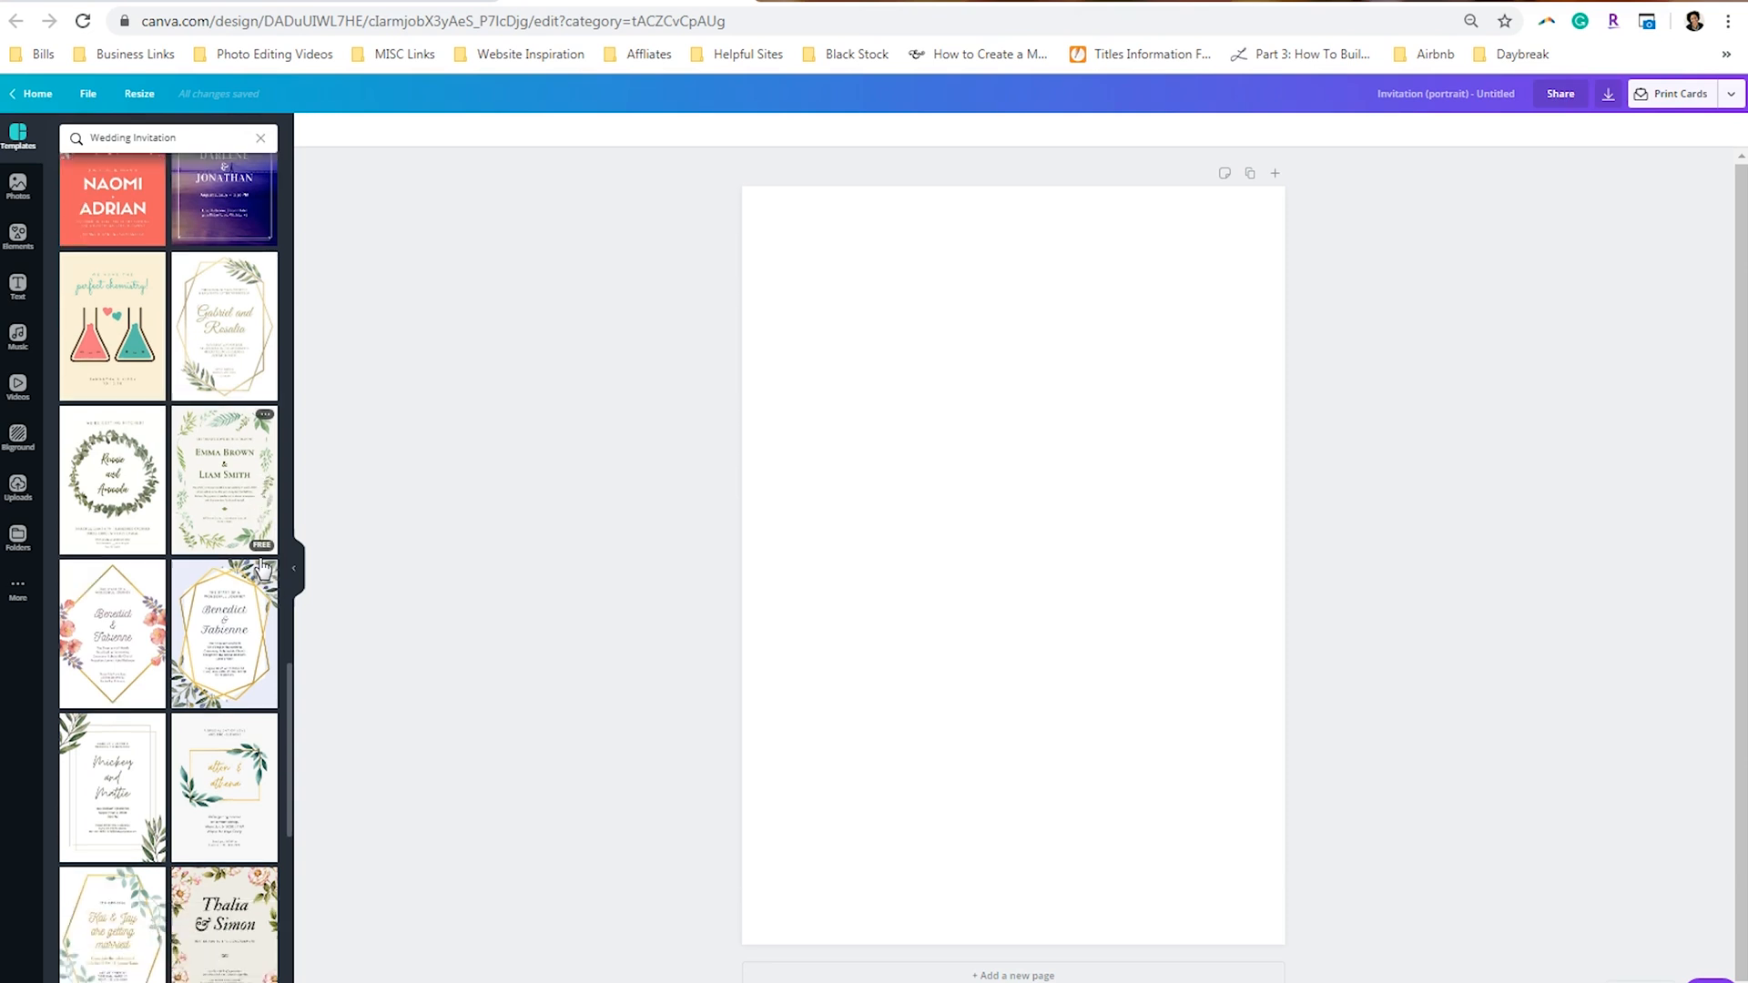
scroll("down", 3)
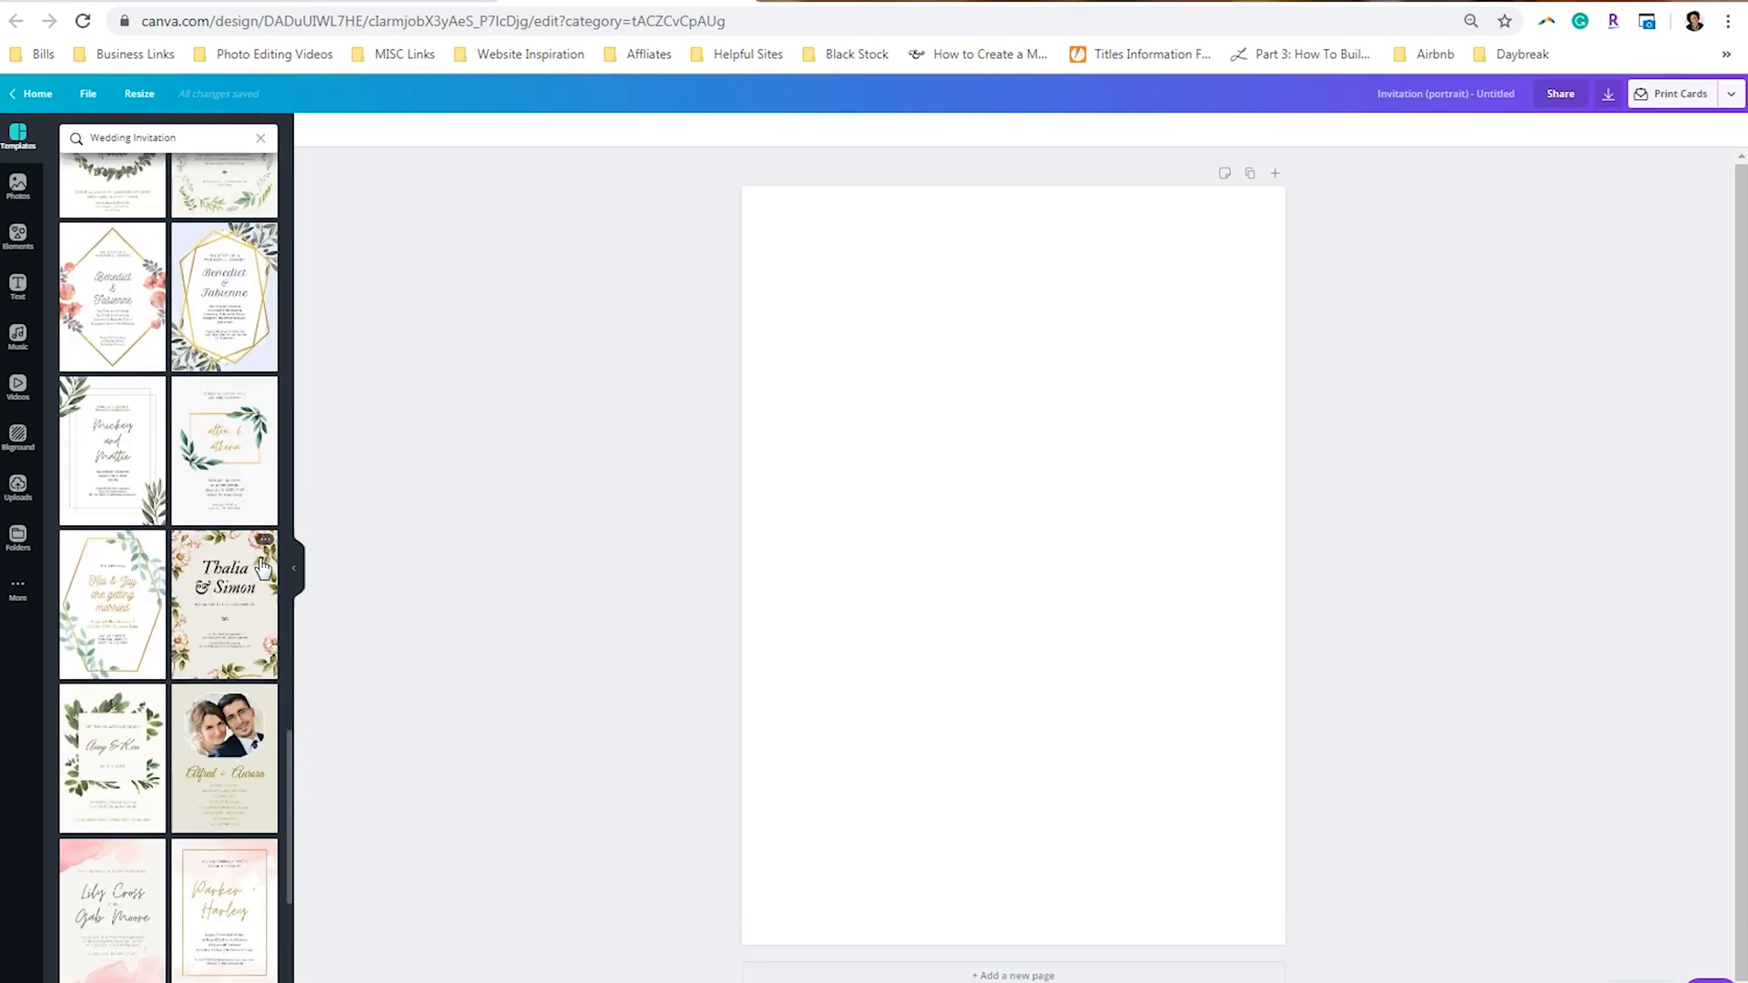
scroll("down", 3)
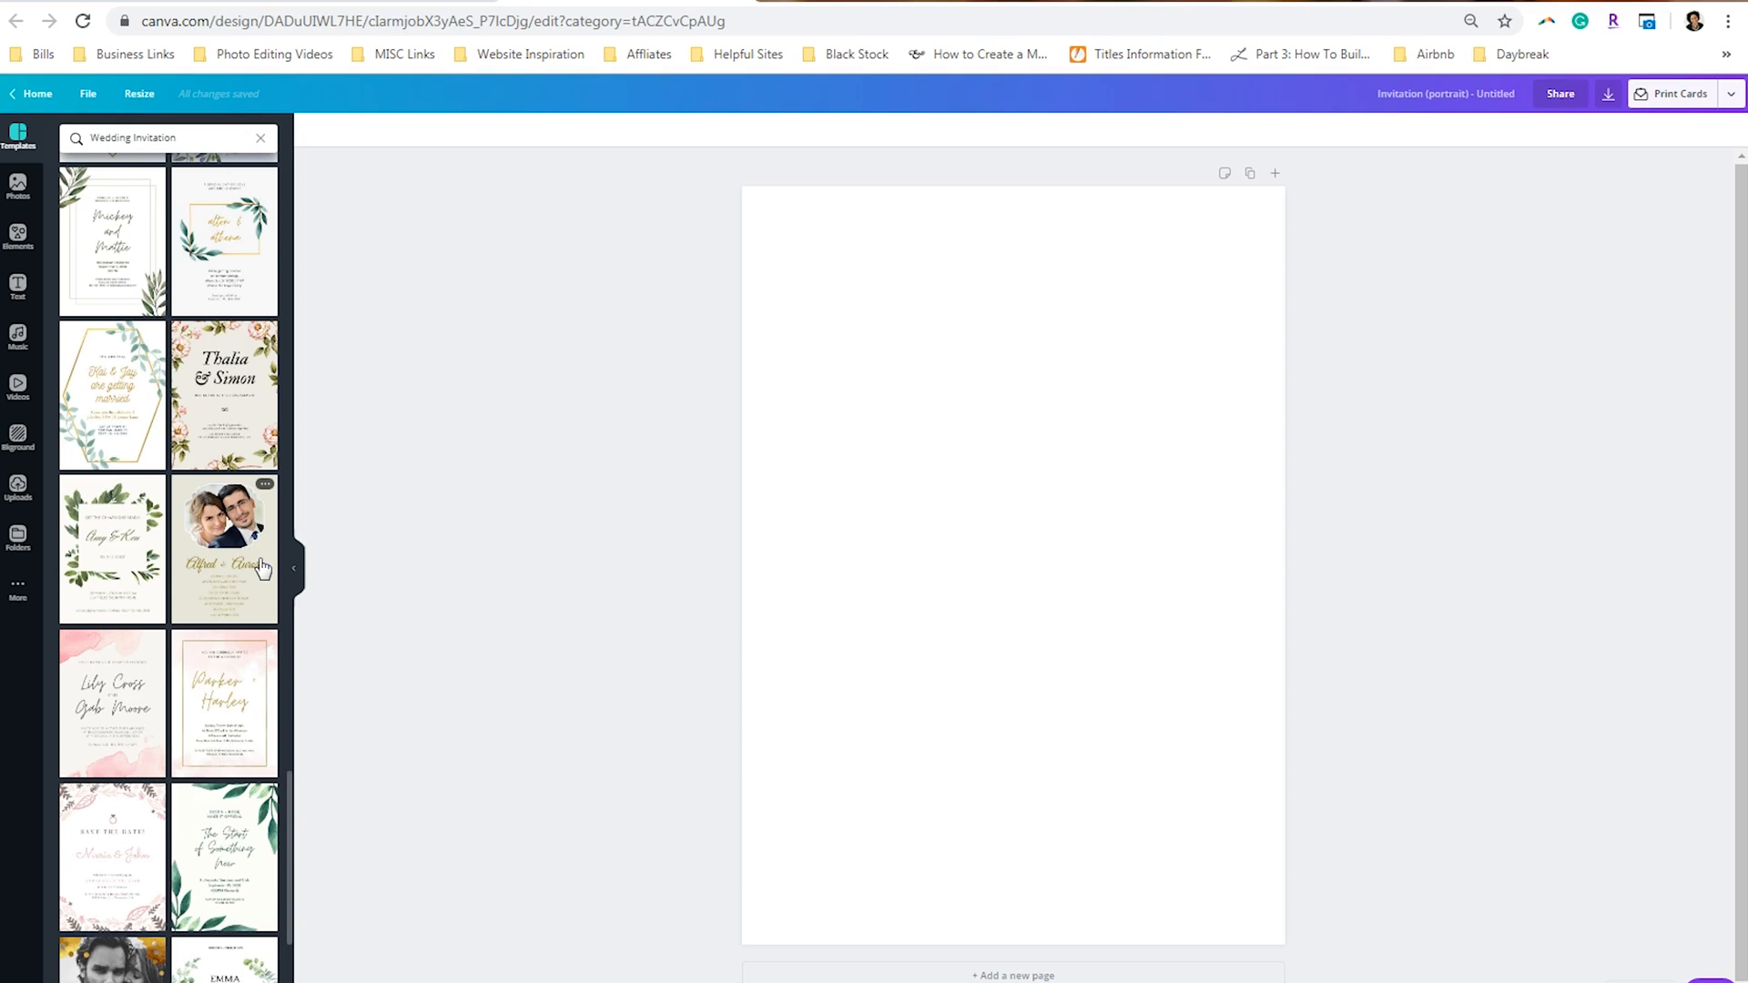
scroll("down", 3)
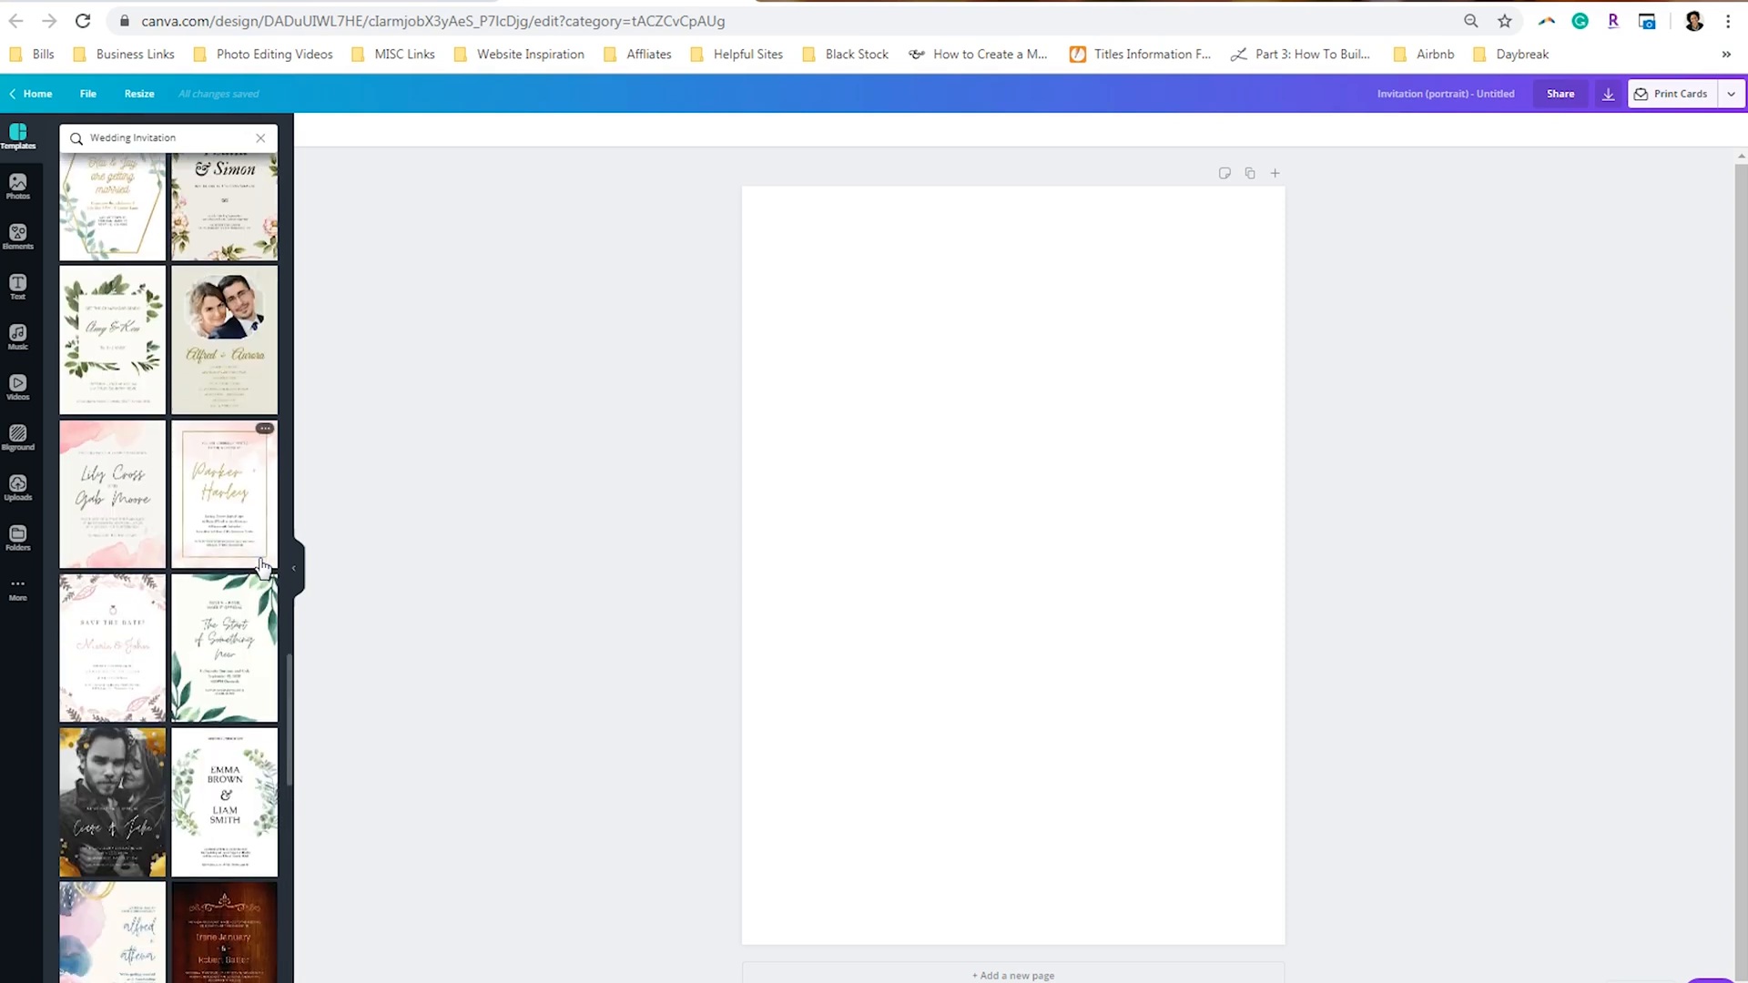
scroll("down", 3)
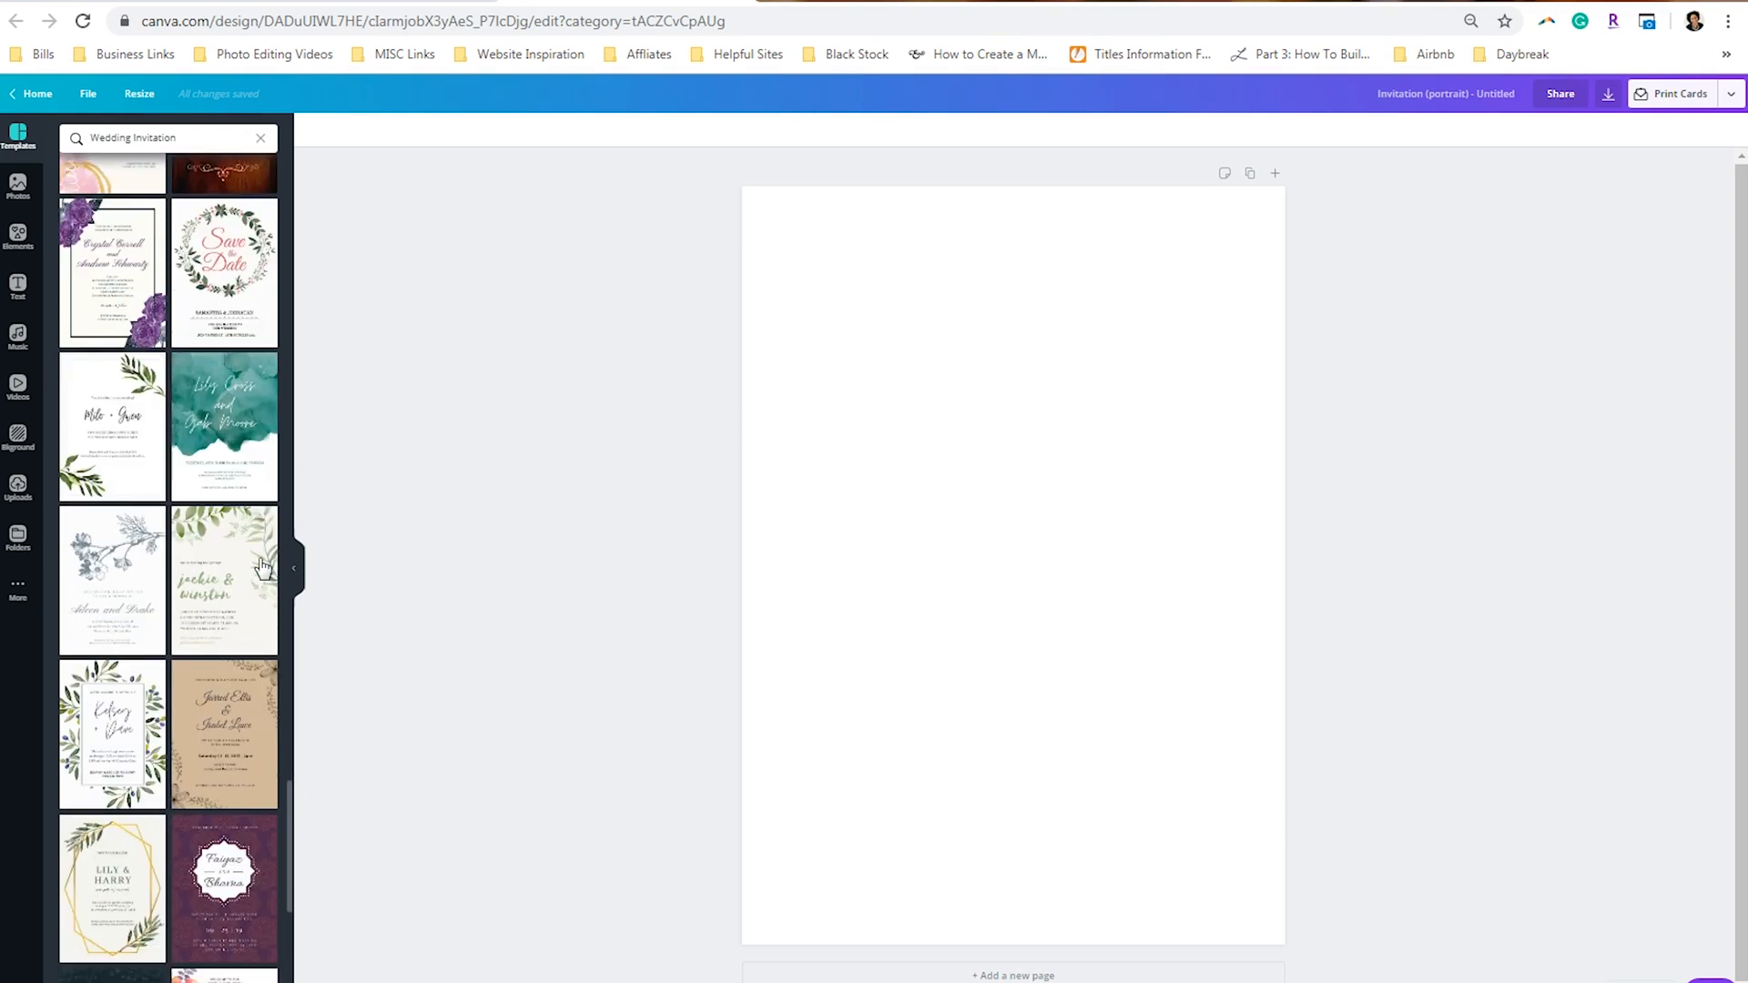
scroll("down", 3)
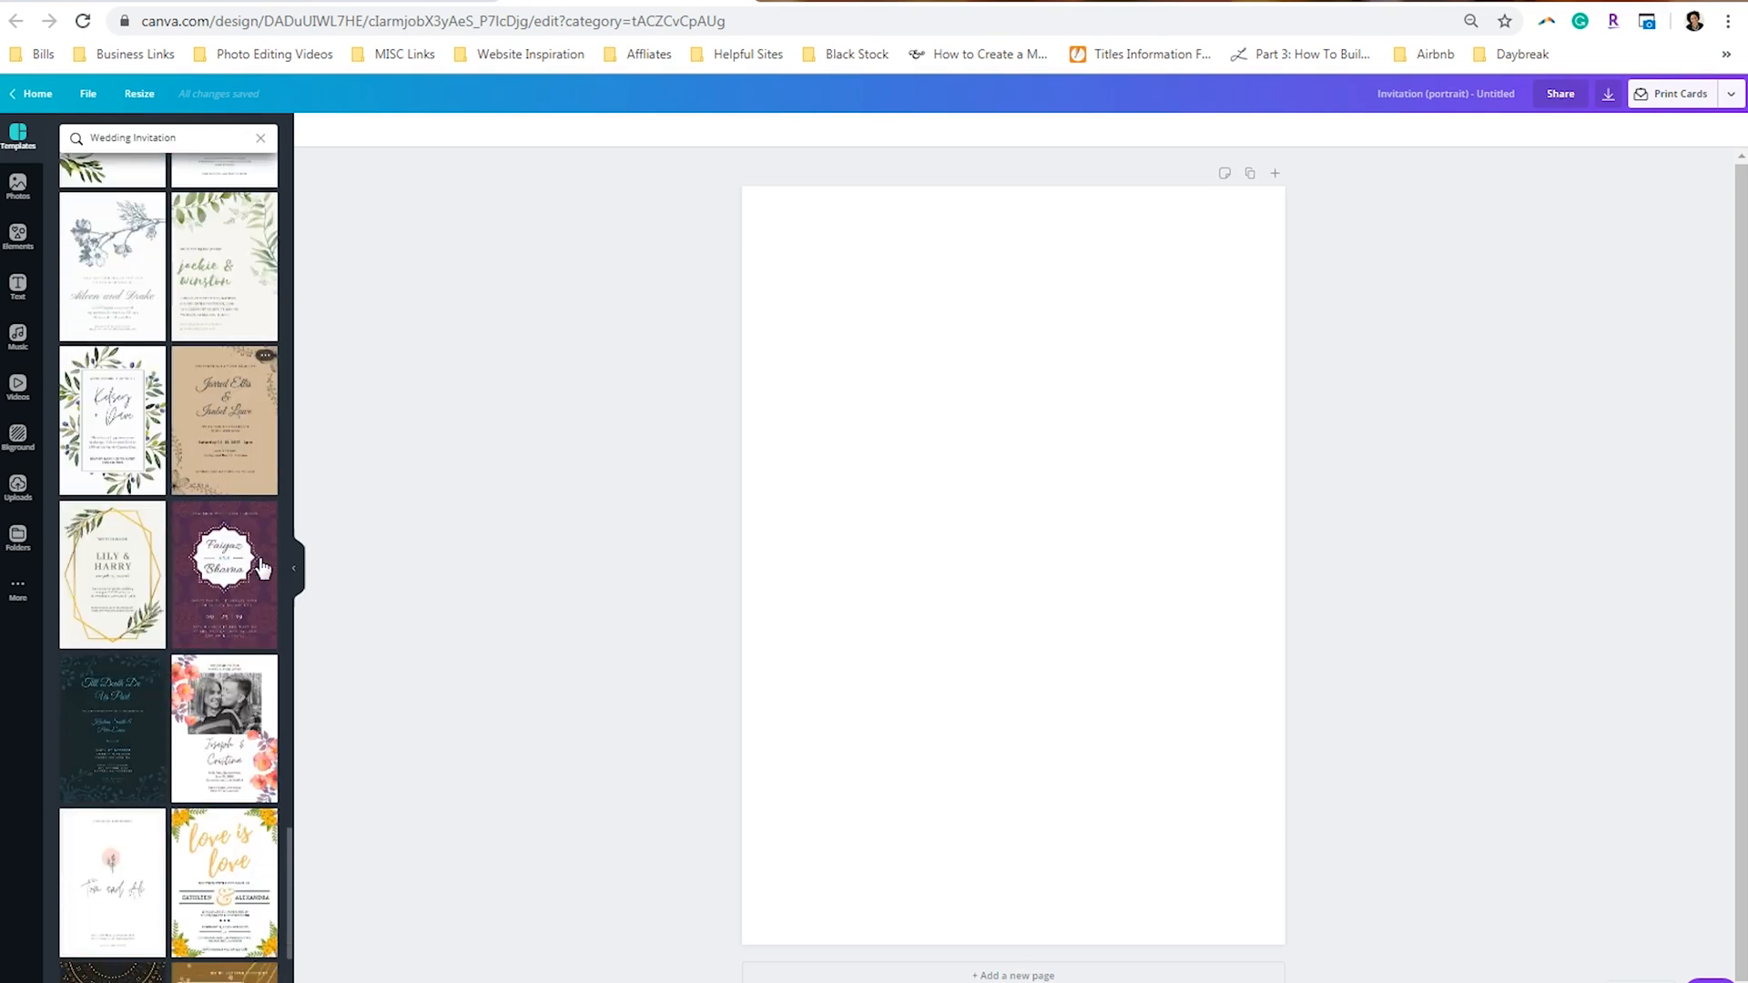
scroll("down", 3)
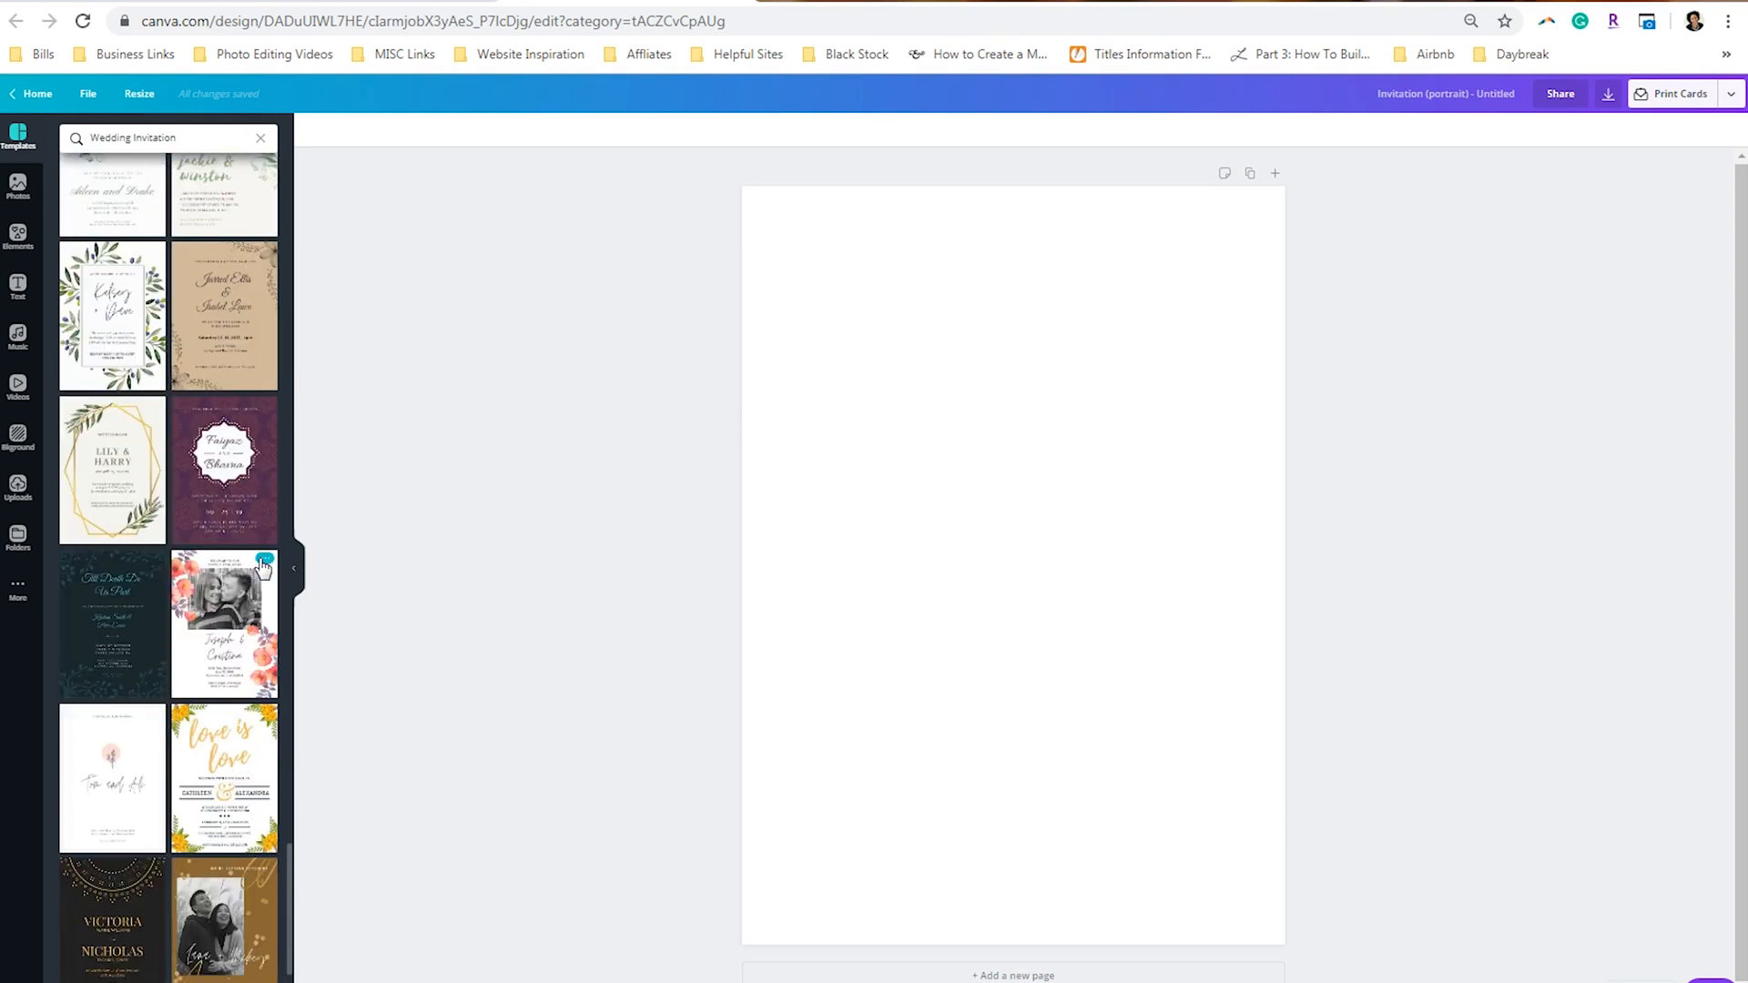
scroll("down", 3)
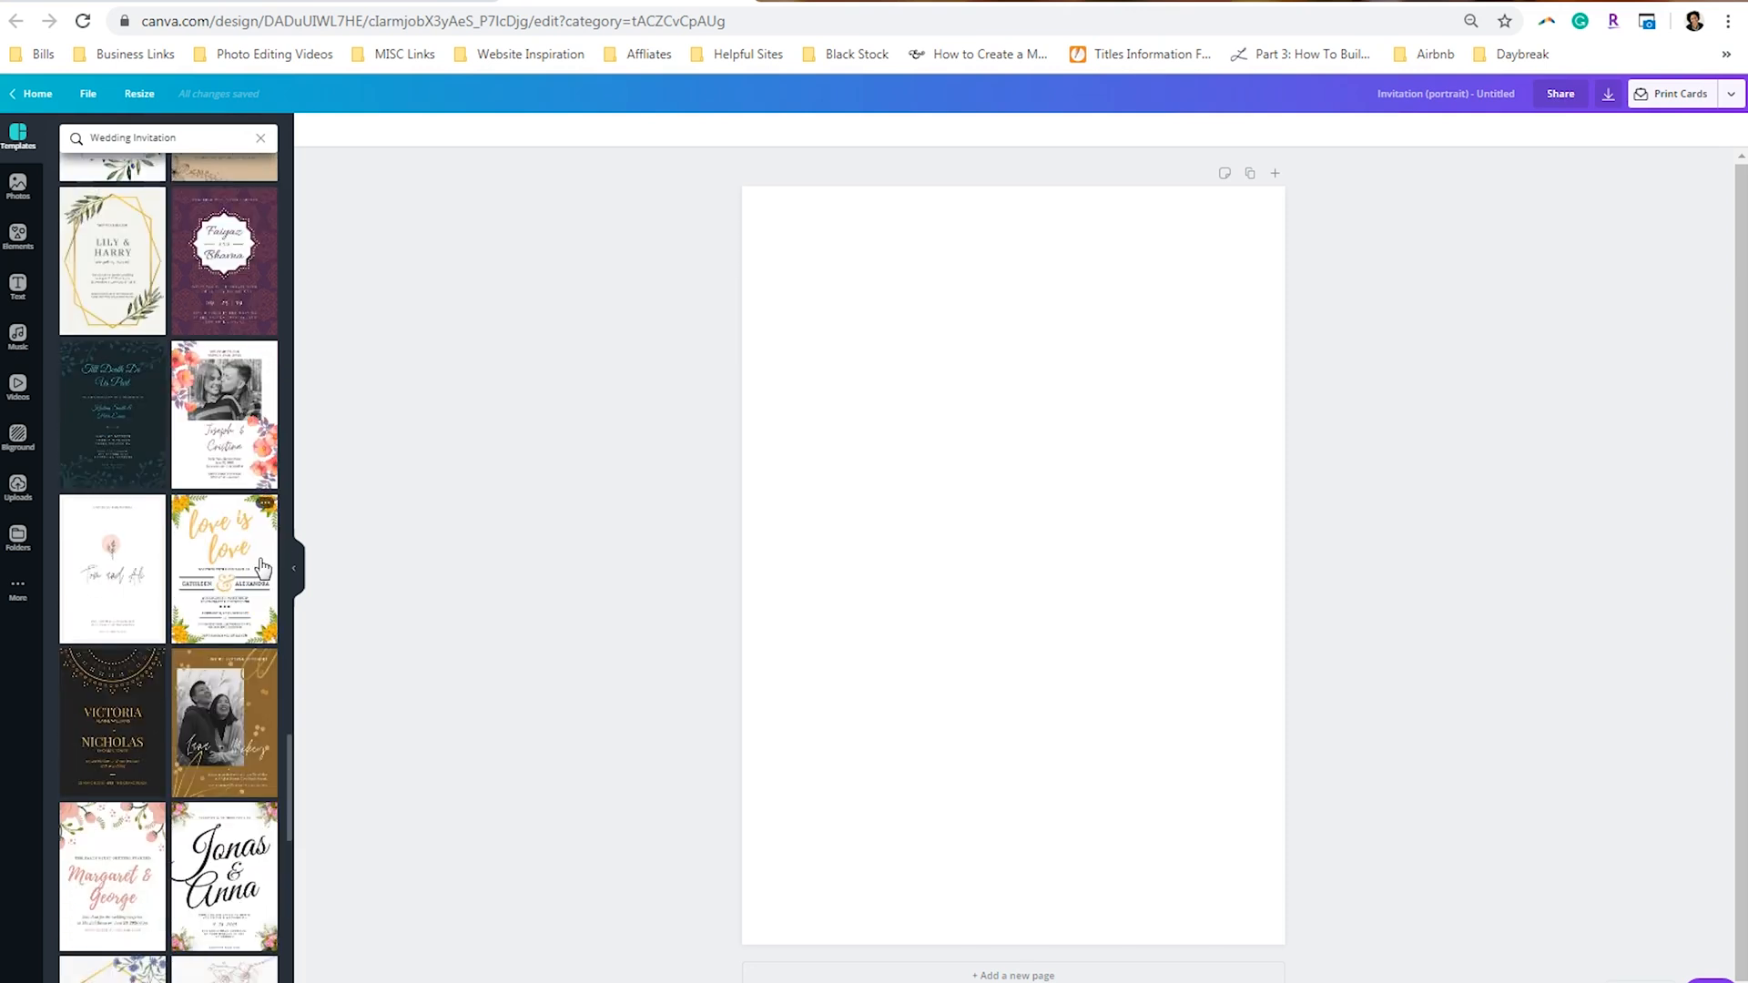
scroll("down", 3)
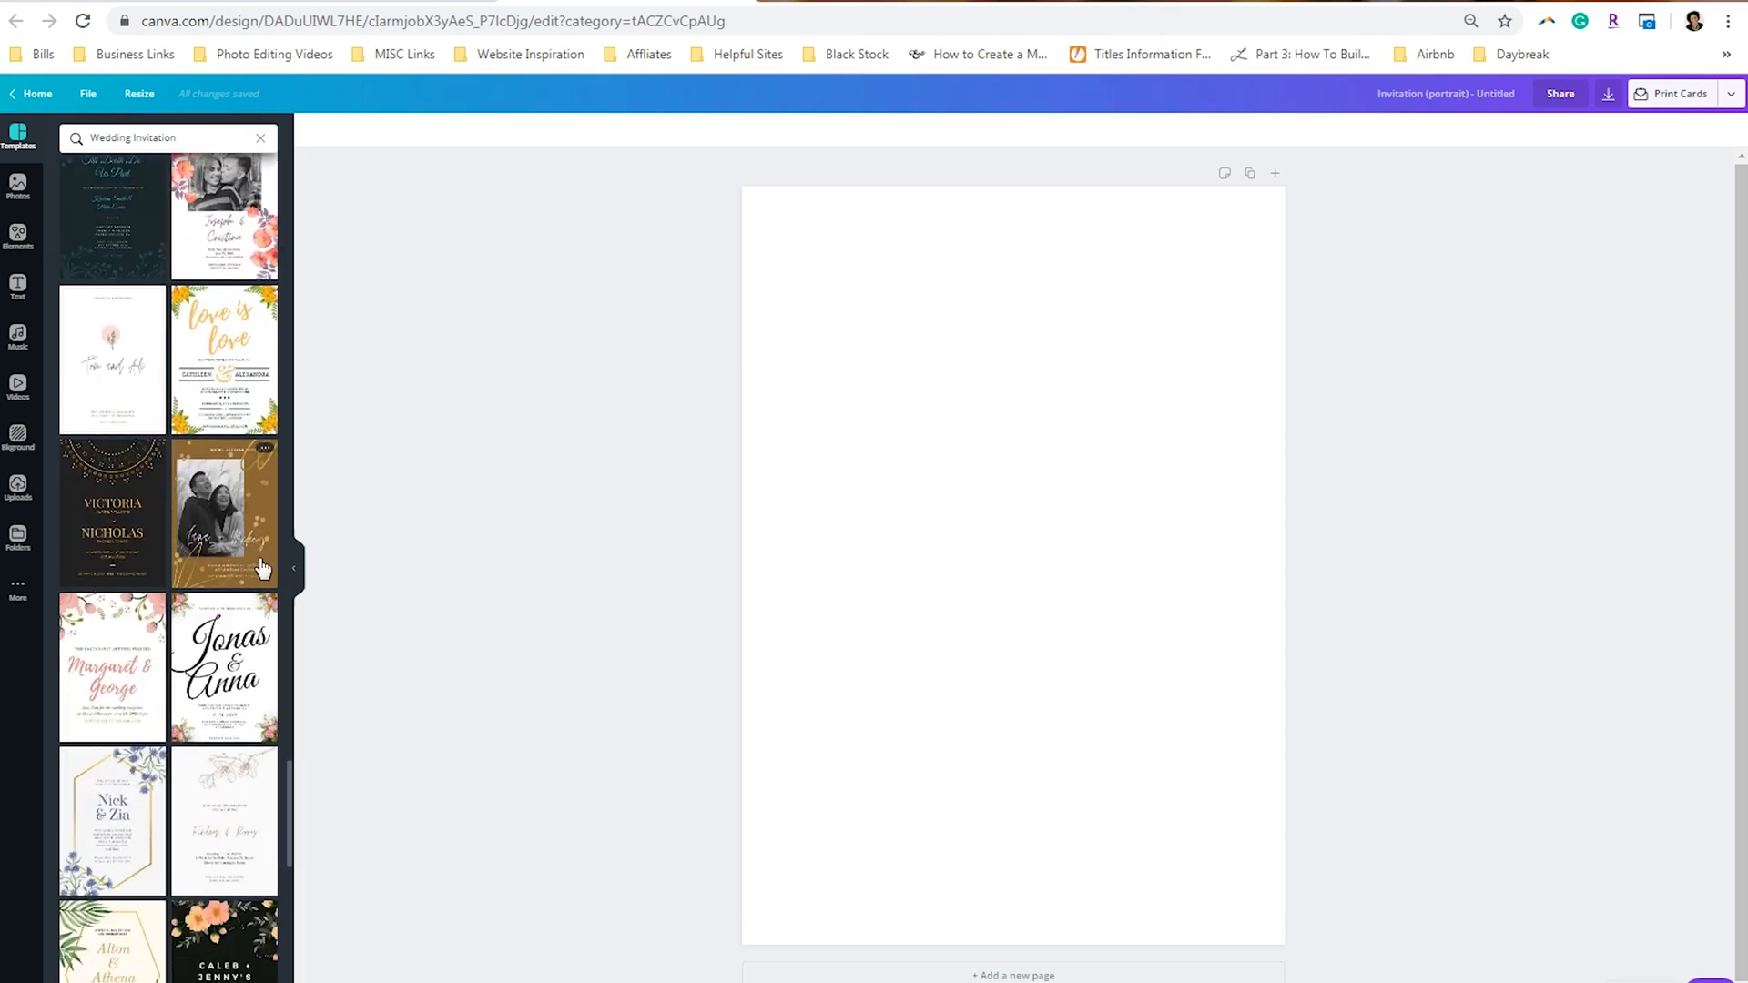
mouse_move(130, 759)
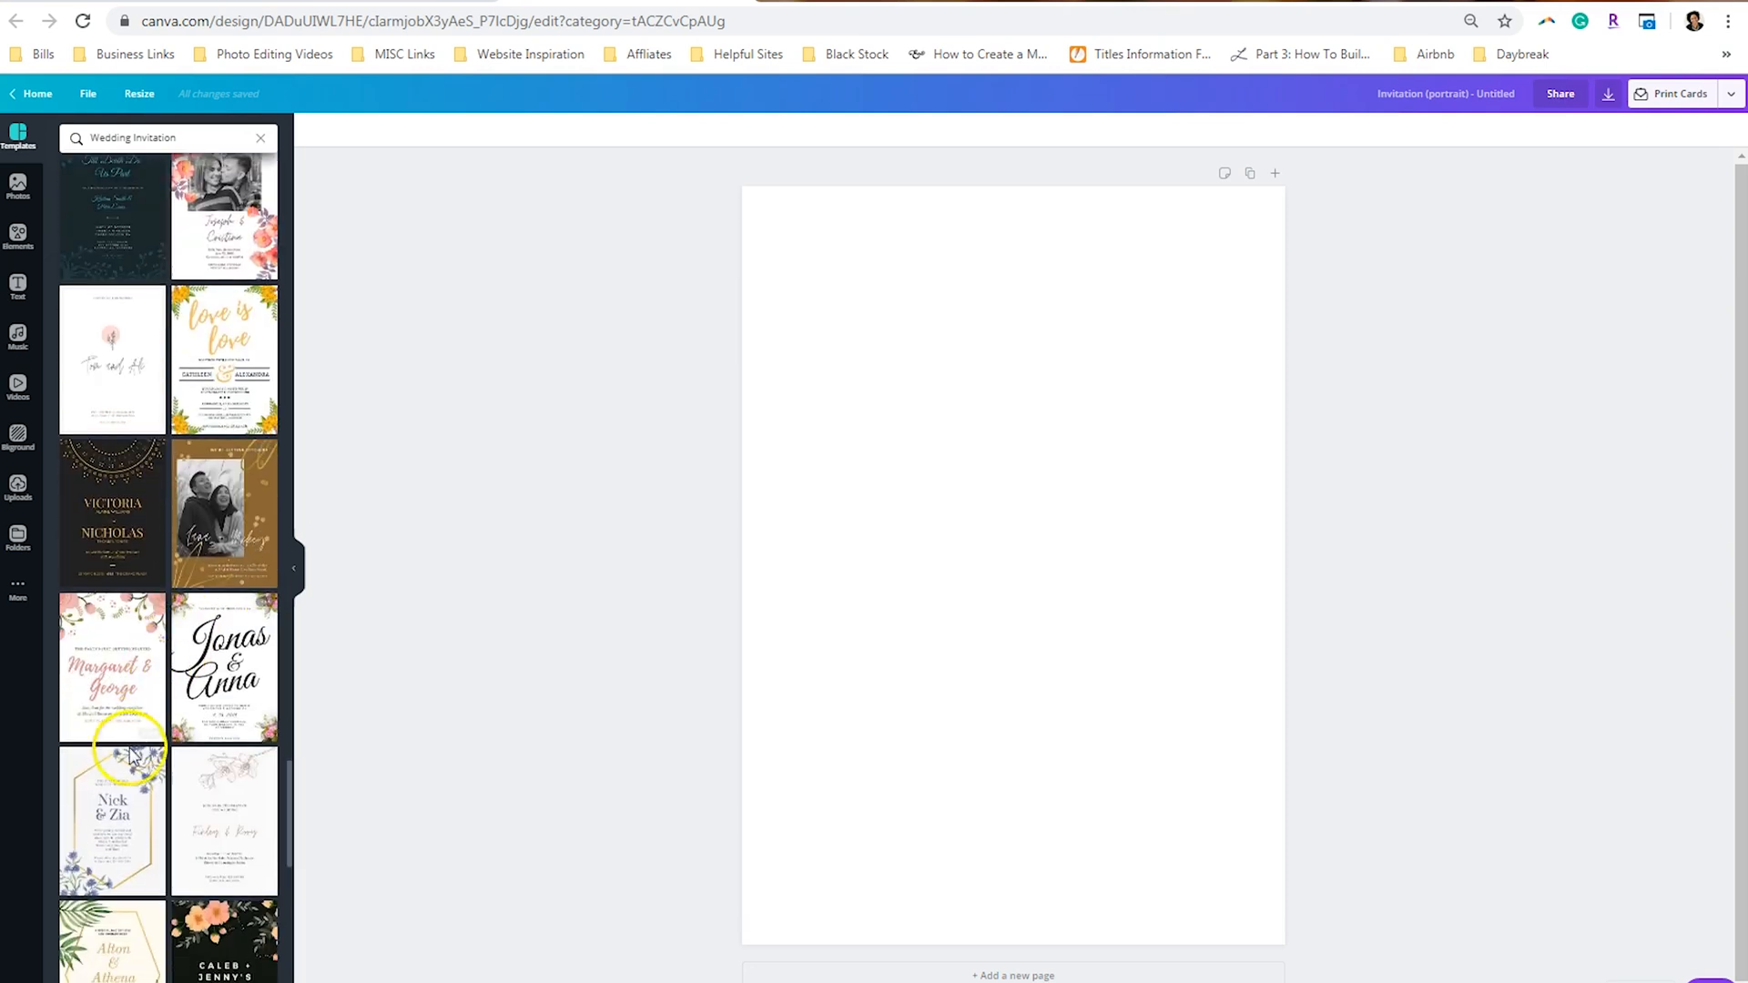
Step: Apply the Nick & Zia hexagon template, delete its flower bouquets, and lock the gold frame
left_click(111, 819)
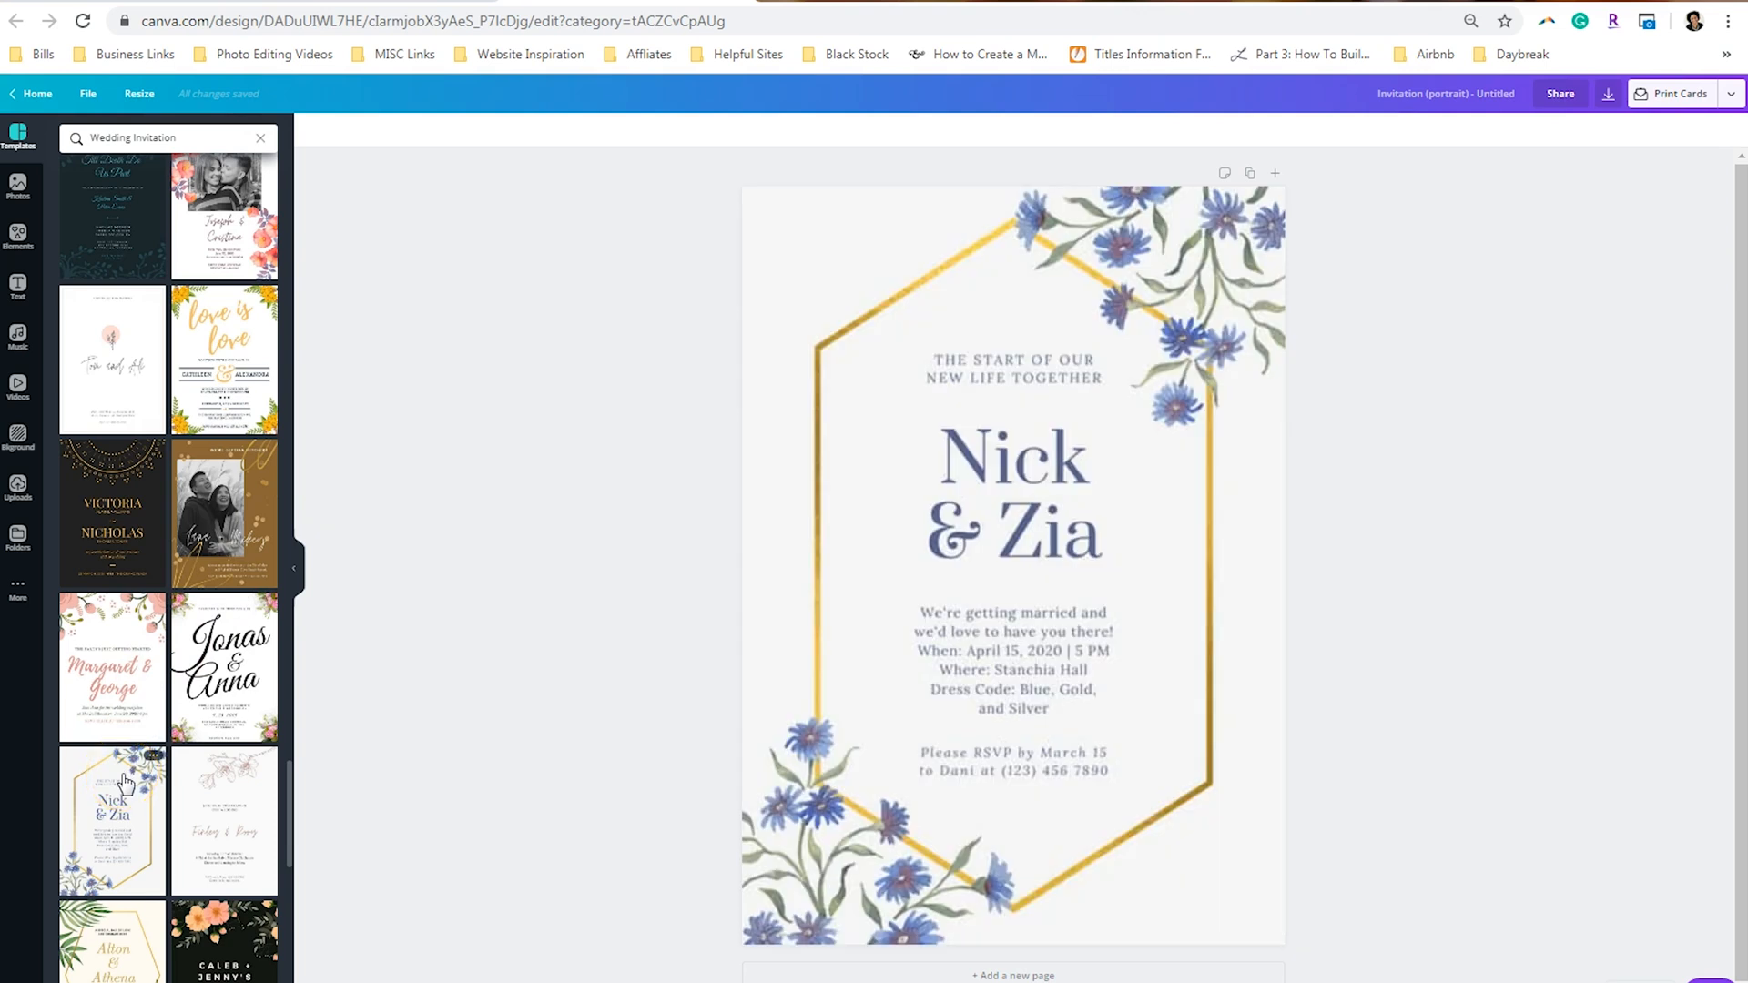
left_click(1012, 557)
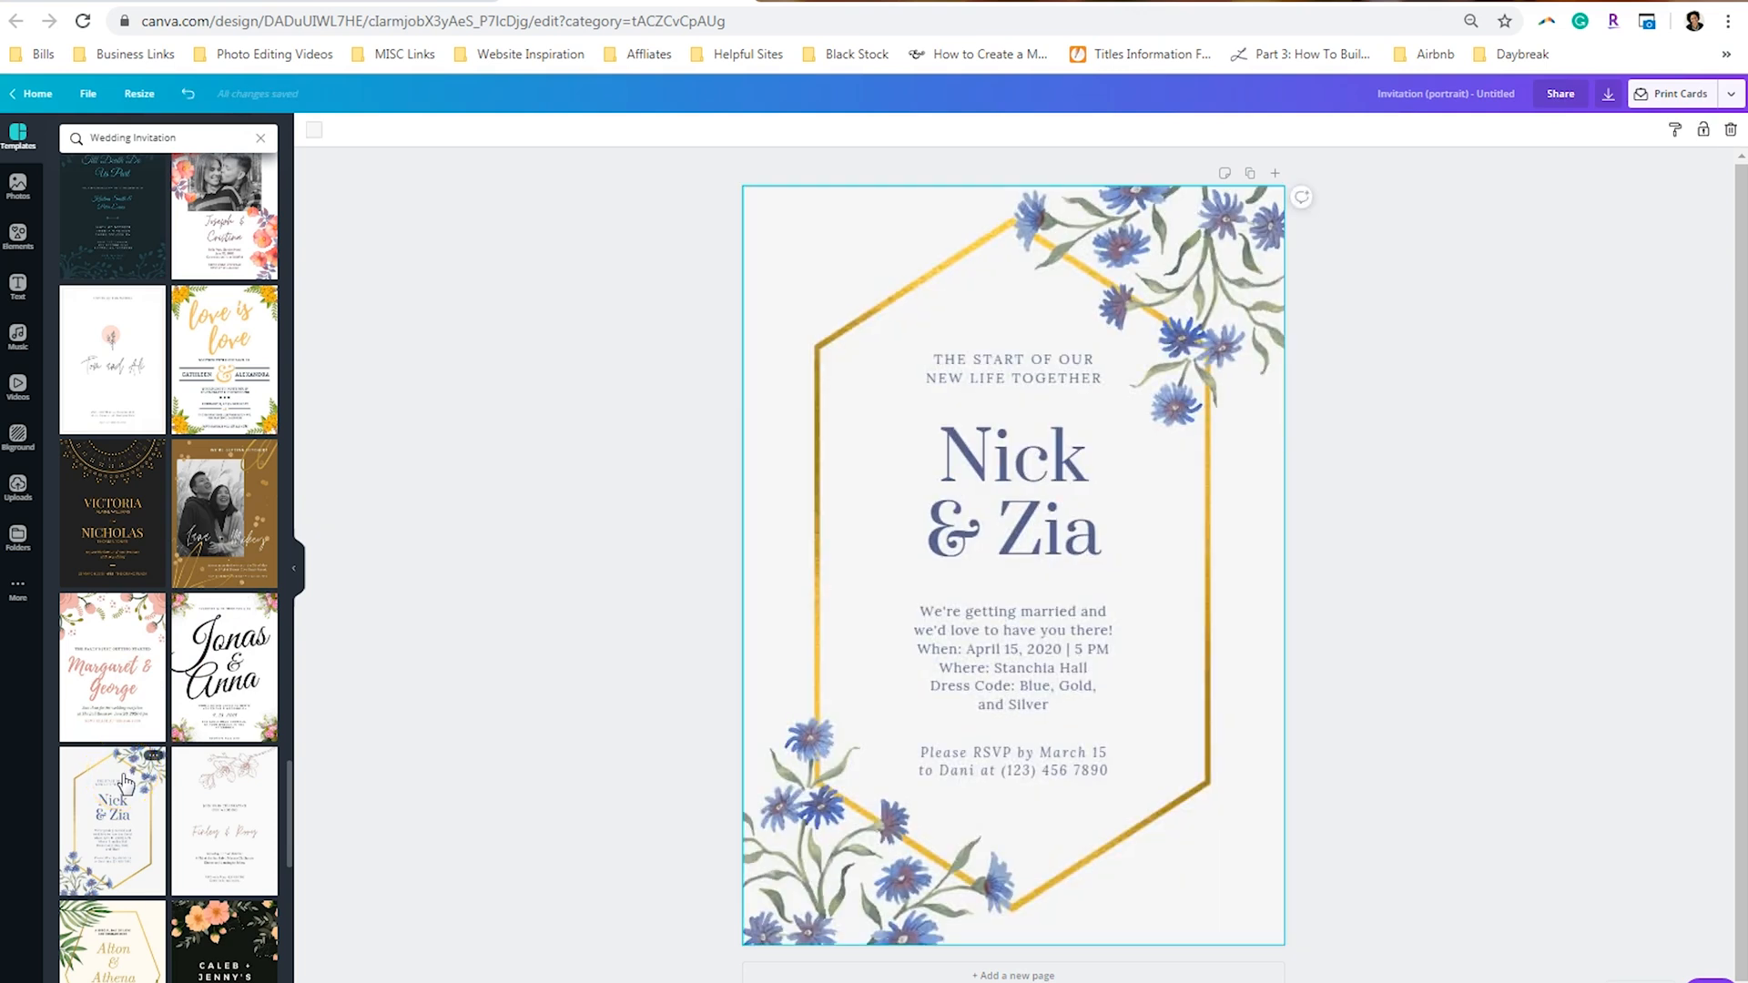
left_click(798, 886)
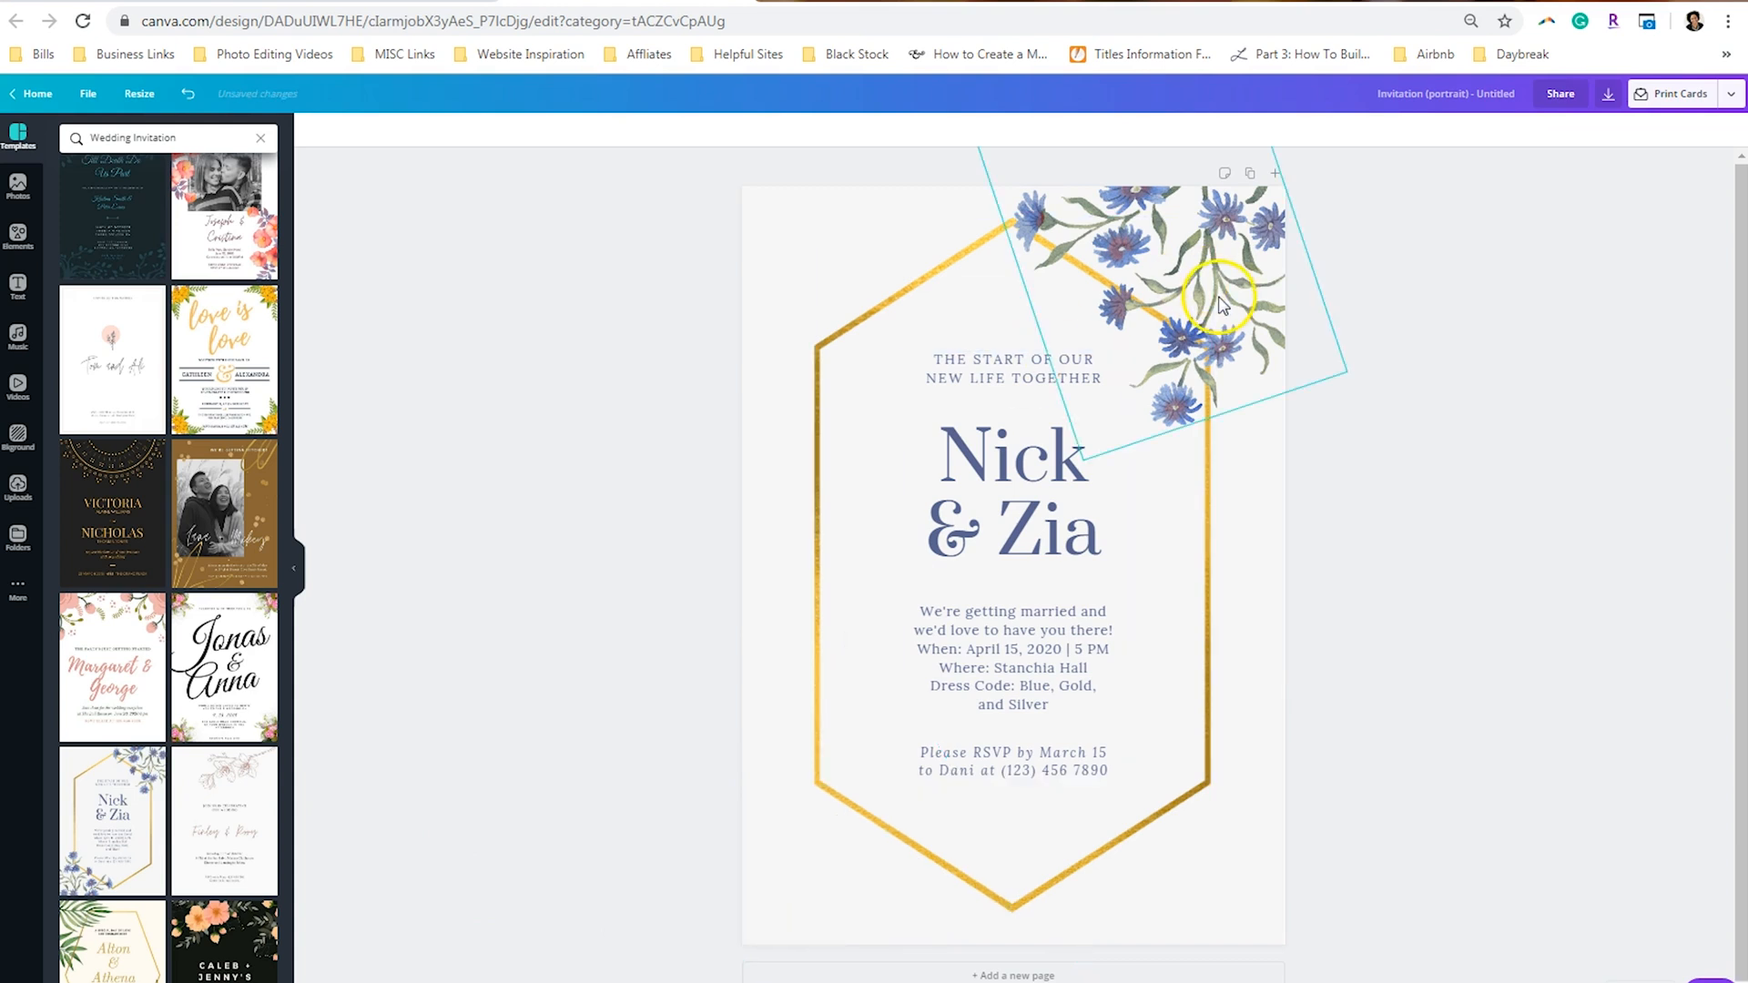
key("Delete")
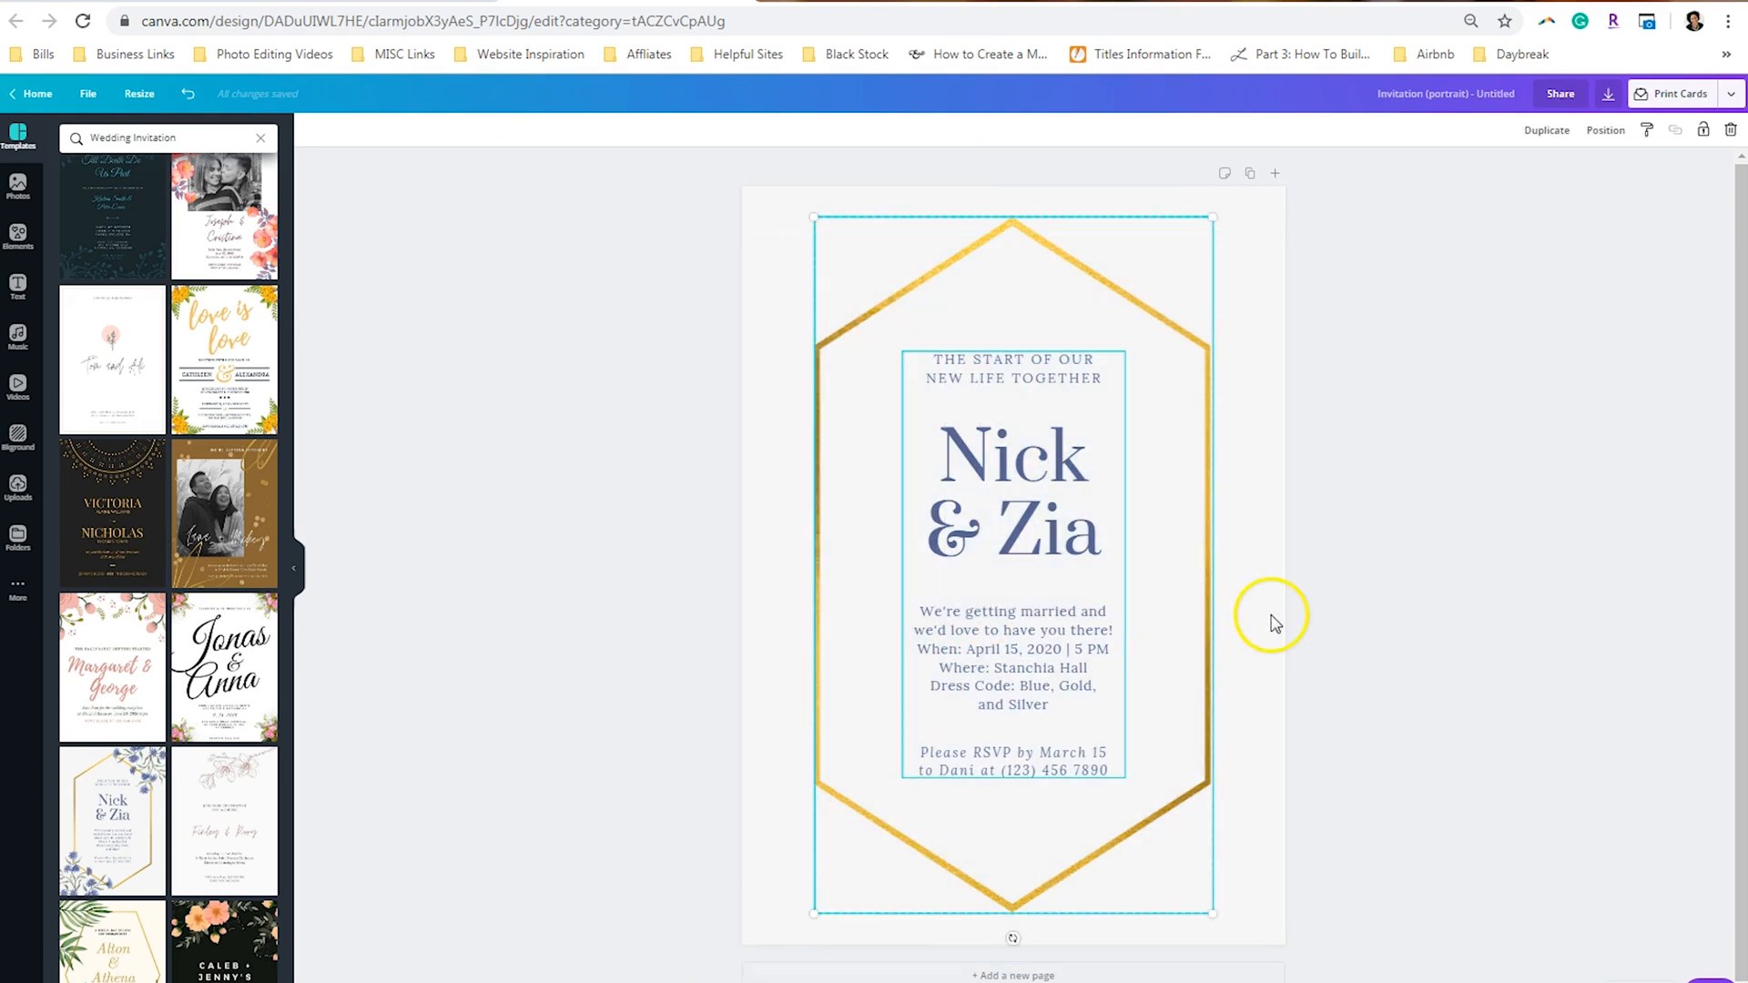
mouse_move(1703, 129)
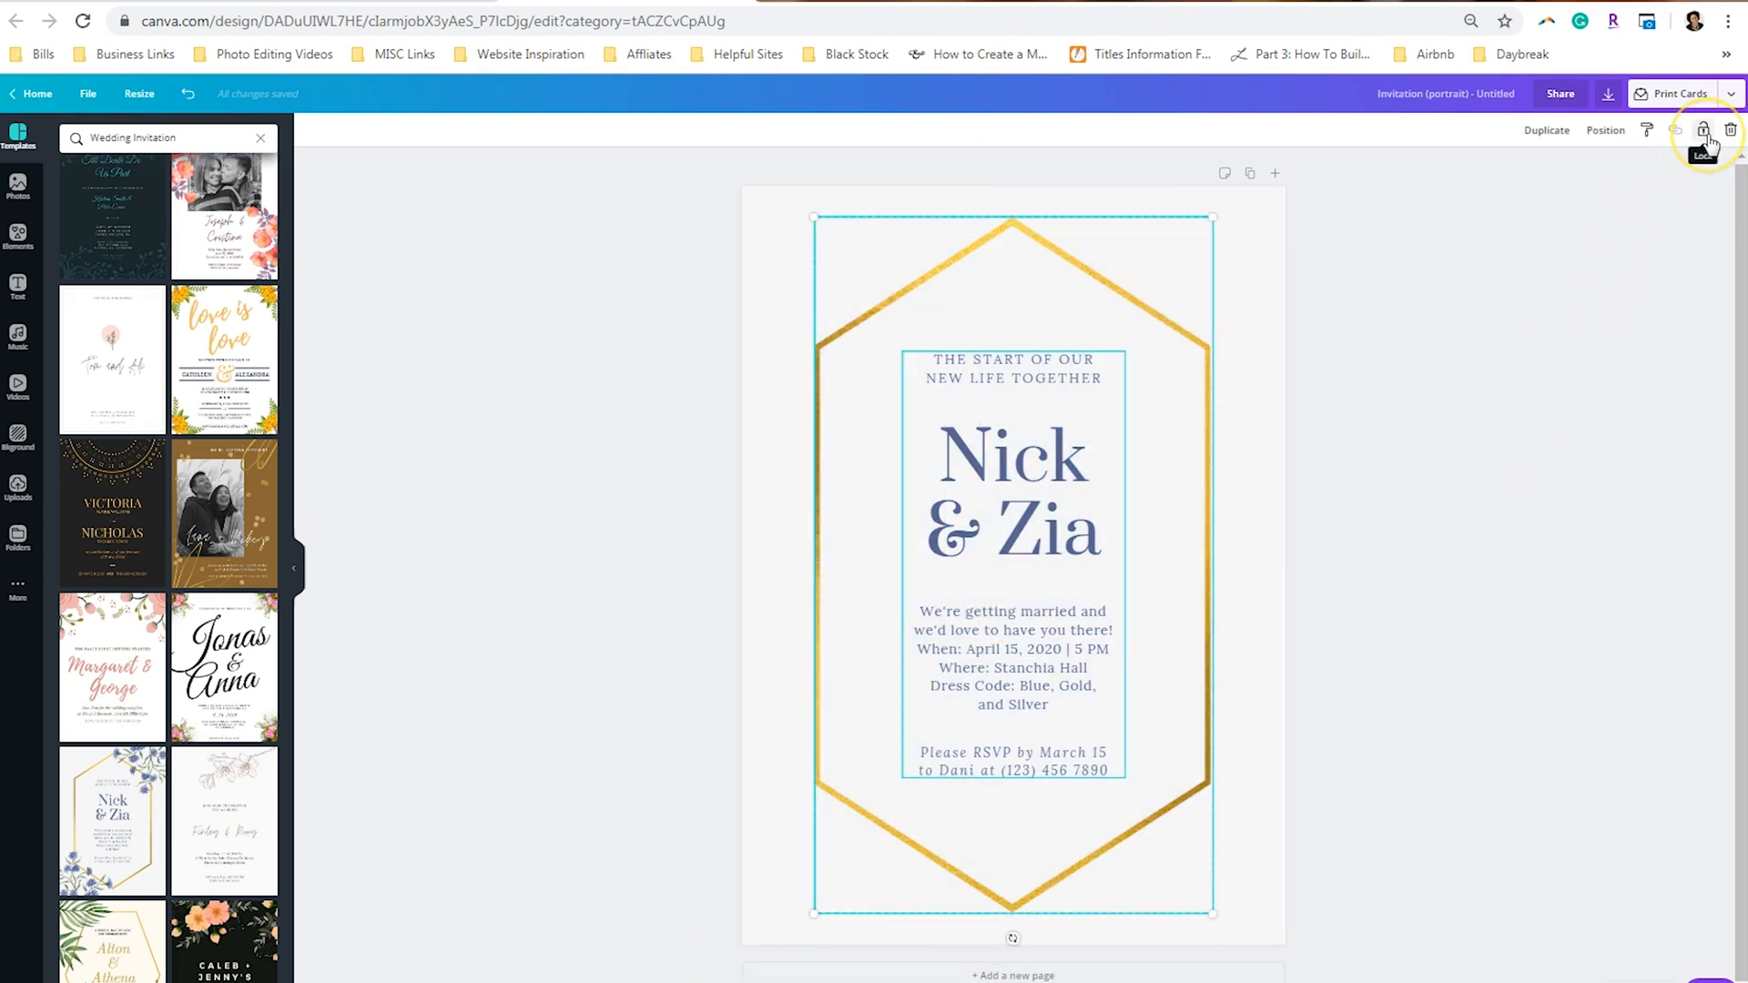
left_click(1703, 130)
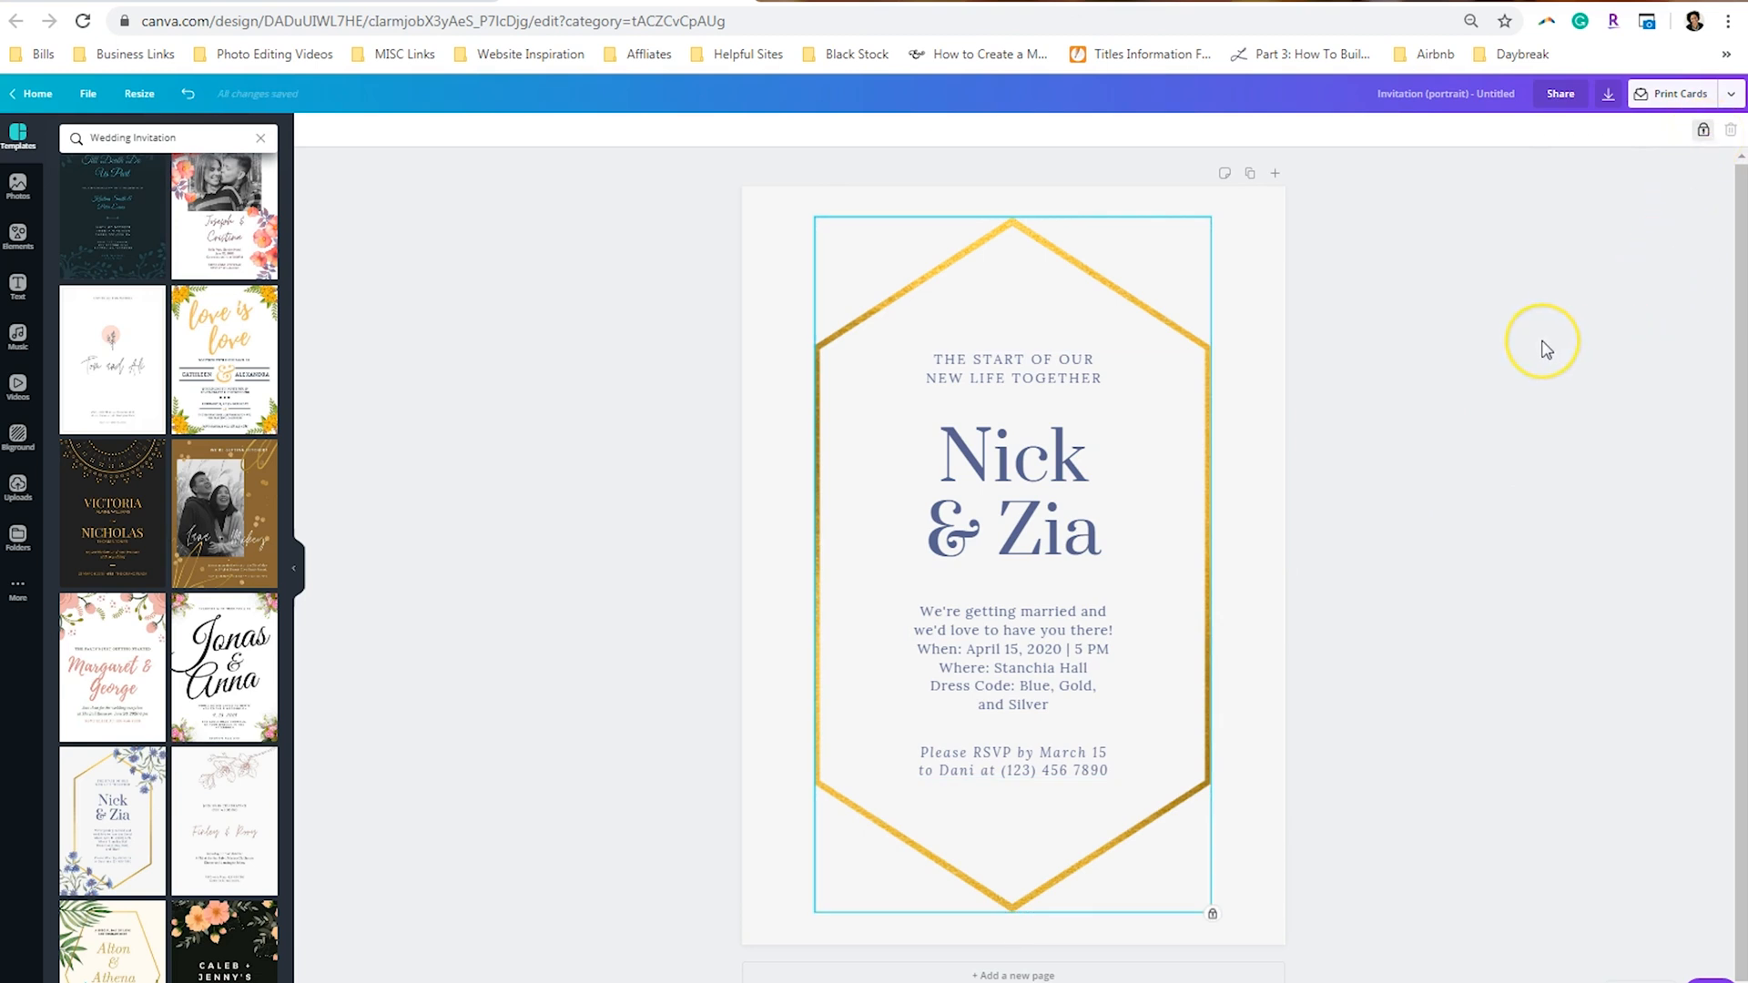
left_click(1544, 348)
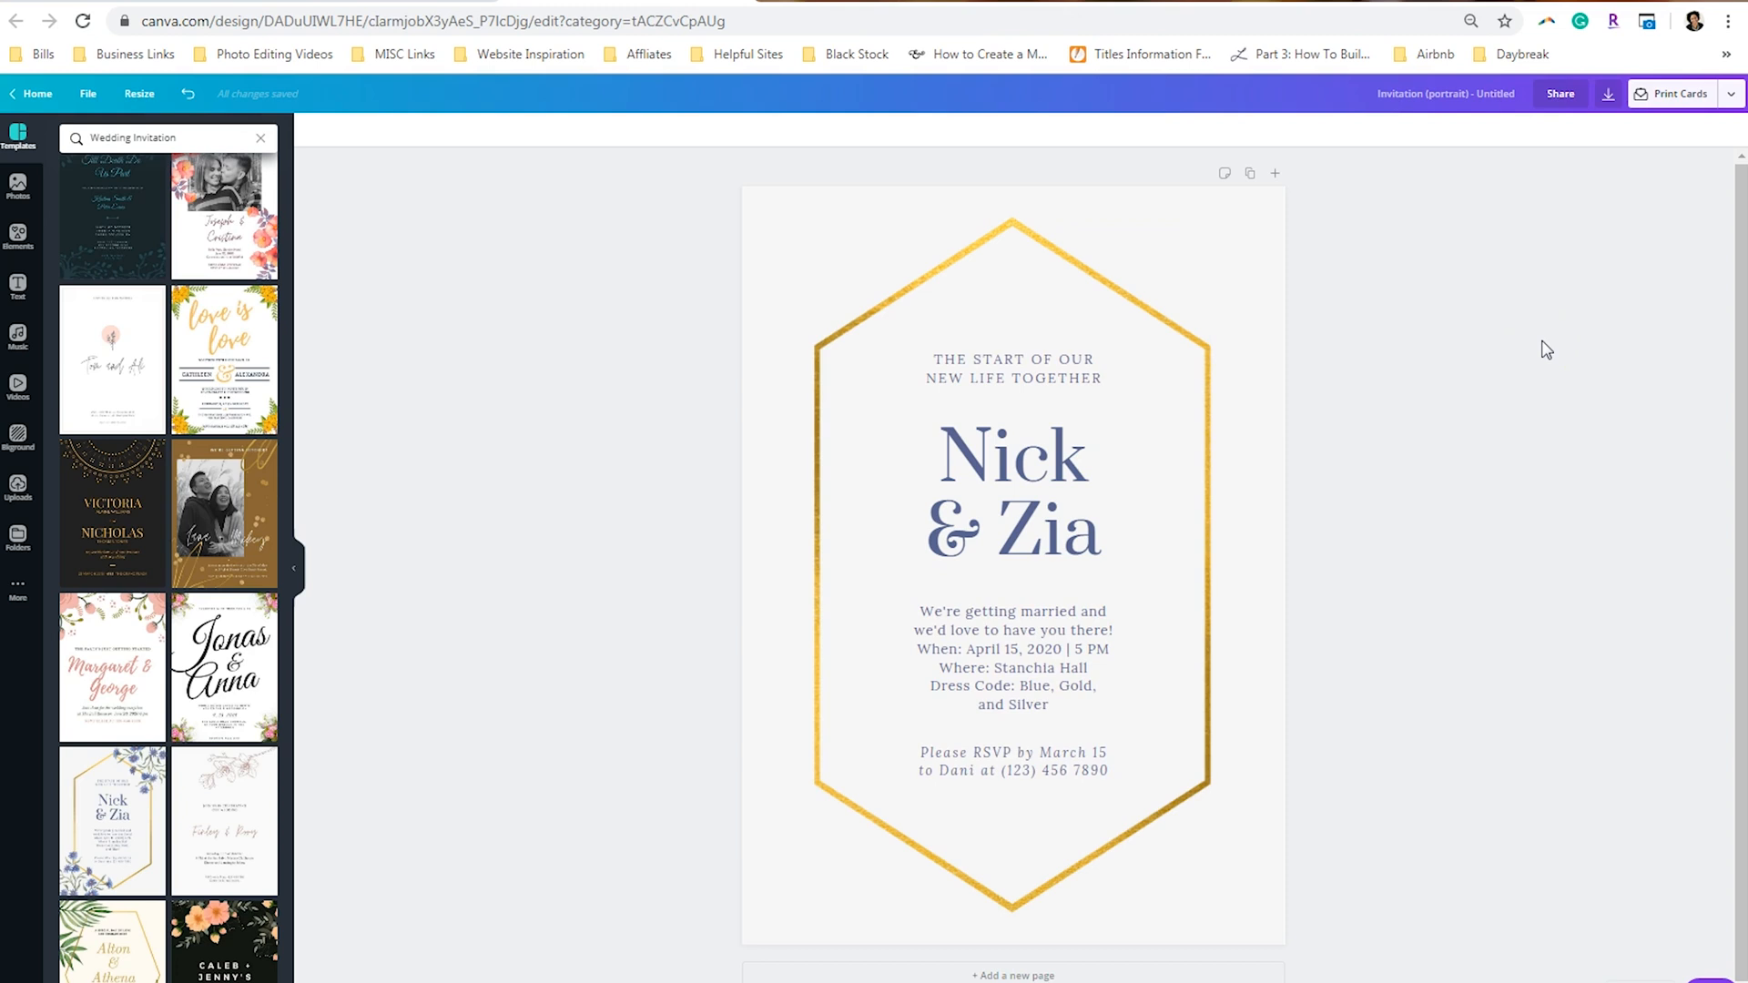
mouse_move(429, 764)
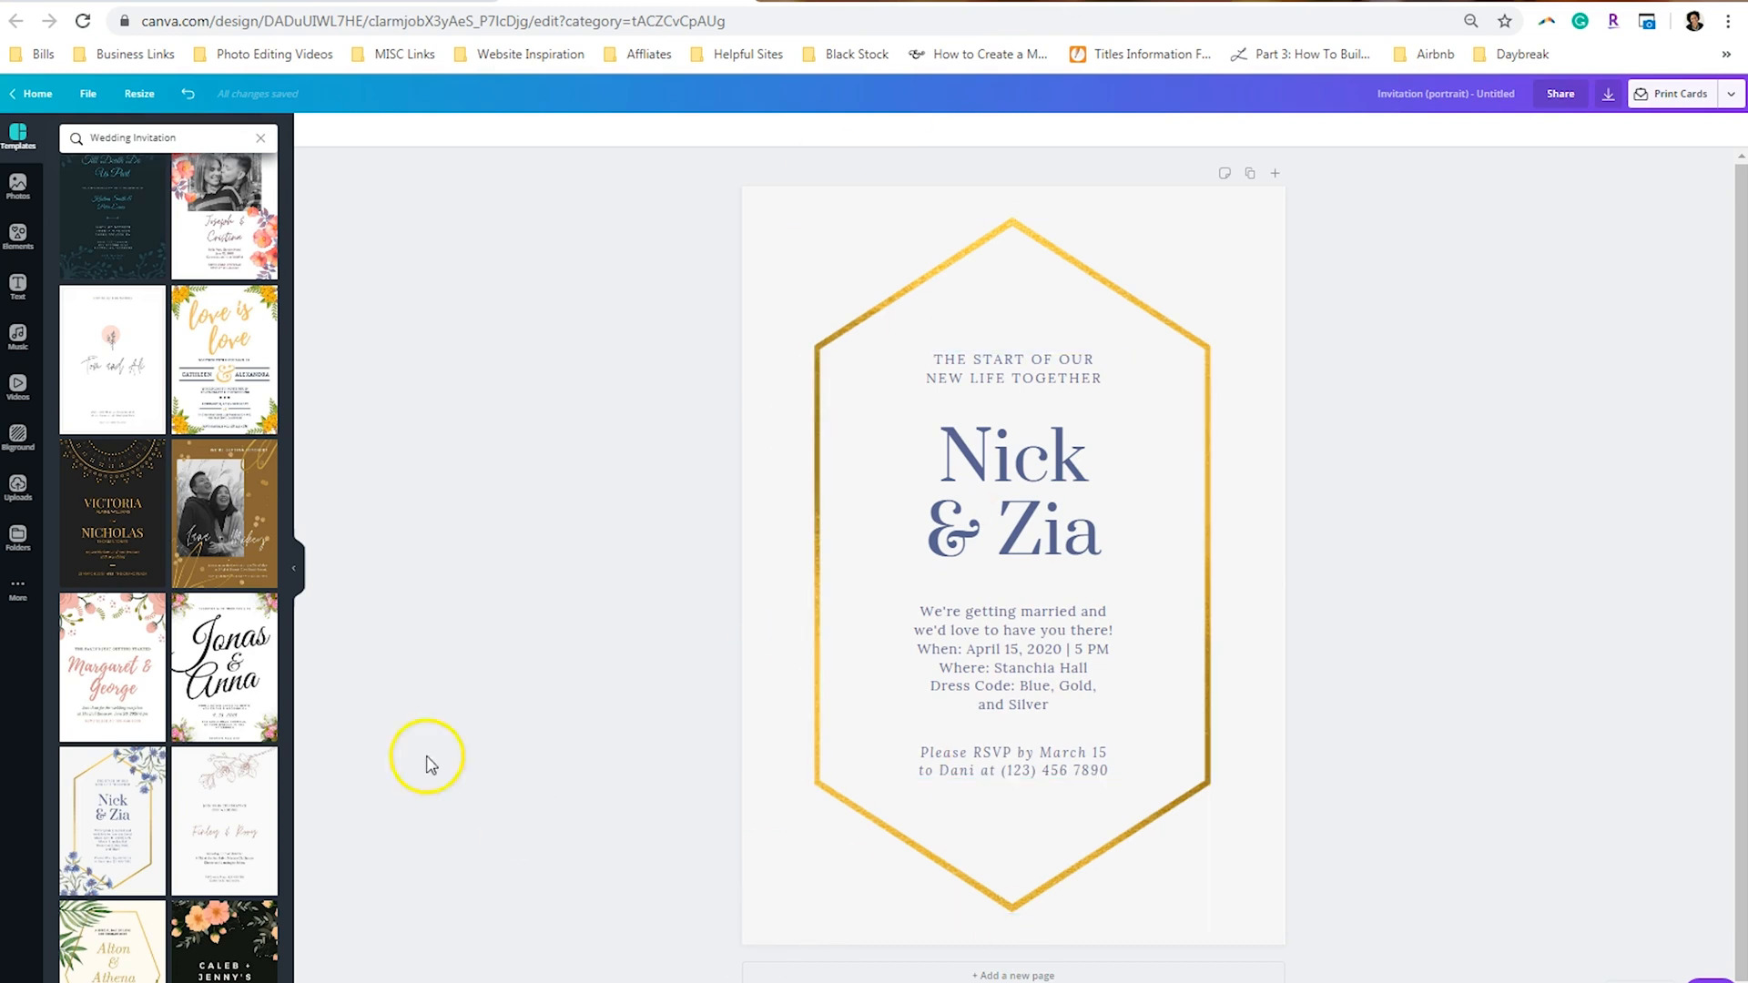
Step: Open Uploads and browse the Big-watercolor-Tea-party-set folder in the file picker
left_click(19, 485)
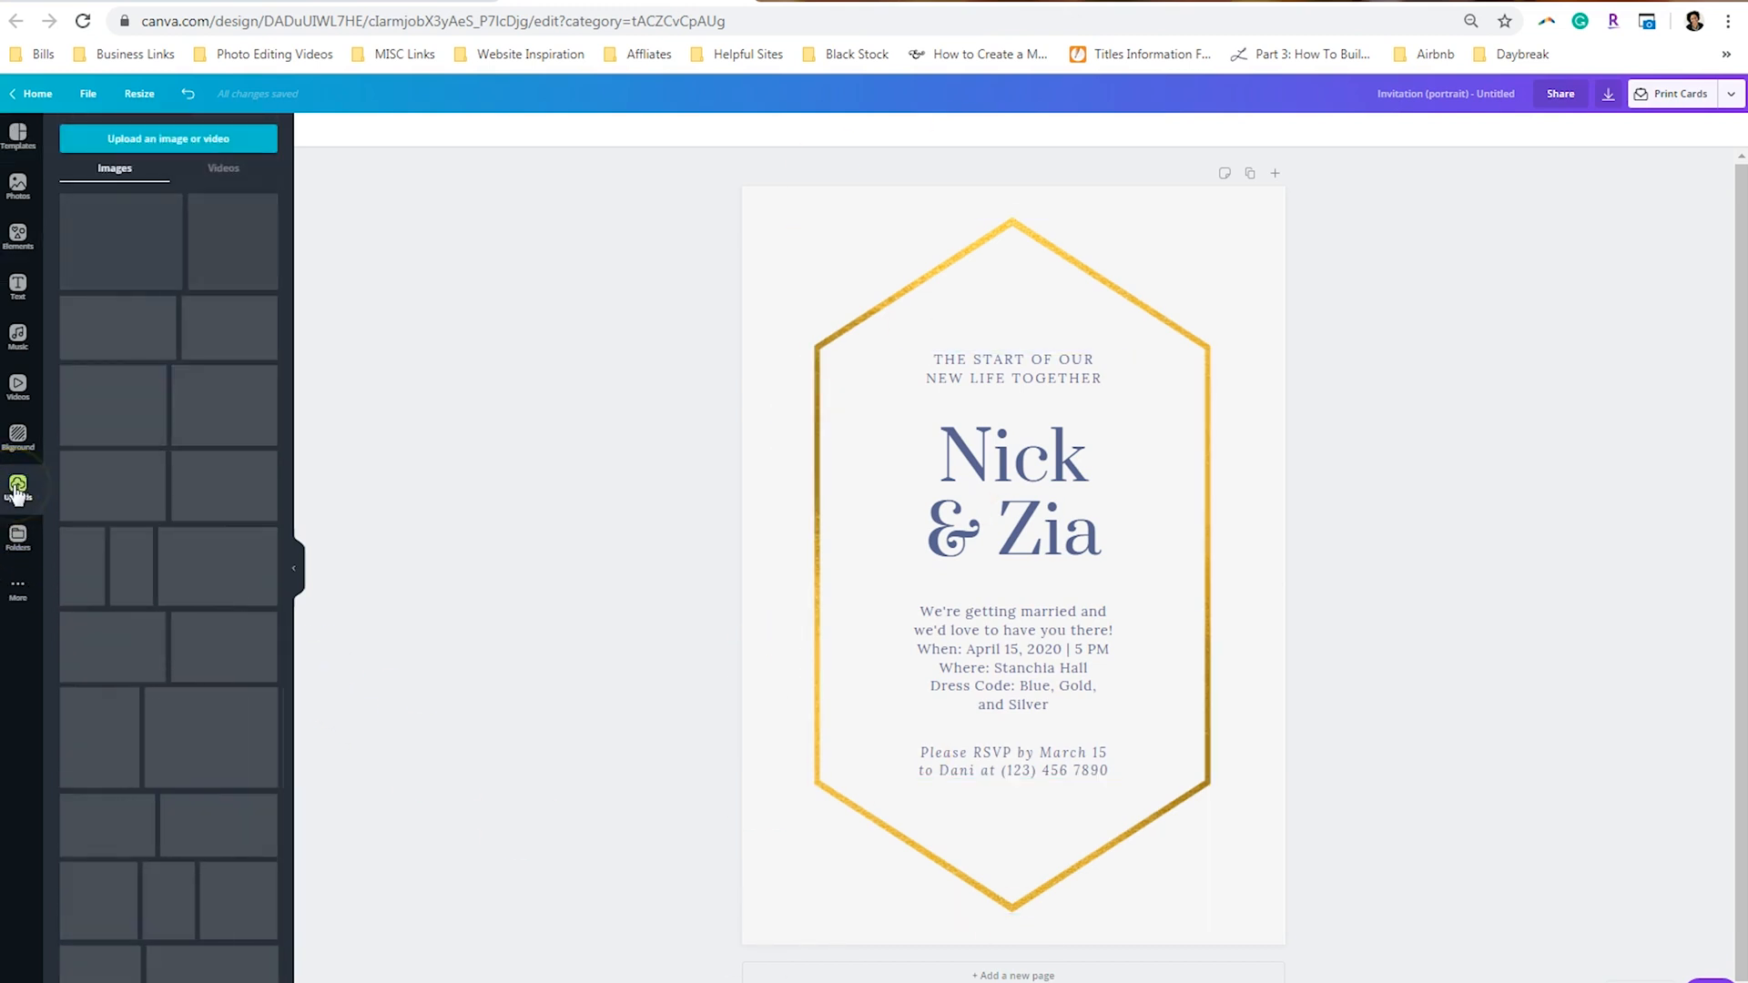
left_click(18, 486)
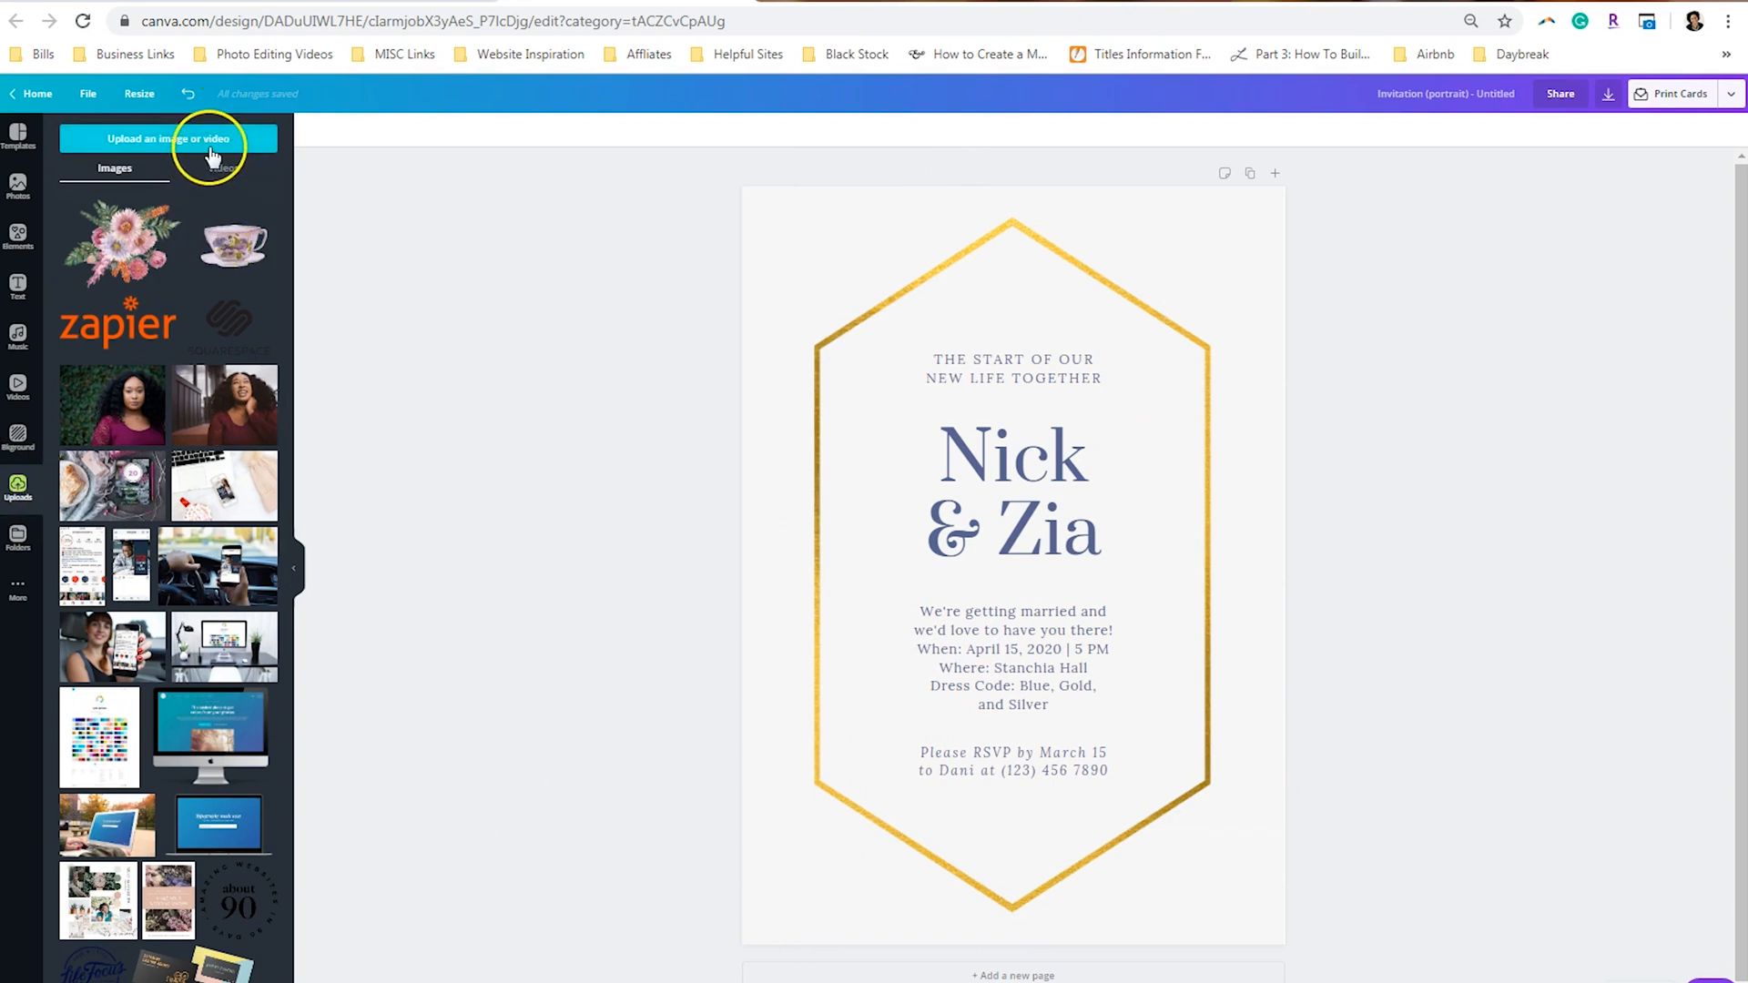
left_click(168, 139)
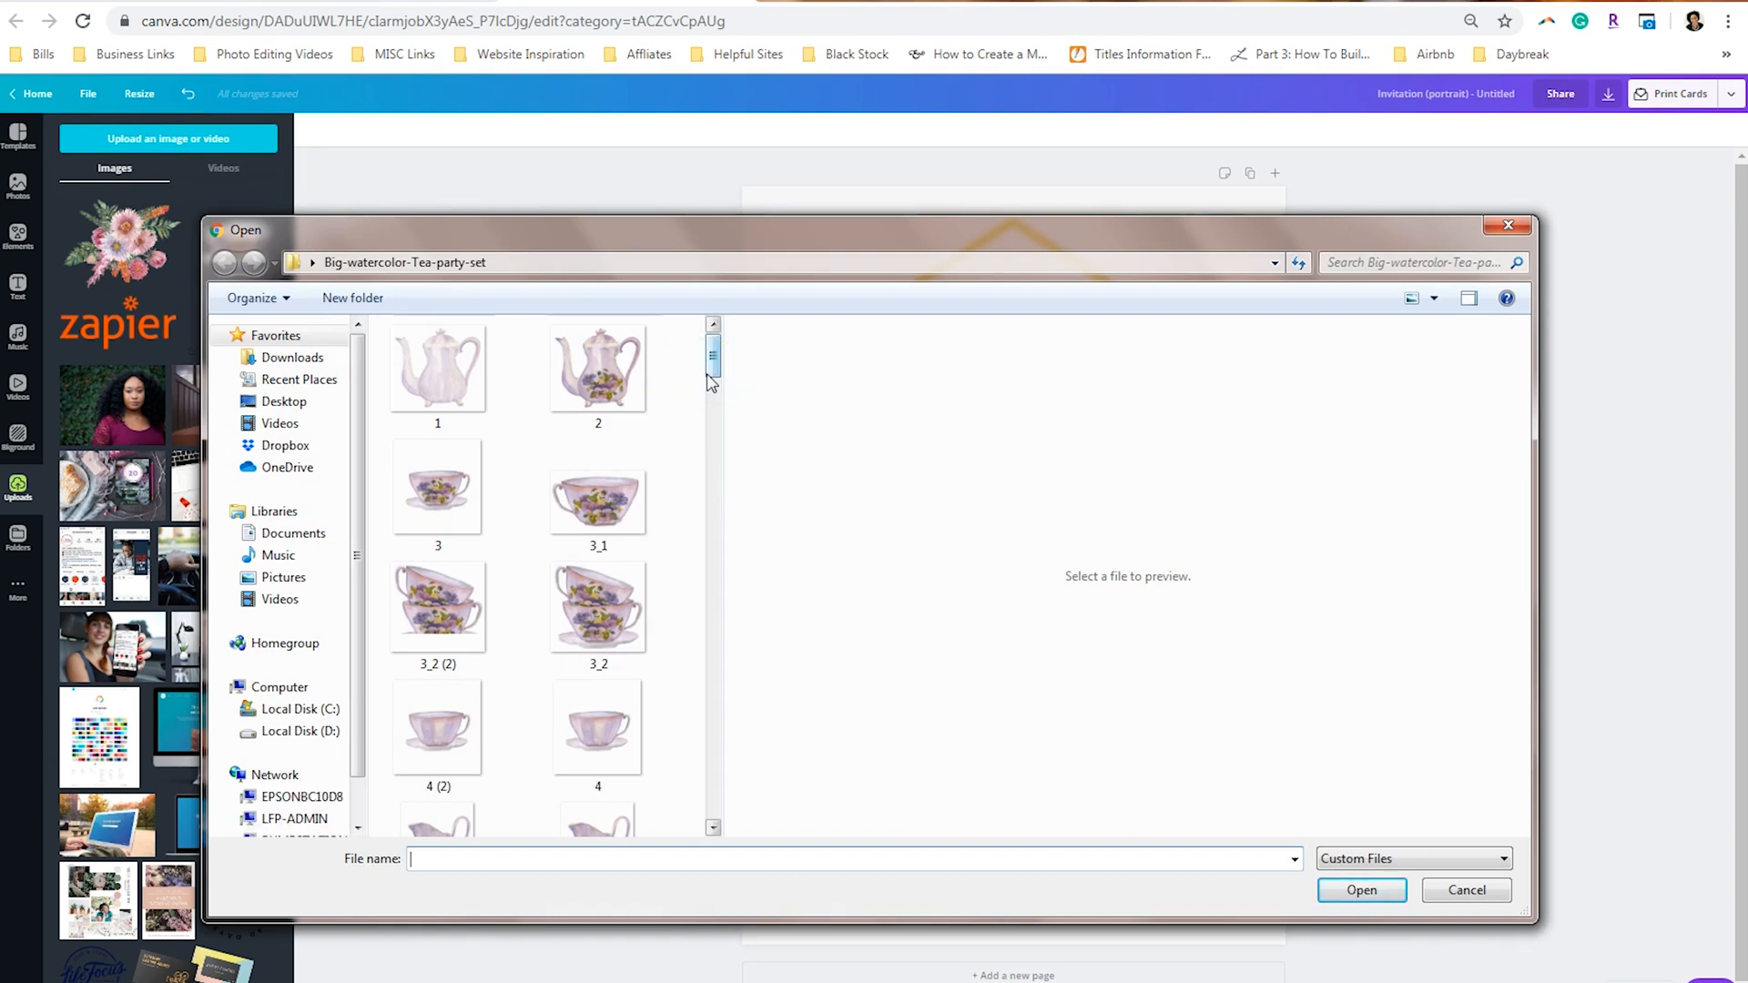
scroll("down", 3)
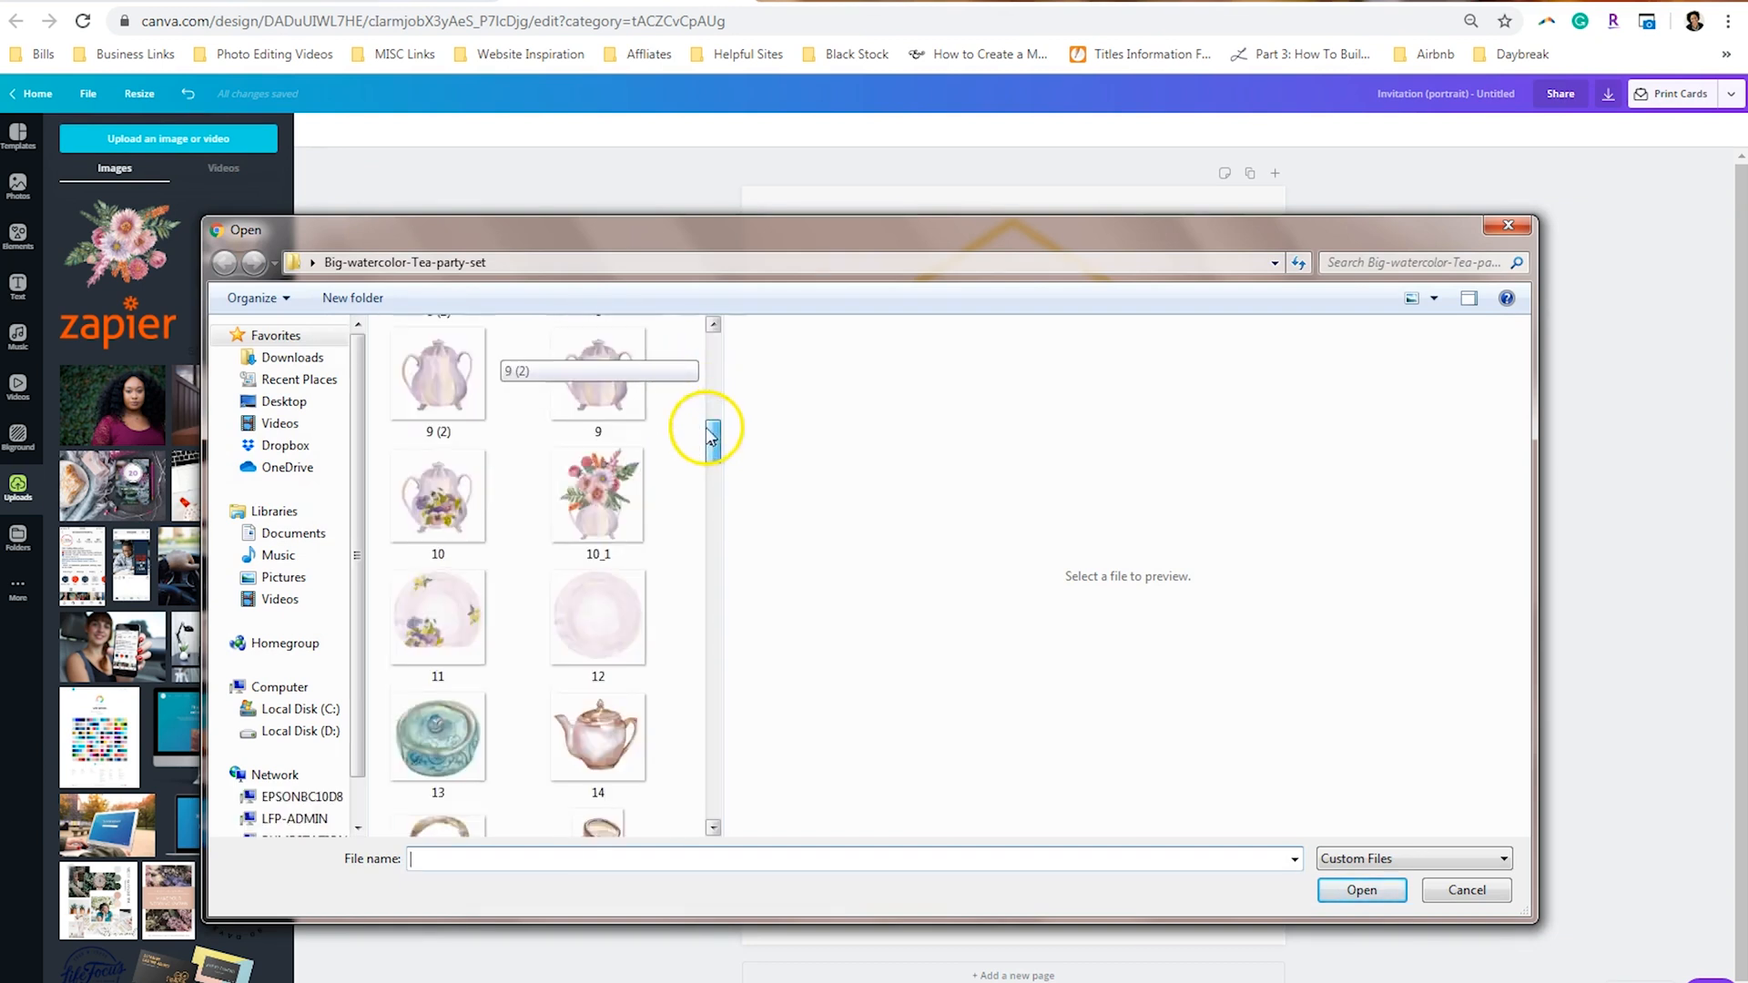
scroll("down", 3)
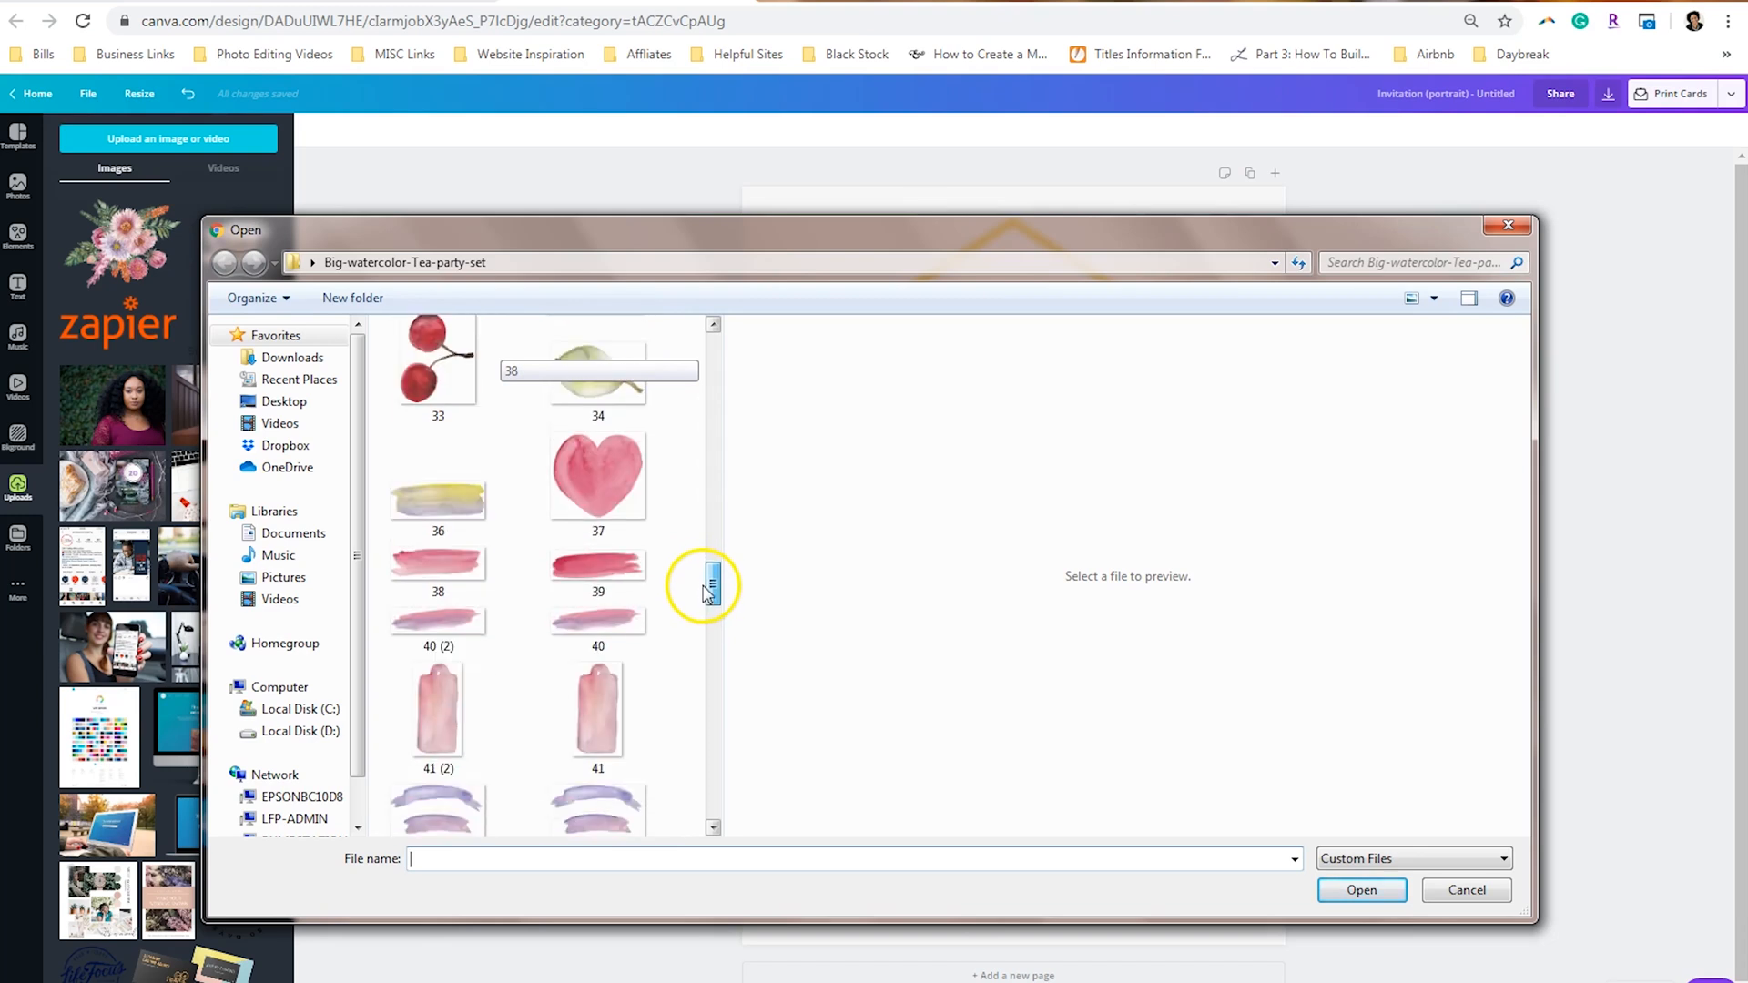
scroll("down", 3)
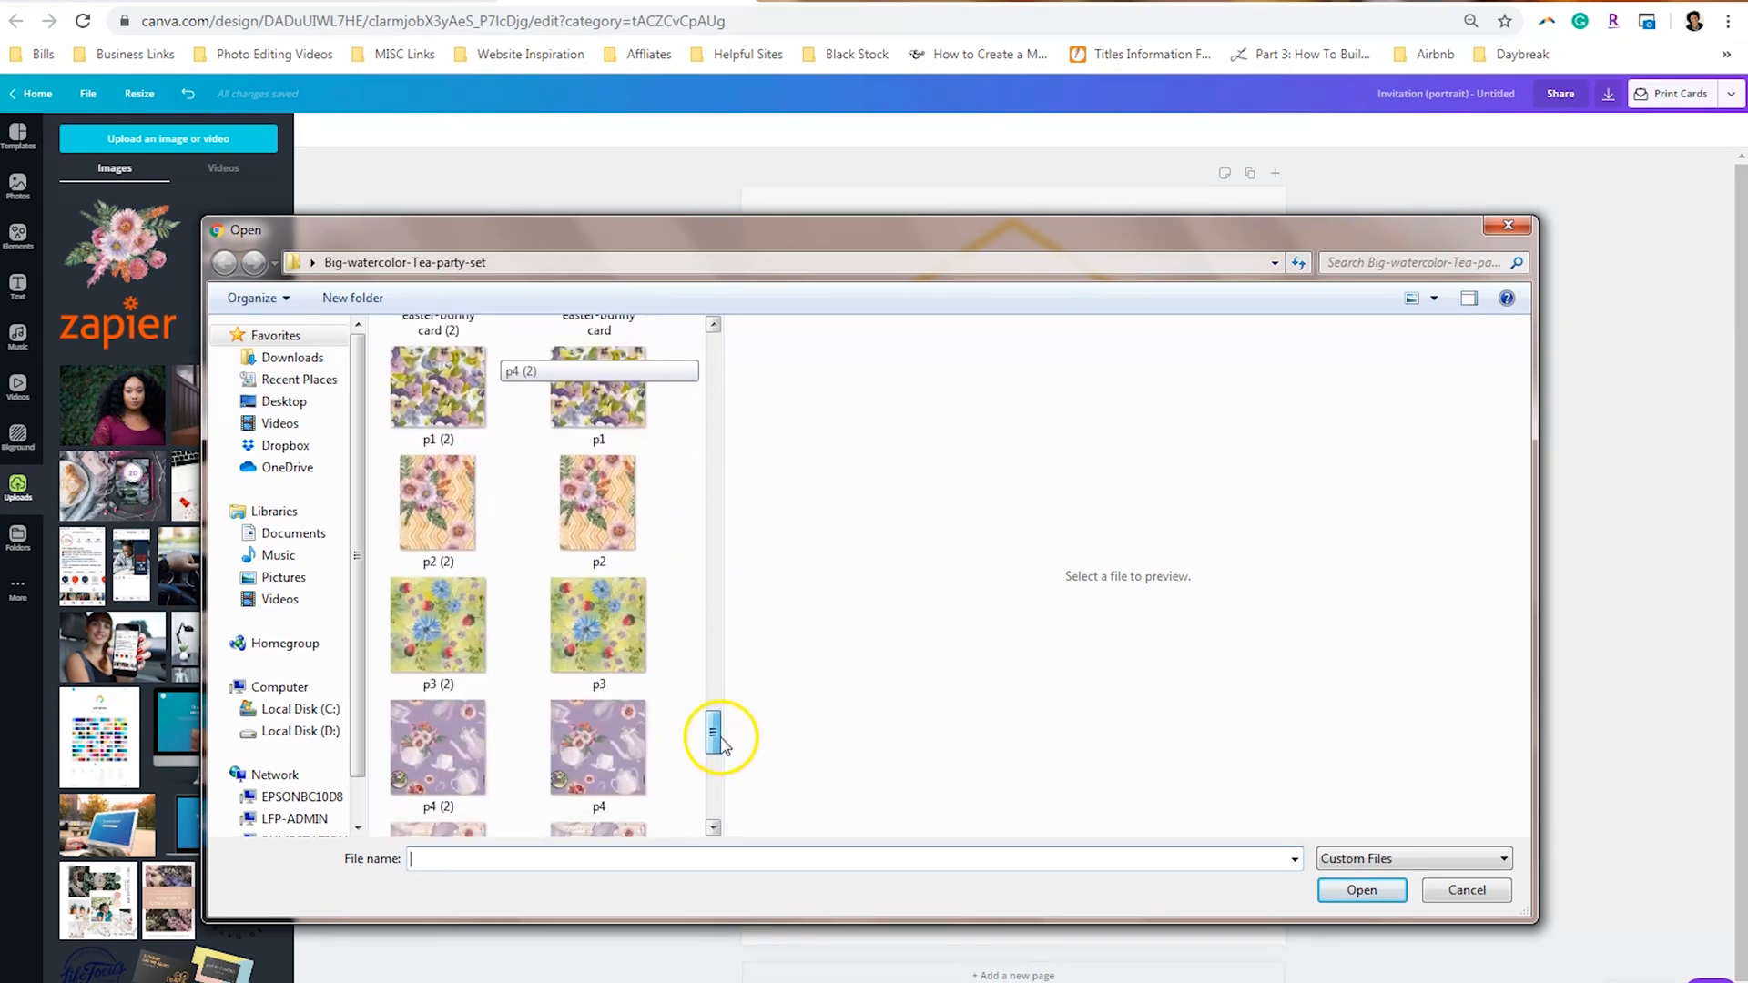
scroll("down", 3)
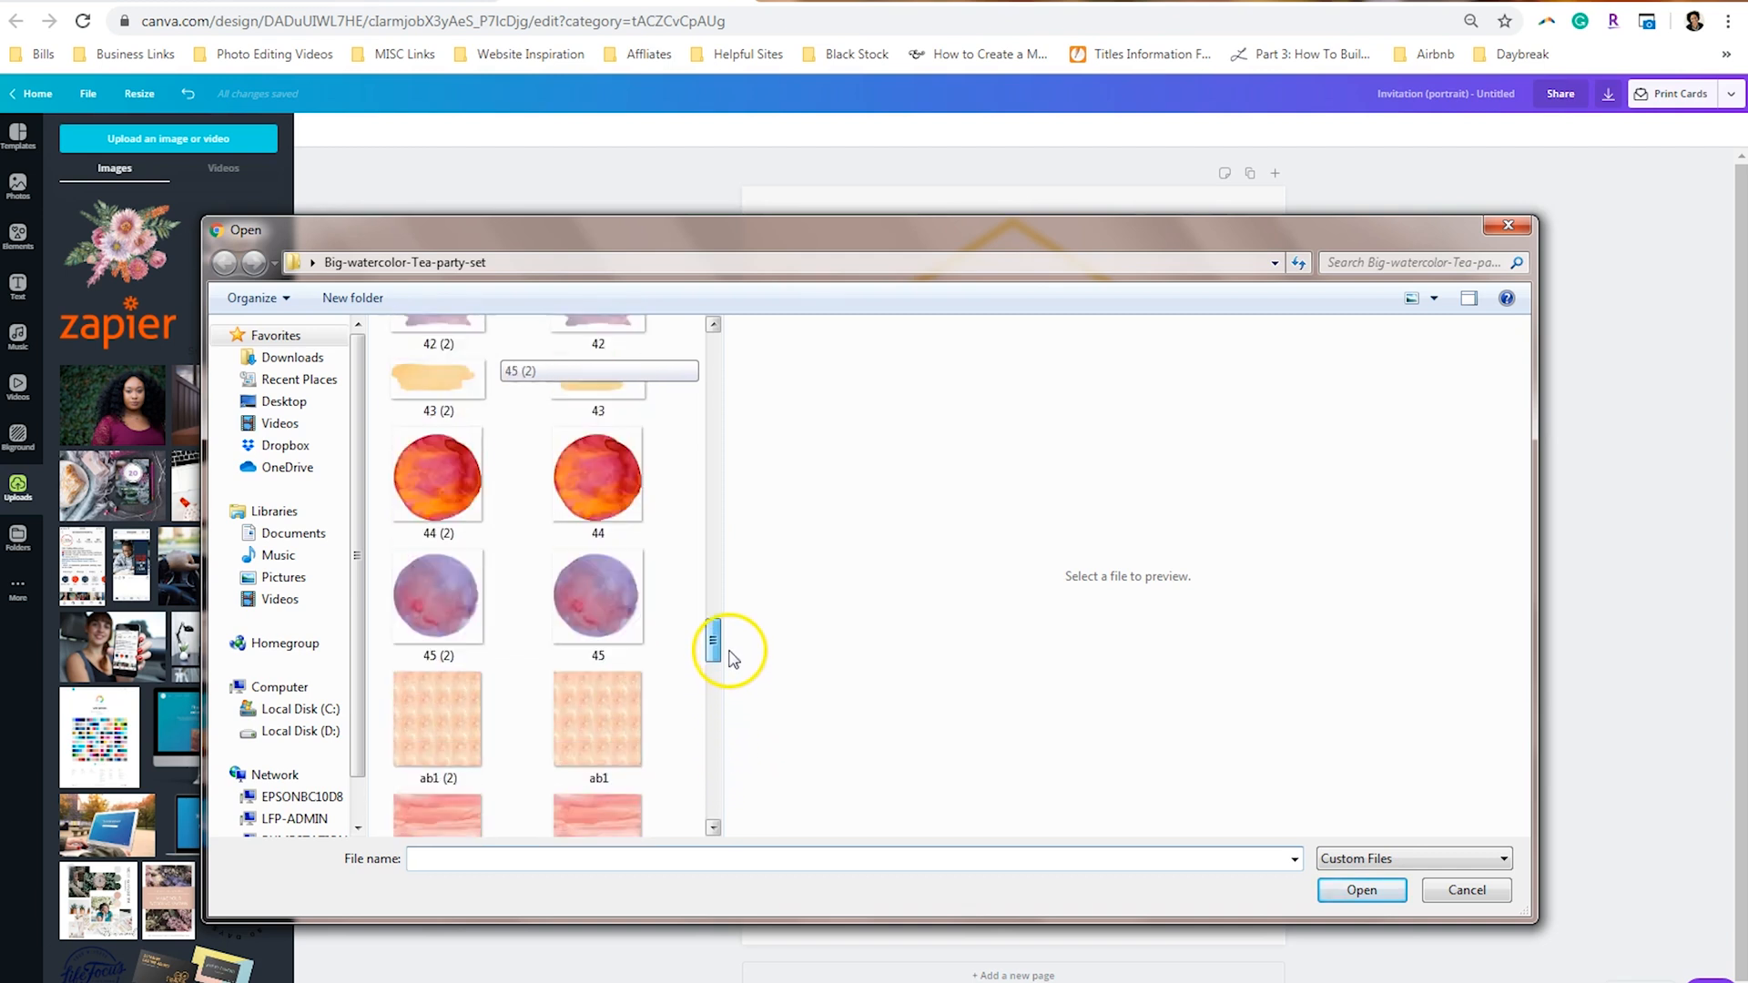
scroll("up", 3)
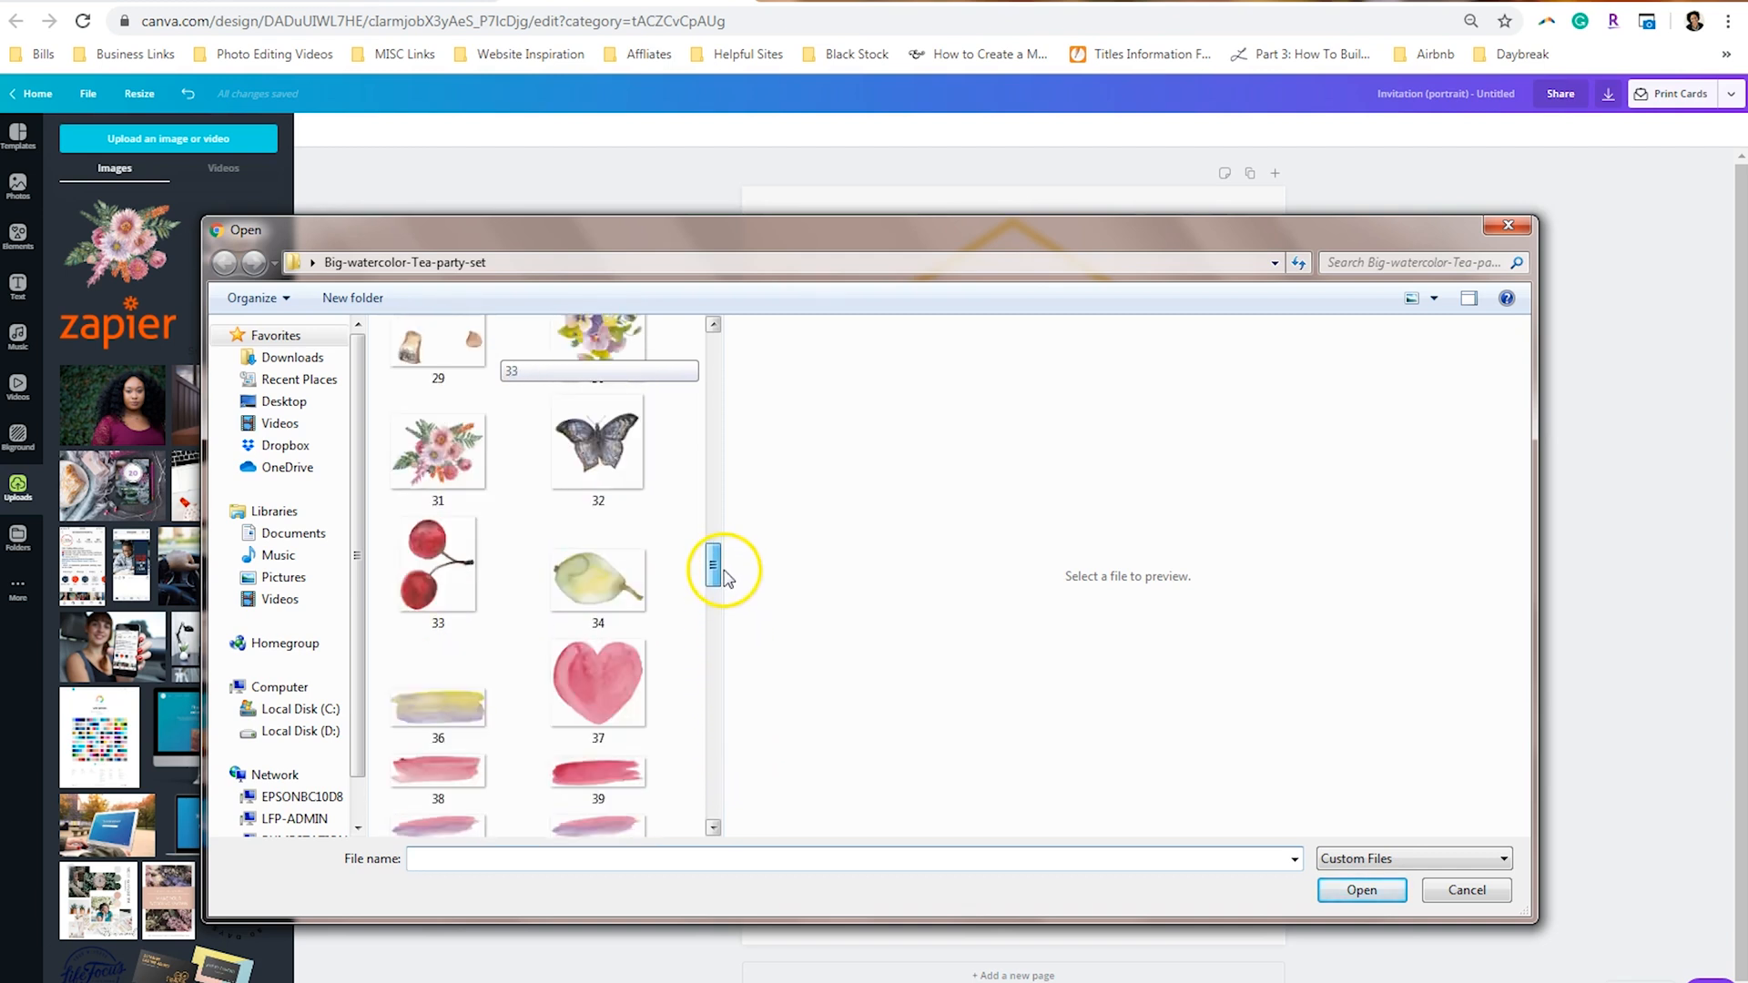
scroll("up", 3)
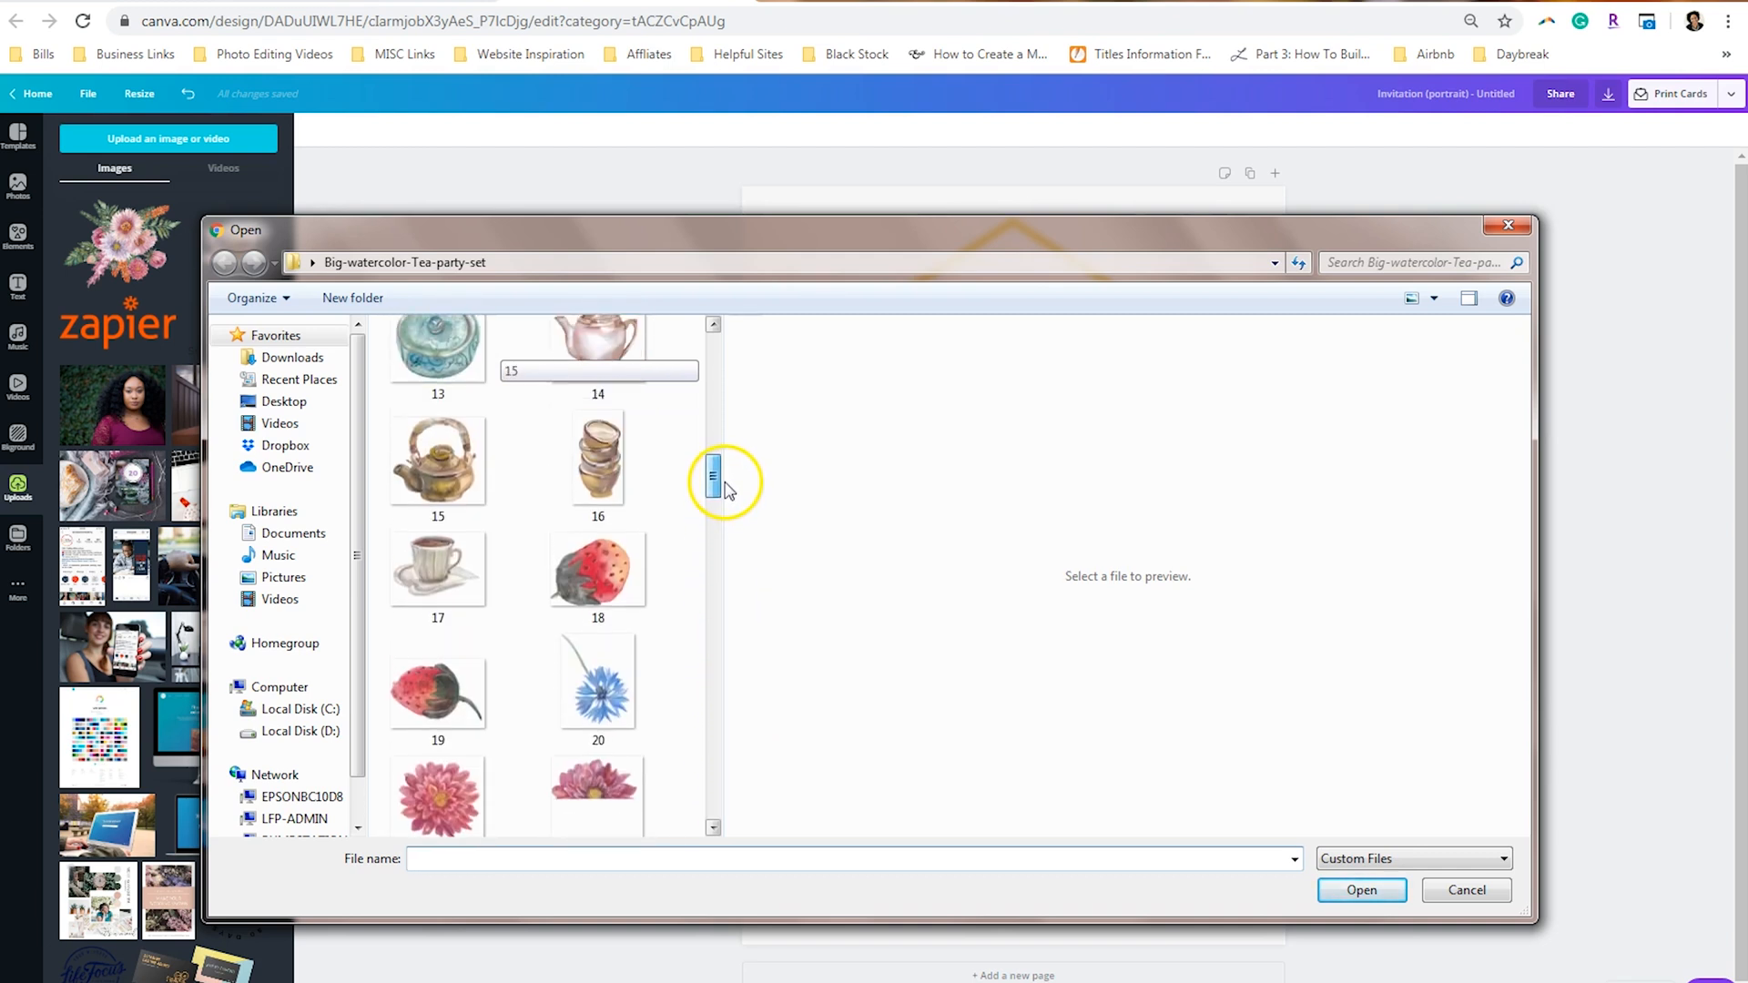
scroll("up", 3)
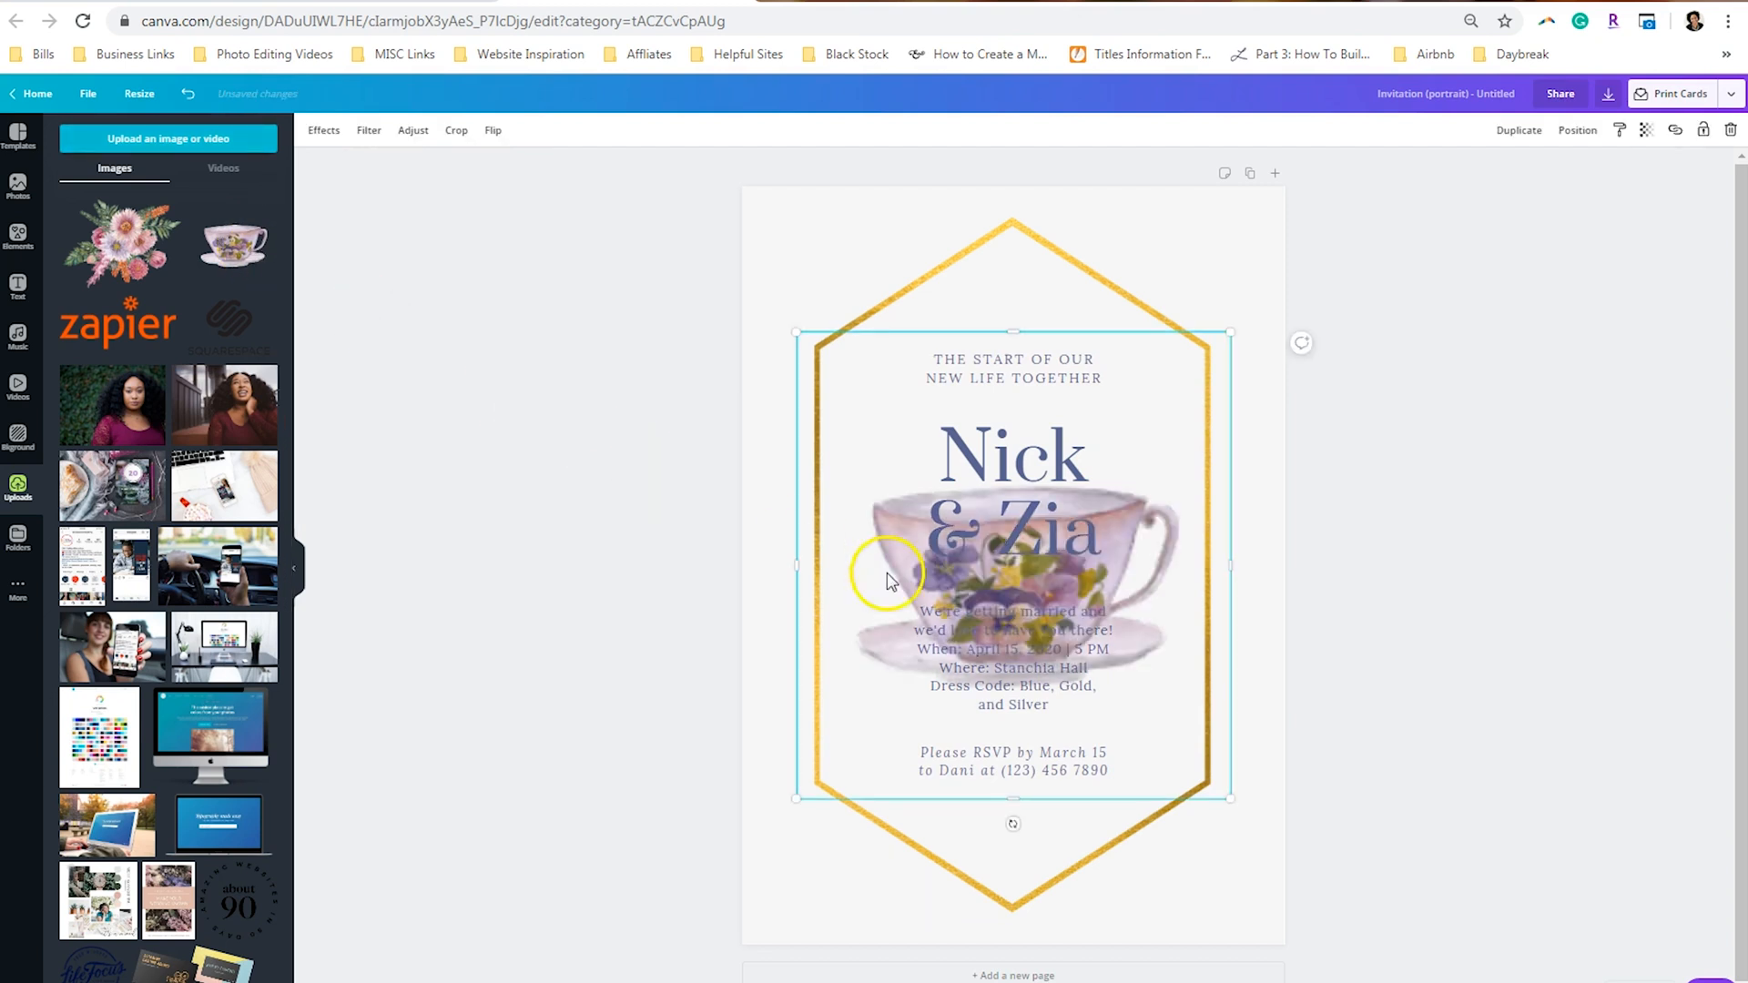
Step: Arrange the teacup at the frame's lower left with the flower bouquet spilling out
left_click(1576, 130)
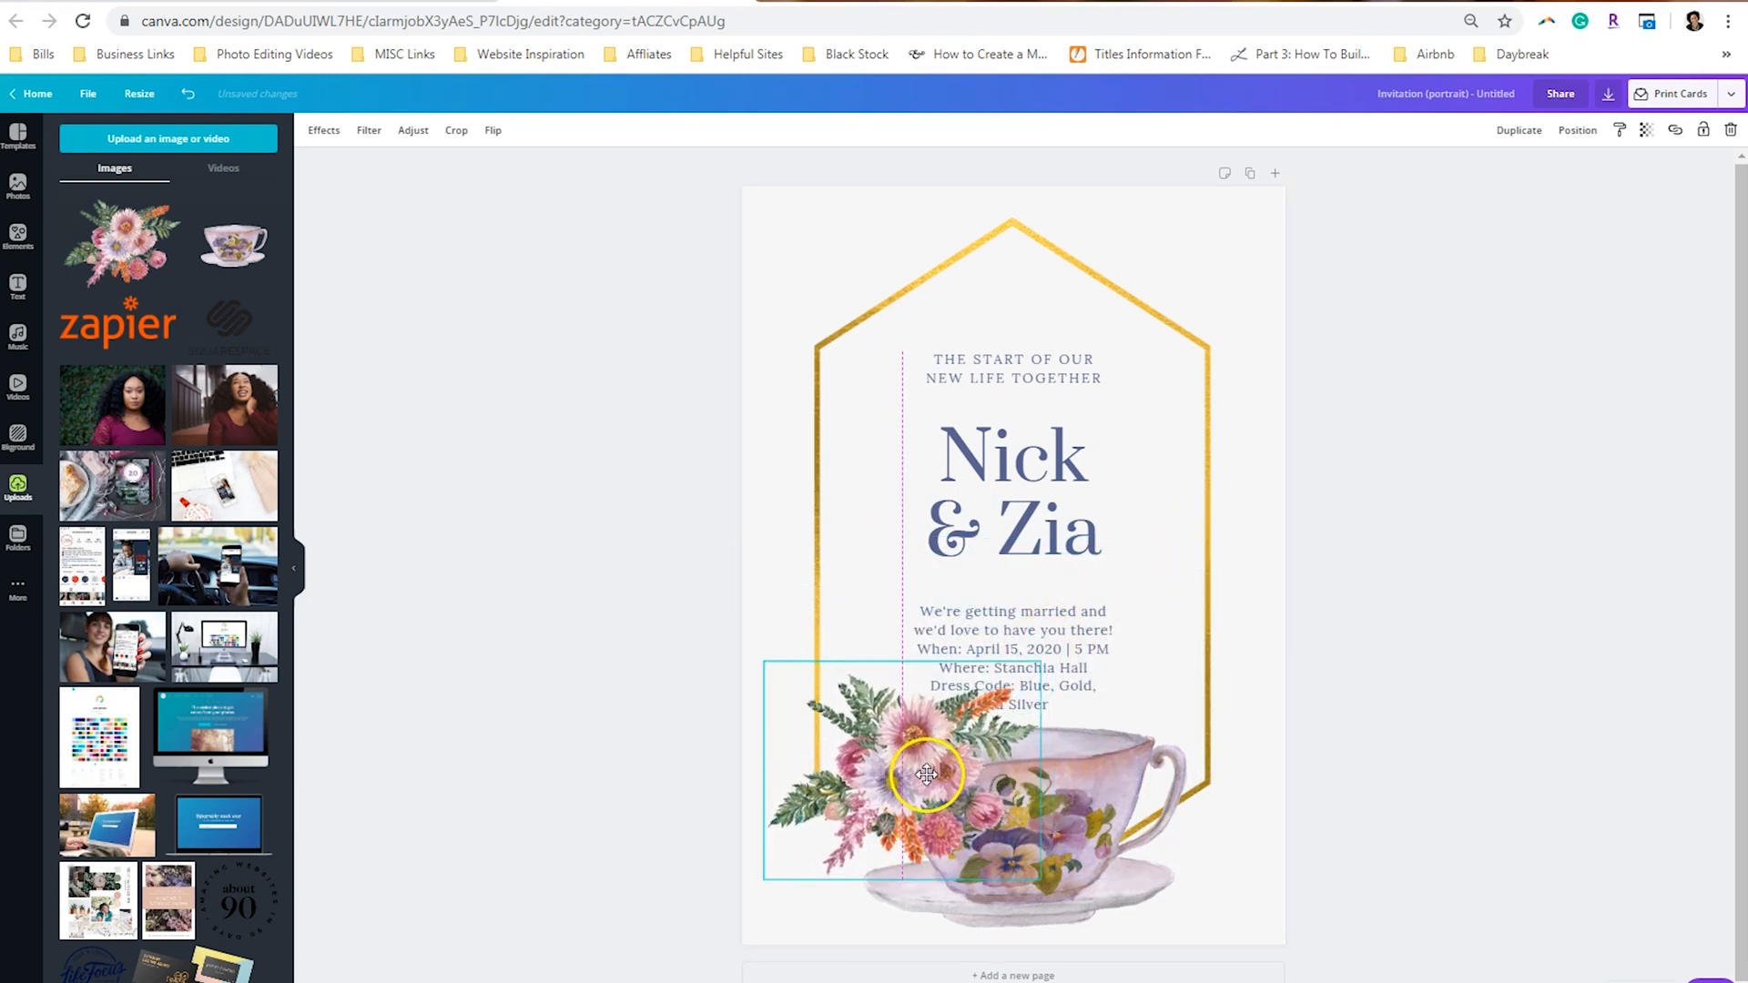
left_click(1494, 568)
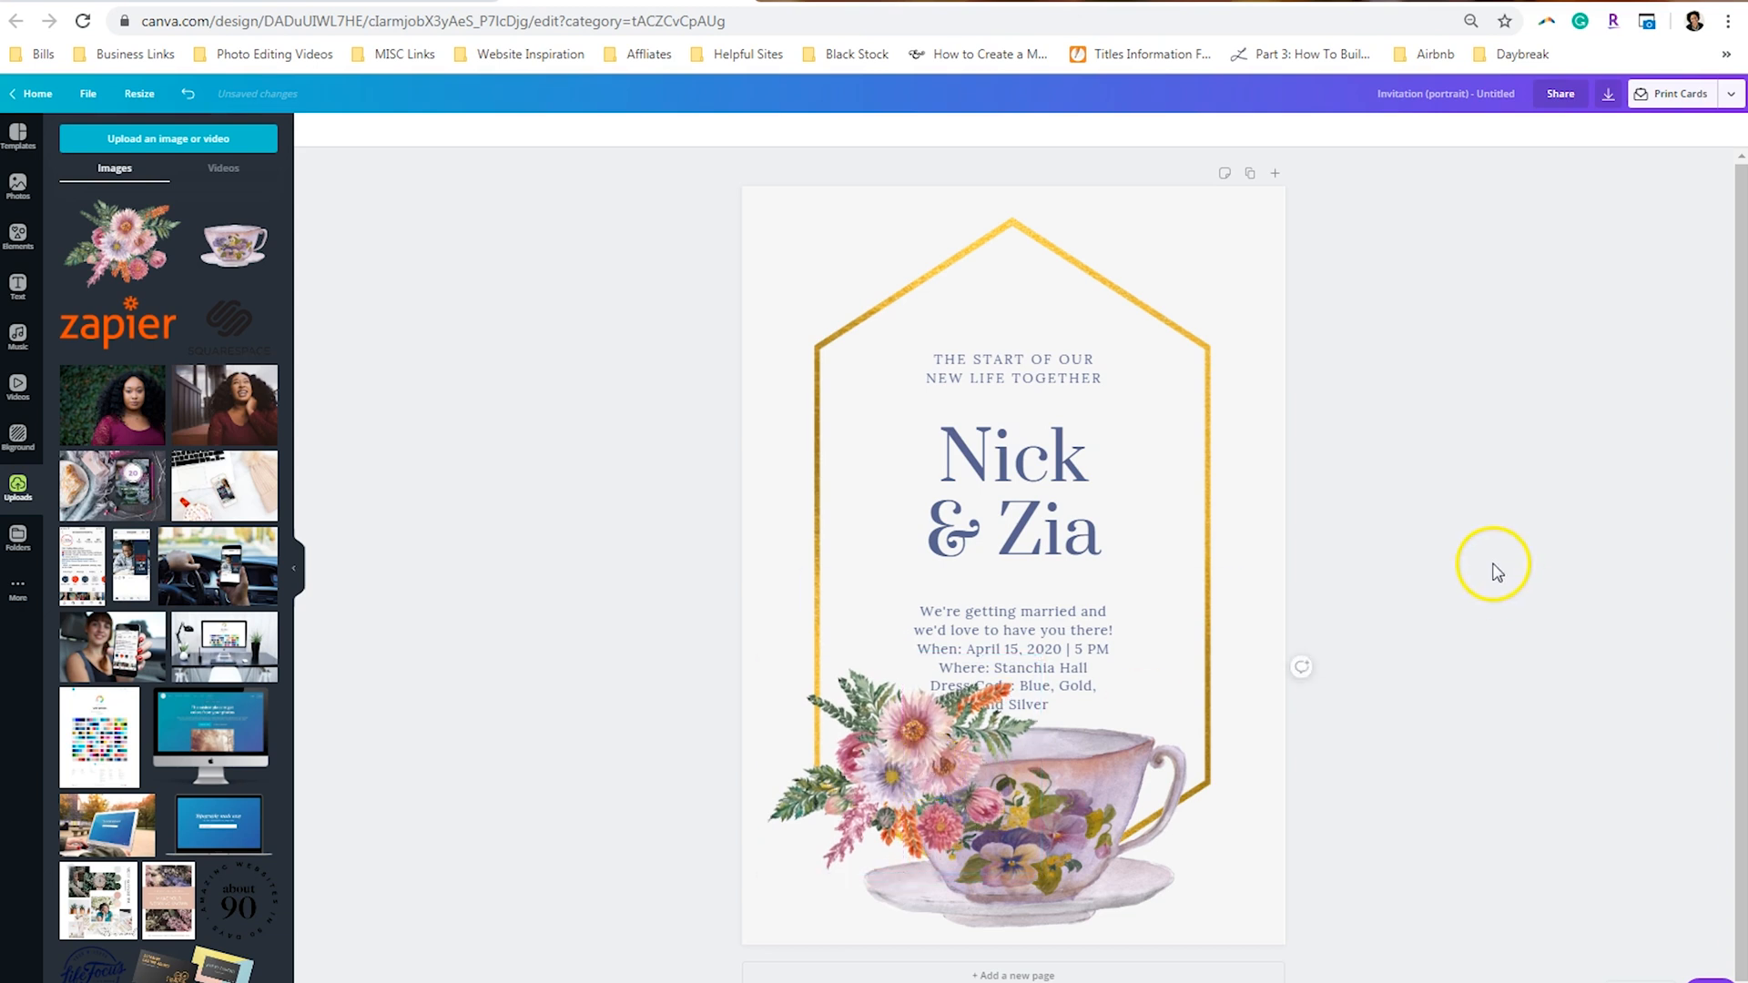
mouse_move(1541, 710)
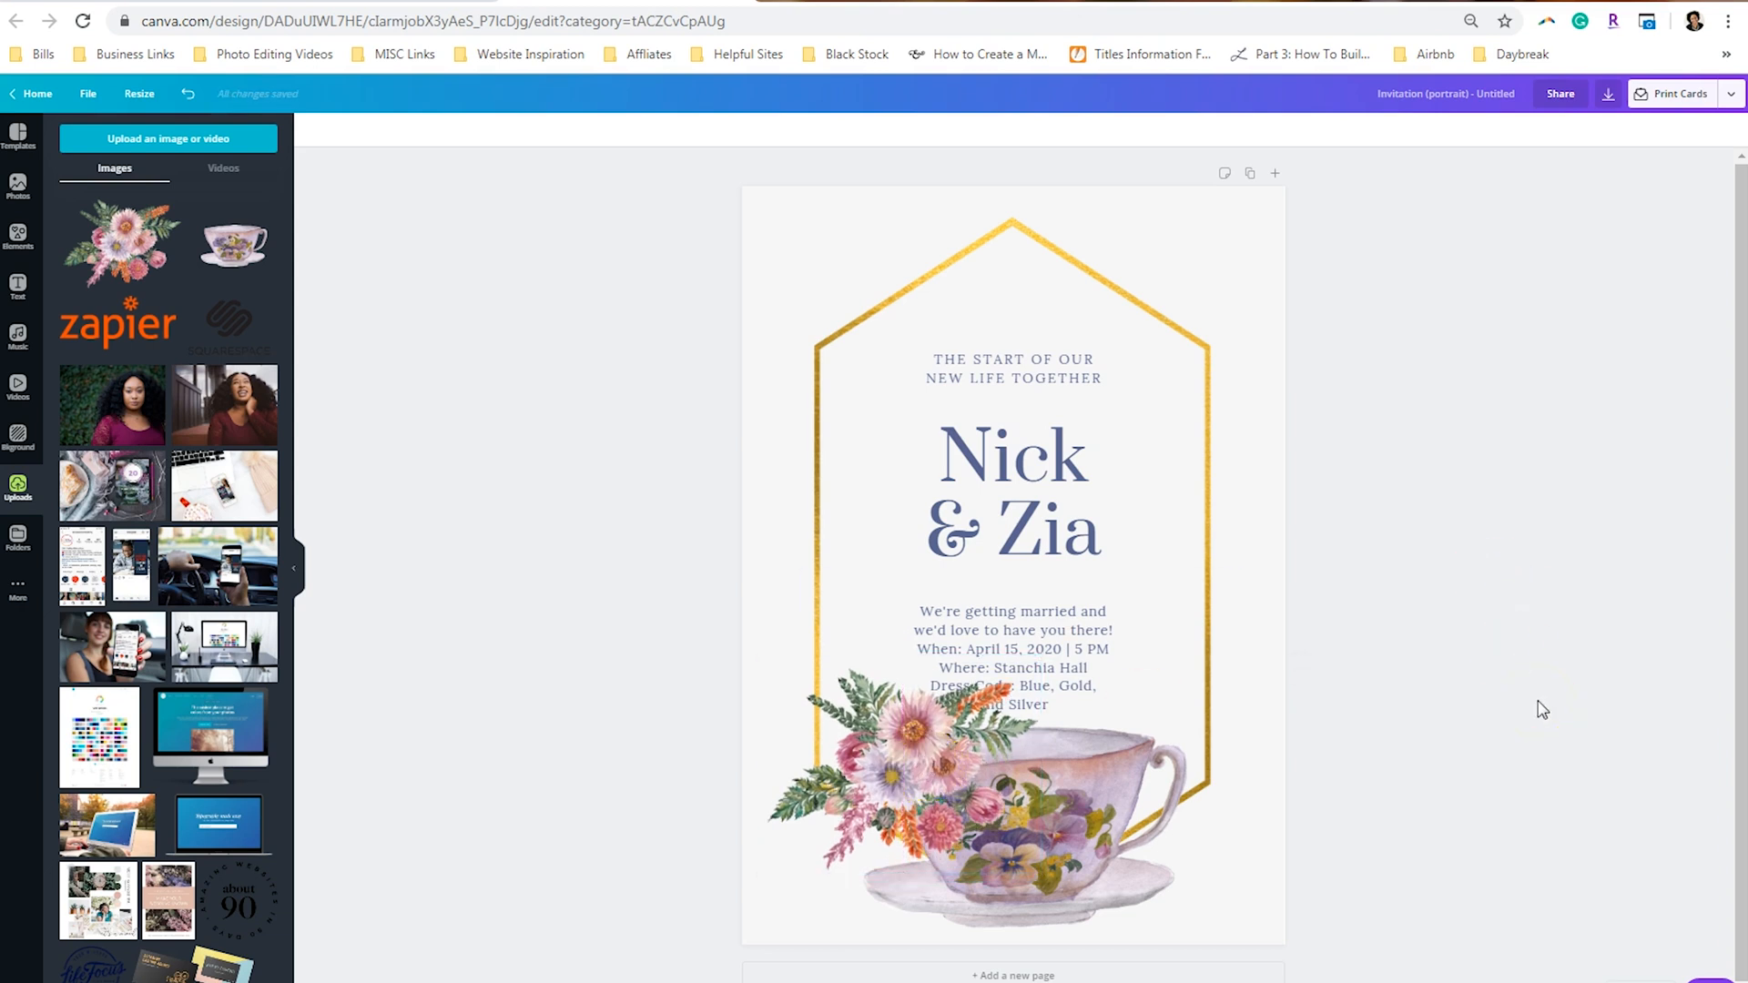
mouse_move(168, 138)
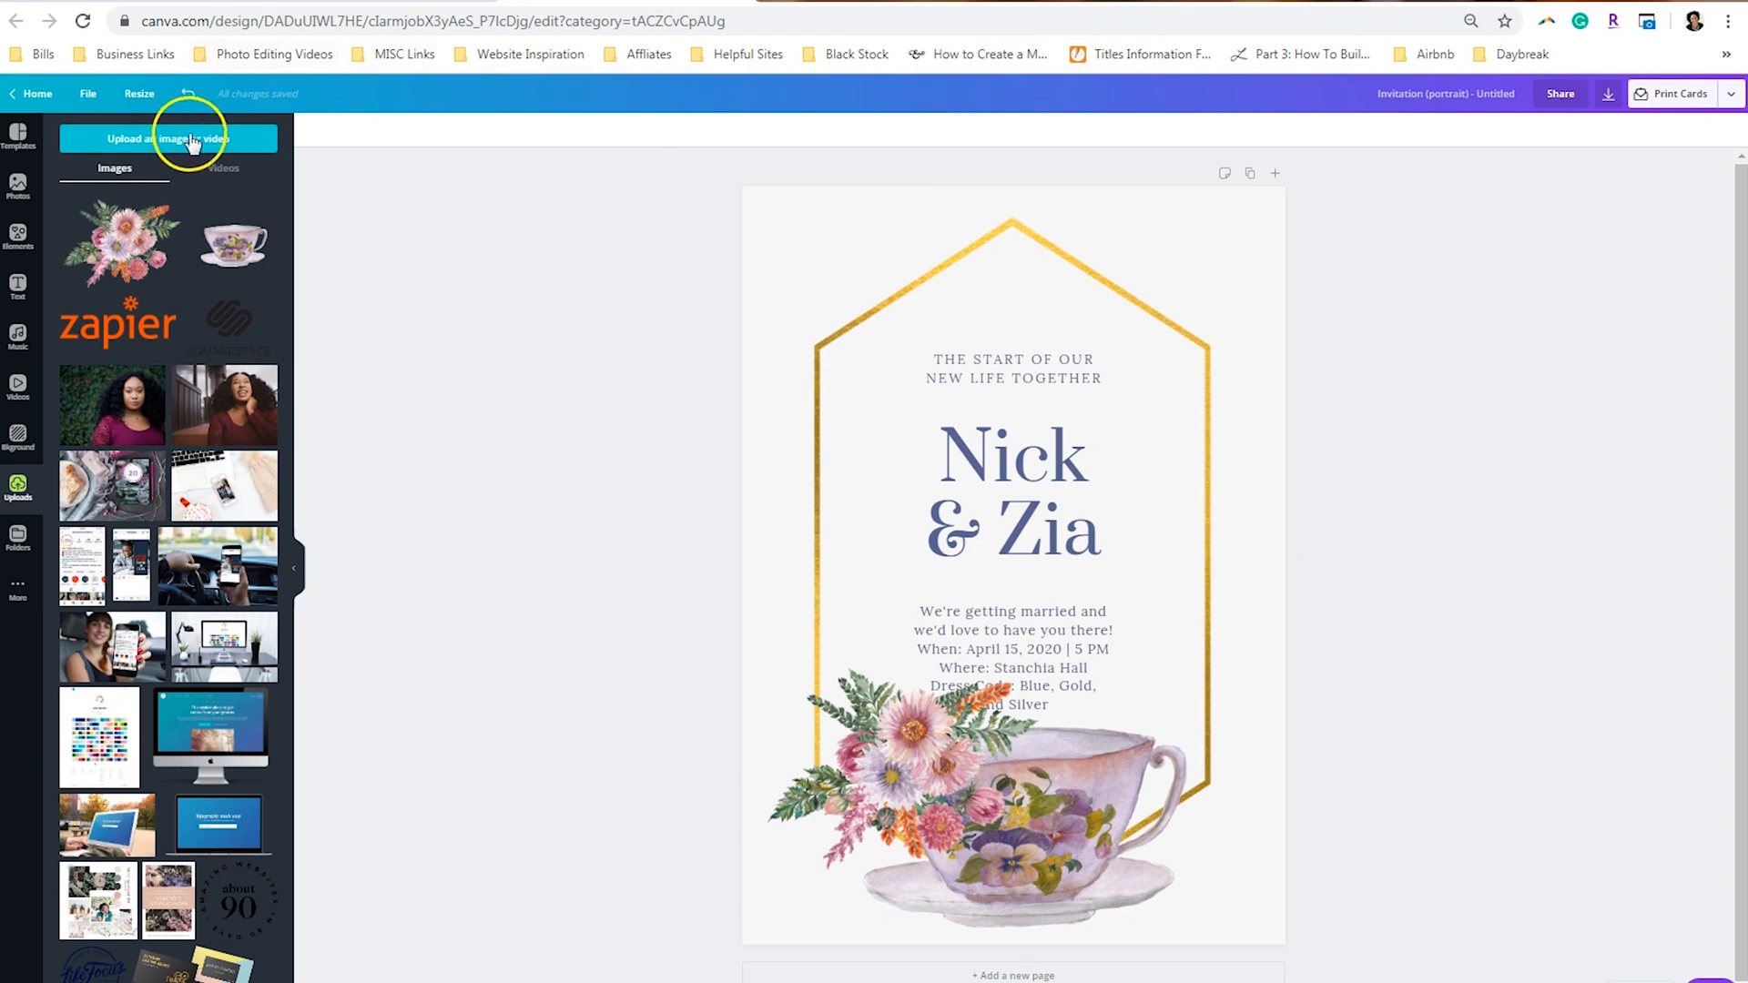
Step: Try uploading pansy image 30.png, which fails for exceeding 25MB
left_click(168, 138)
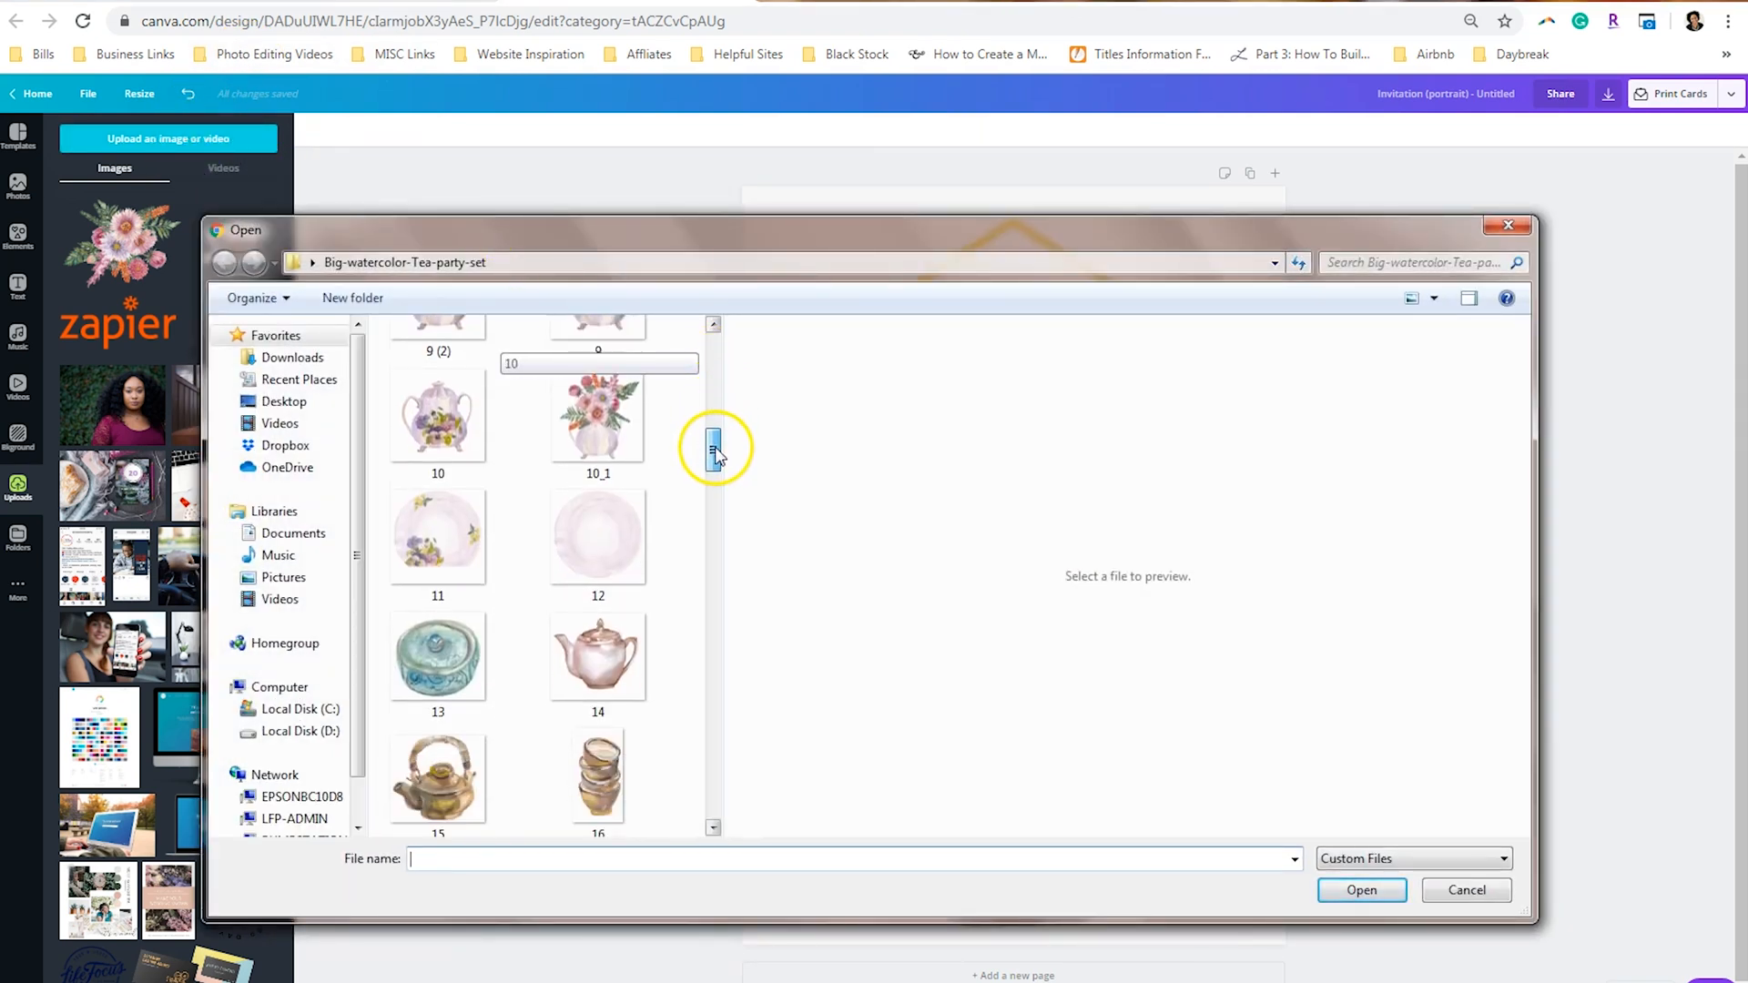
scroll("down", 3)
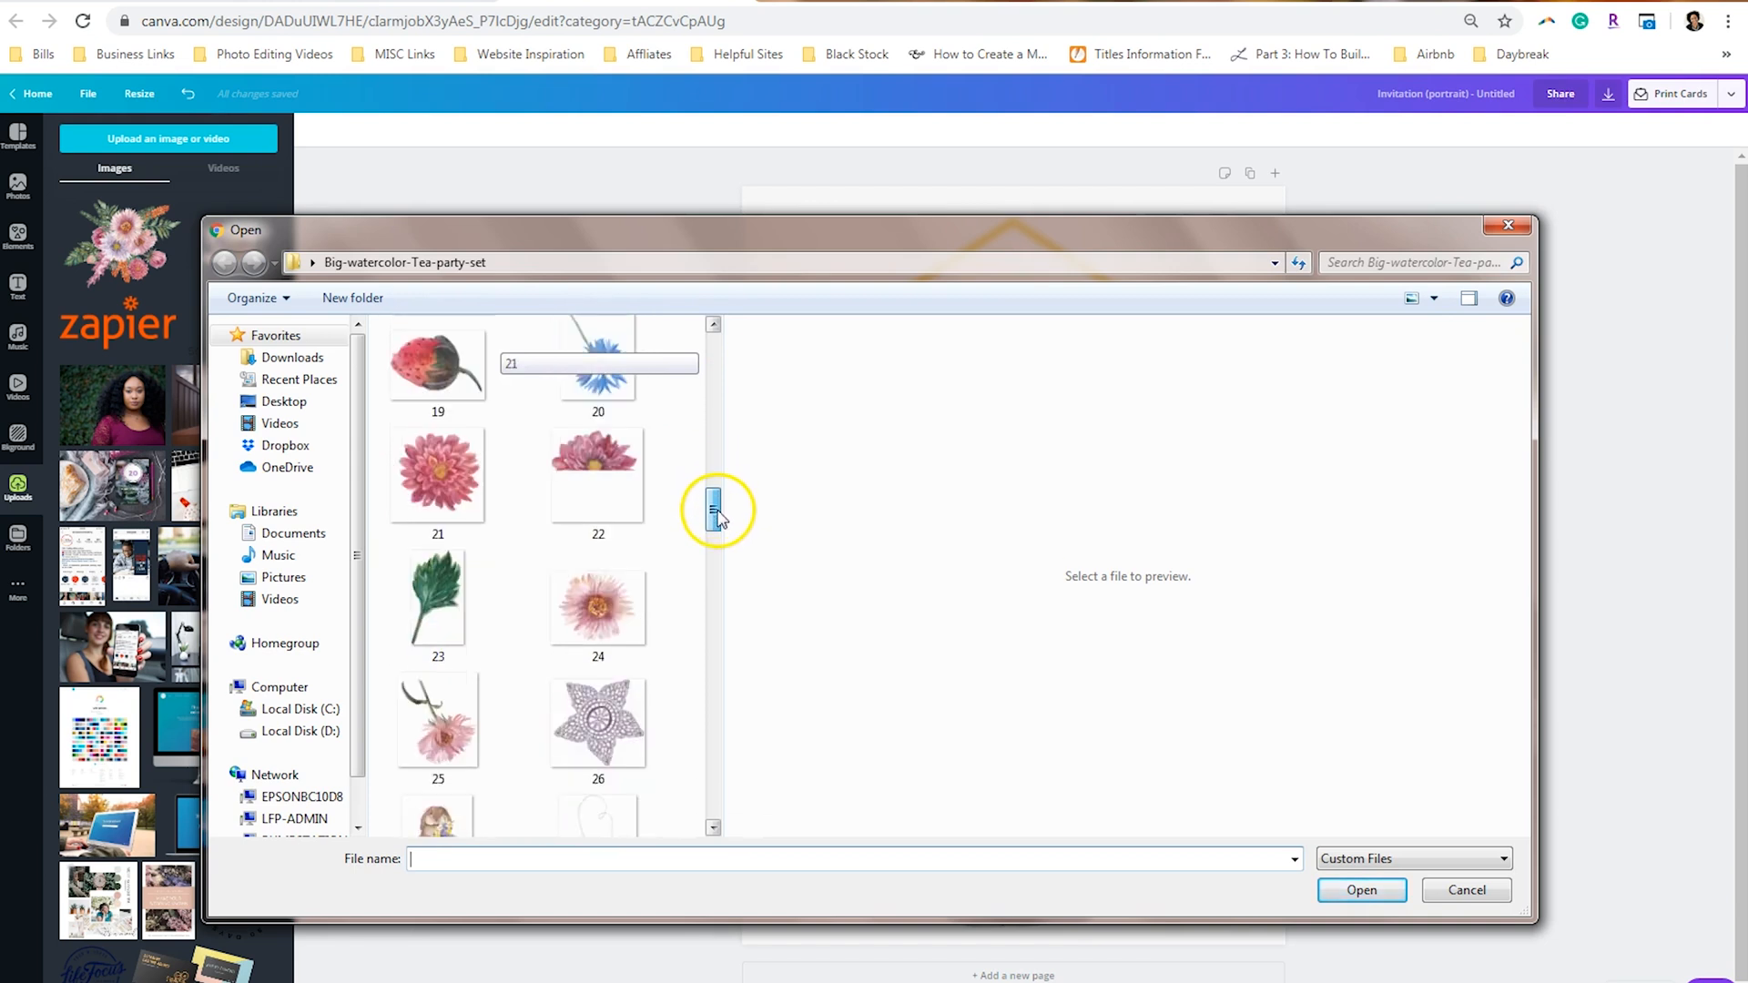
scroll("down", 3)
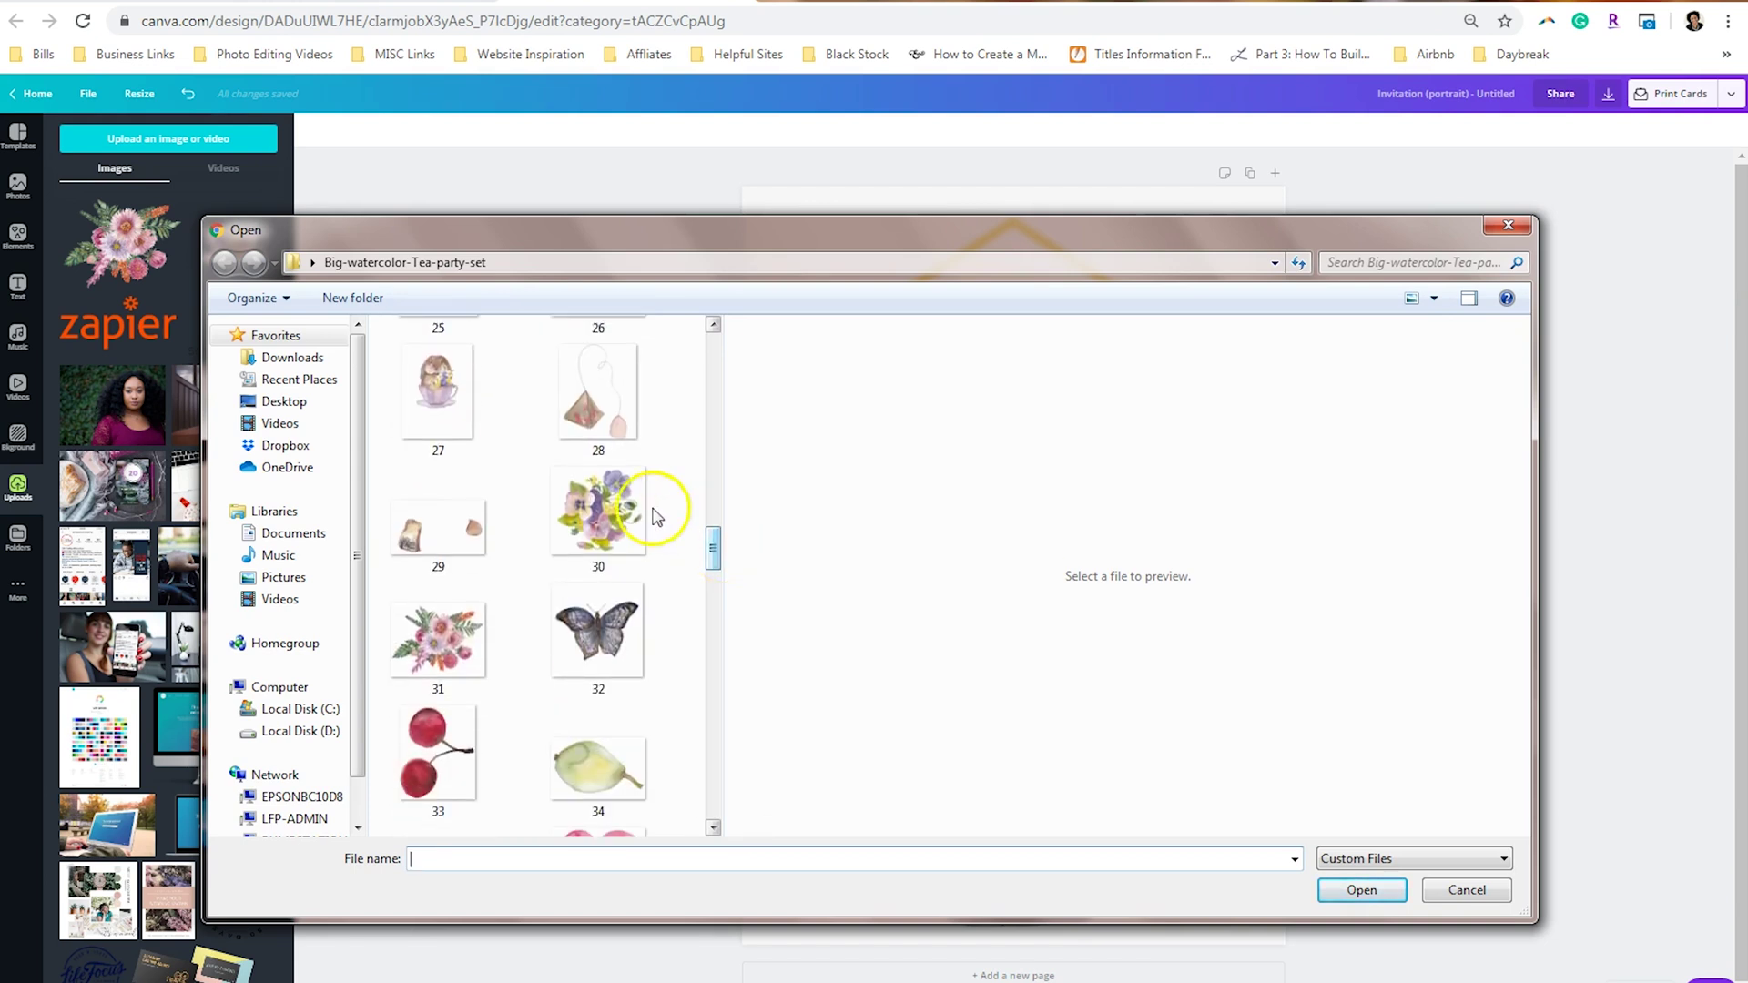
left_click(597, 518)
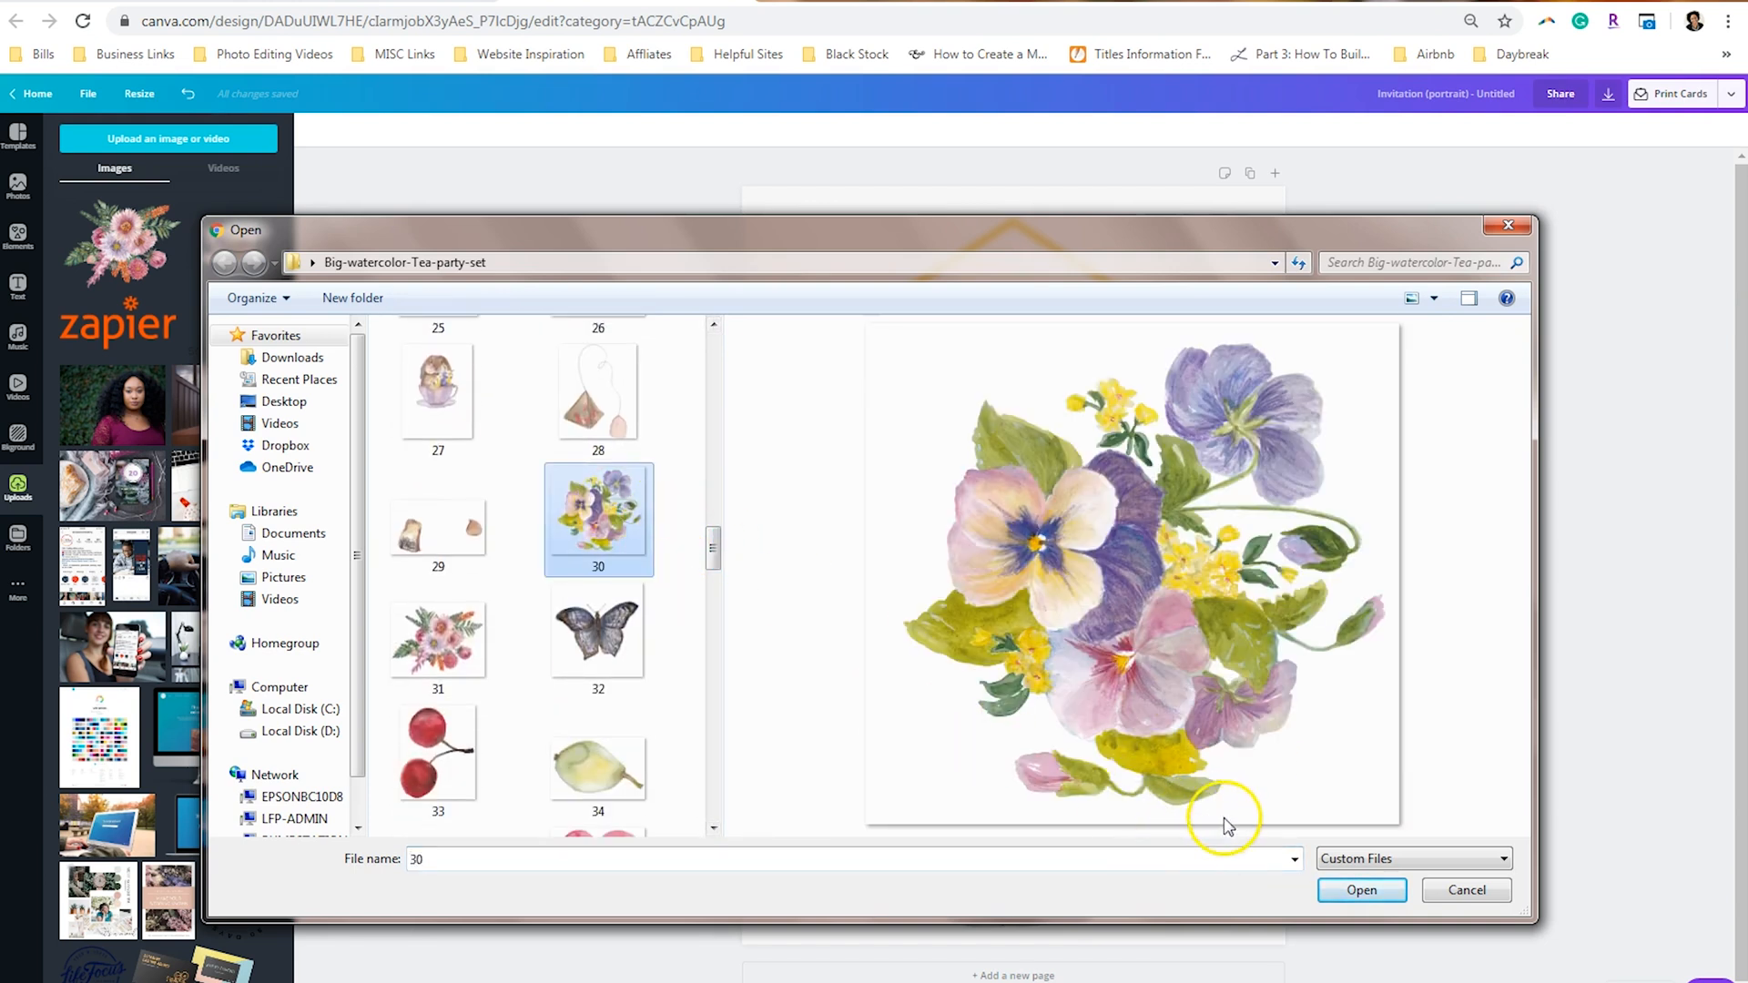
left_click(1360, 890)
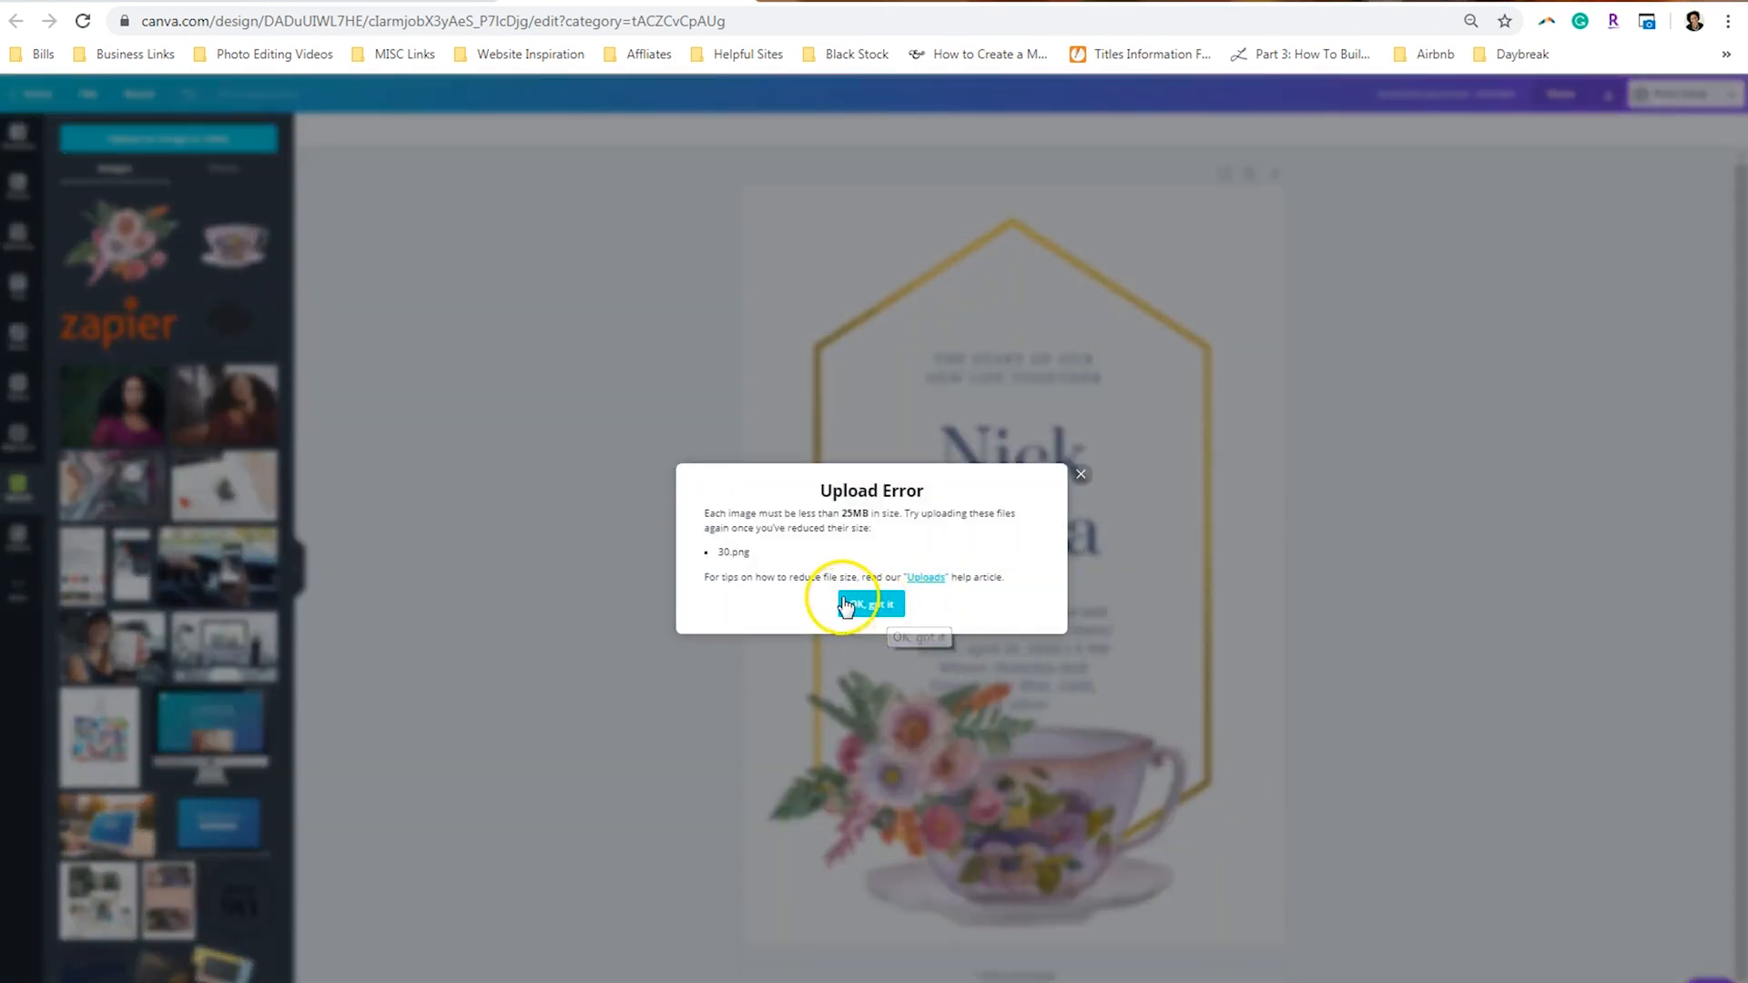
mouse_move(825, 585)
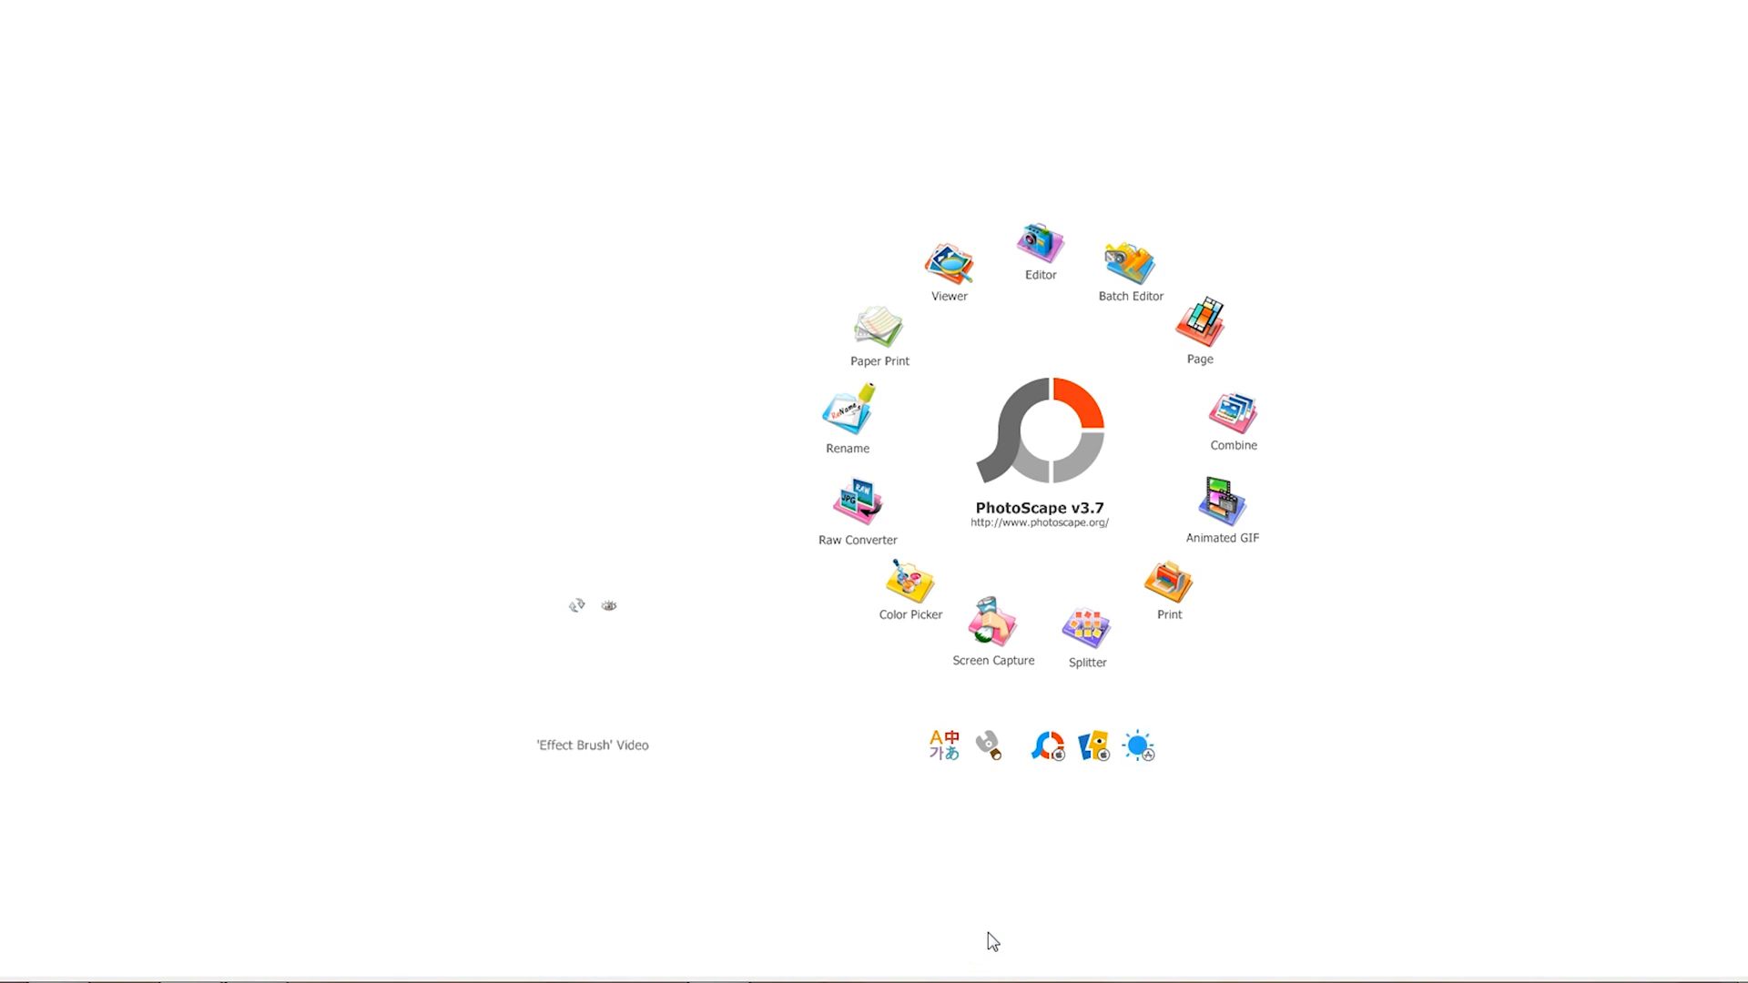
mouse_move(1036, 239)
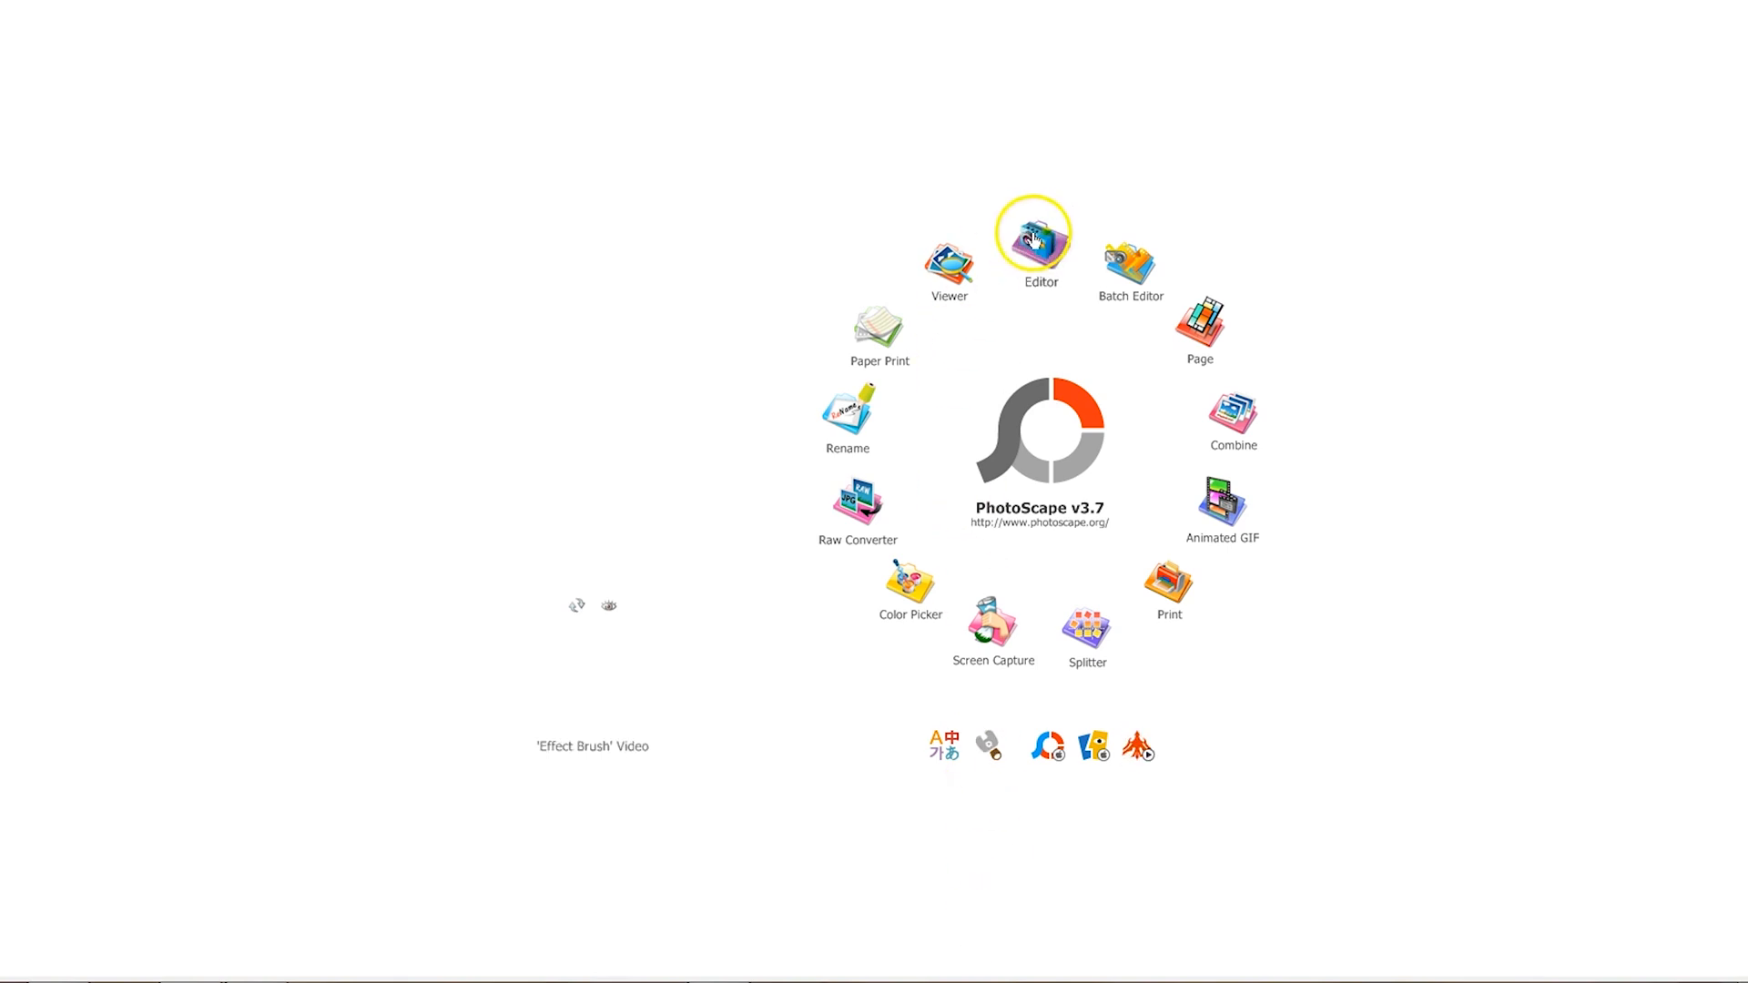
Step: Open 30.png from the Big-watercolor-Tea-party-set folder in PhotoScape's Editor
left_click(1037, 239)
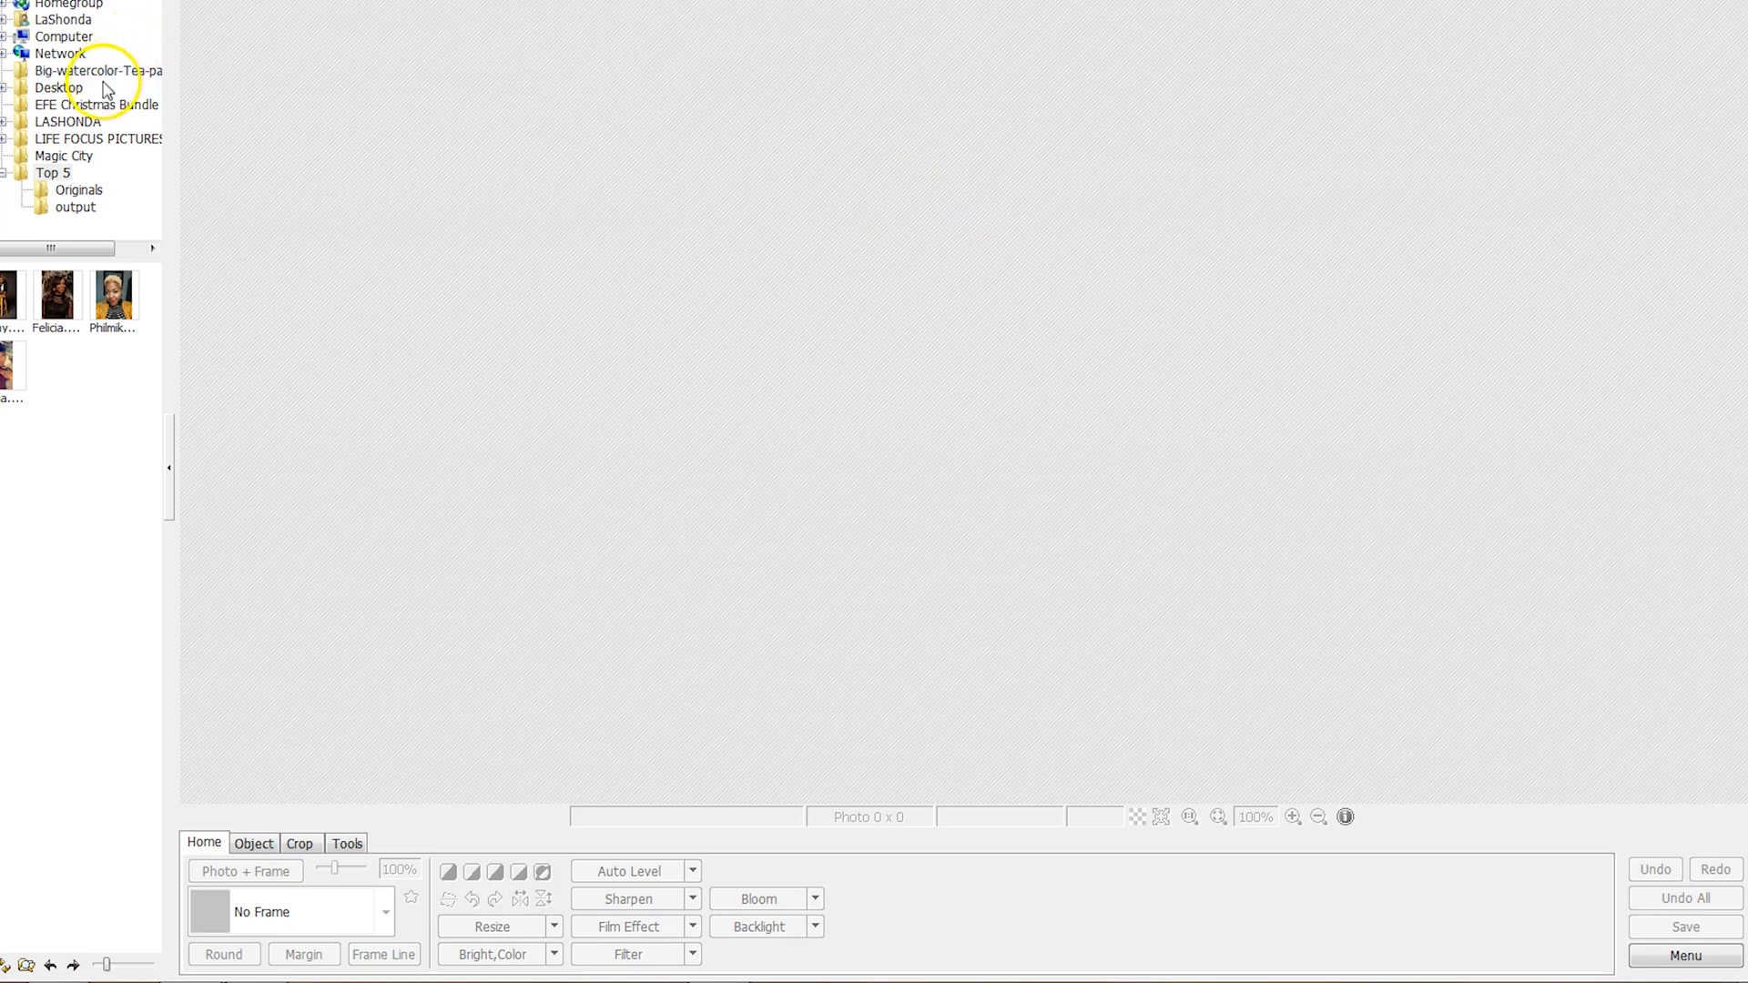
left_click(98, 70)
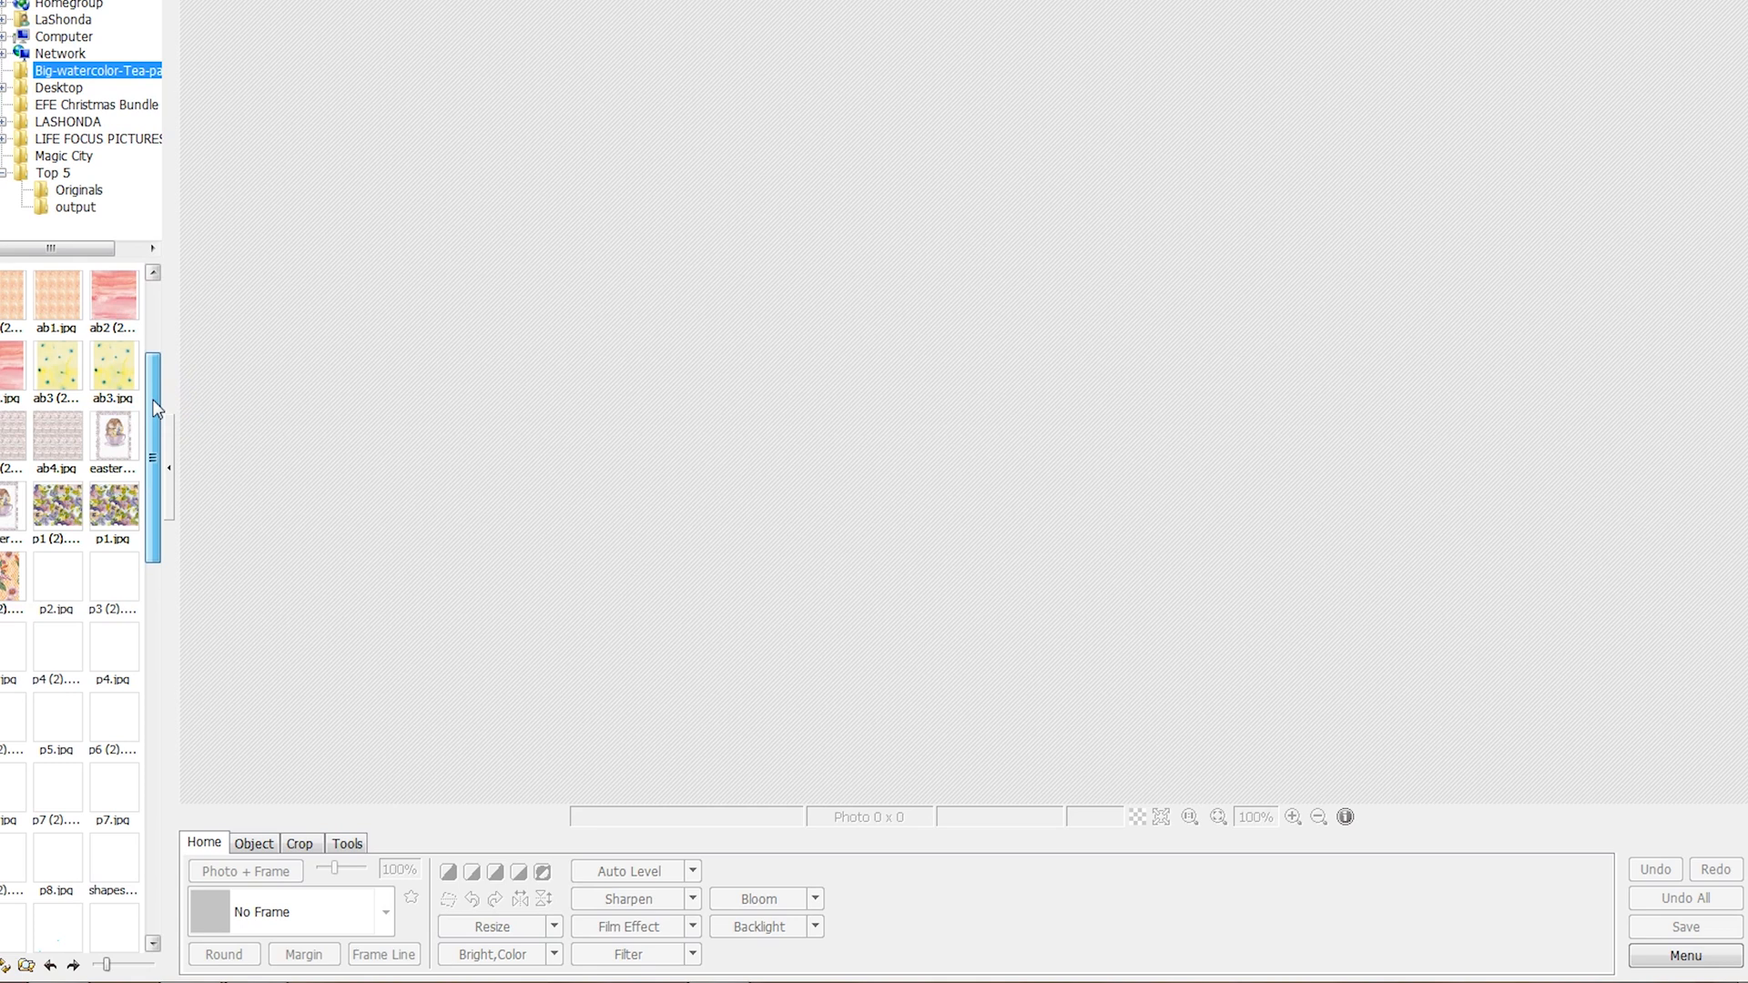
scroll("down", 3)
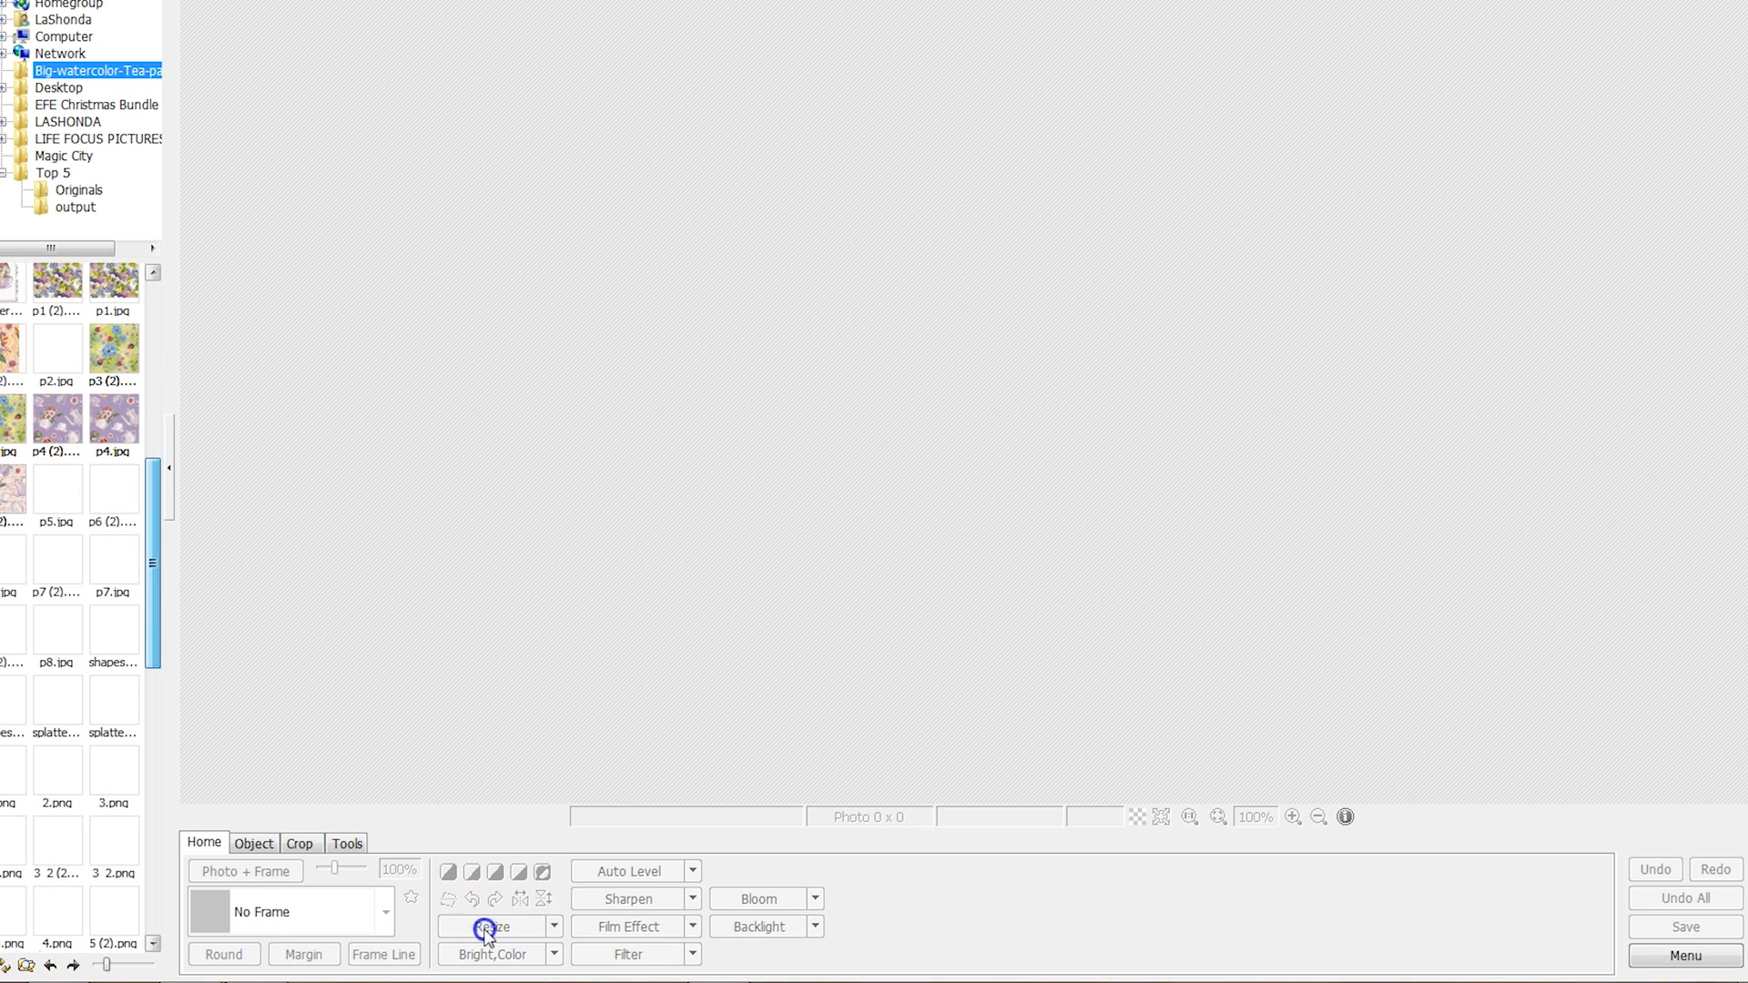
scroll("down", 3)
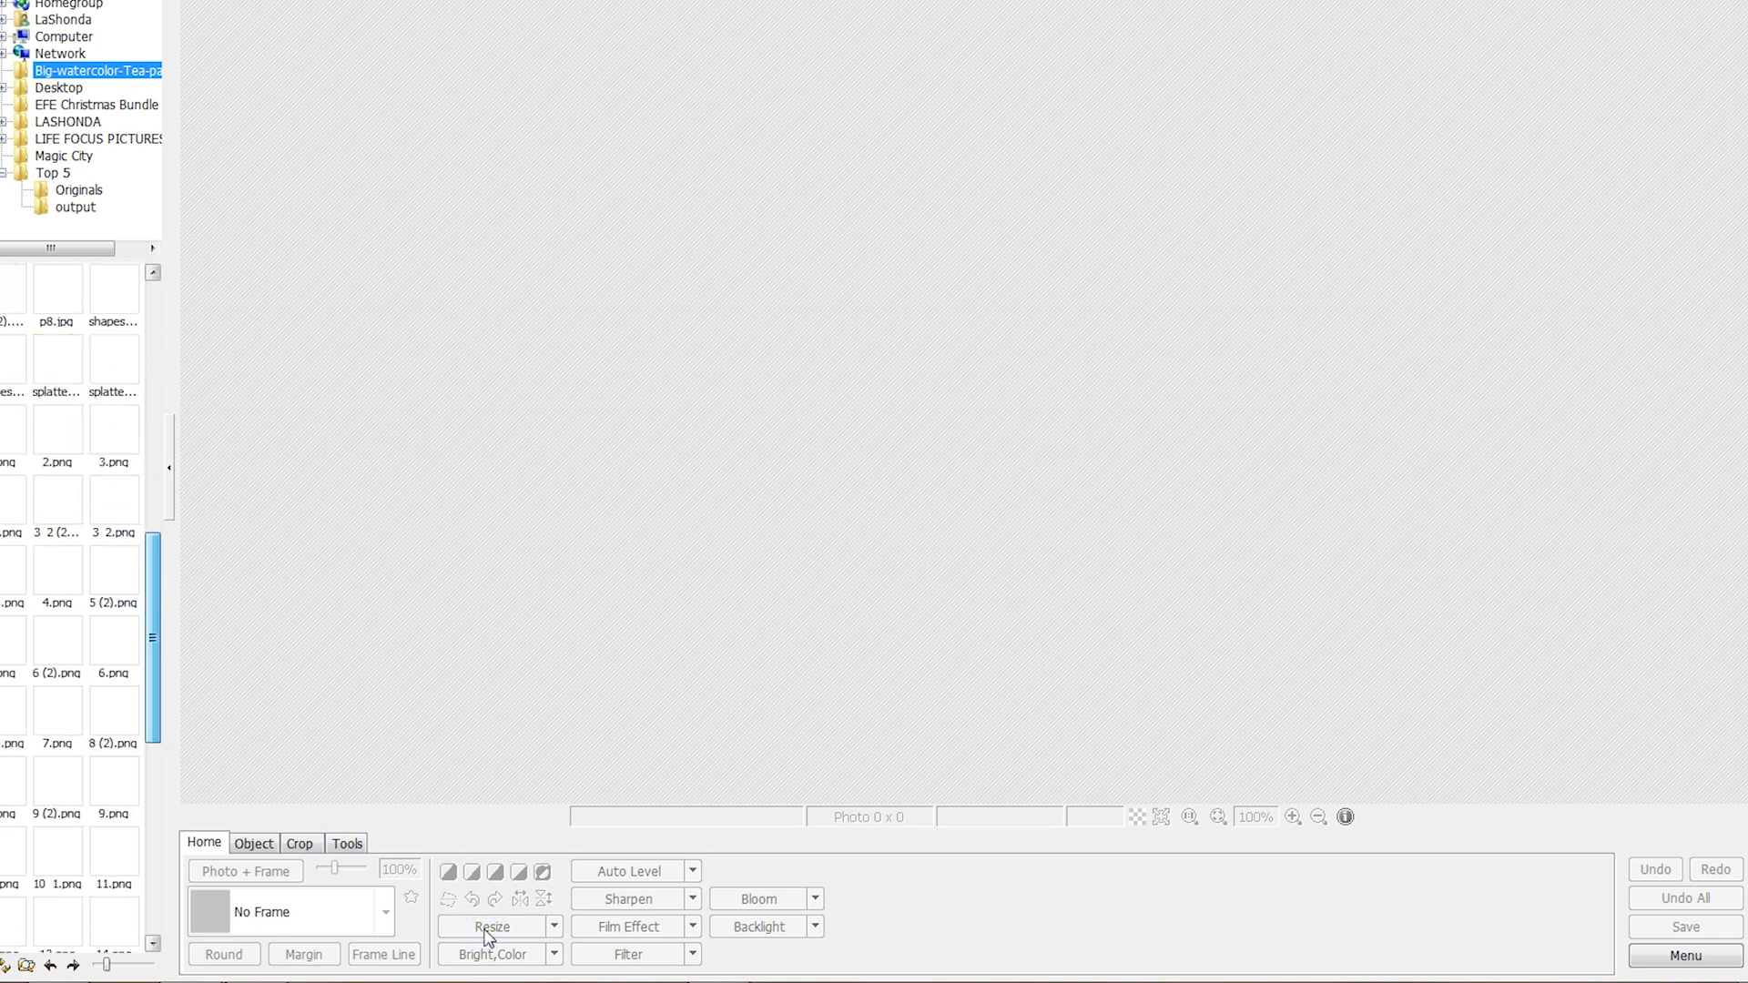
scroll("down", 3)
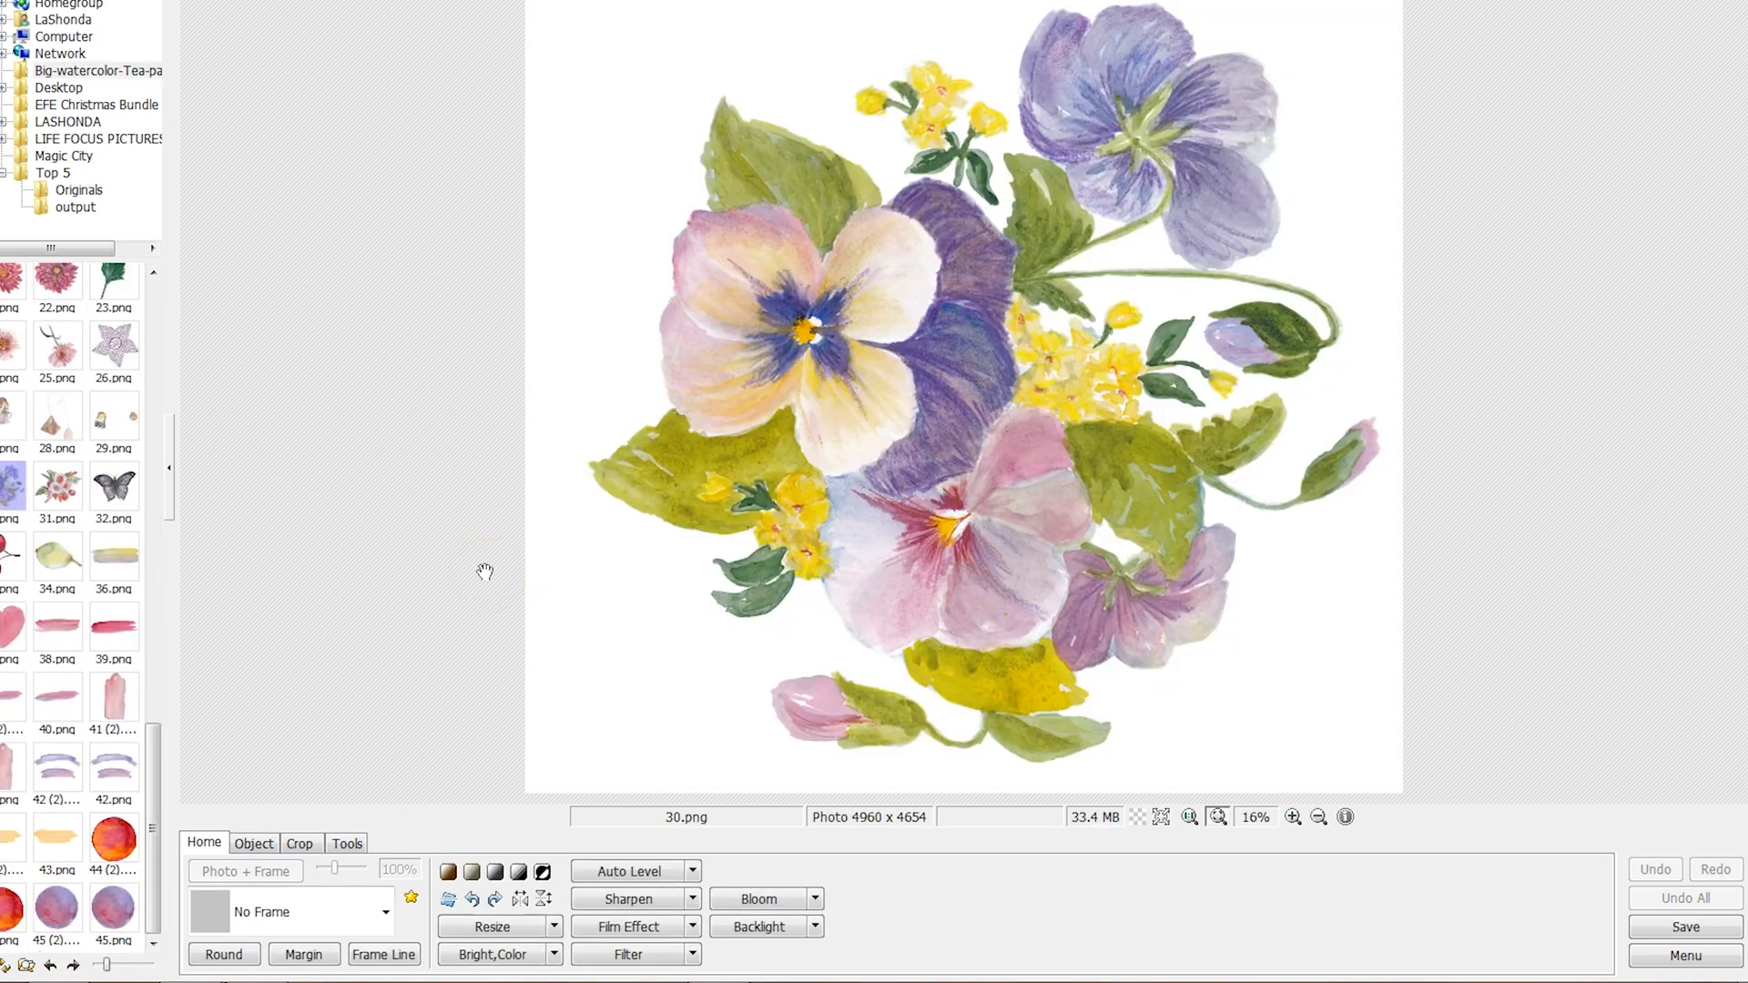
mouse_move(1093, 830)
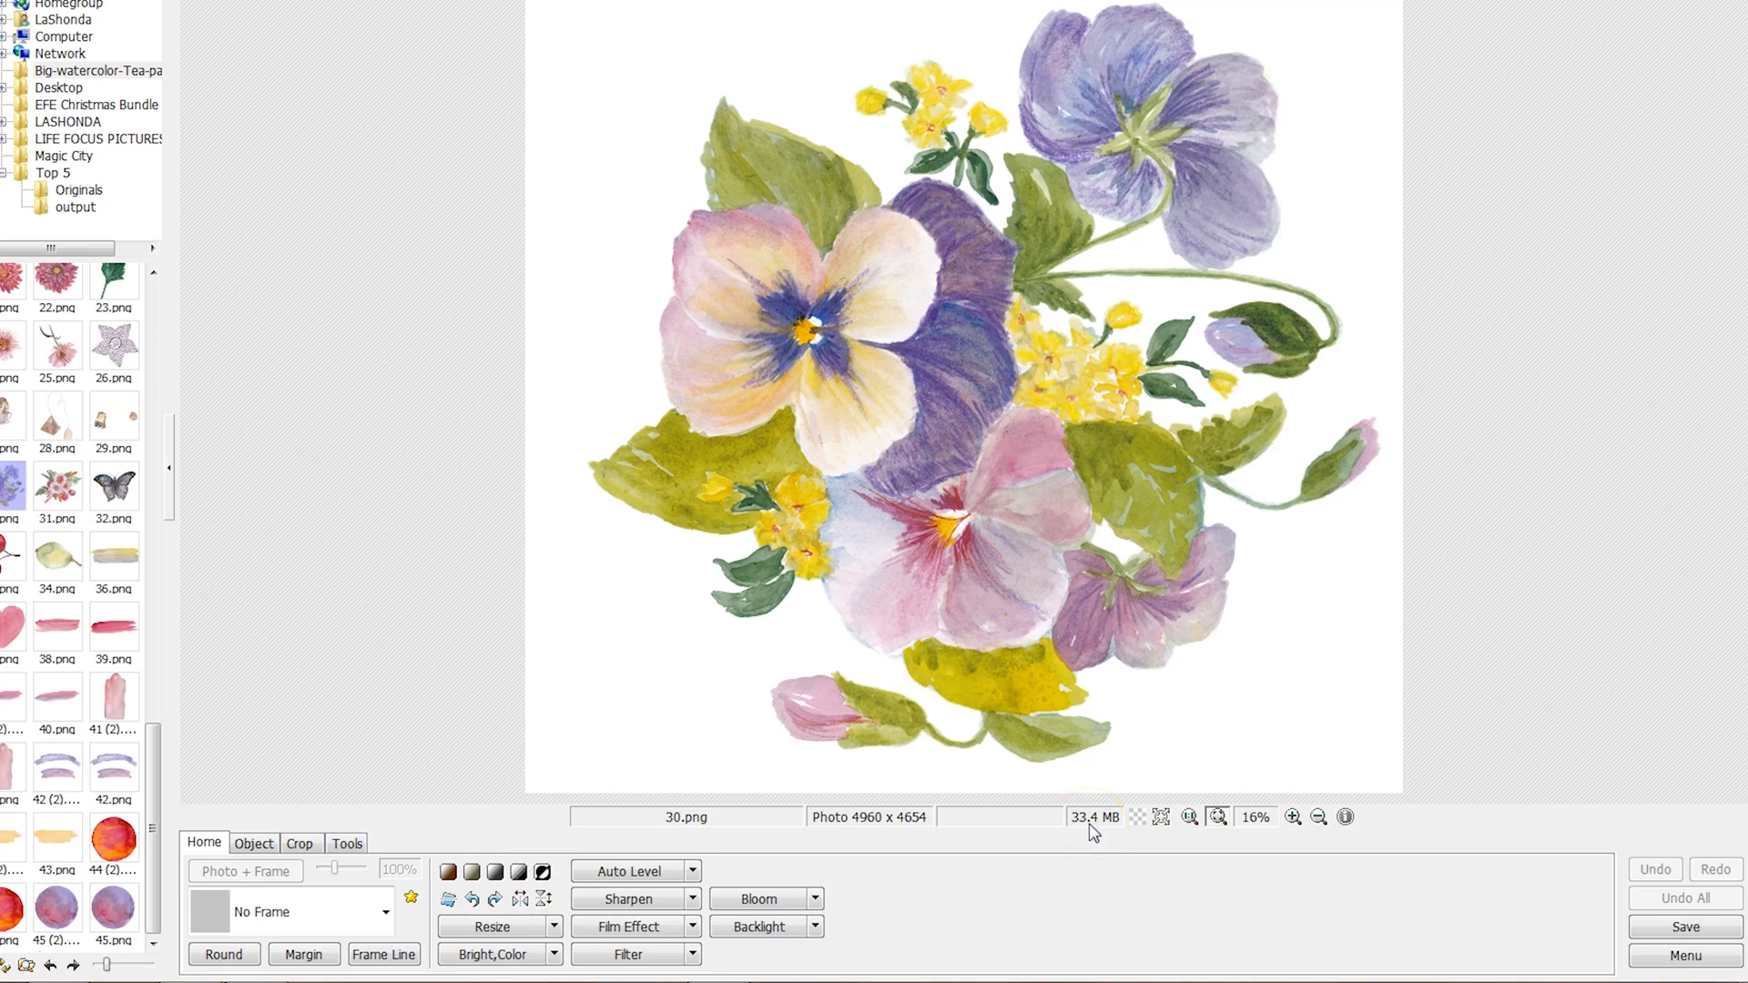
mouse_move(1083, 829)
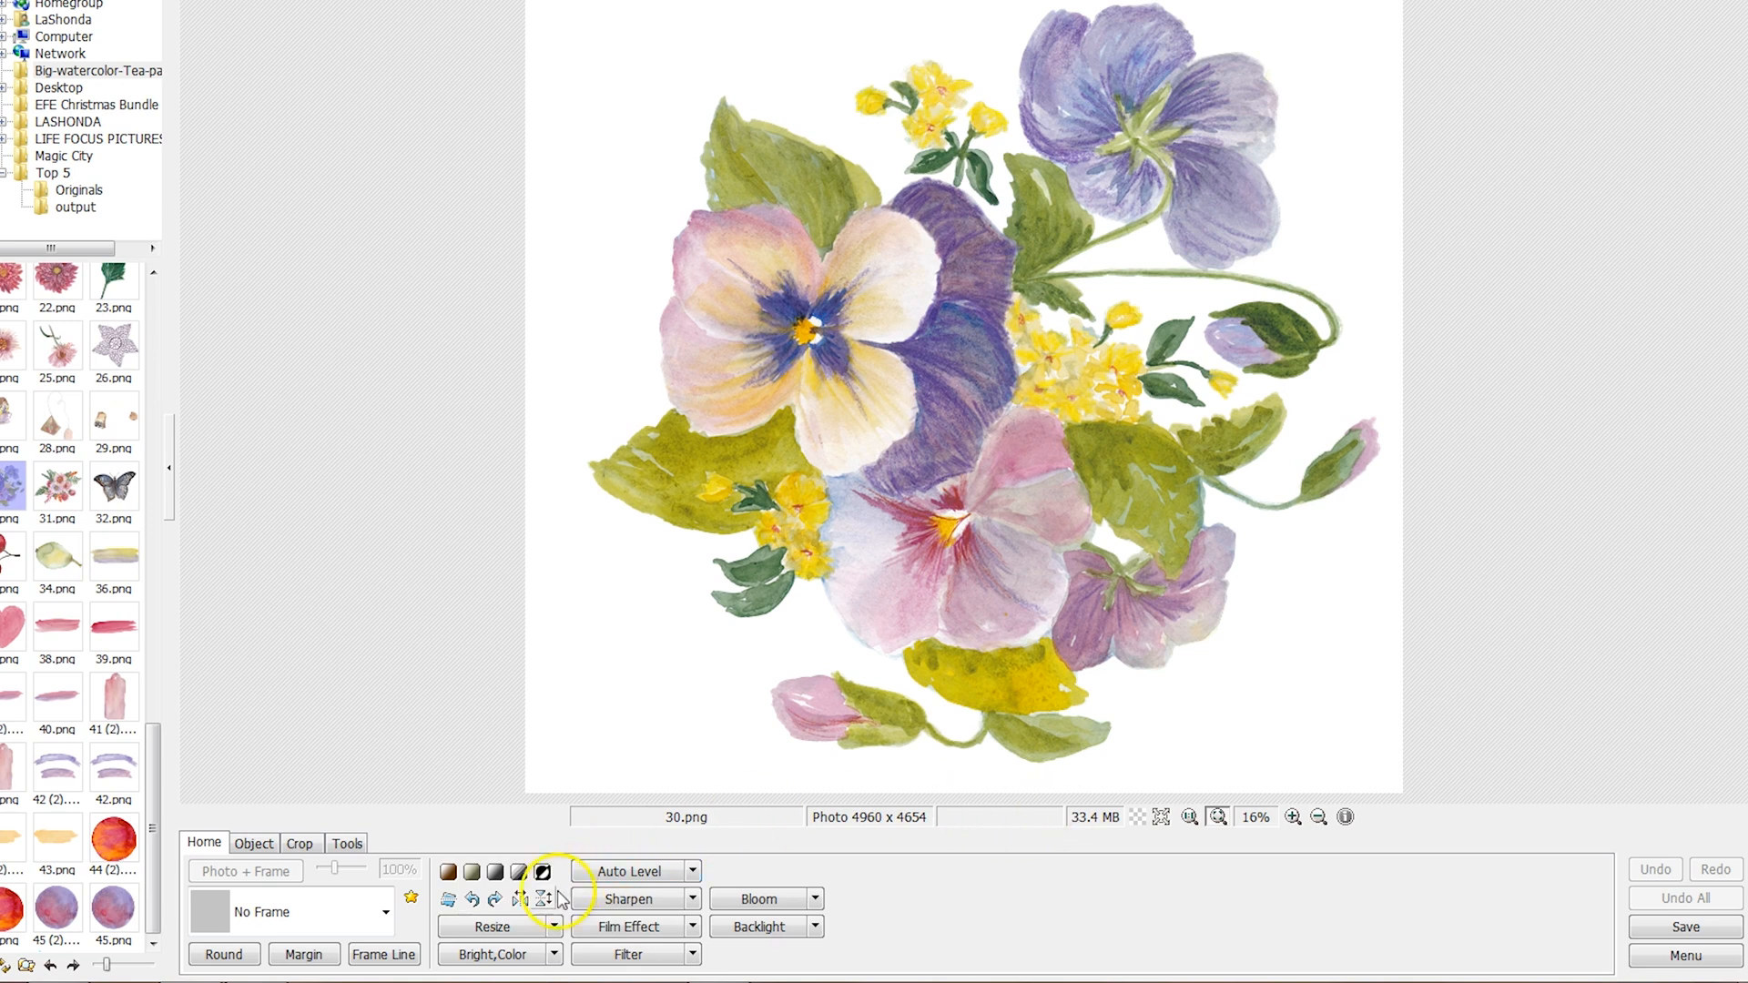
Step: Resize the pansy bouquet to 50%, giving 2480 x 2327 pixels
left_click(543, 901)
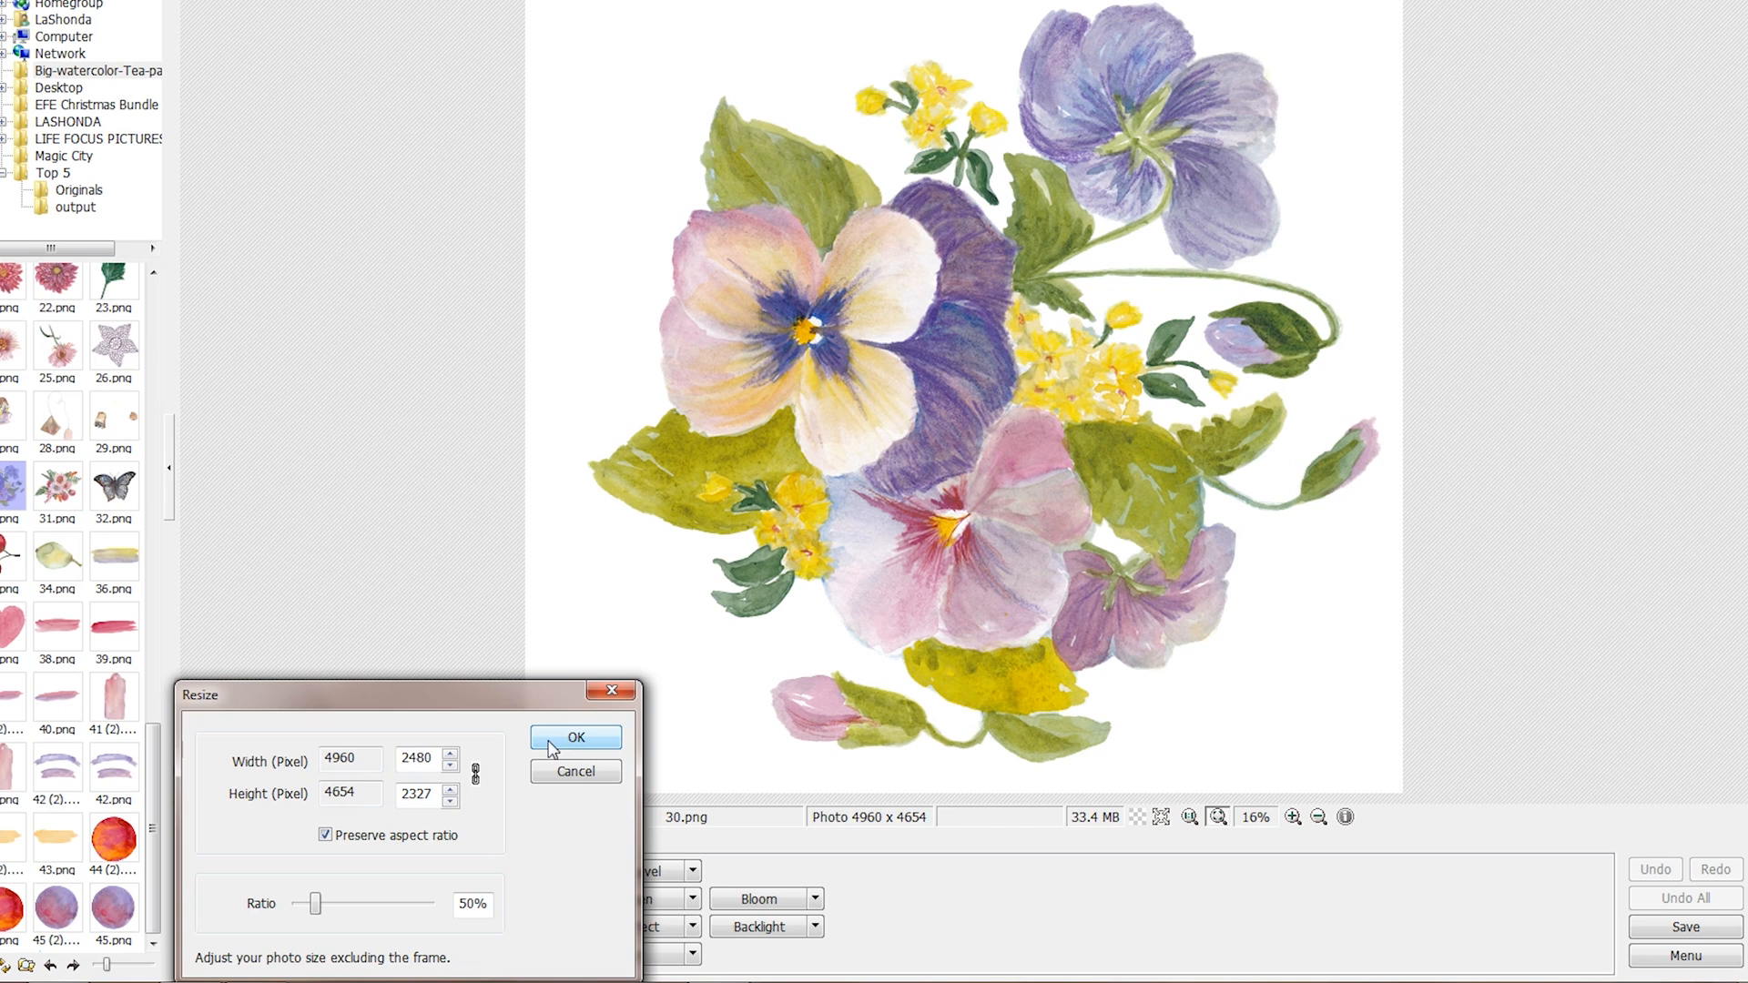
left_click(577, 738)
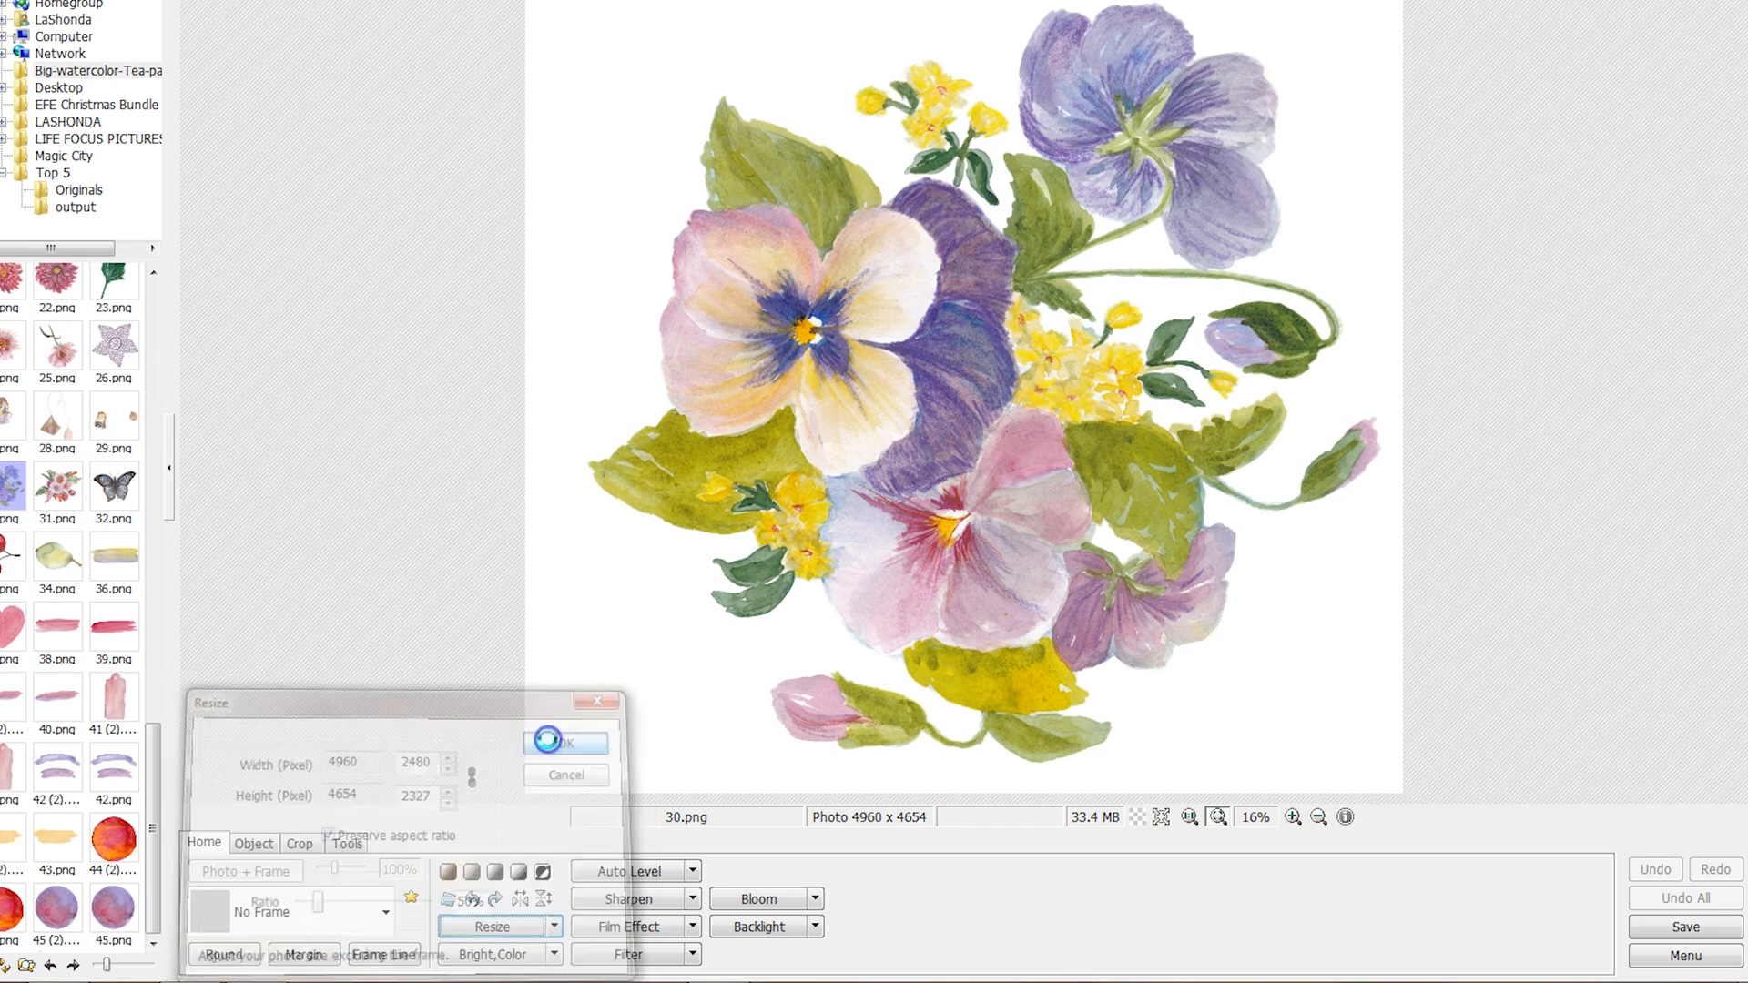
left_click(565, 743)
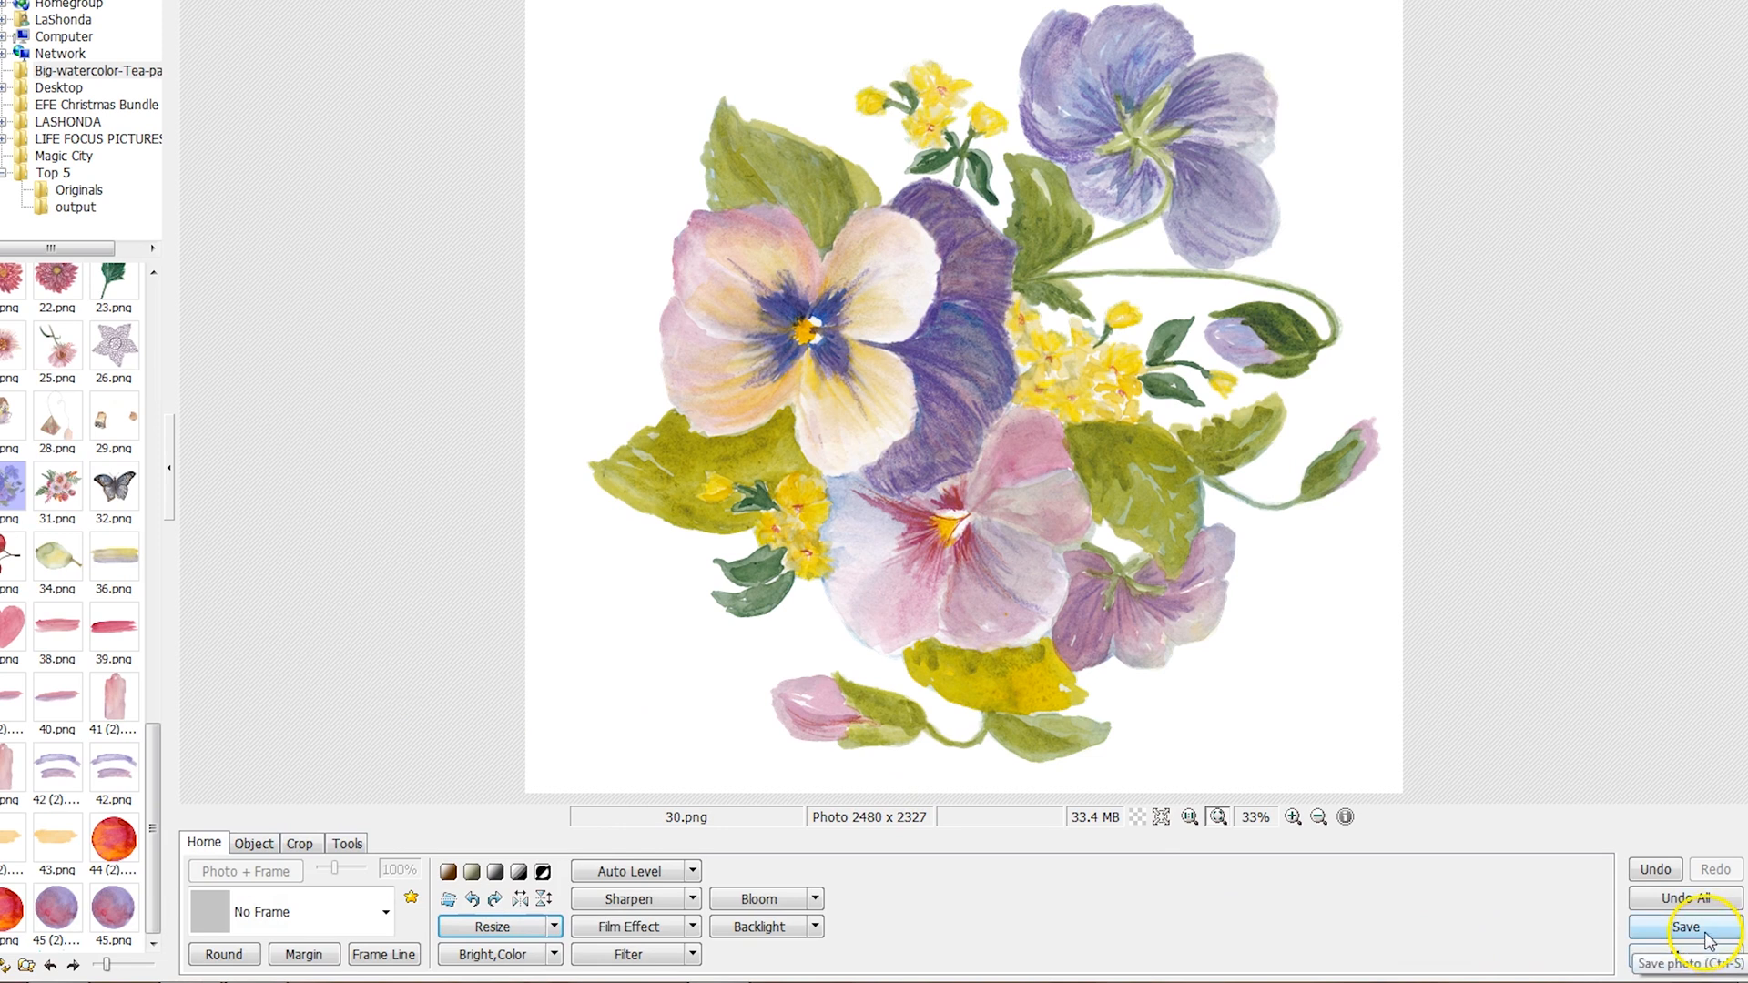
Step: Save the resized image to the Desktop as 'small flower'
left_click(1684, 926)
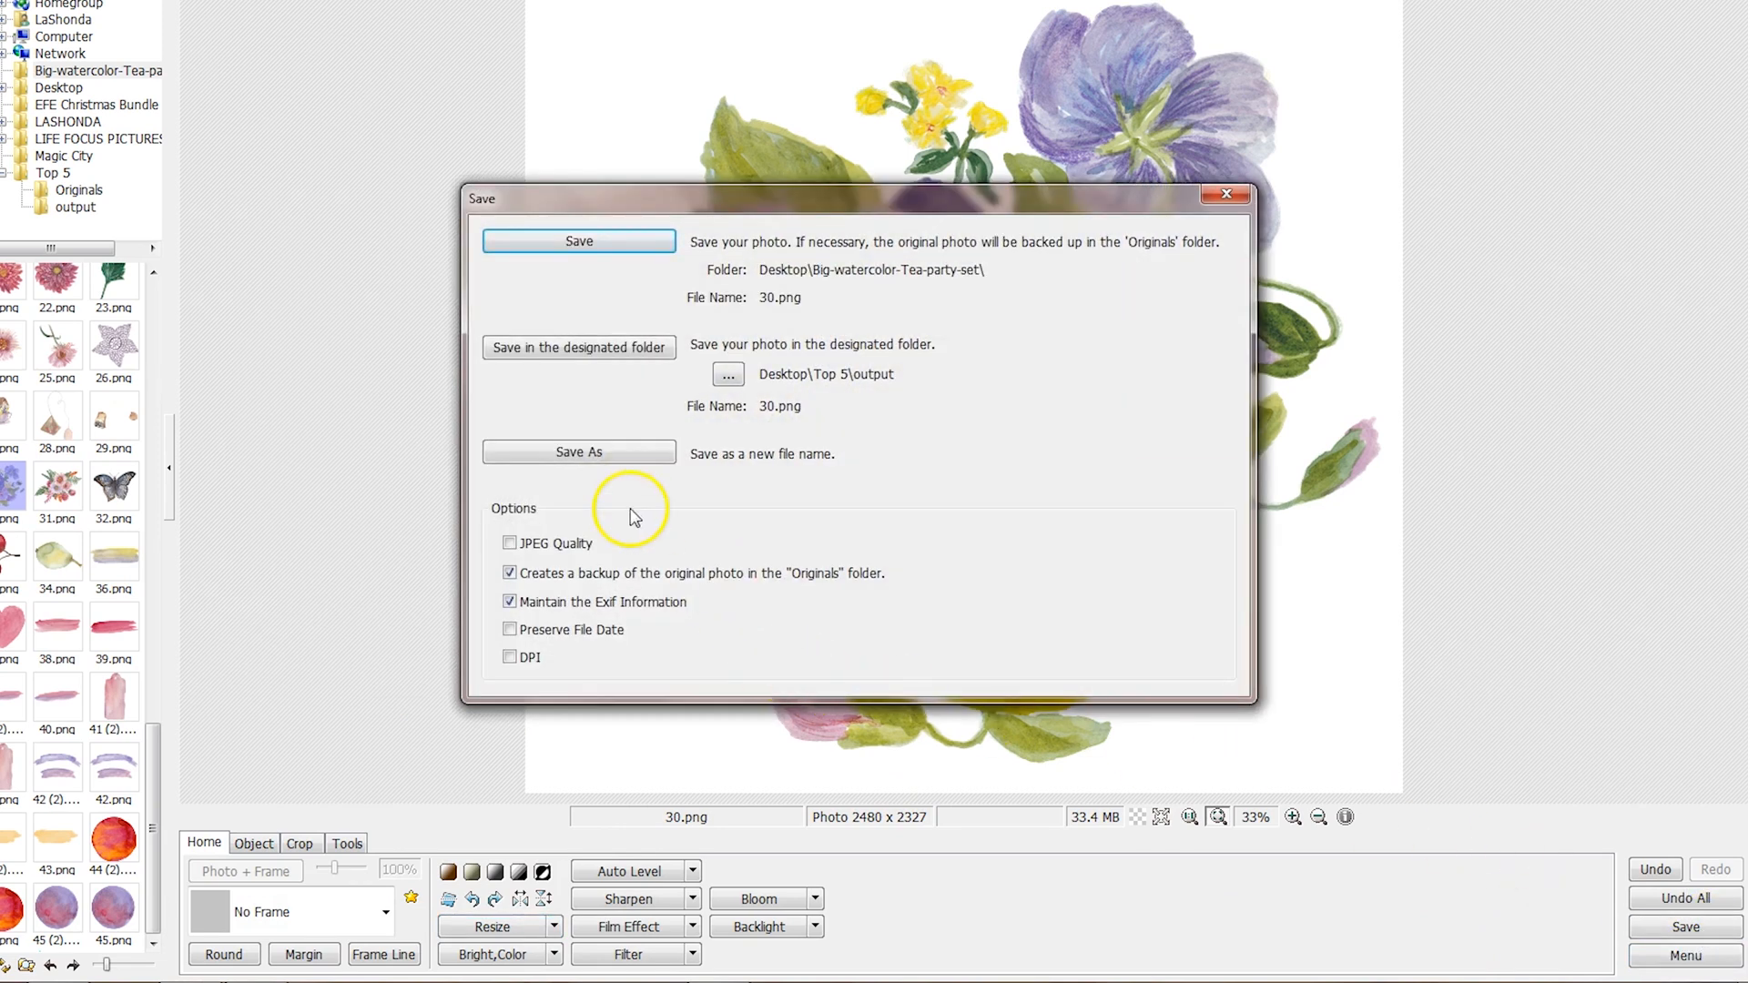
left_click(577, 451)
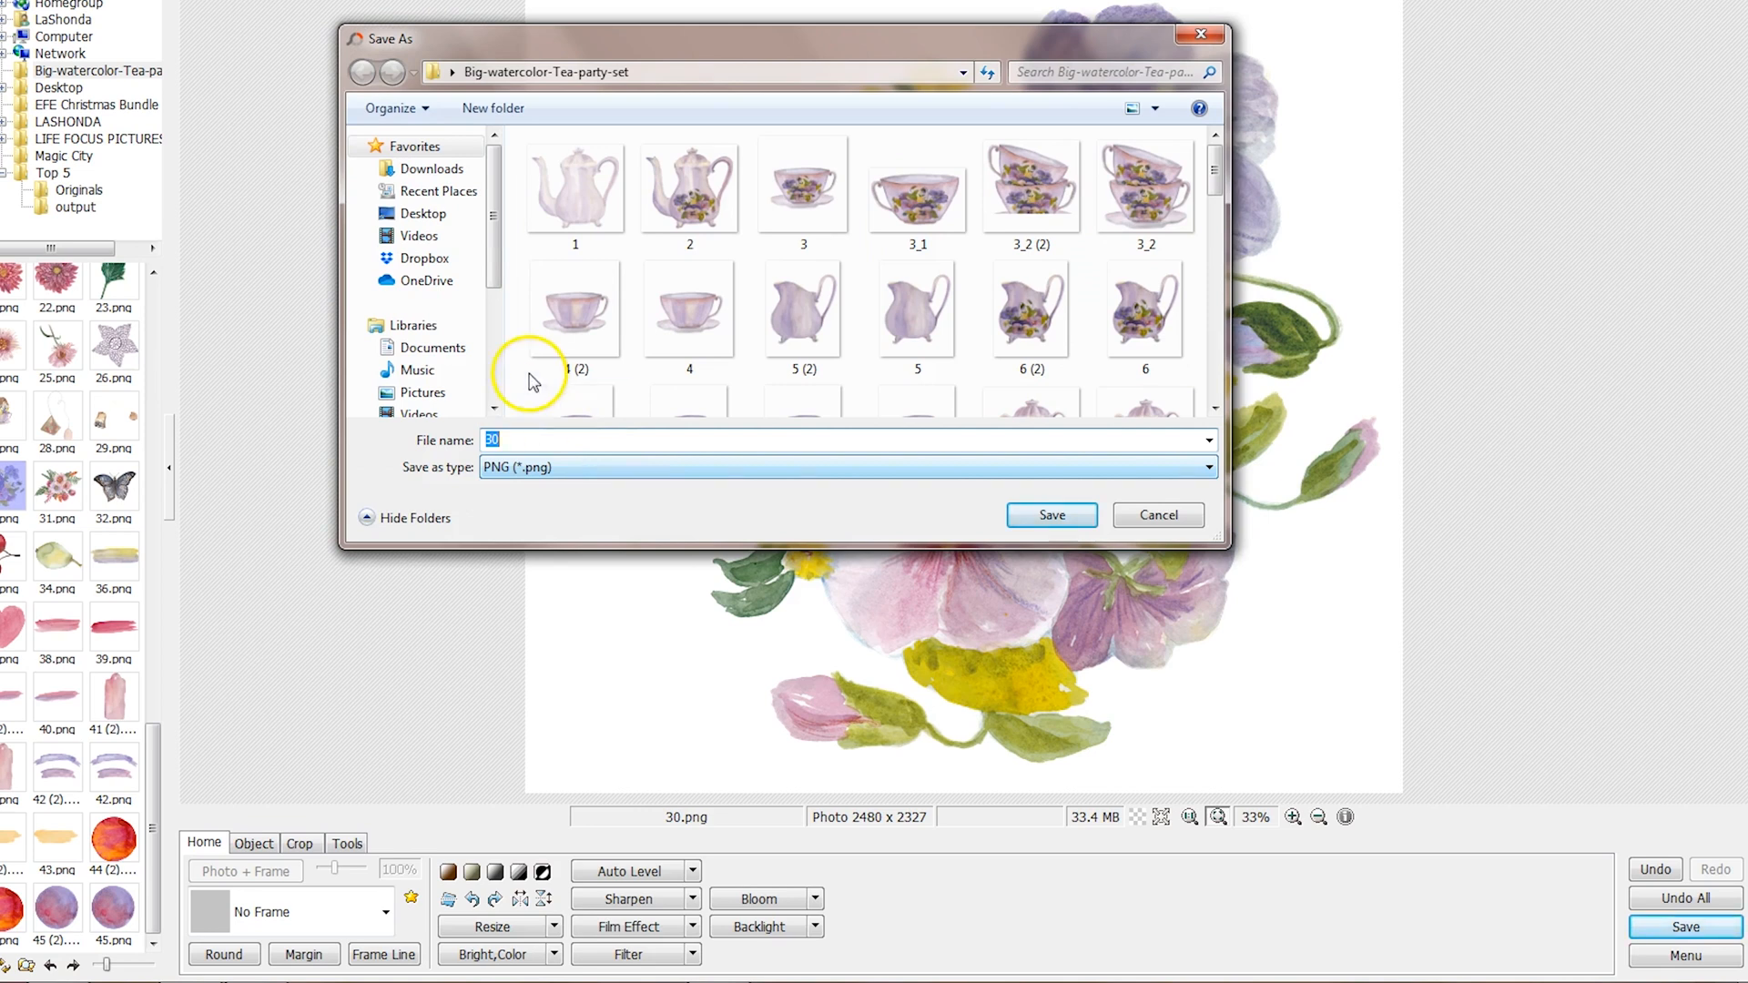
left_click(421, 213)
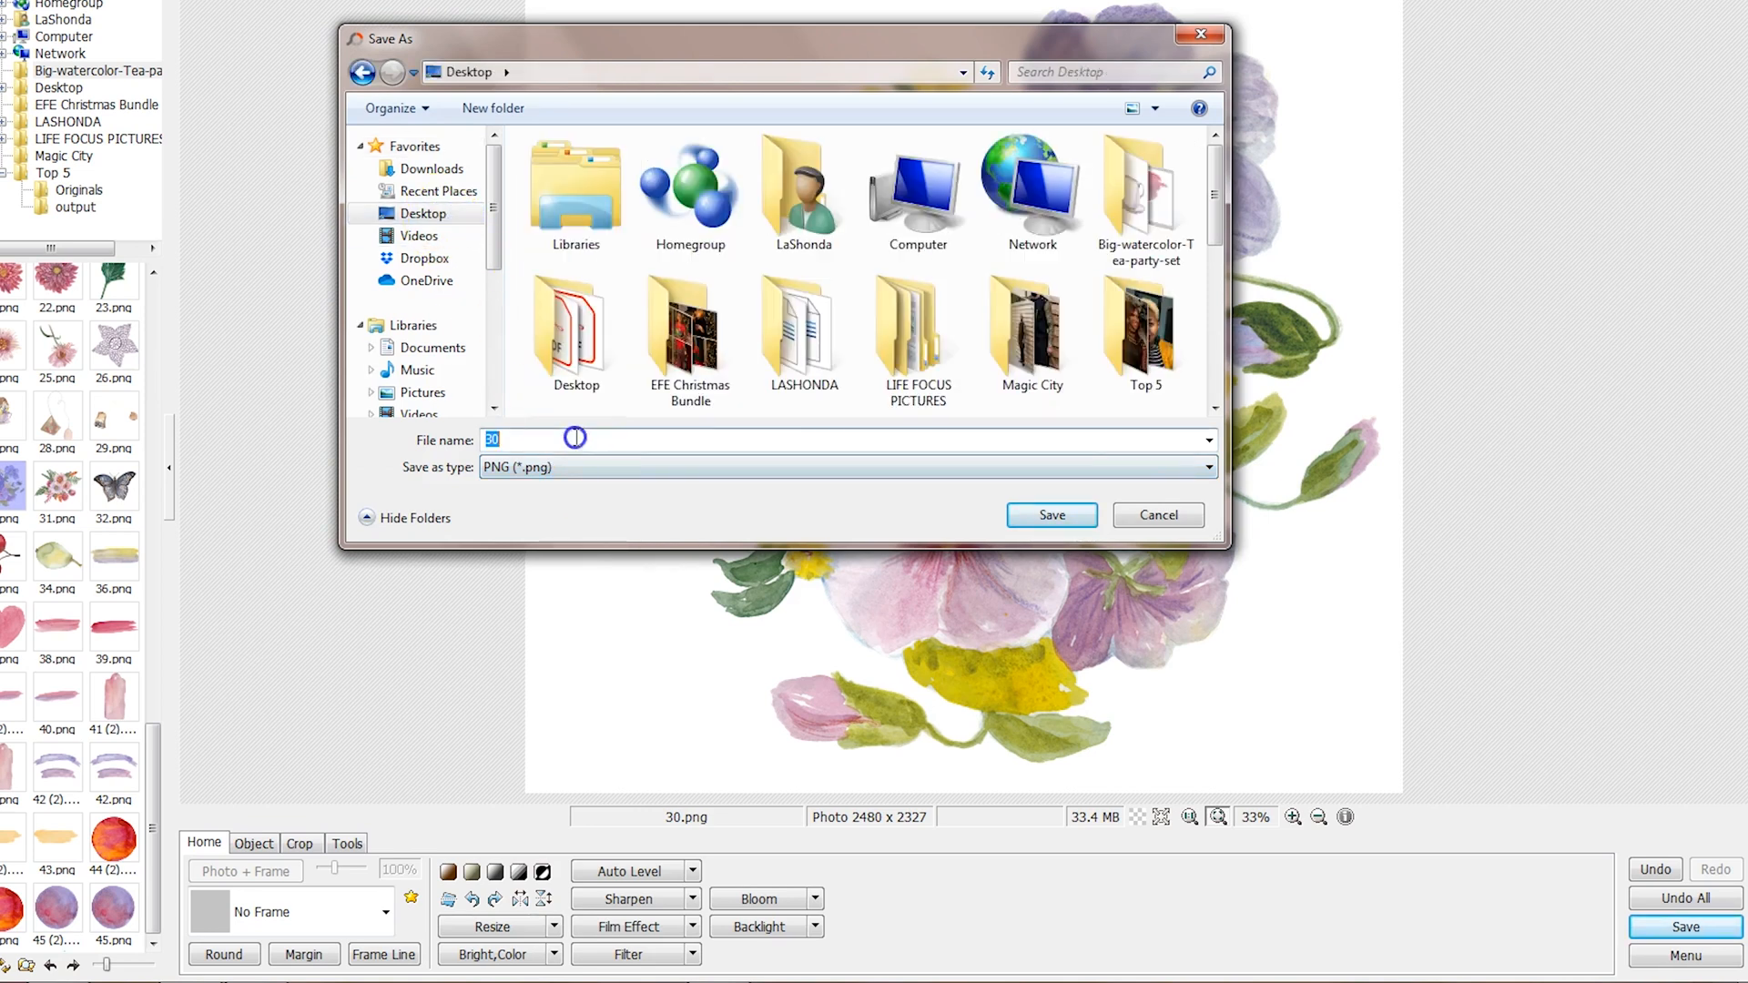
type("small flower")
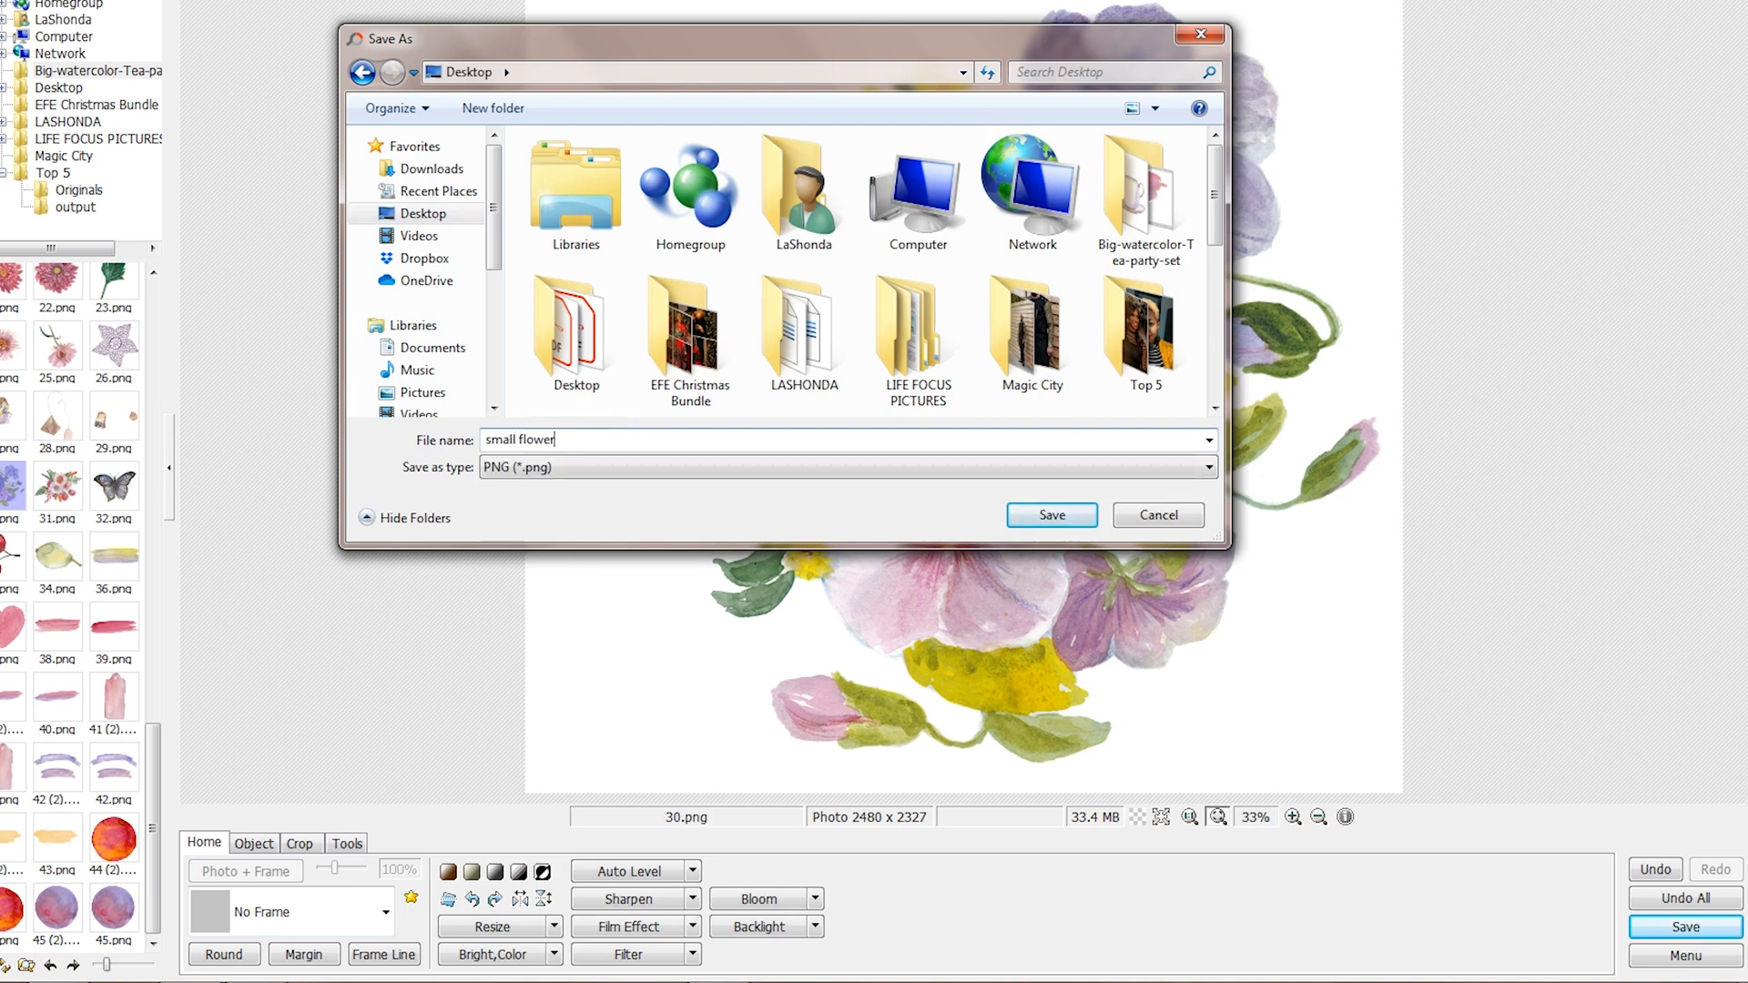
left_click(1048, 515)
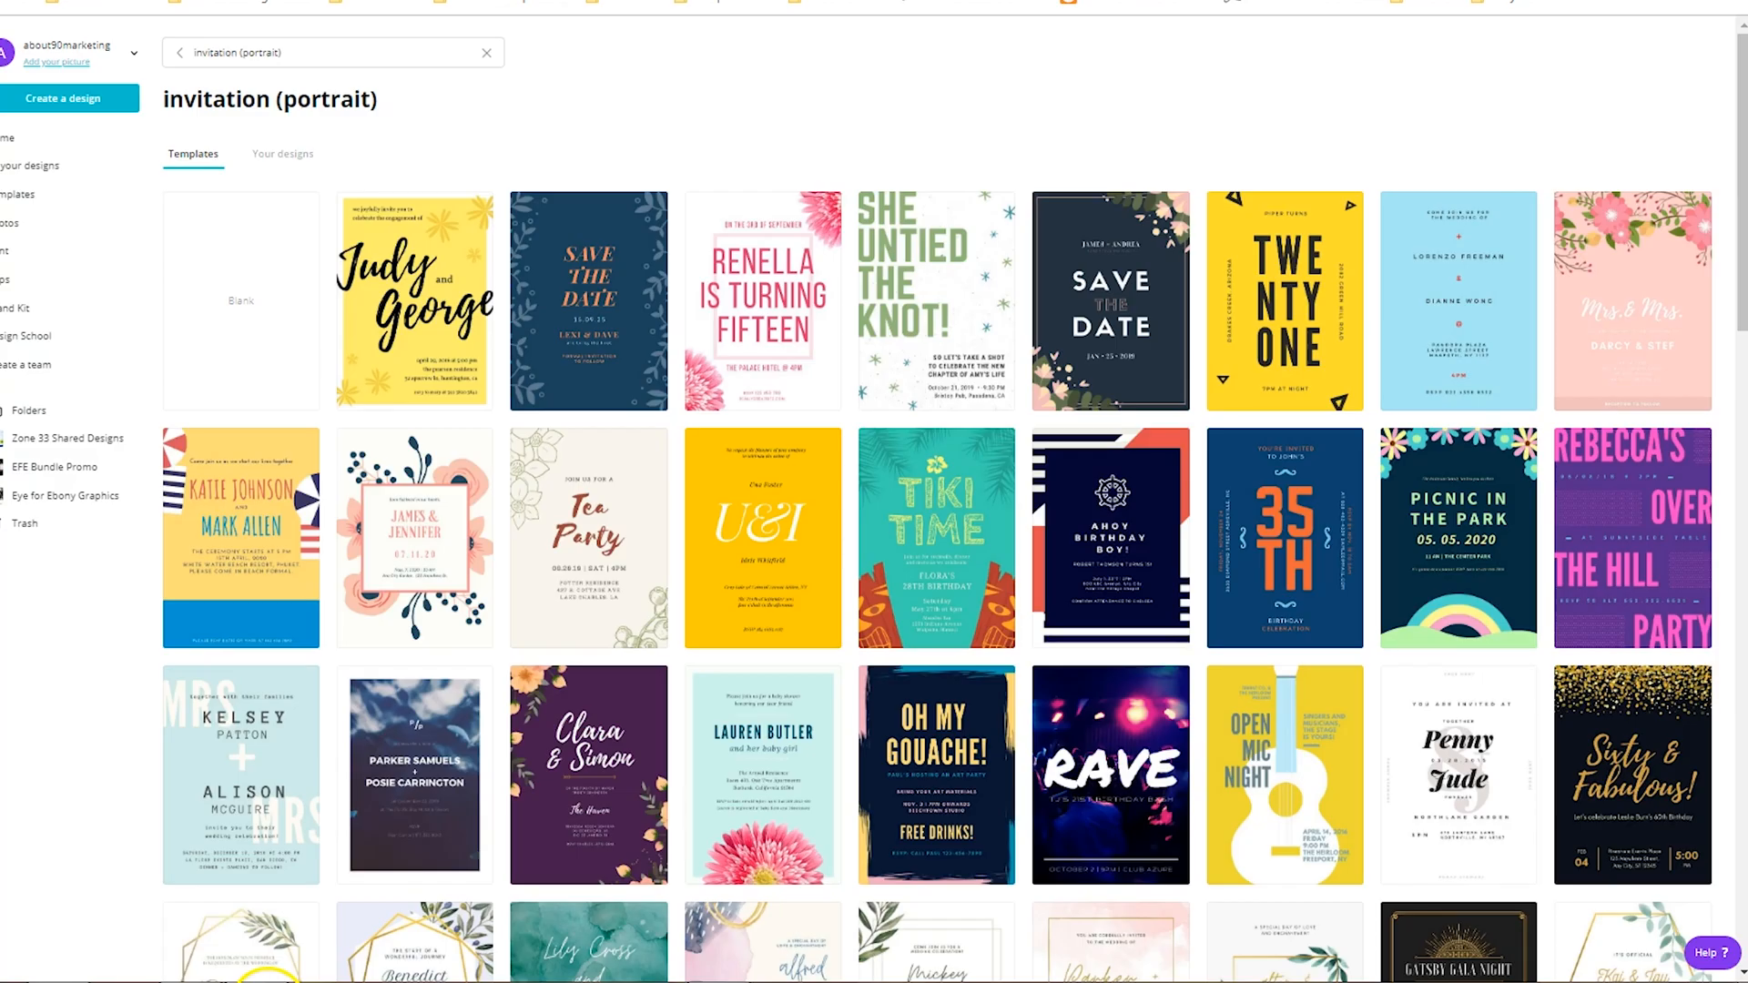
mouse_move(289, 269)
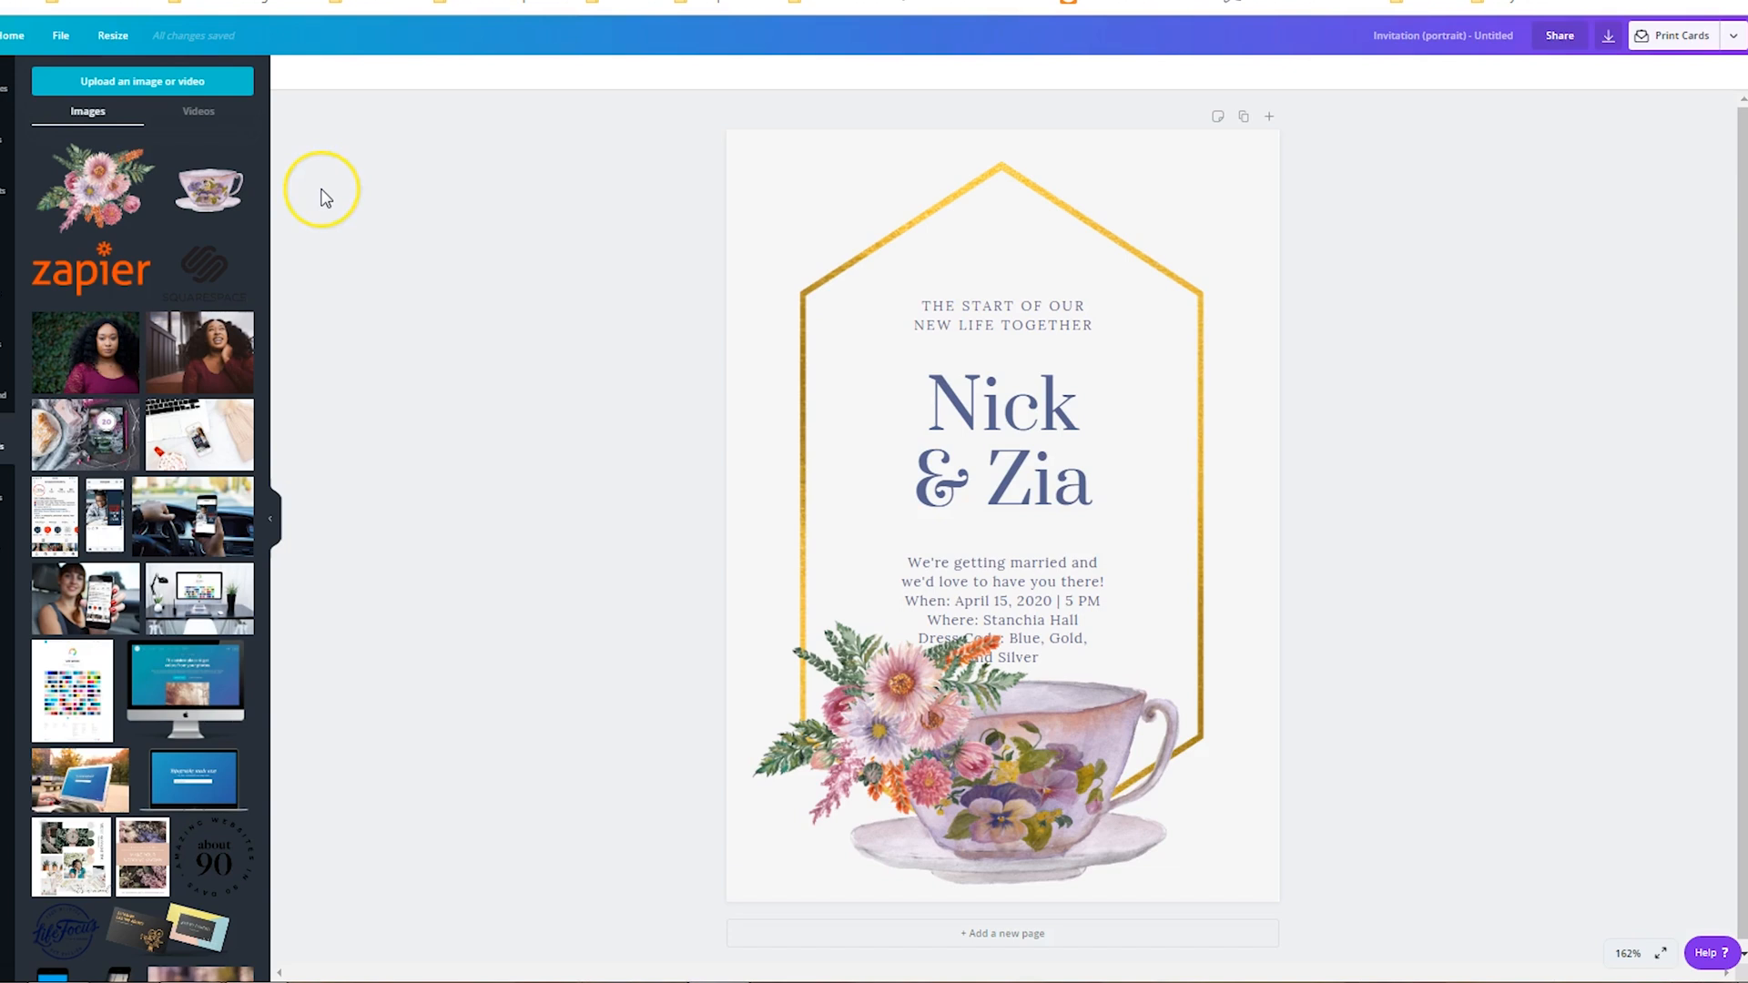
mouse_move(322, 188)
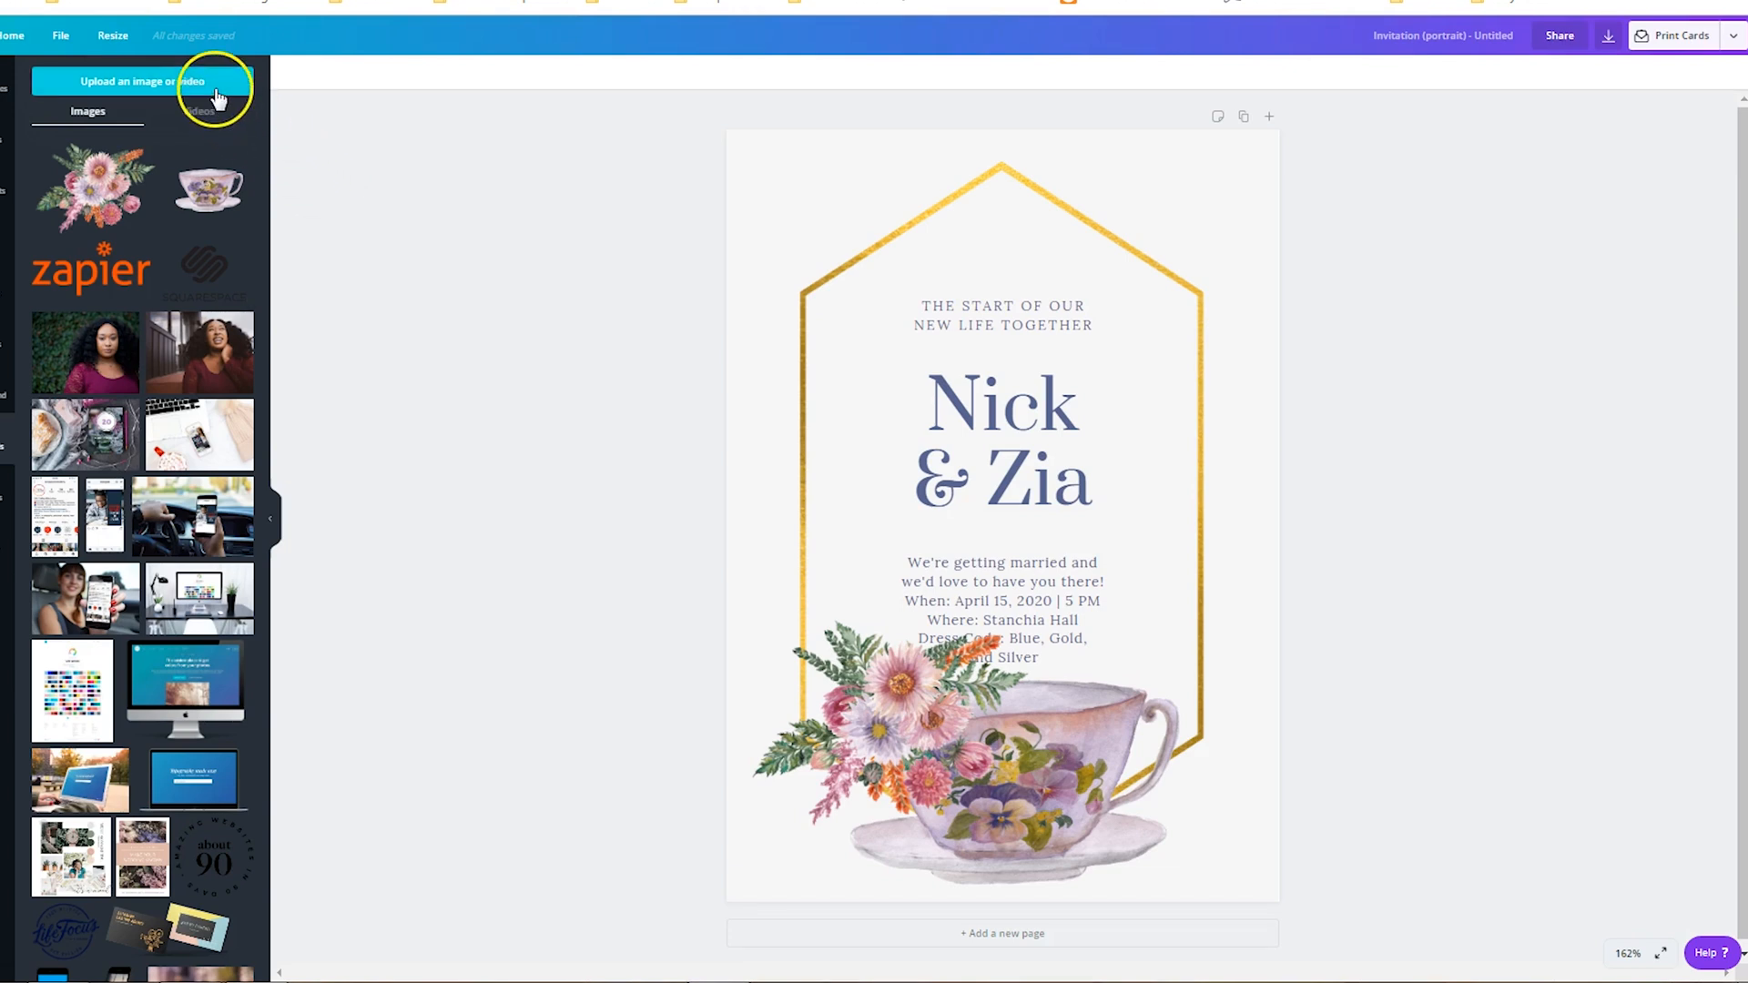
Step: Upload small flower.png from the Desktop into Canva
left_click(142, 80)
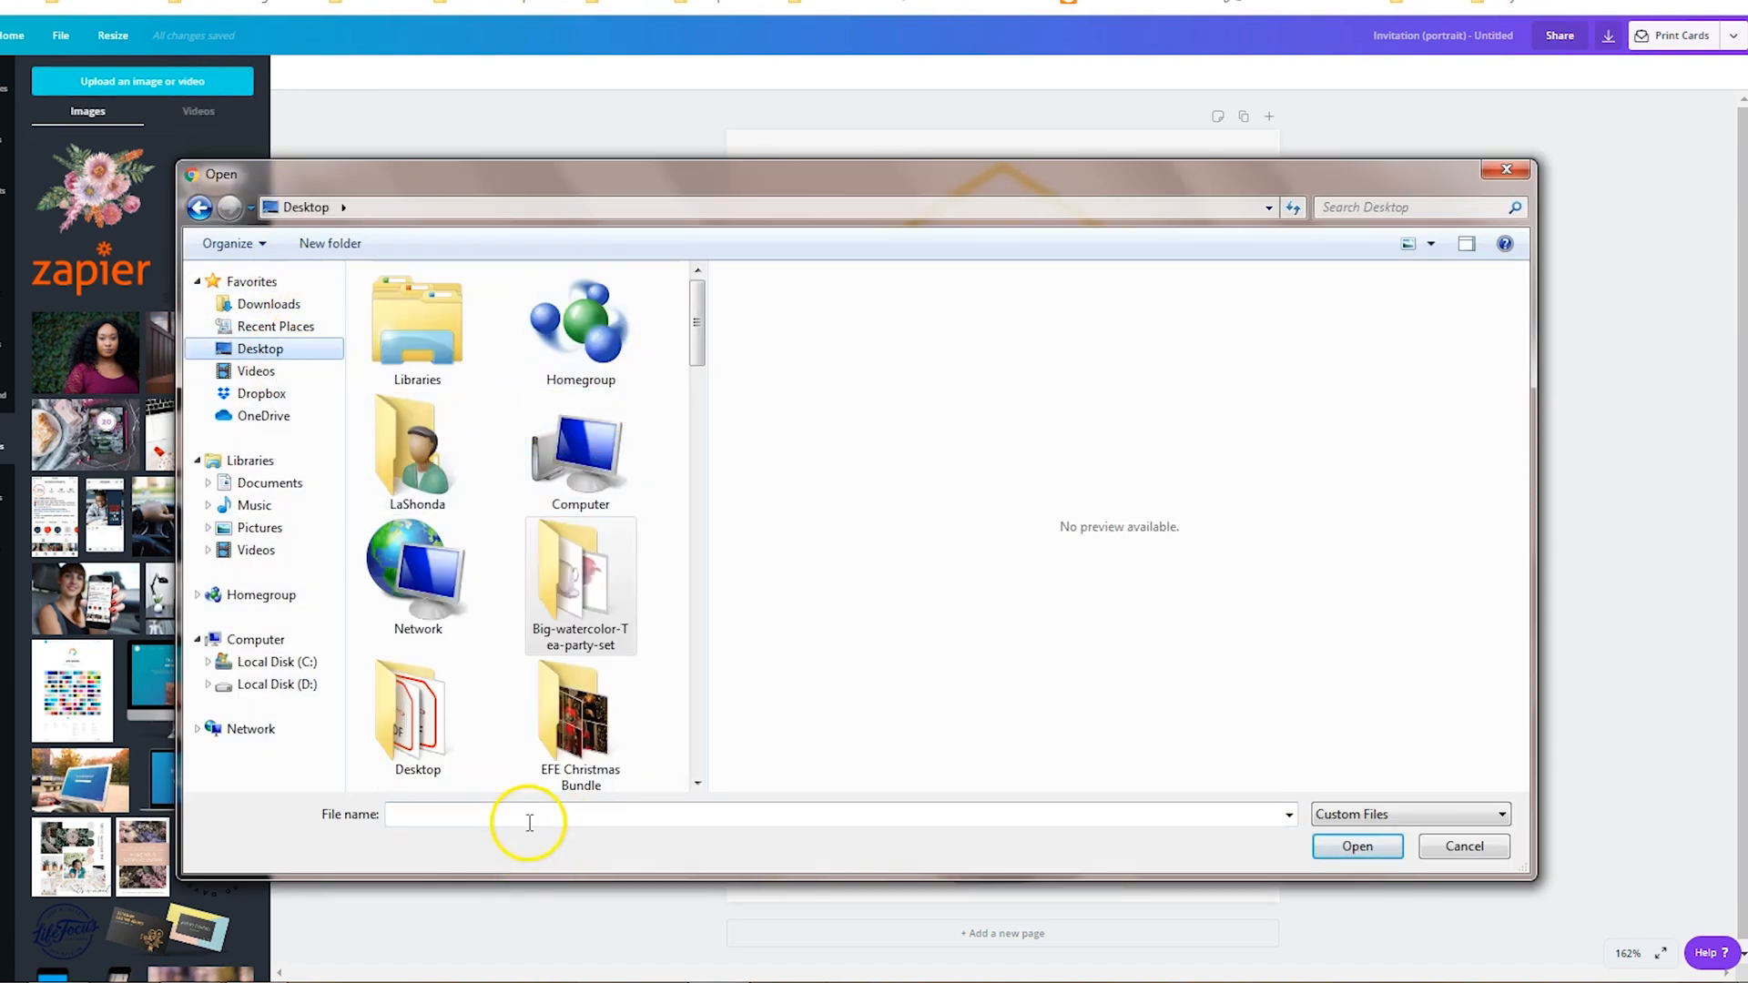
type("sm")
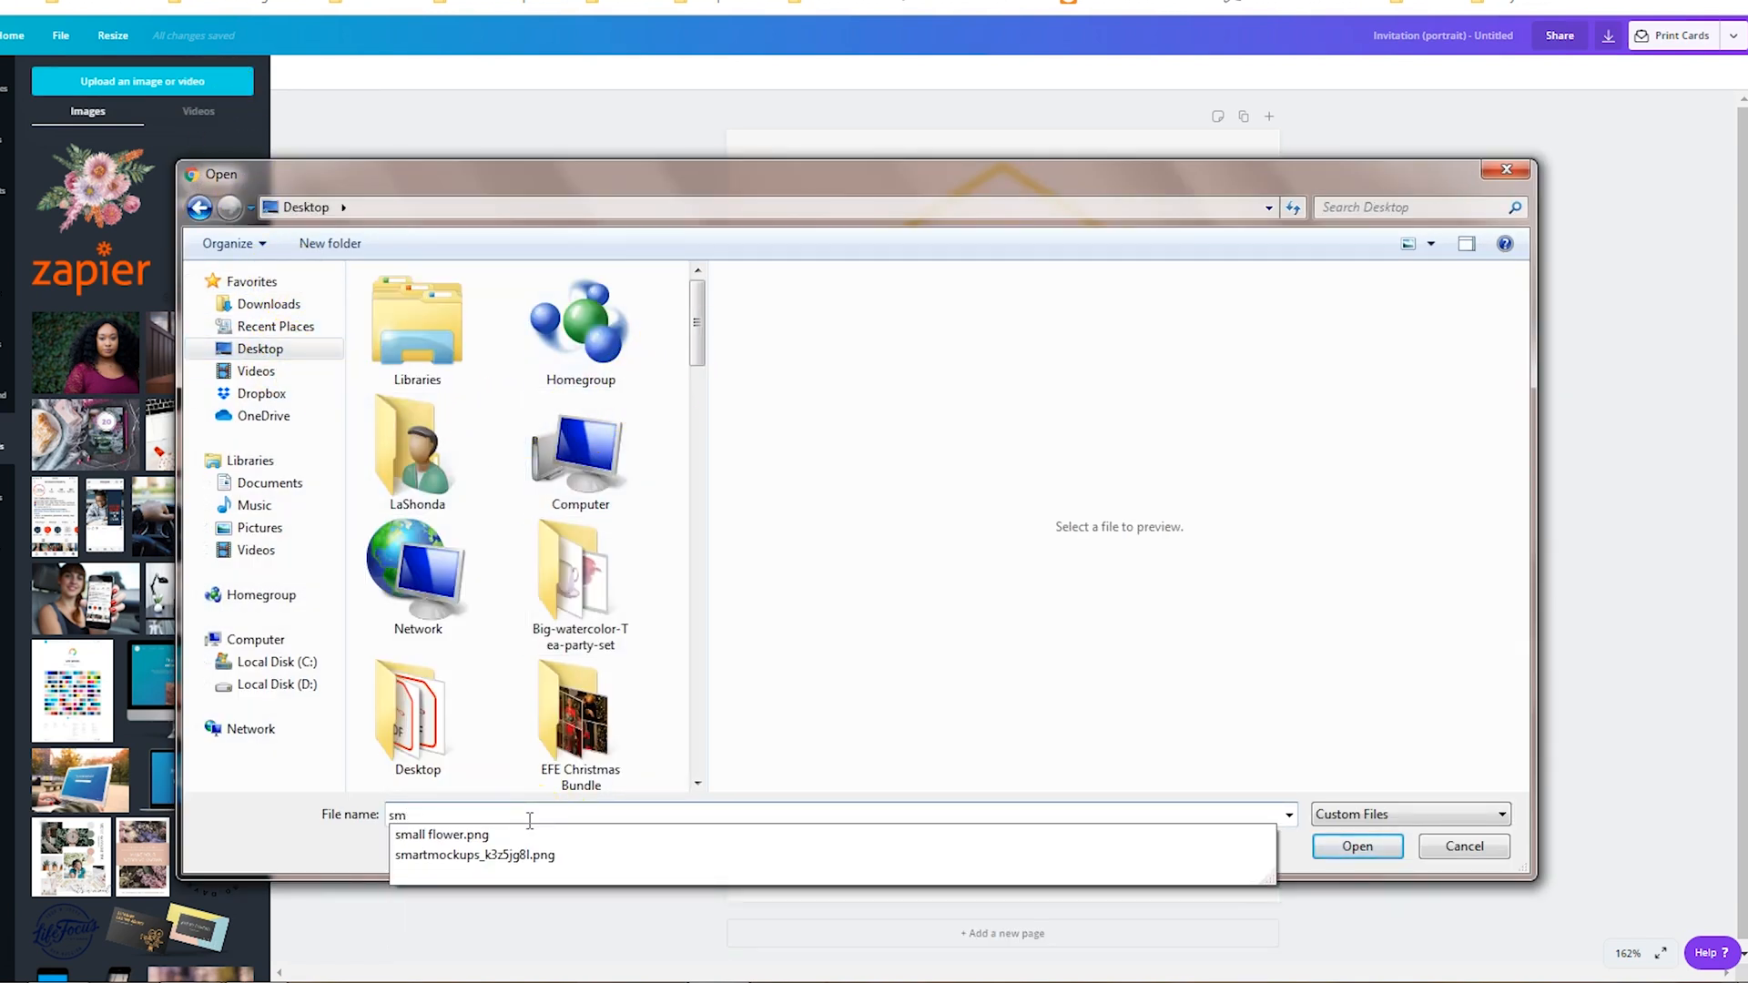
left_click(441, 834)
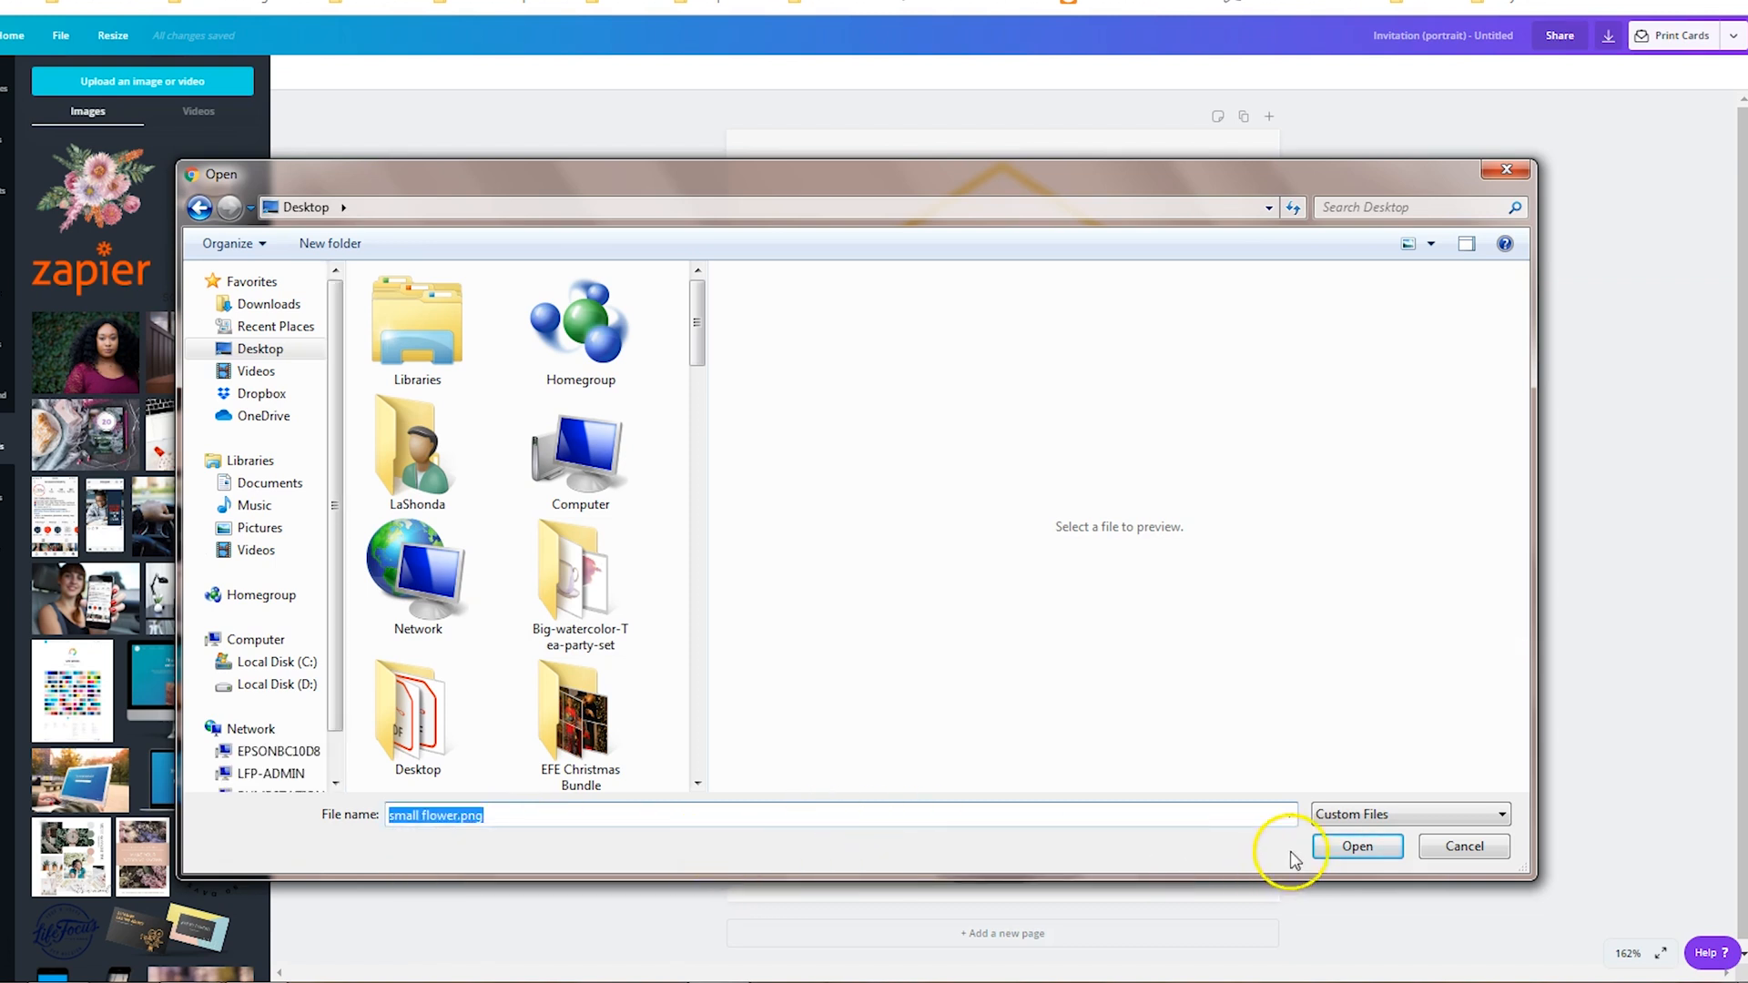
left_click(1356, 845)
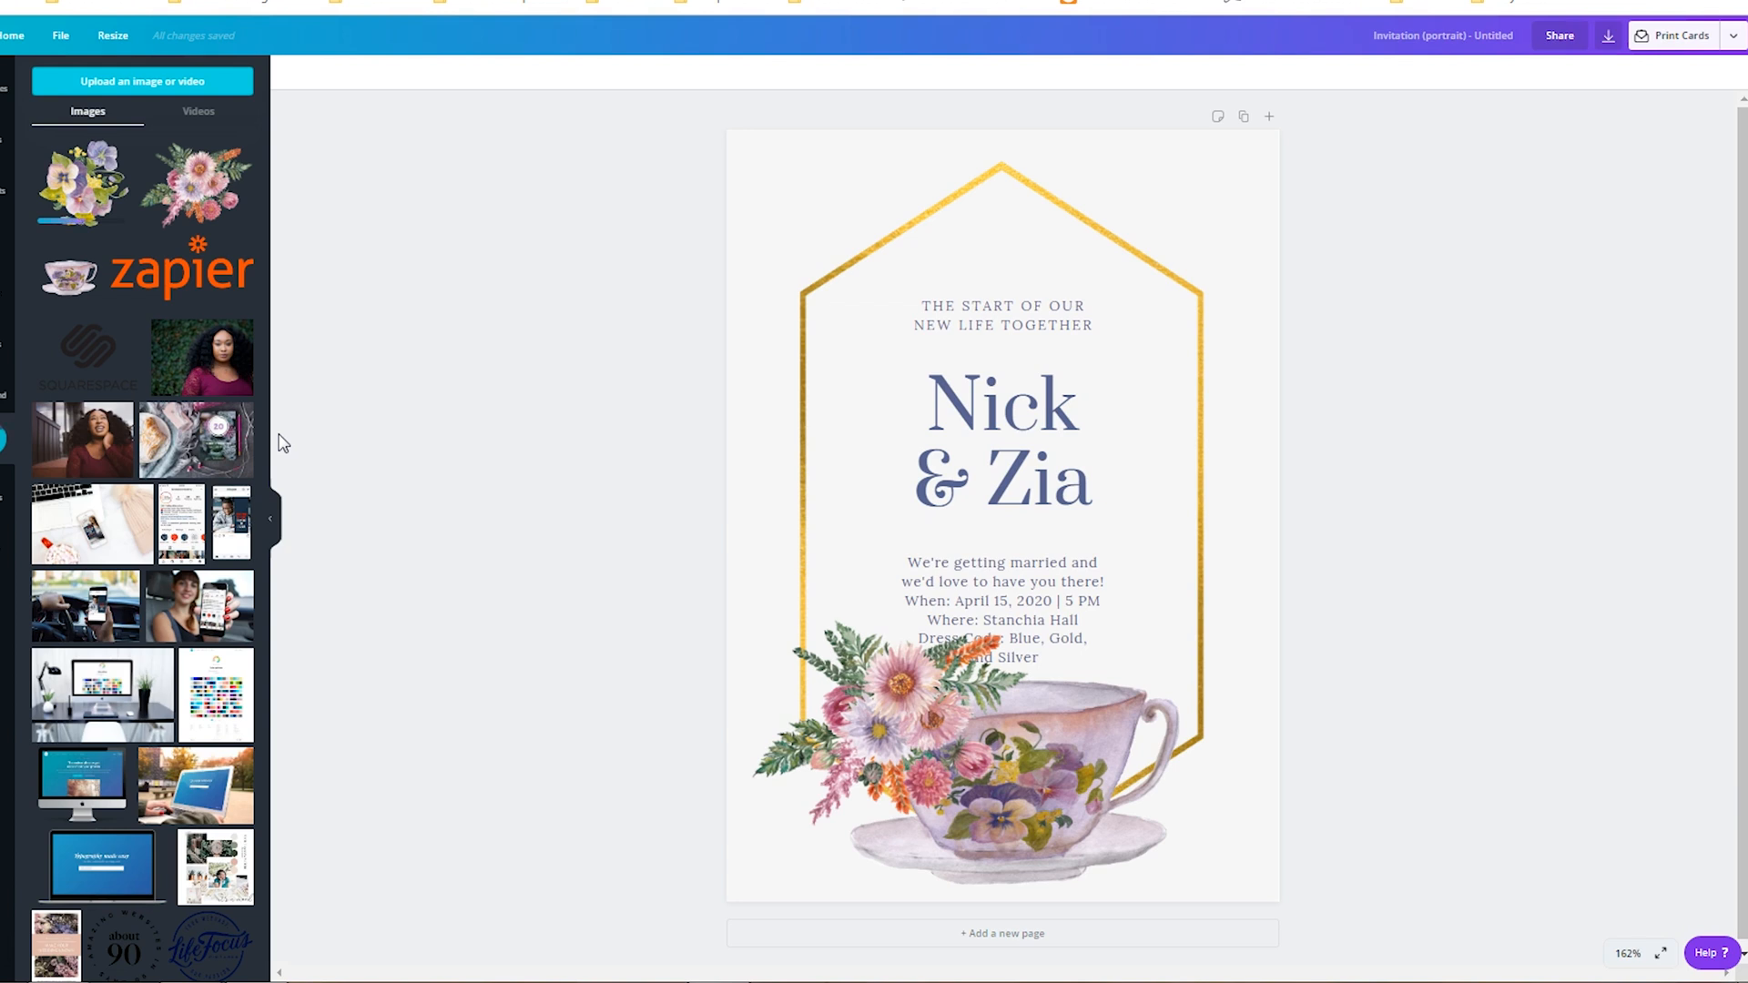
Step: Place the uploaded pansy bouquet, shrunk and tilted, atop the gold hexagon's peak
left_click(1020, 785)
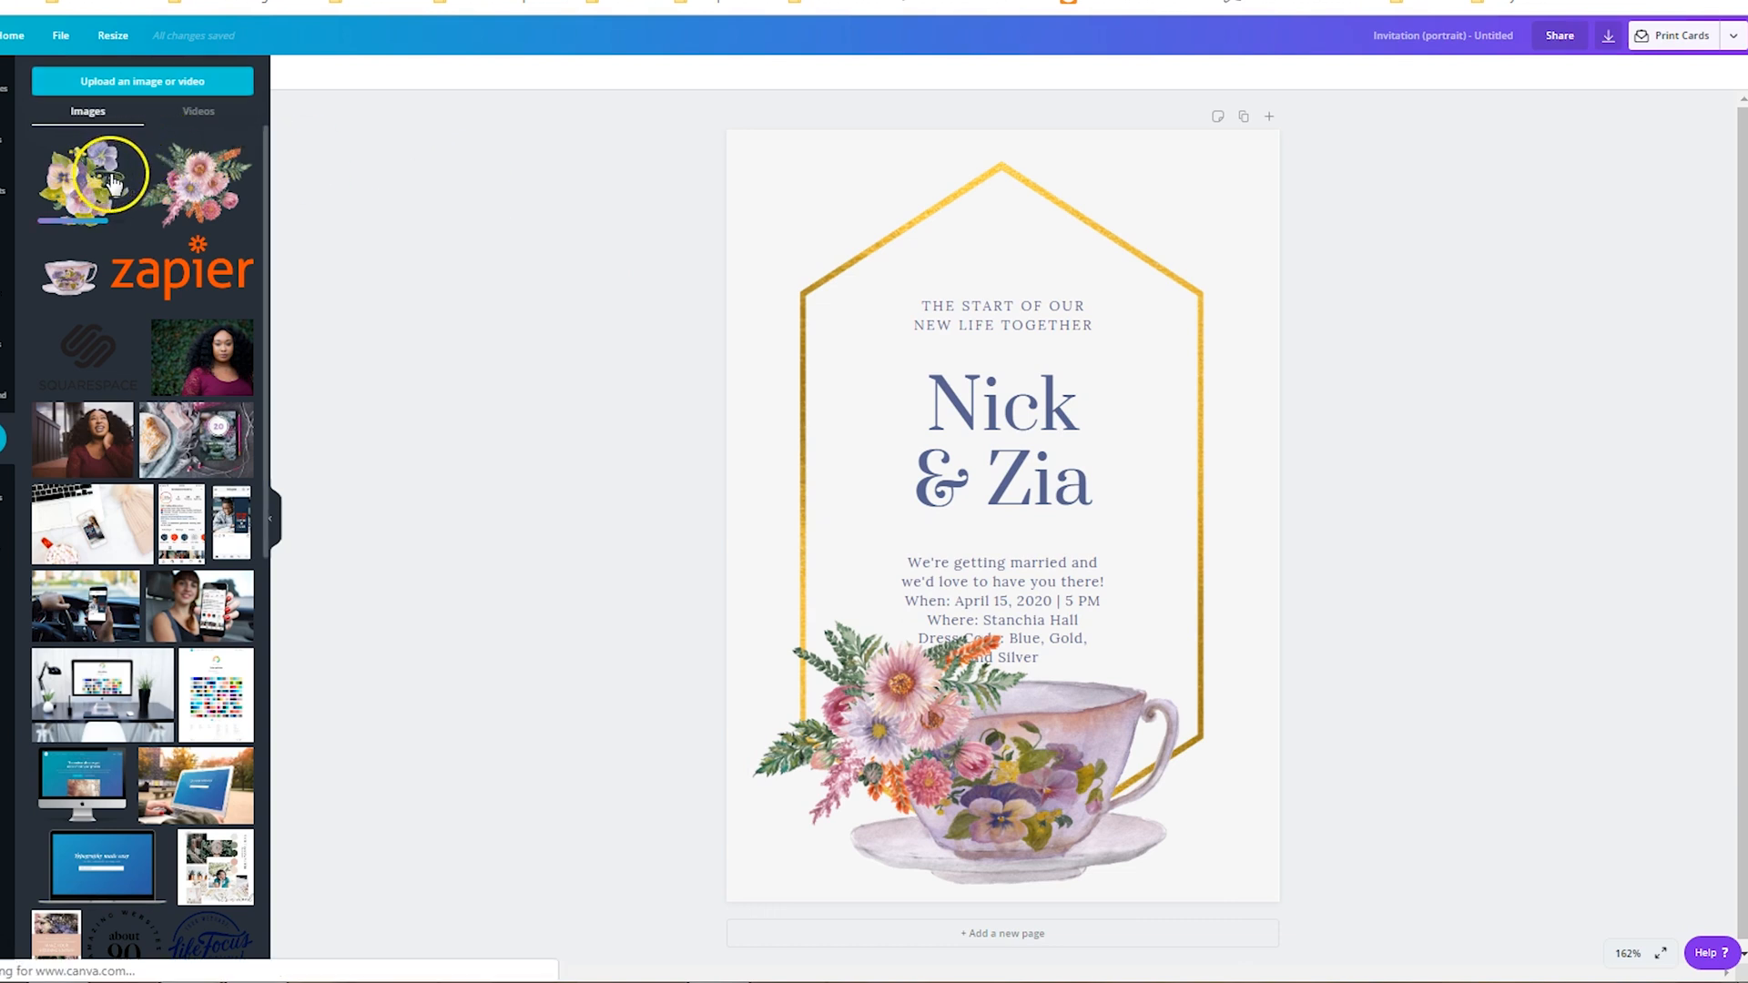
left_click(94, 178)
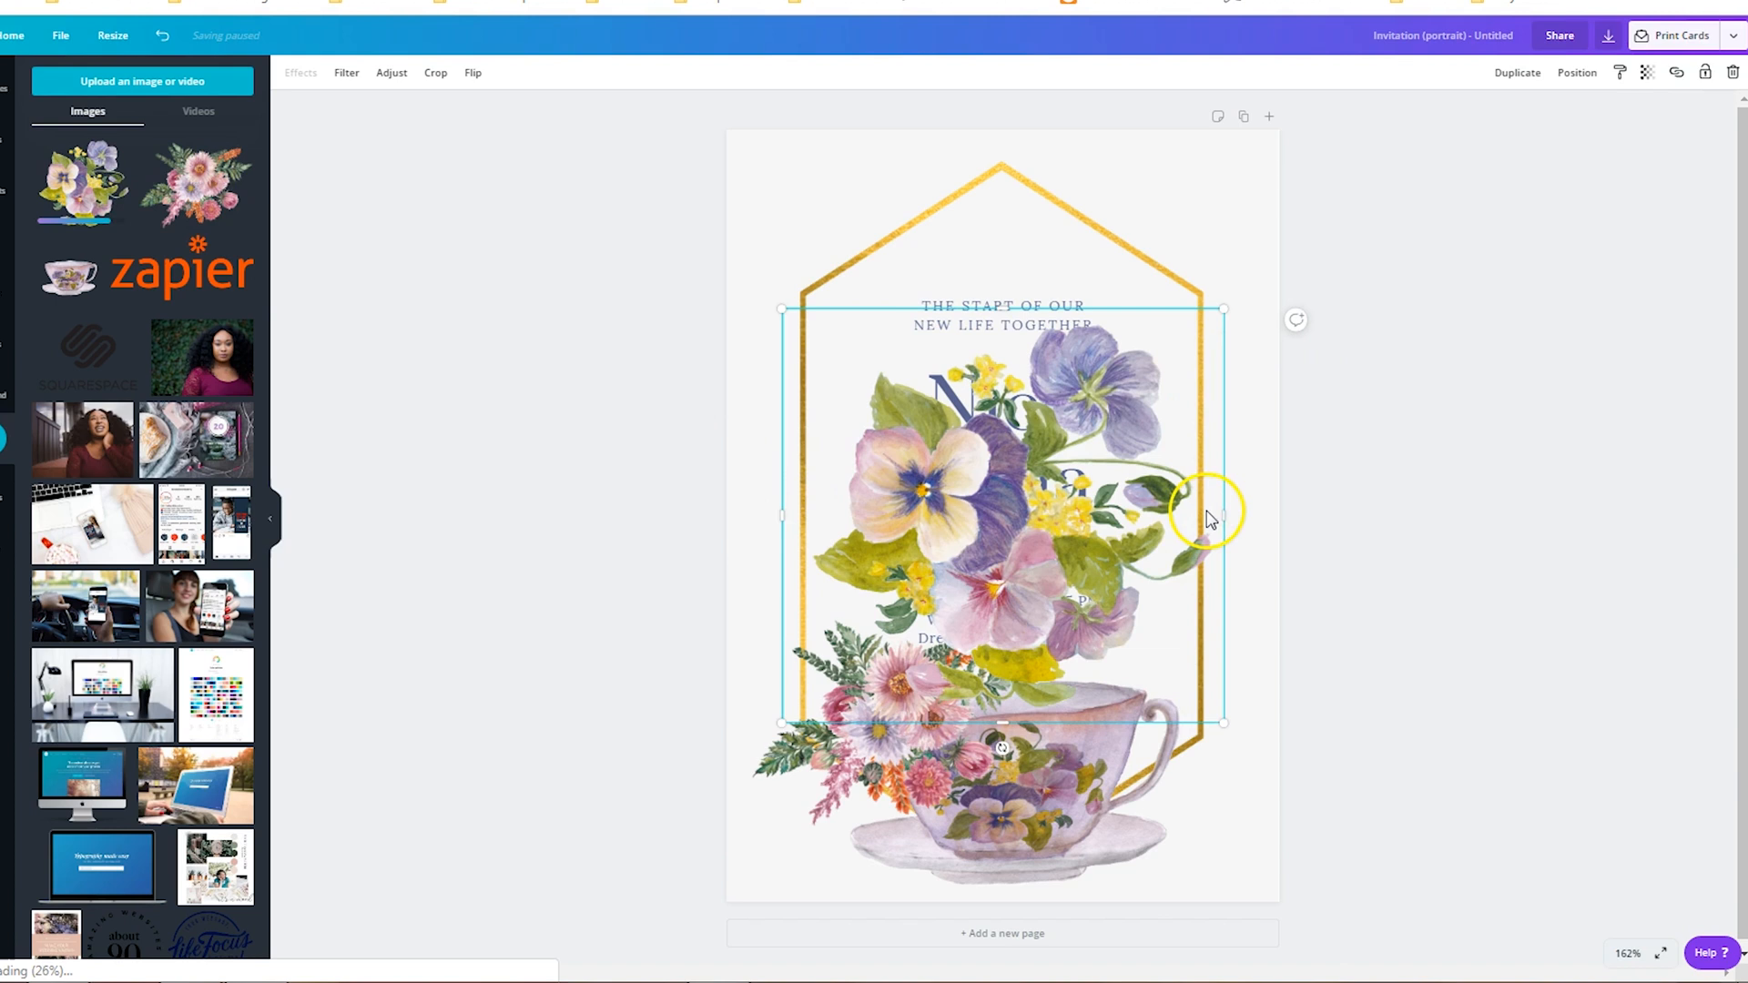
mouse_move(1003, 619)
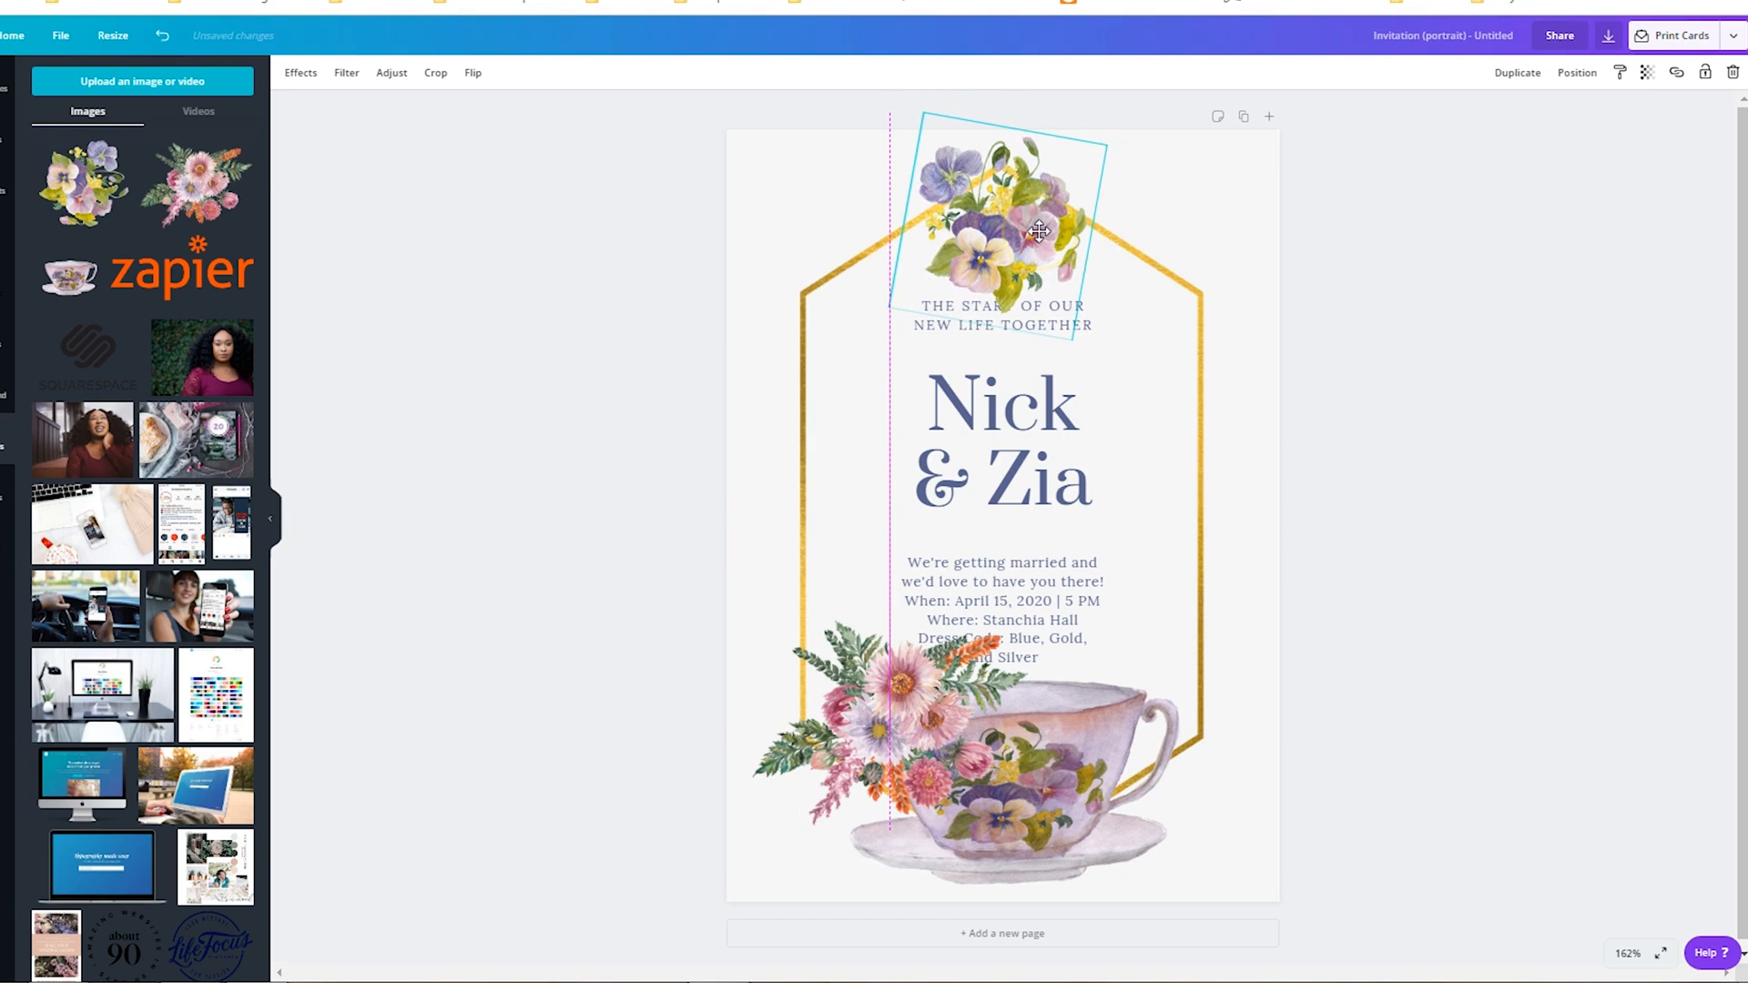
mouse_move(1109, 253)
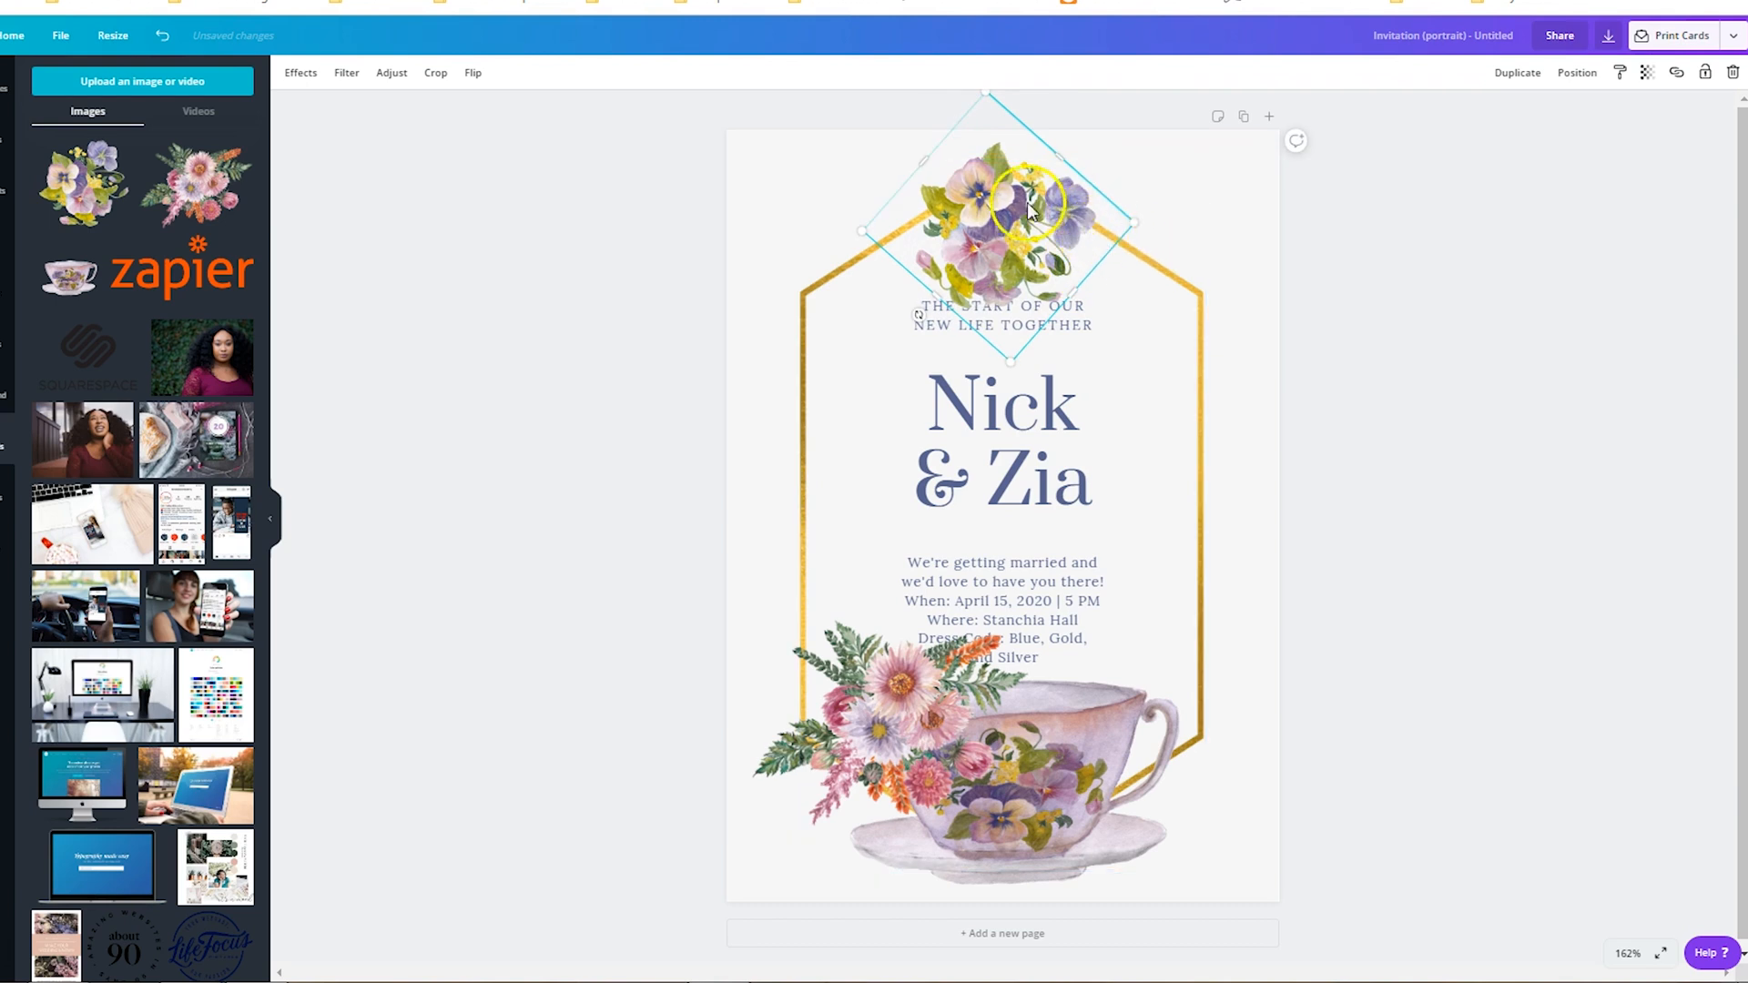
left_click(1504, 550)
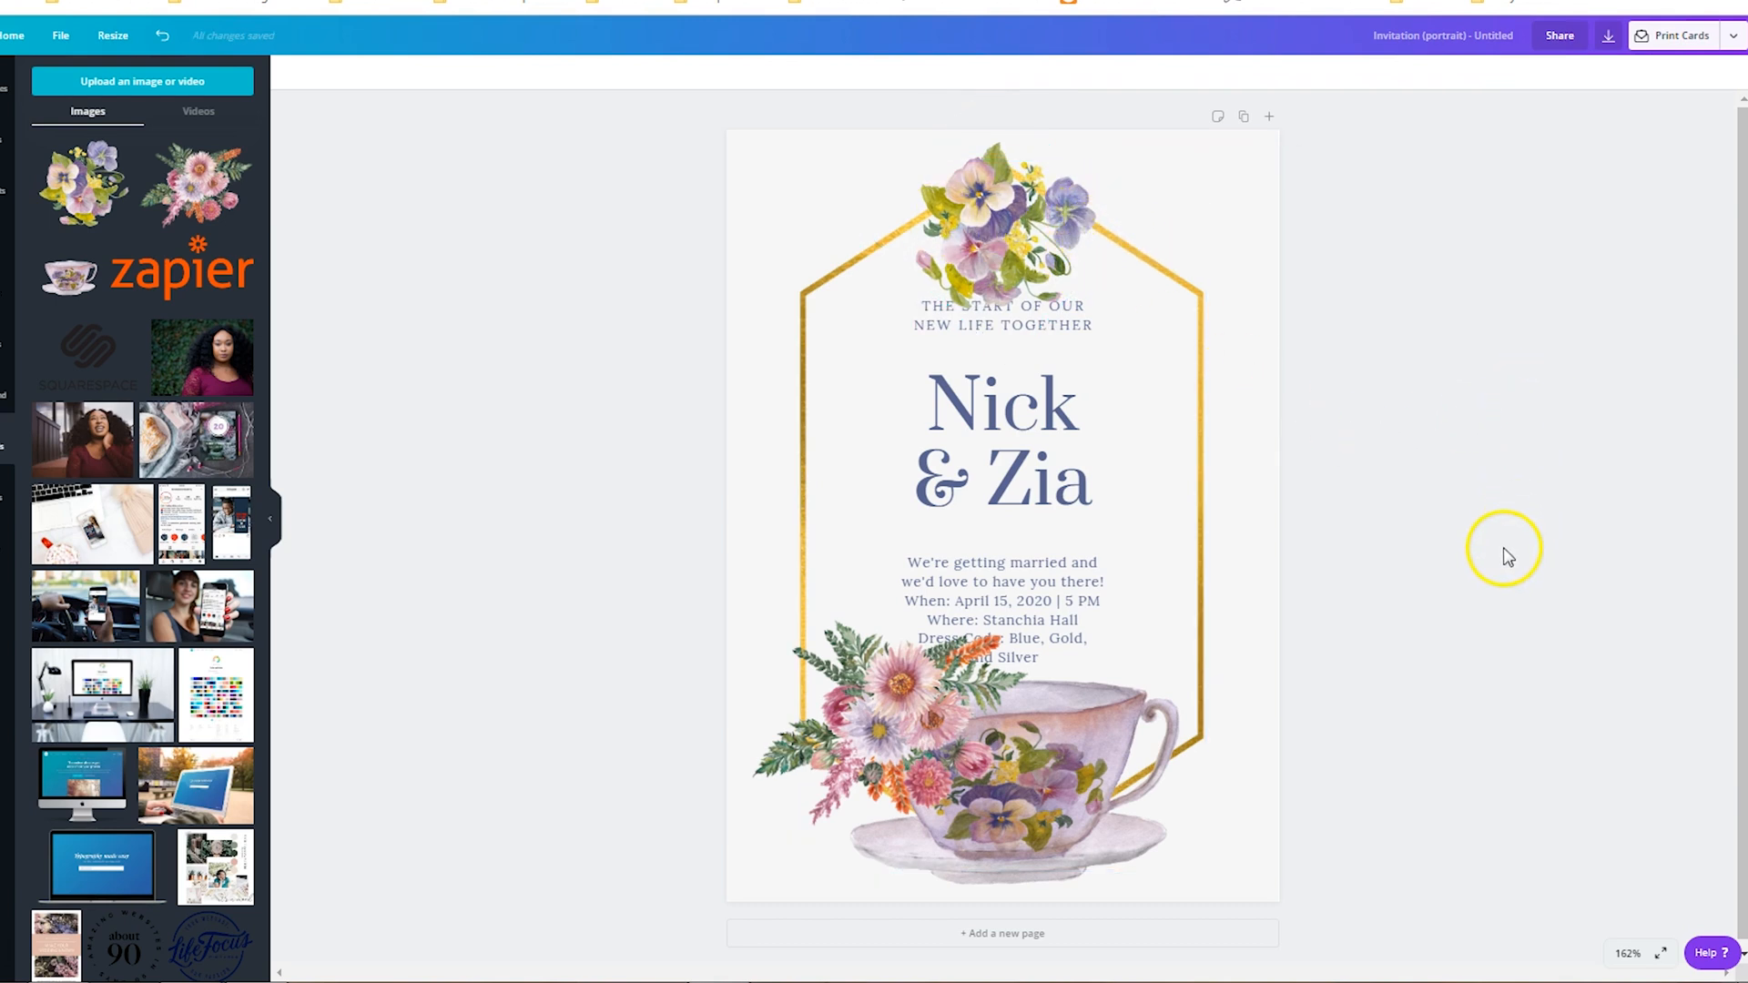
Step: Widen the invitation text group so details reflow and an RSVP line appears below
left_click(1001, 435)
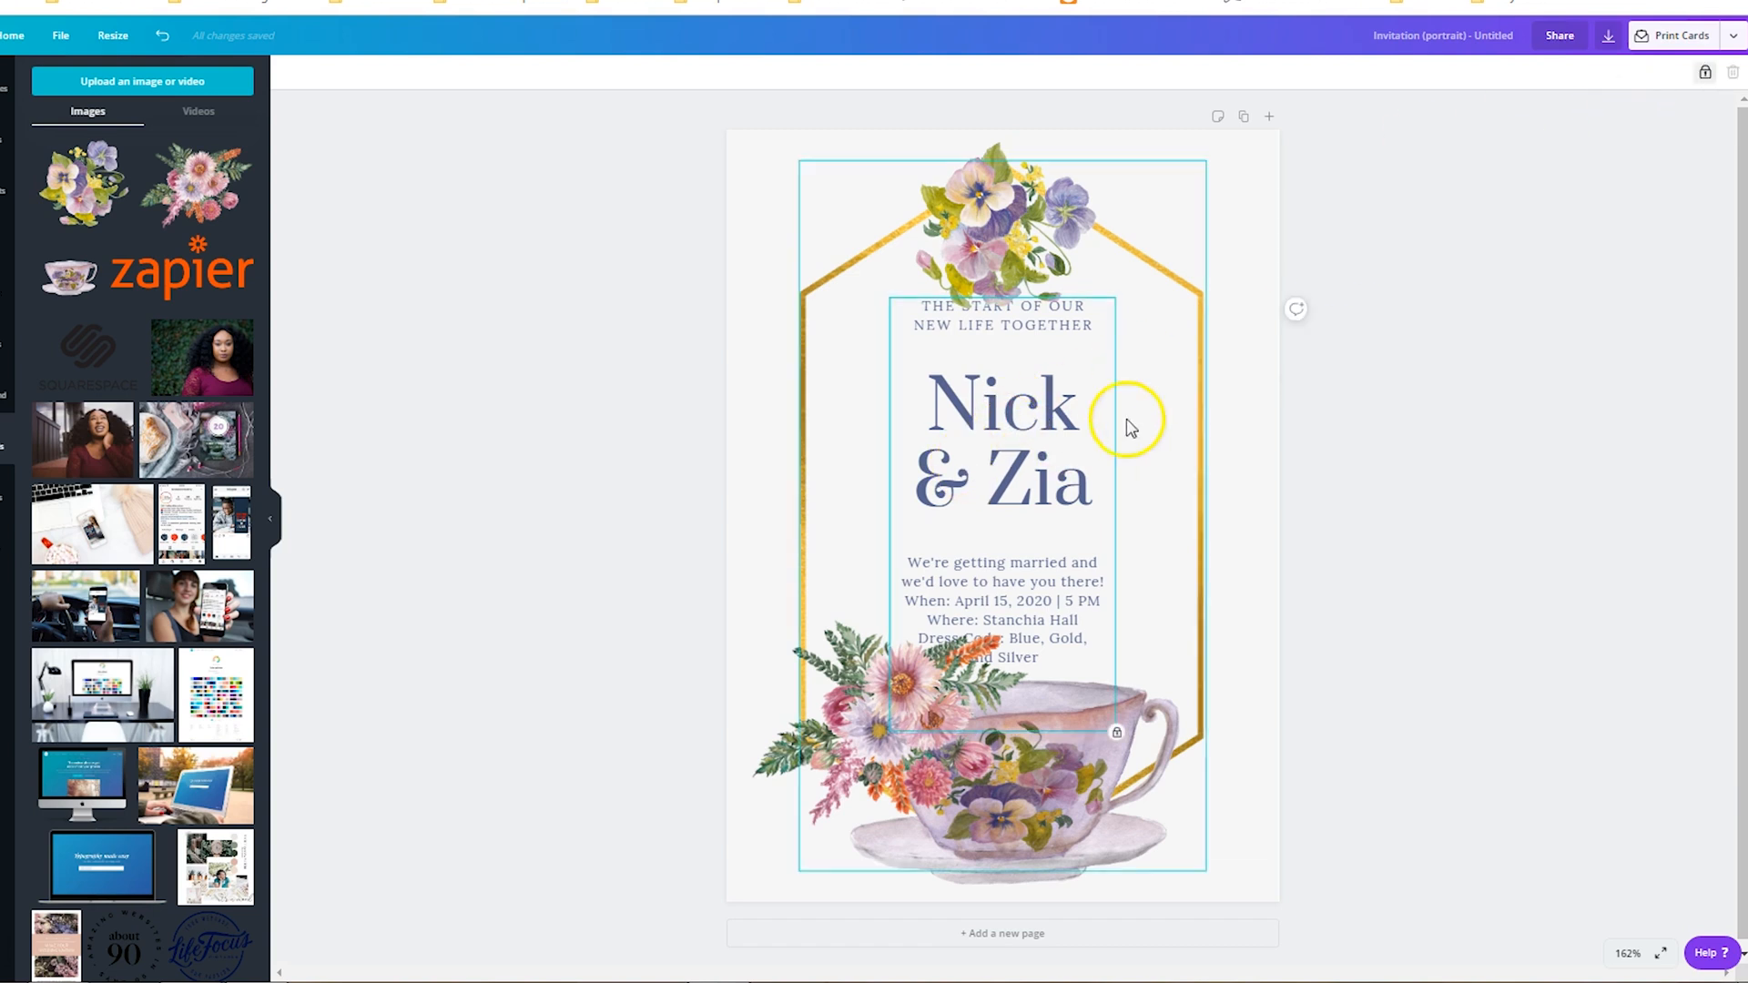
left_click(1059, 491)
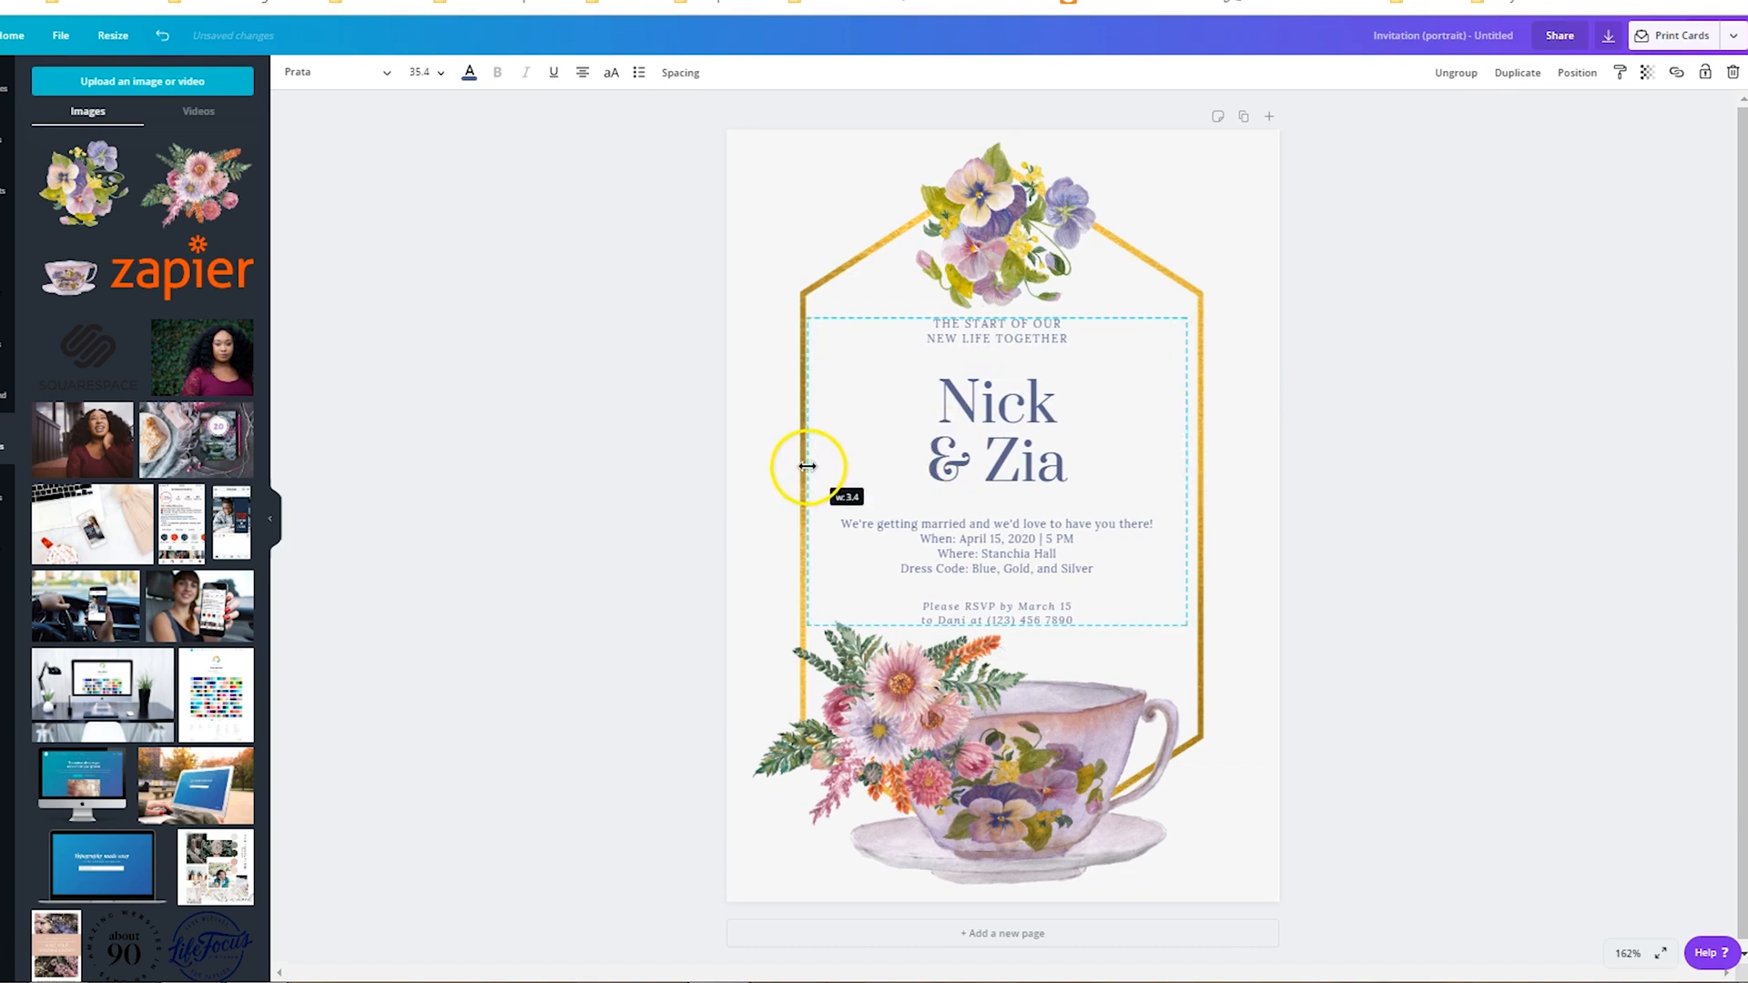
left_click(1471, 476)
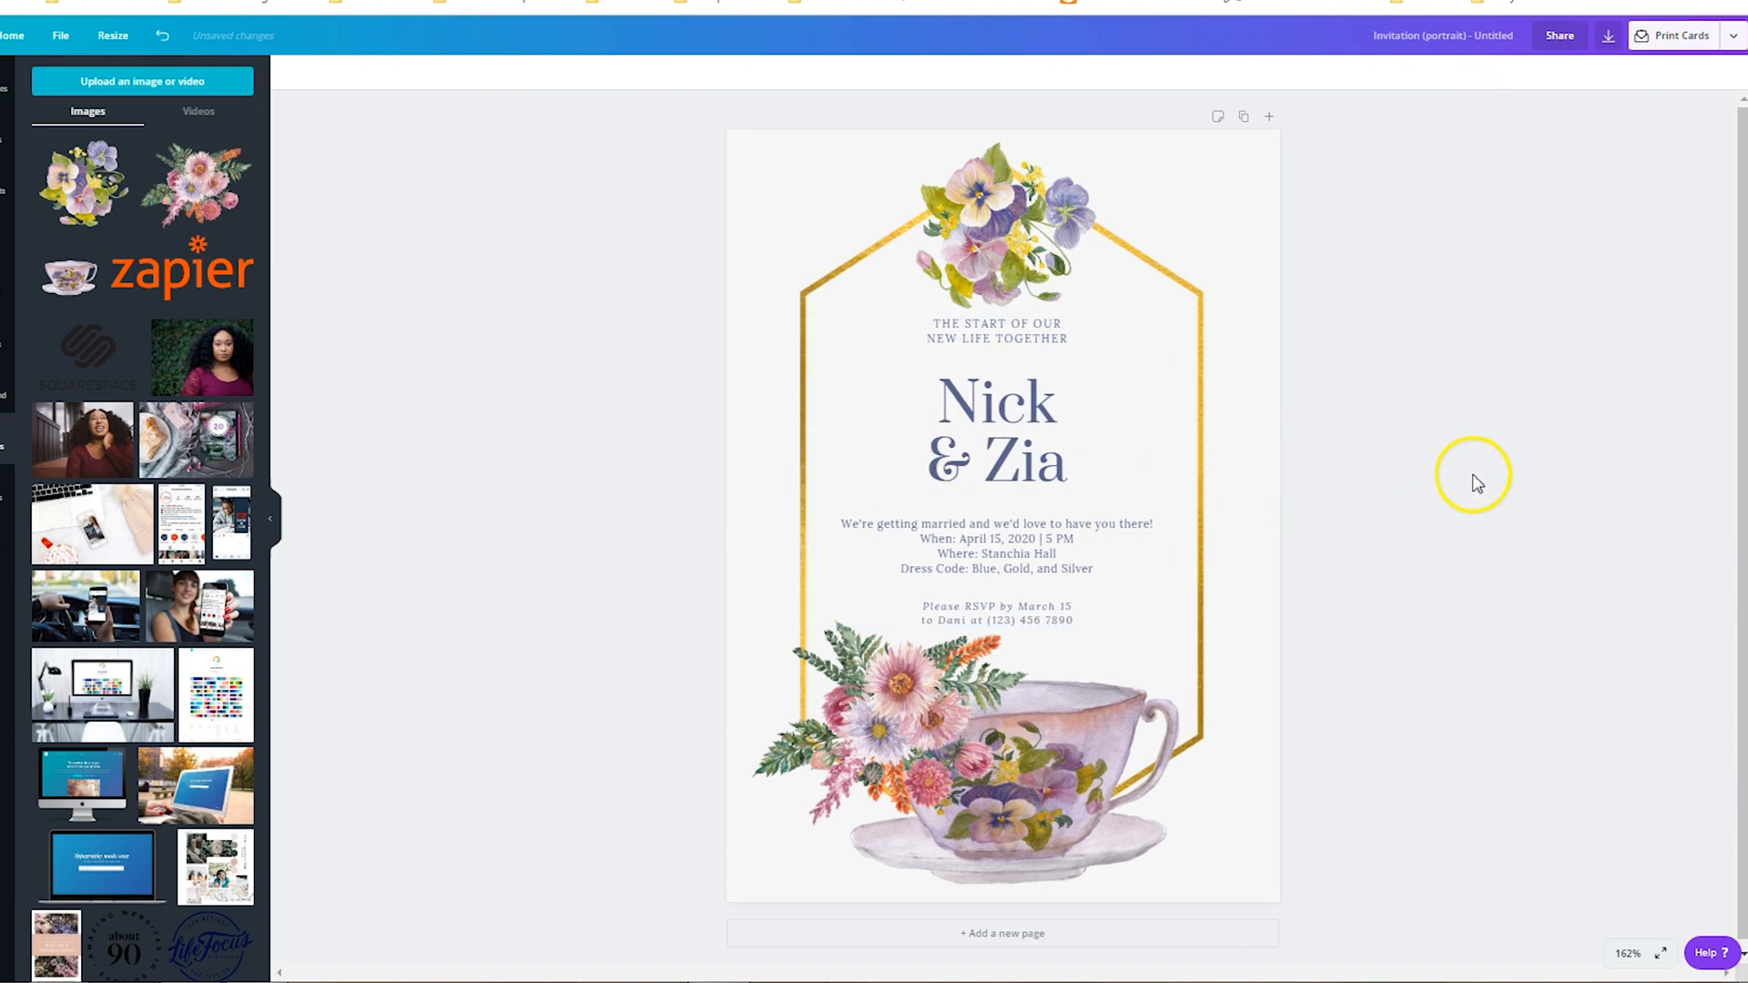